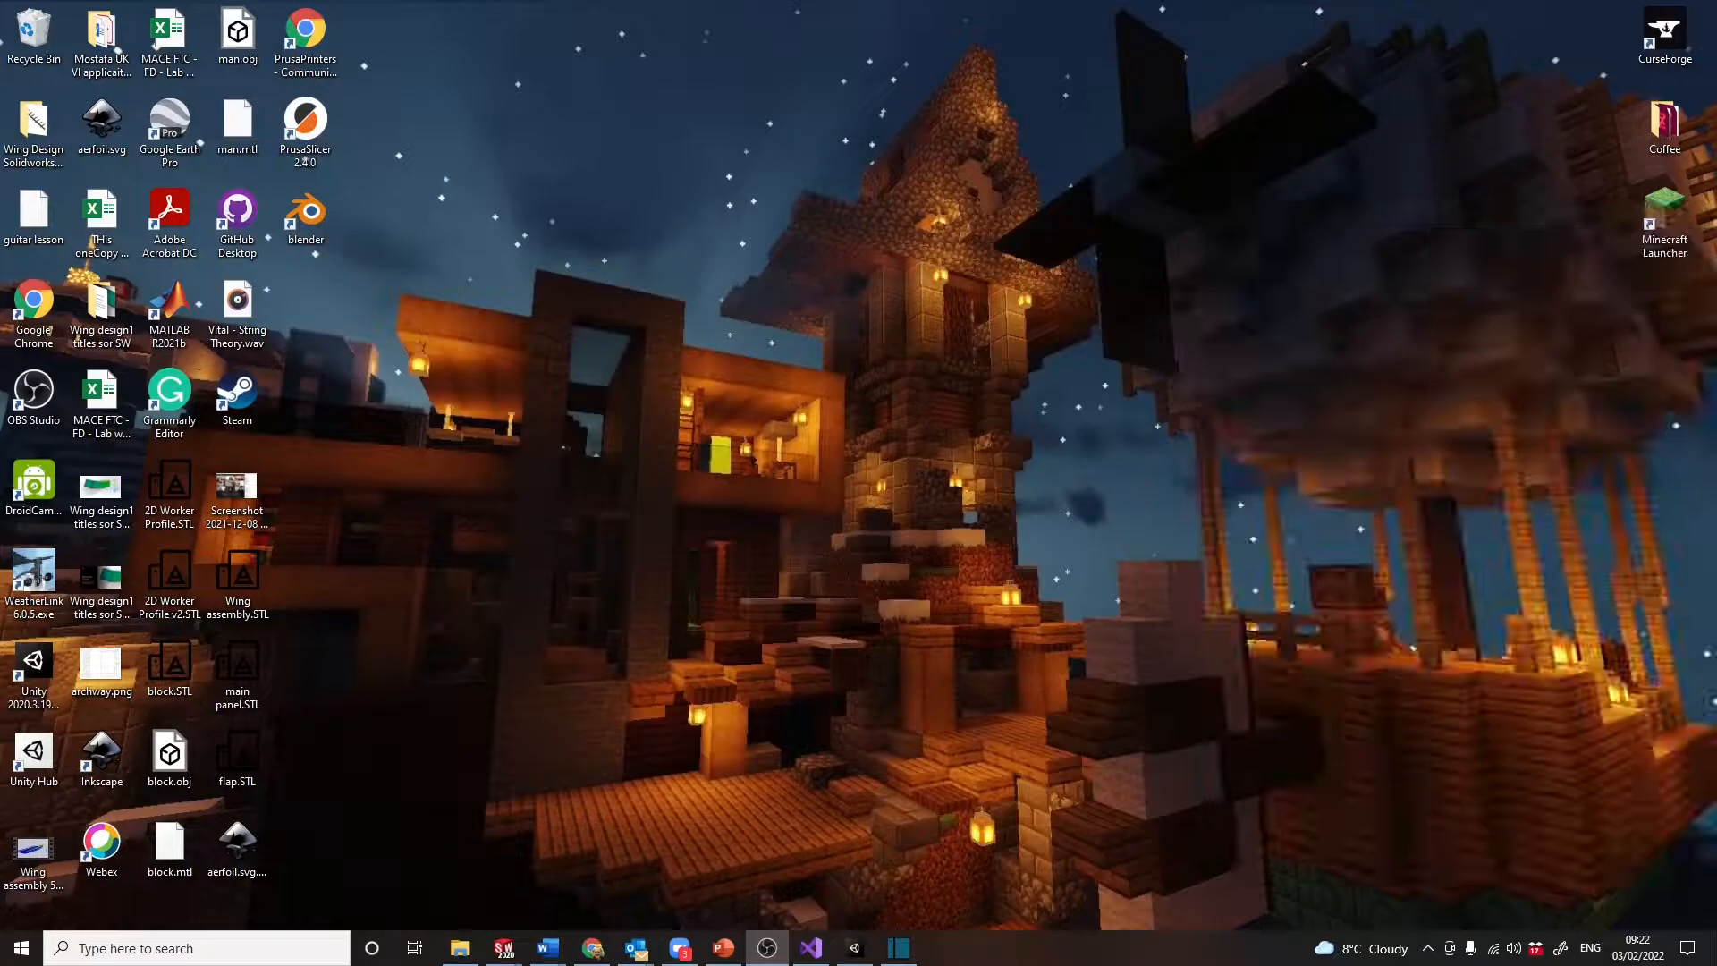
Launch Unity and run the Water Rocket Simulator FreeFlight test until the parachute deploys.
left_click(854, 948)
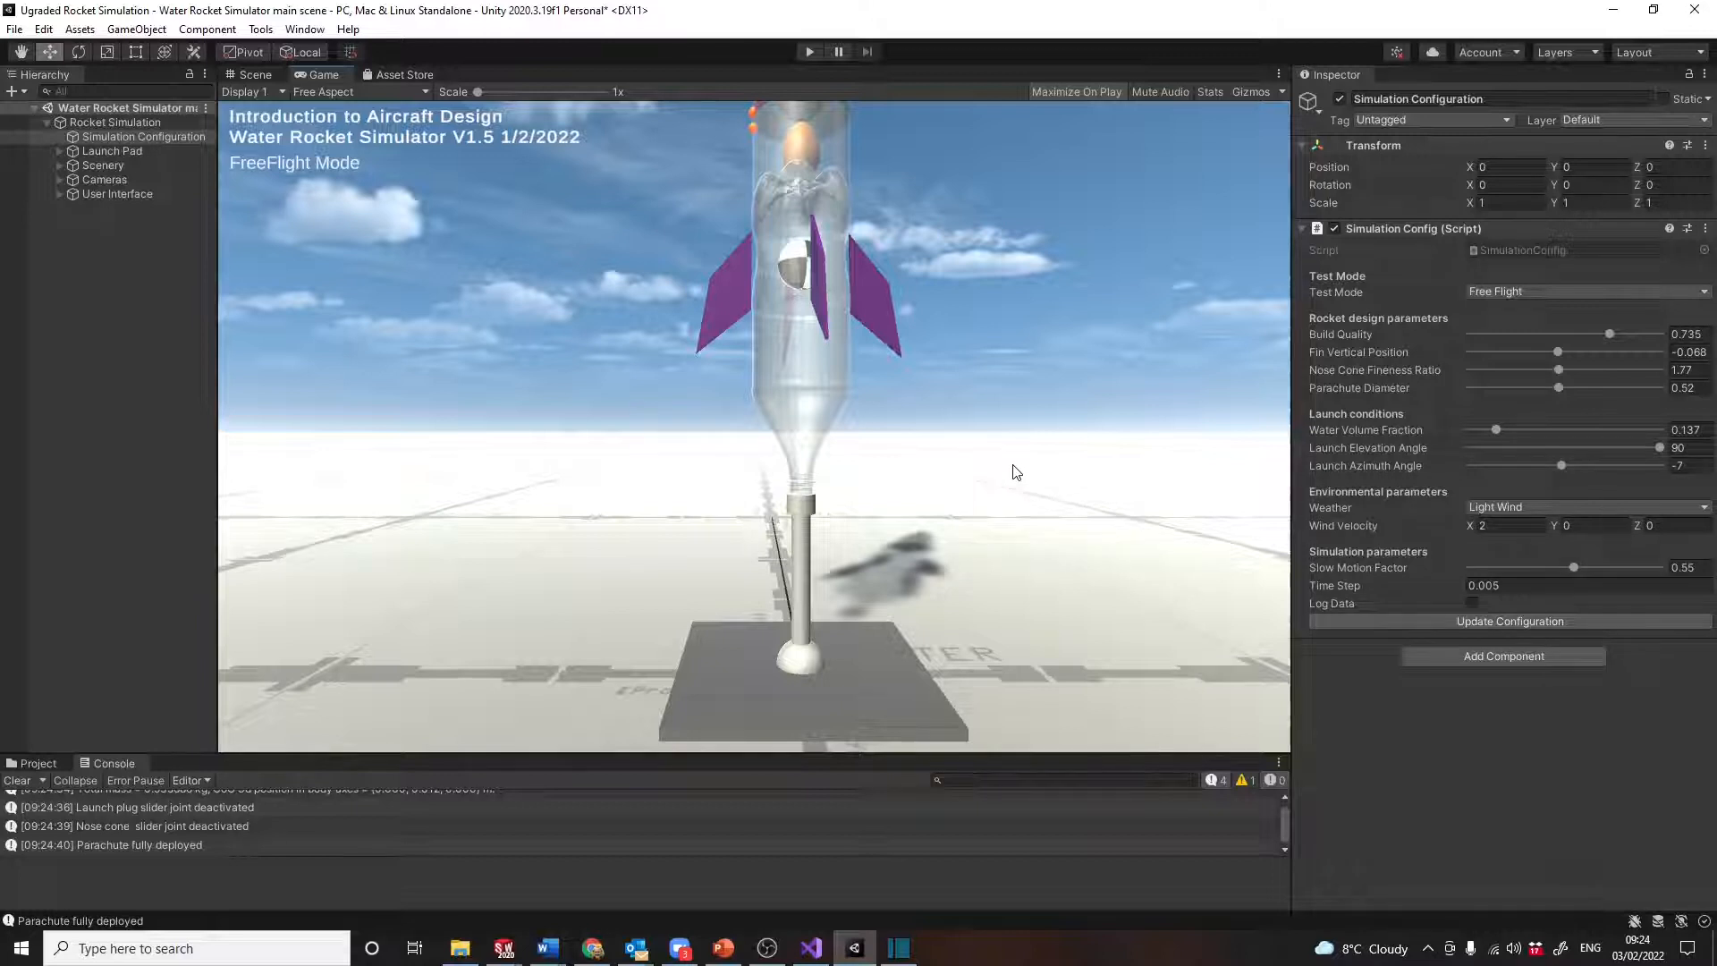
mouse_move(1136, 364)
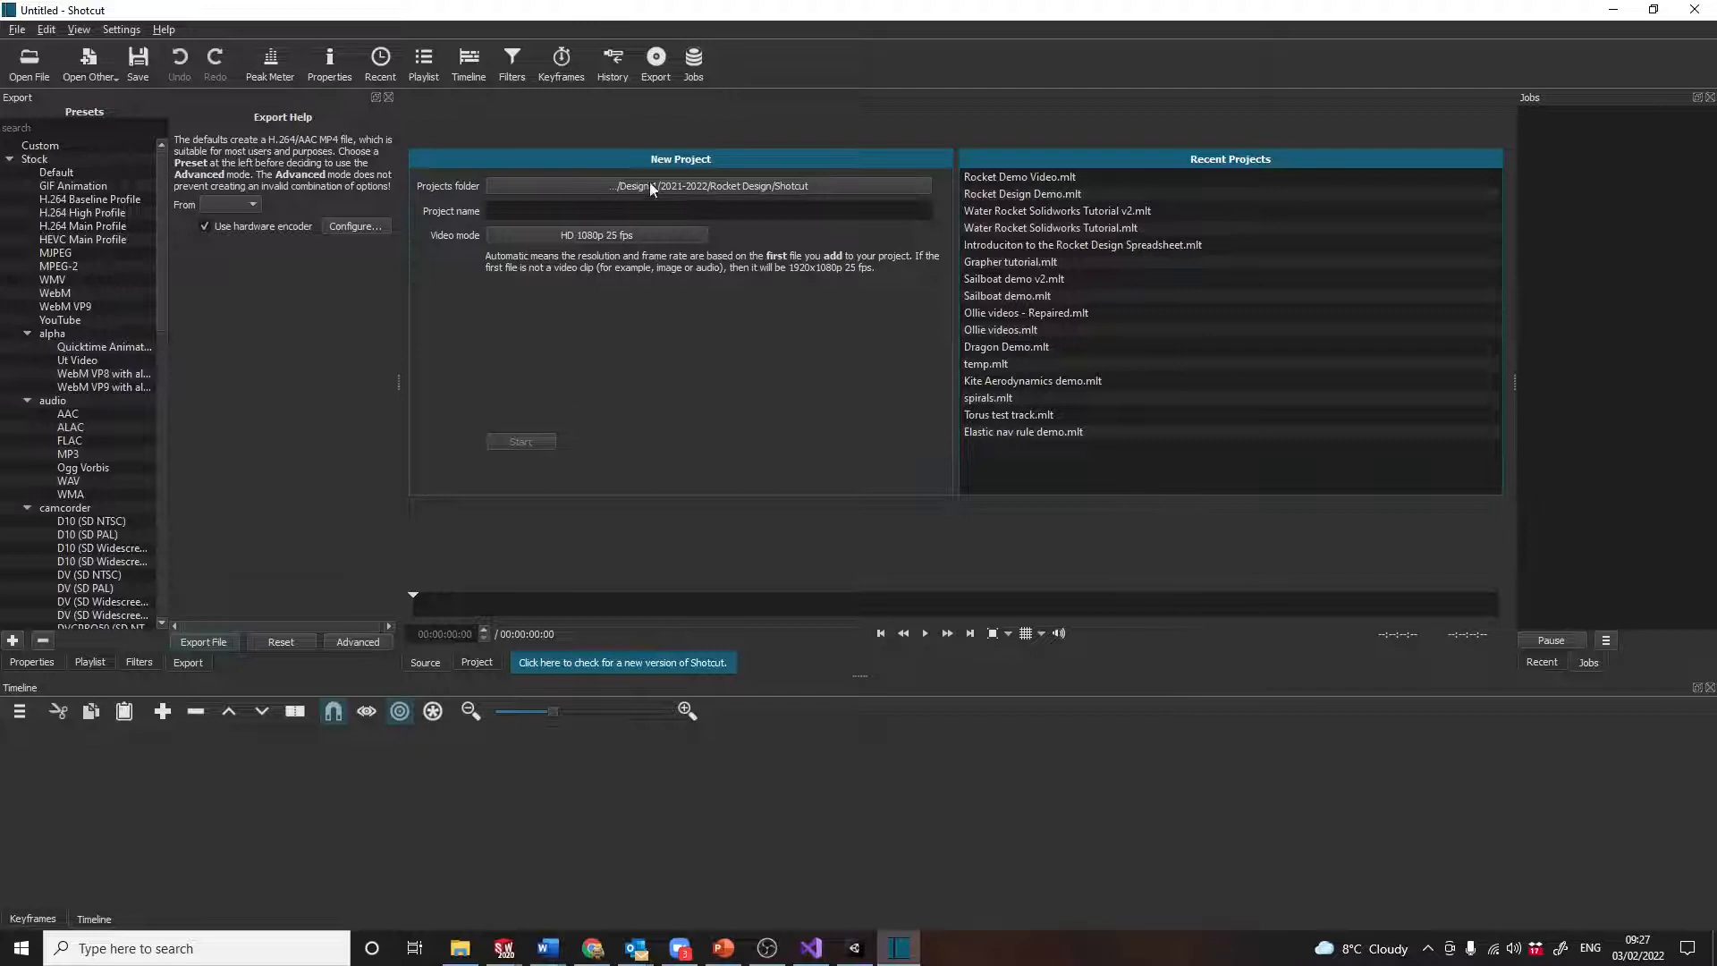
Name the project 'ROcket Design Demo Video' and create it at HD 1080p 25 fps.
left_click(701, 210)
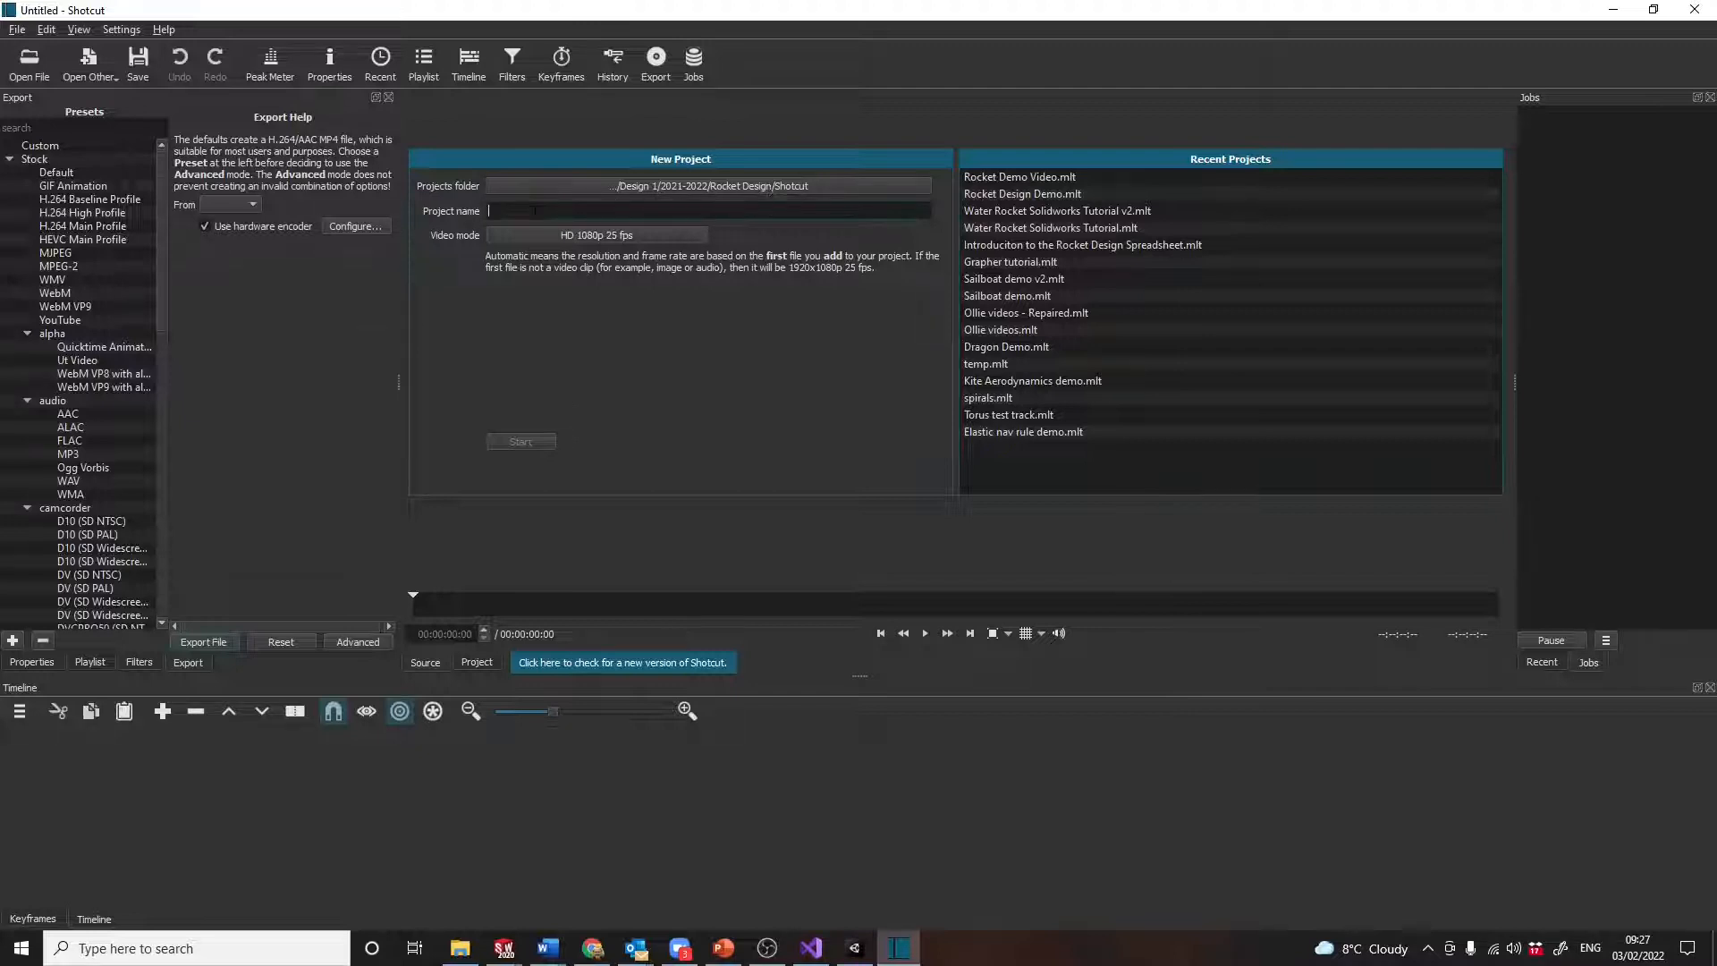
type("R")
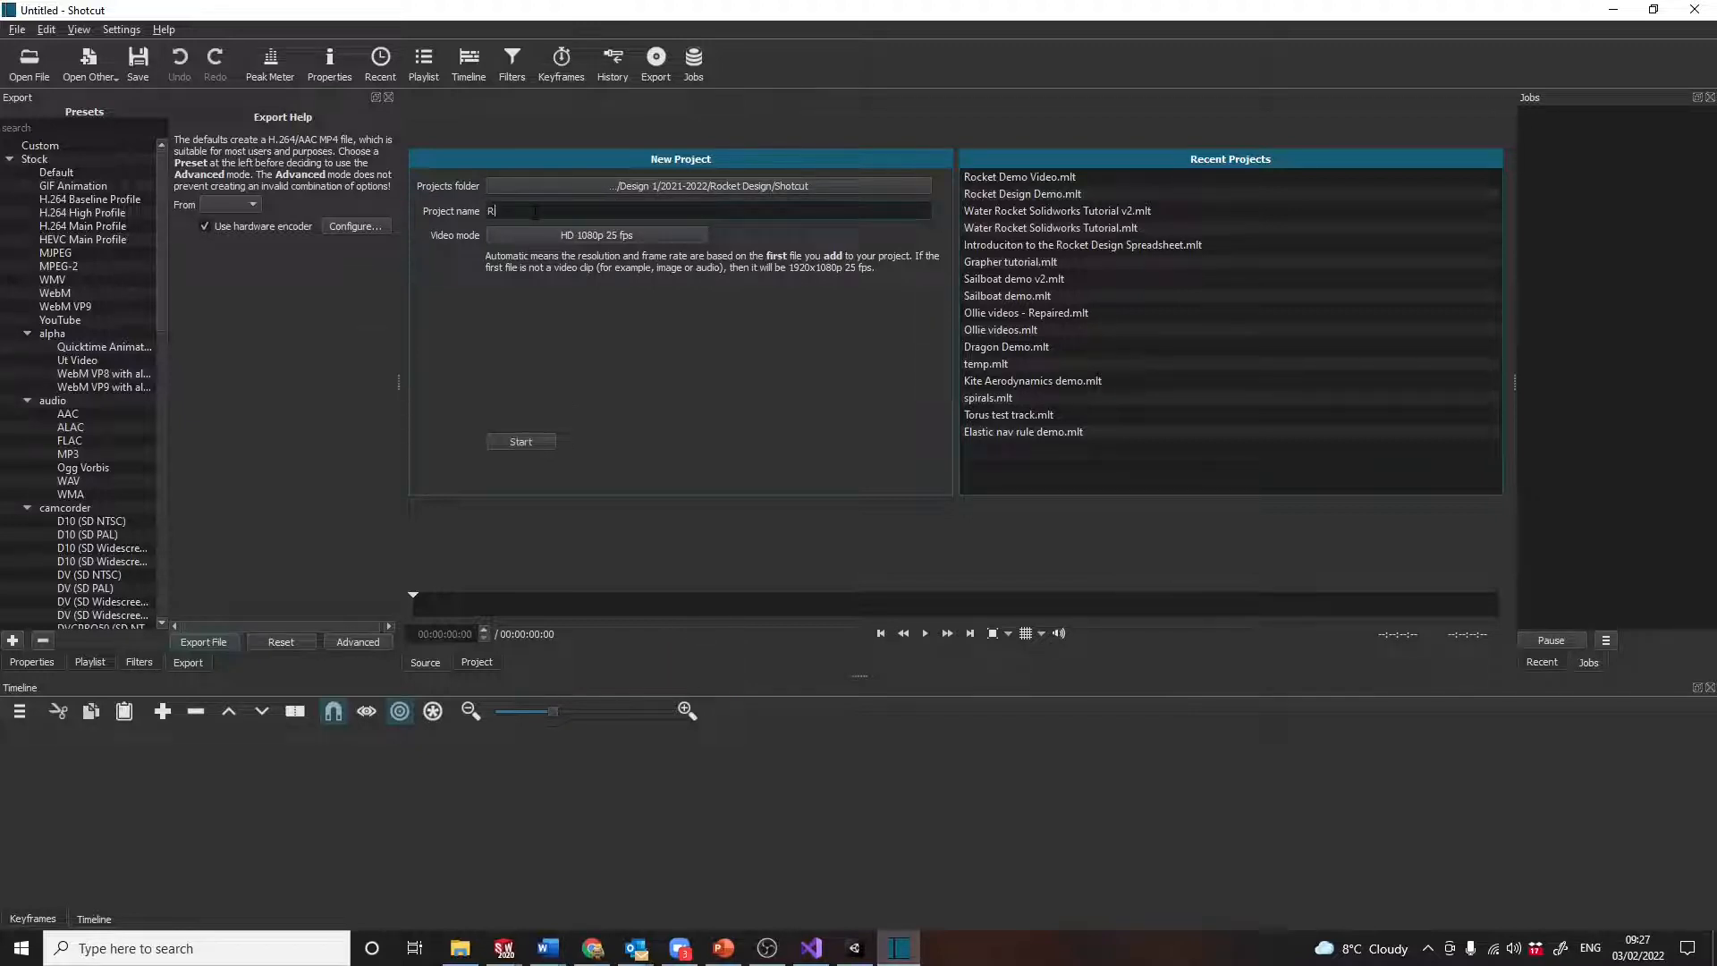
type("Ocket Design")
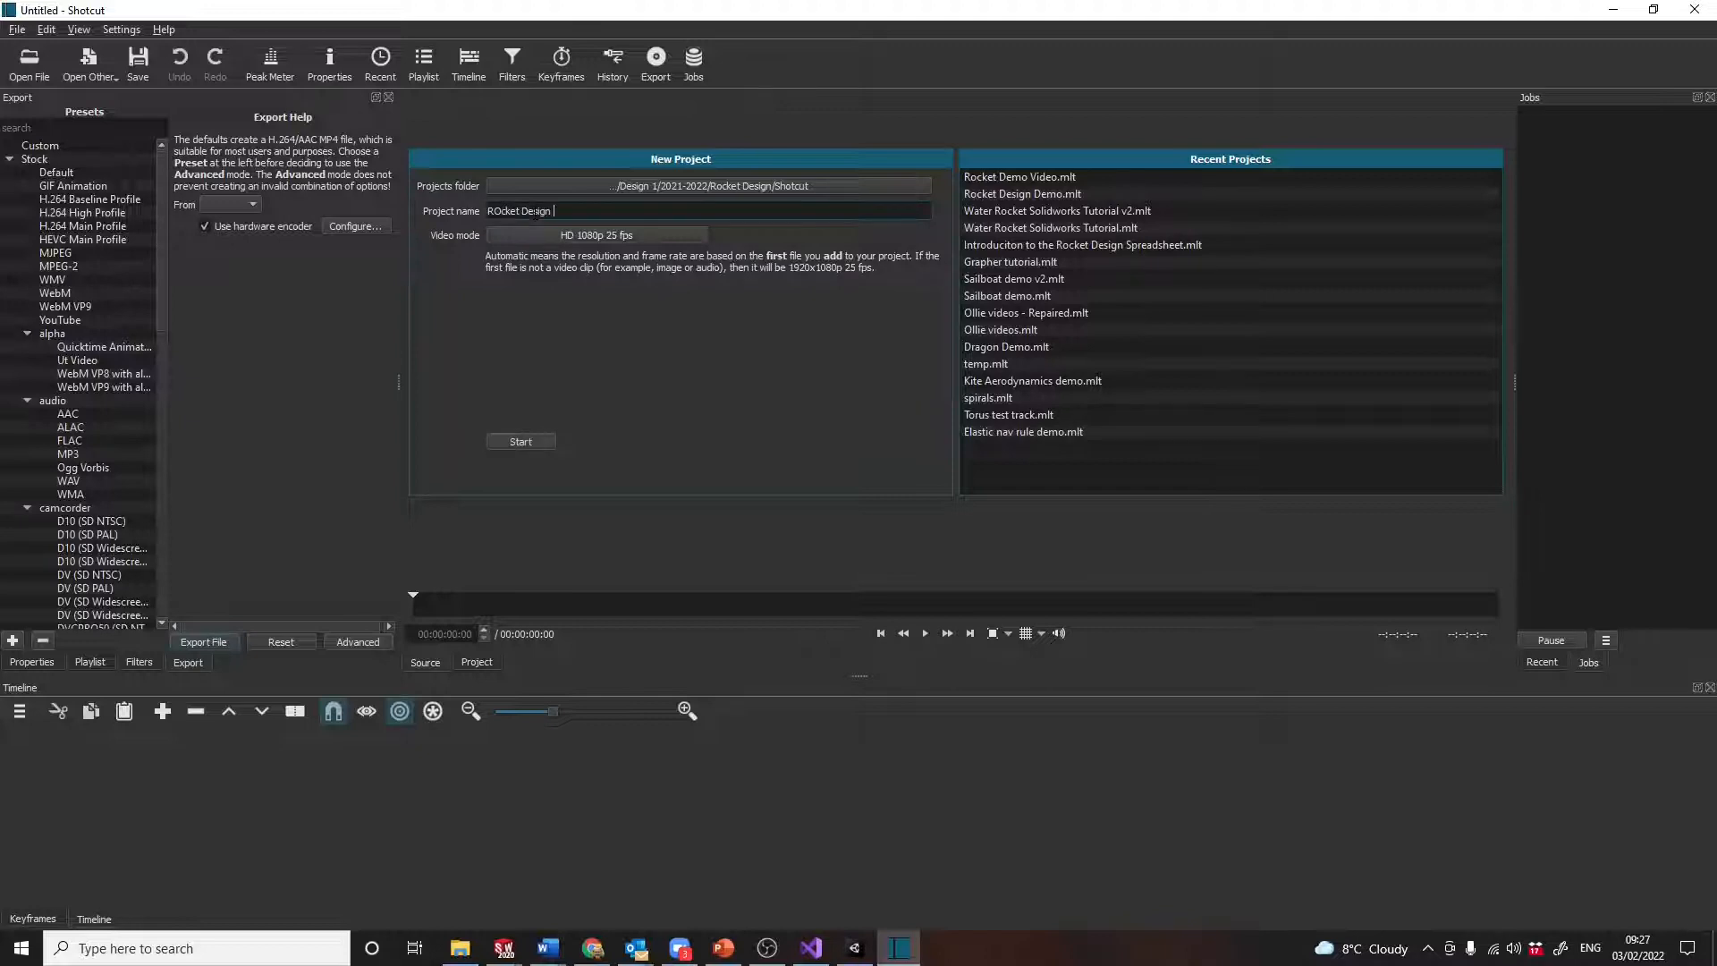
type("Demo Video")
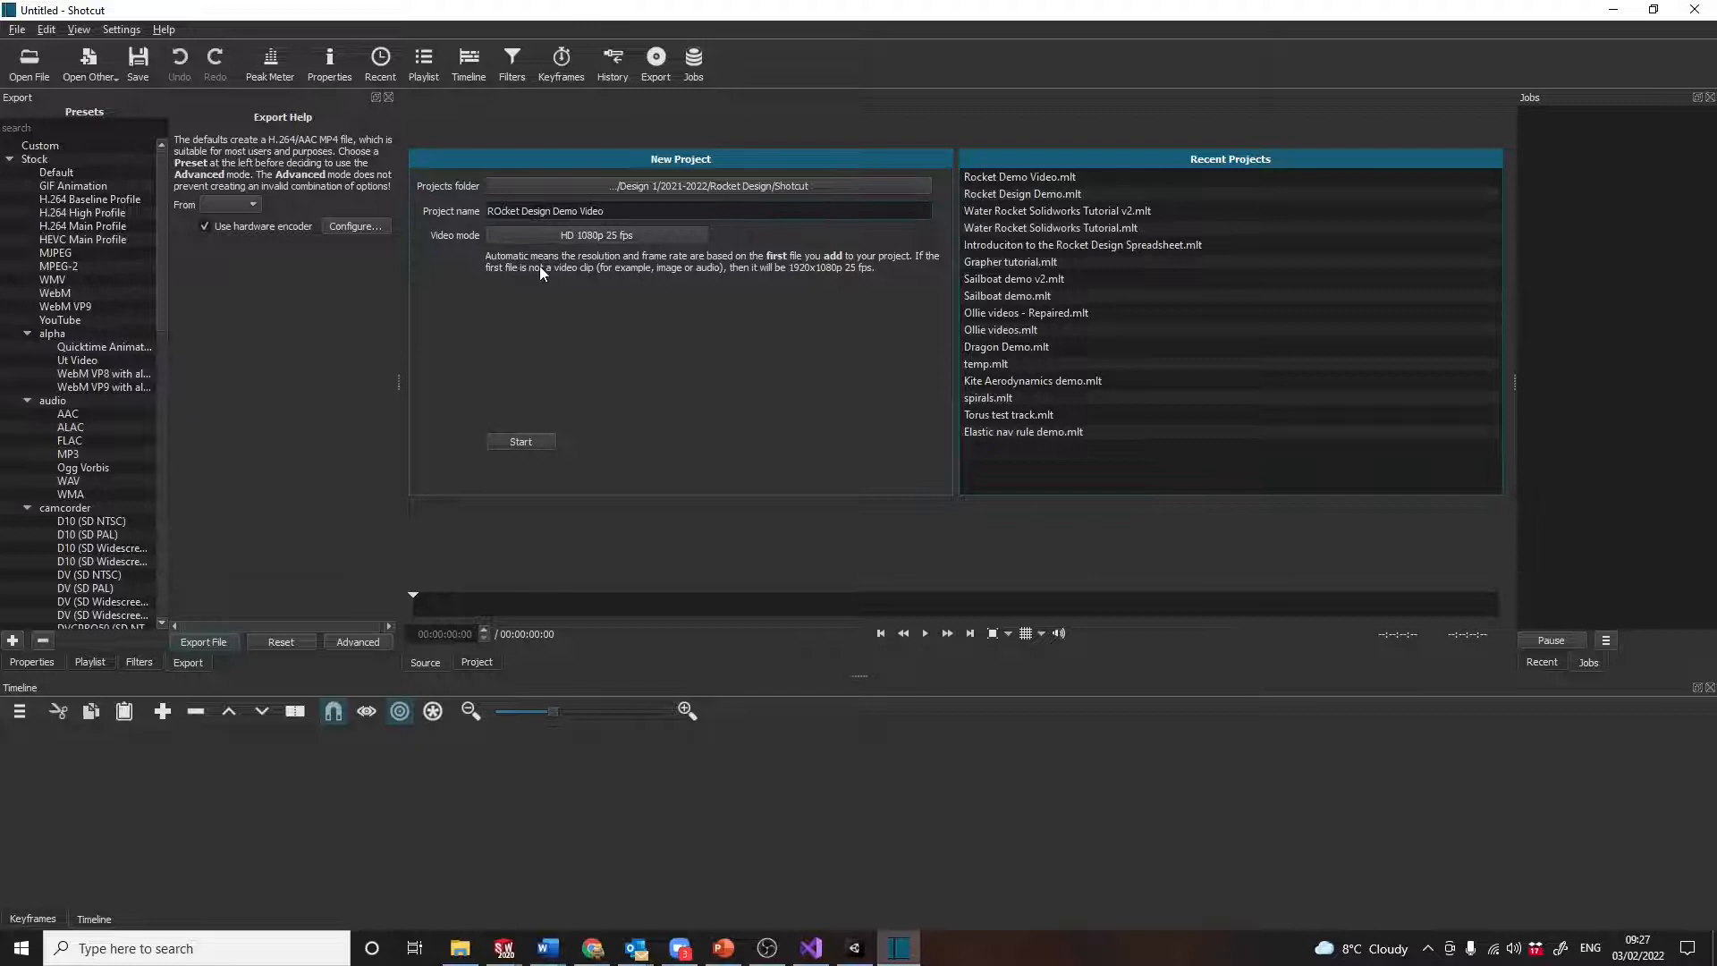
left_click(596, 234)
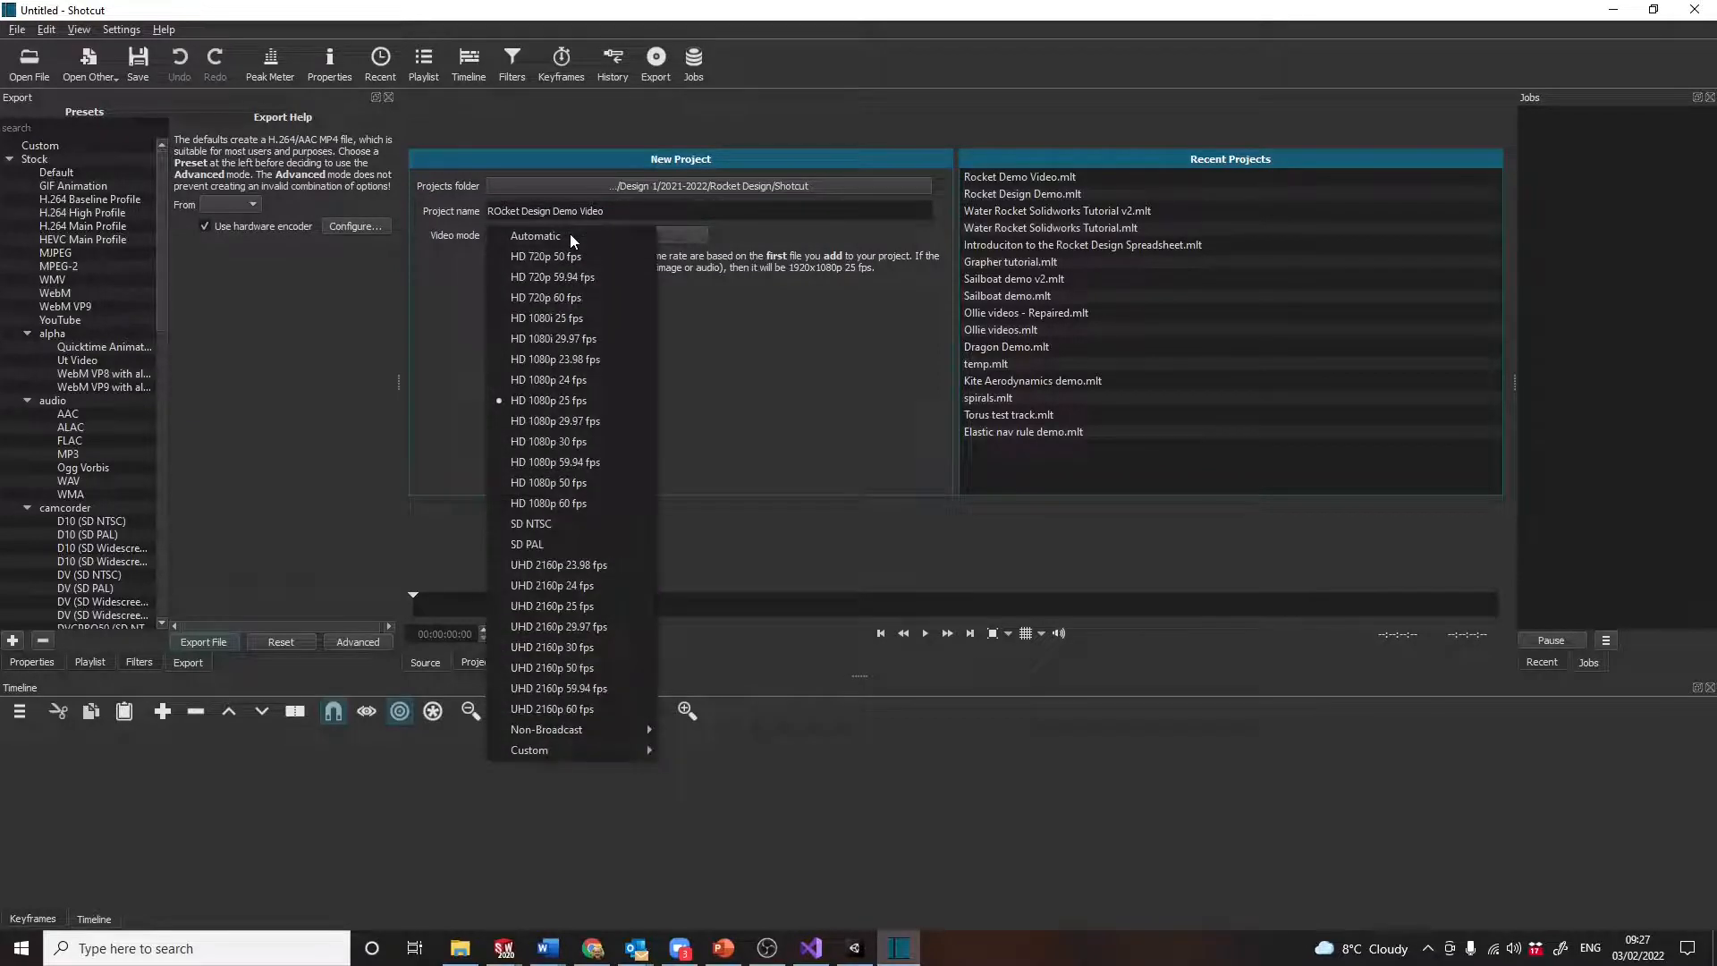
left_click(548, 400)
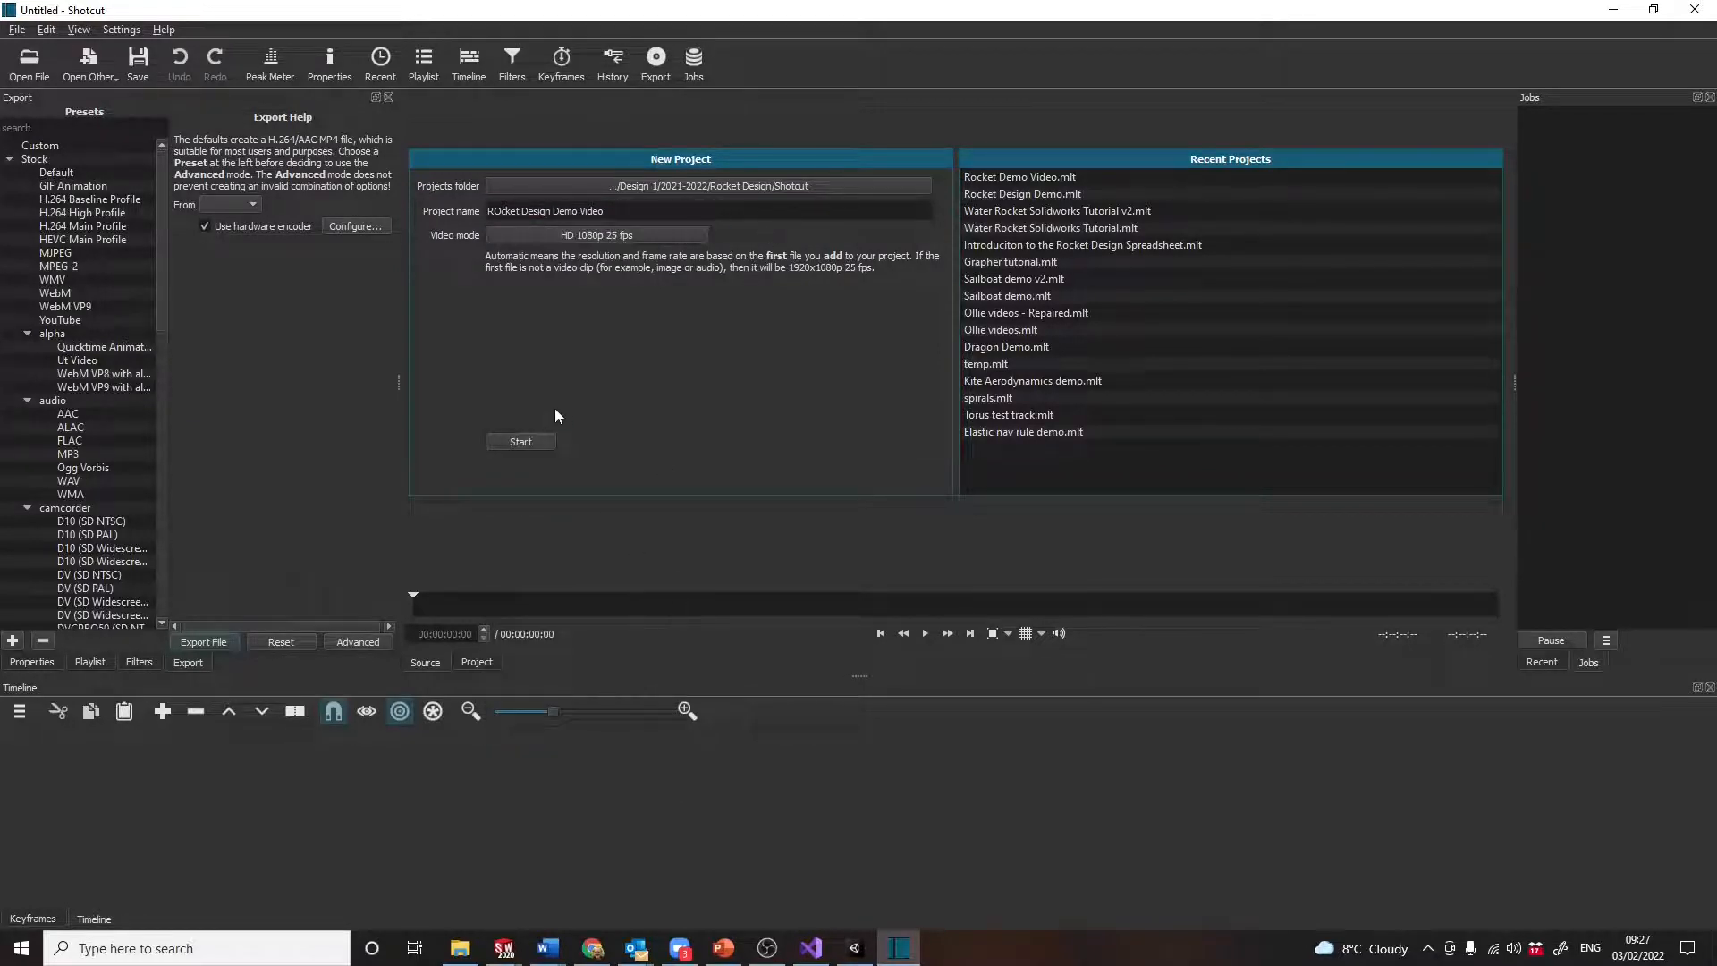
left_click(521, 441)
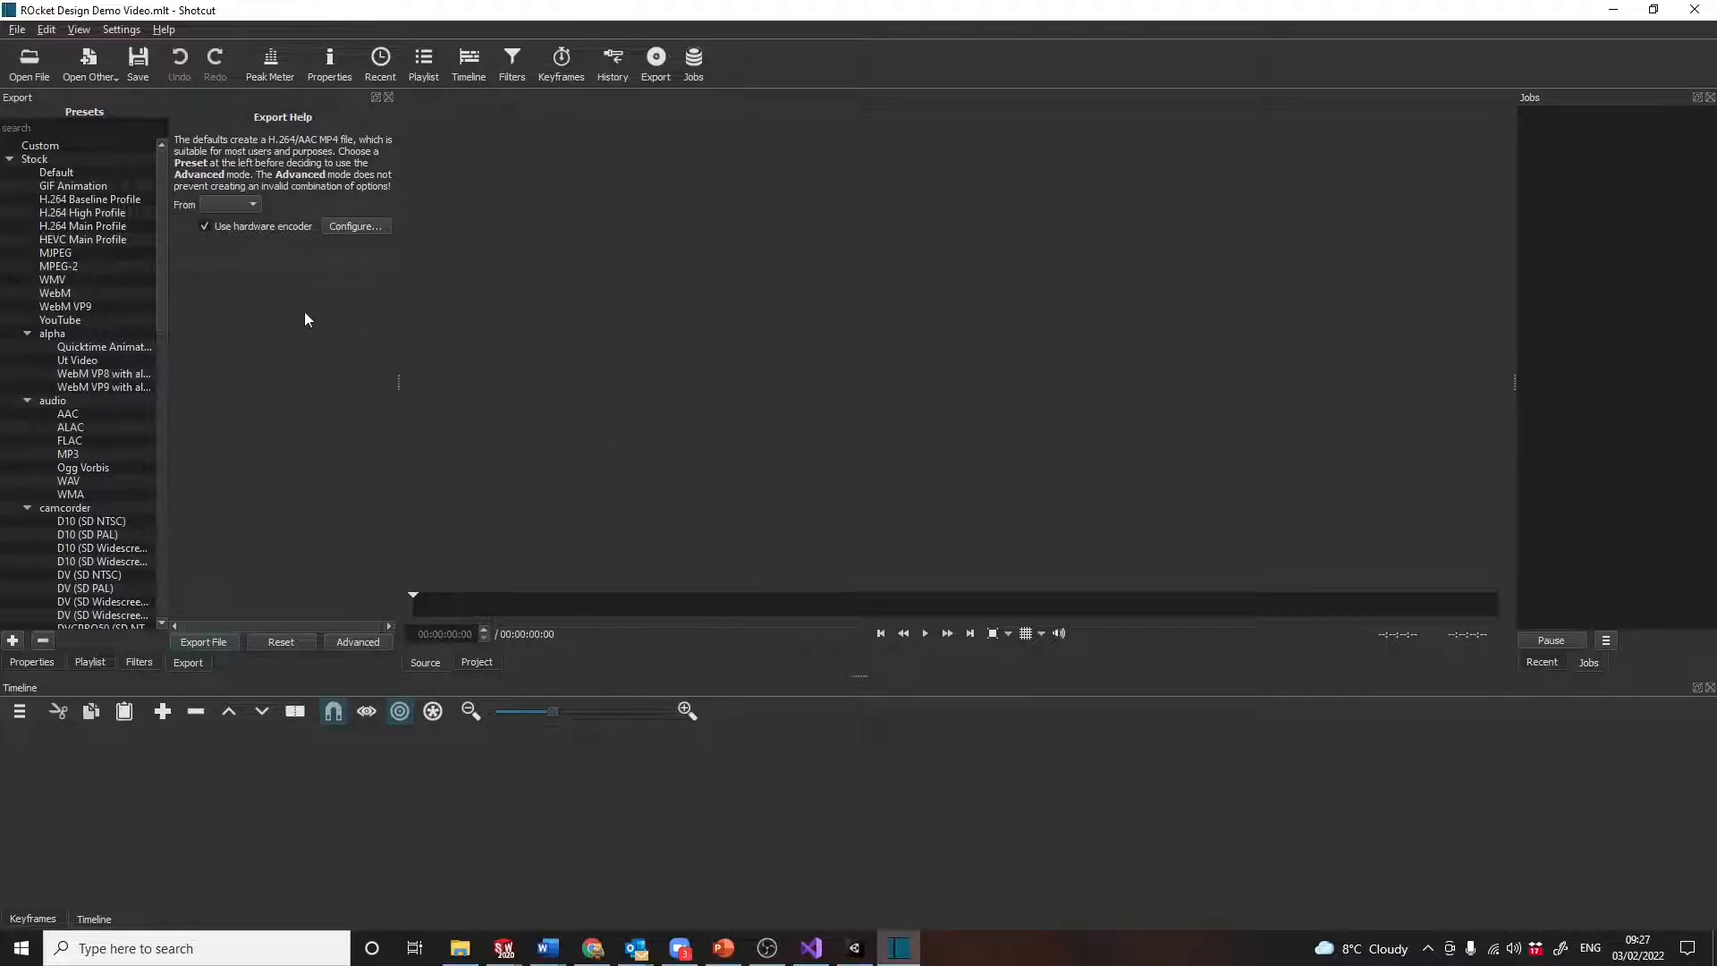
left_click(29, 59)
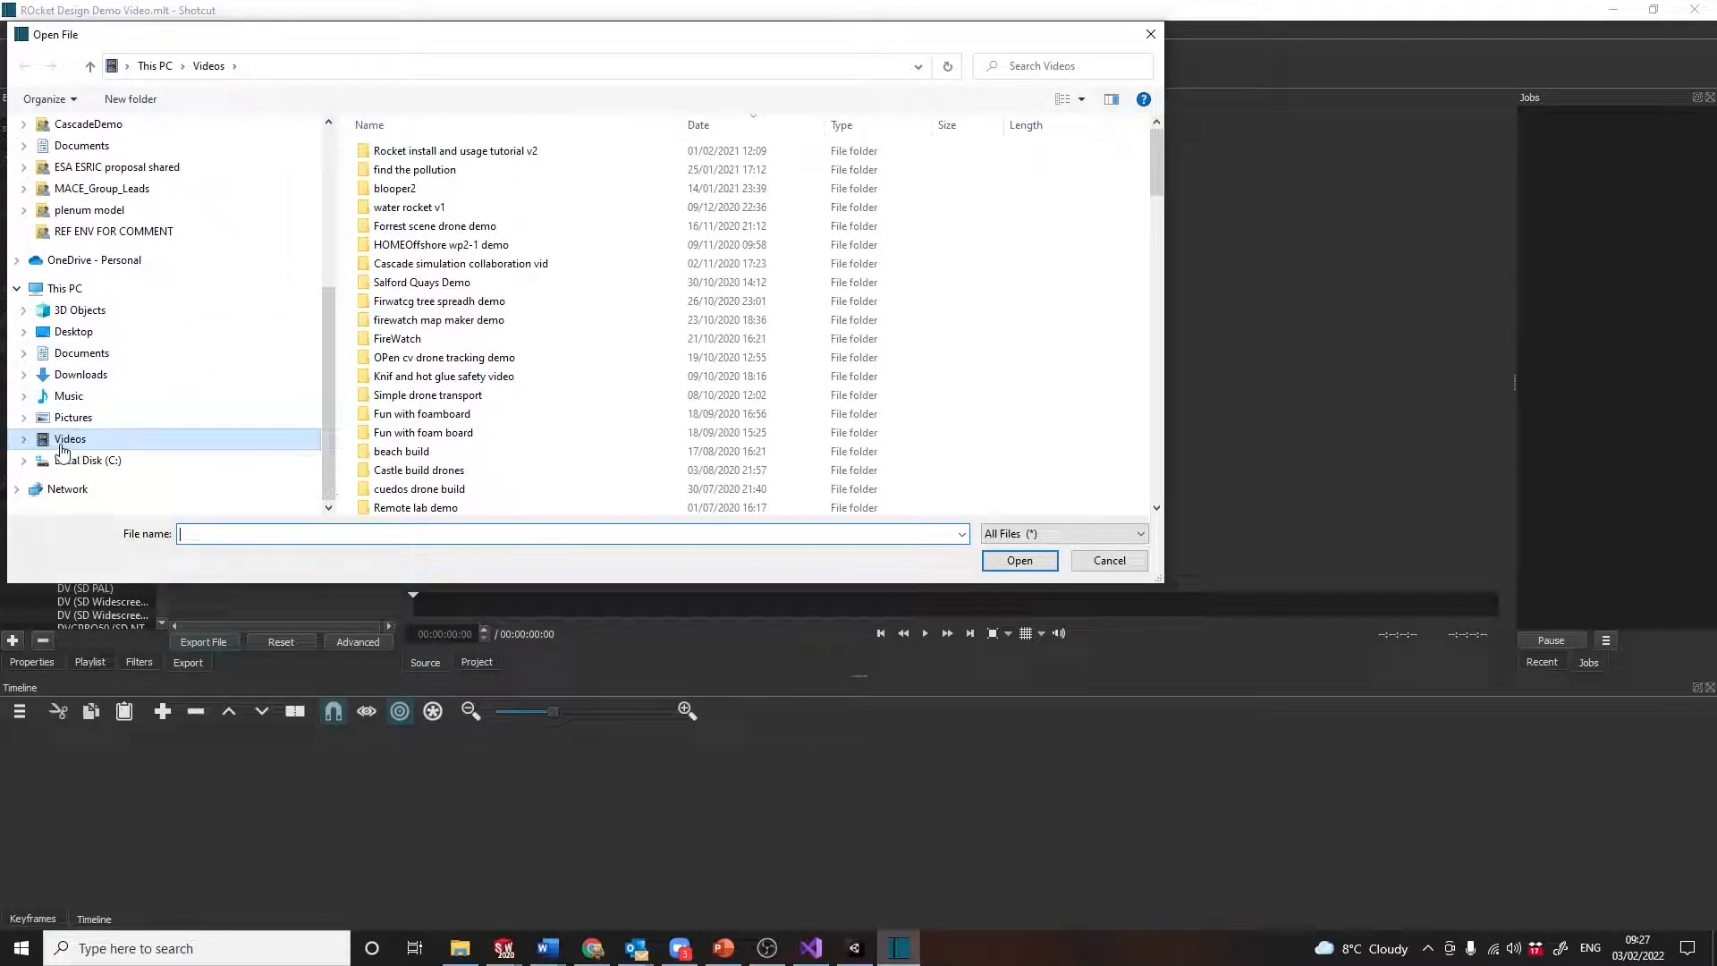
mouse_move(148, 375)
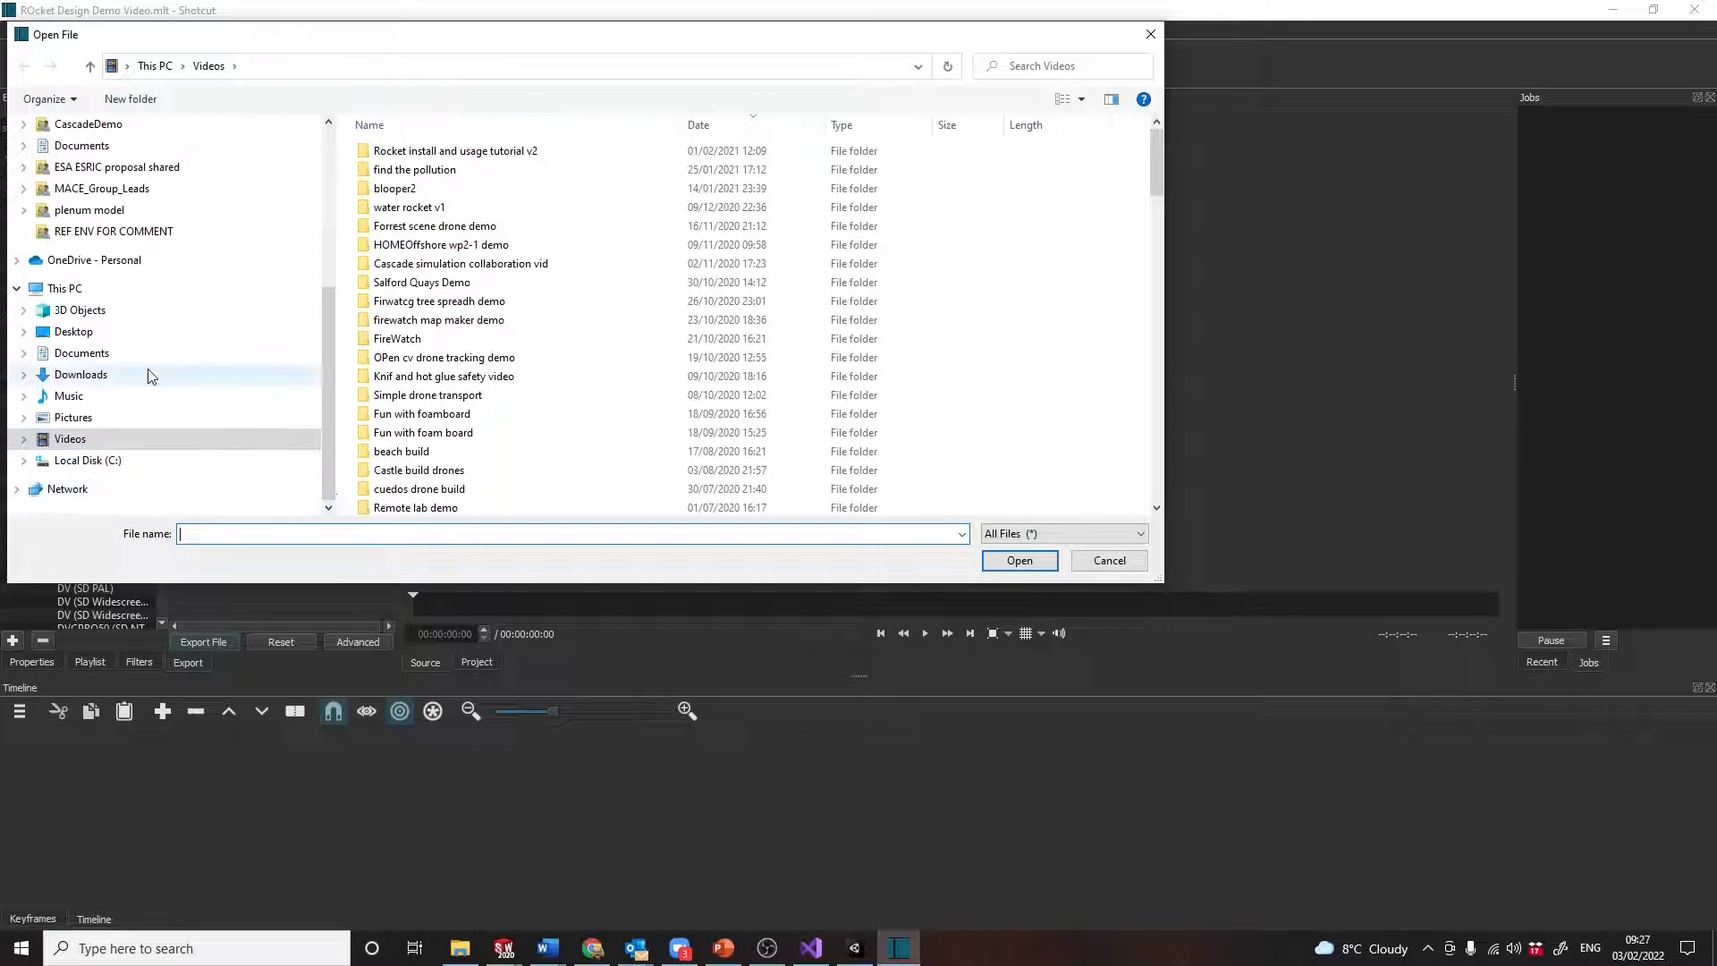
mouse_move(60, 465)
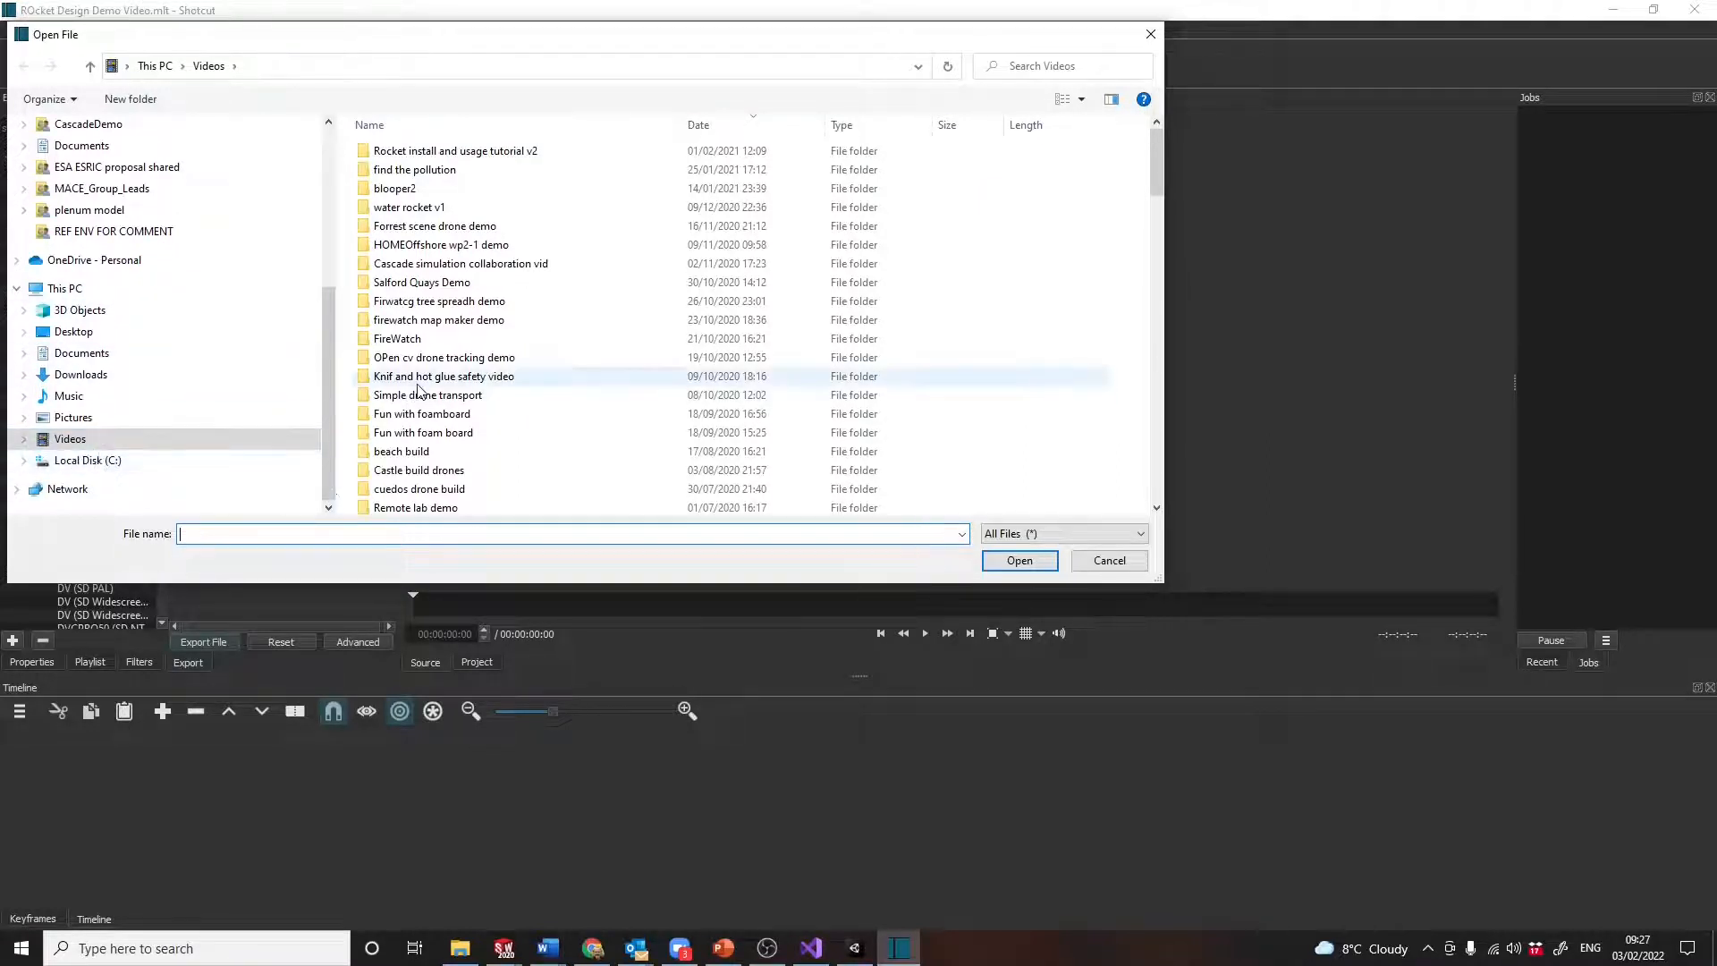
left_click(69, 439)
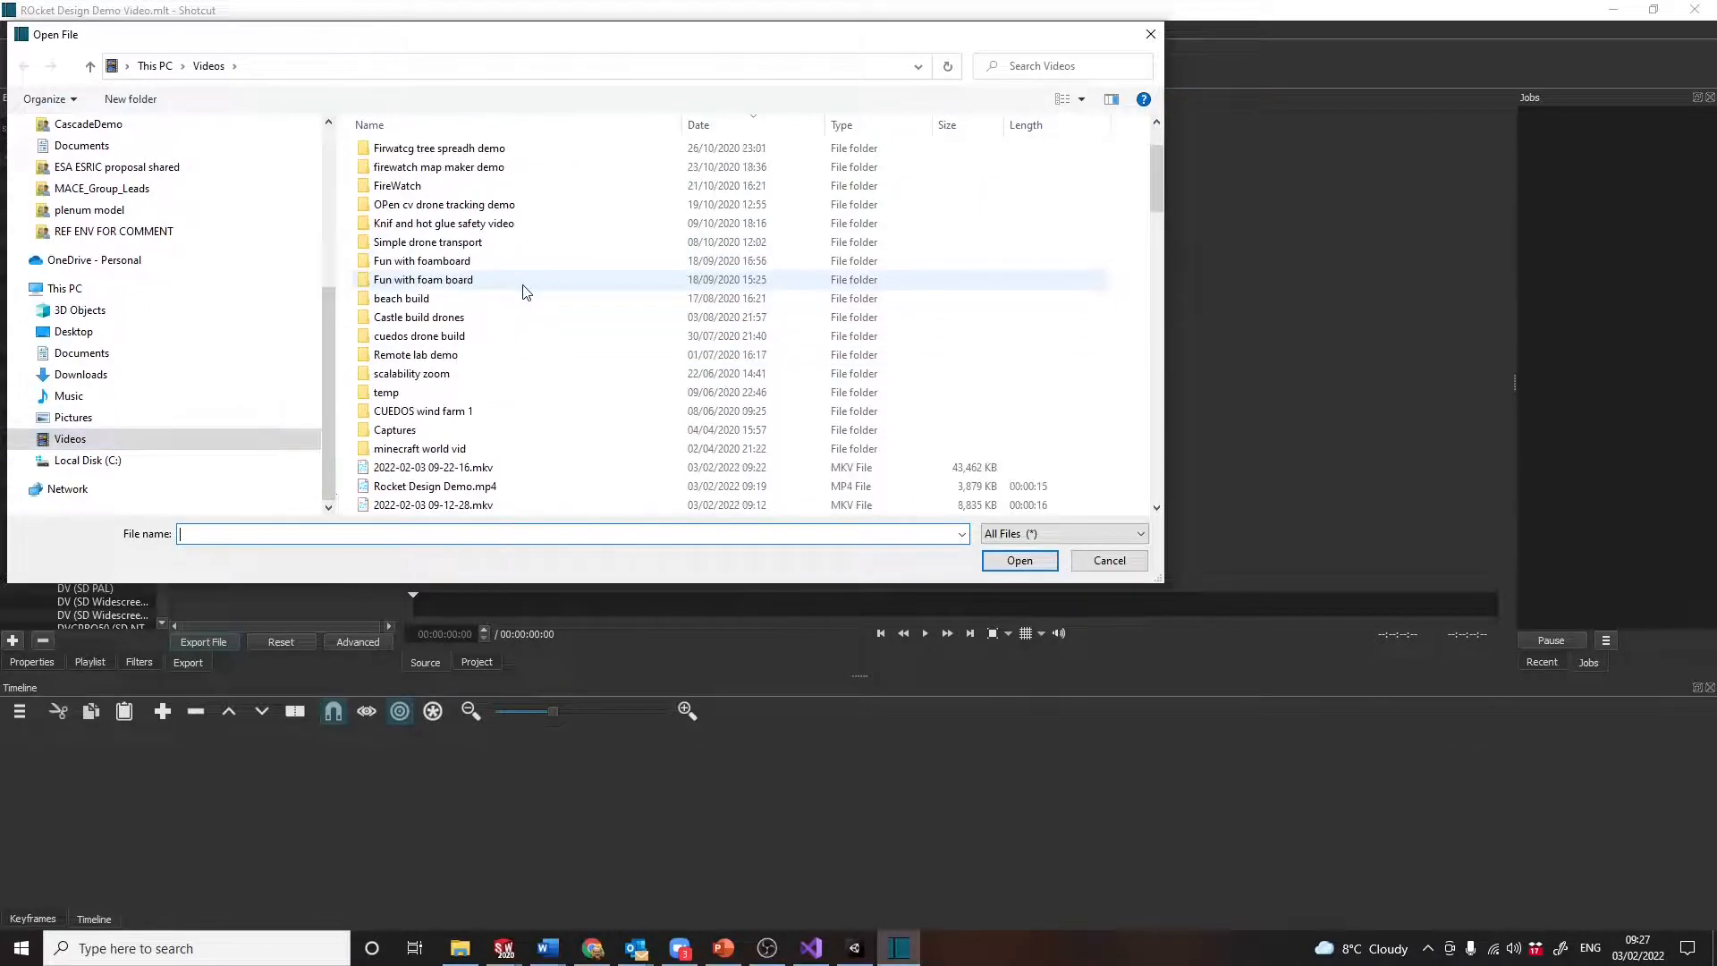
scroll("down", 3)
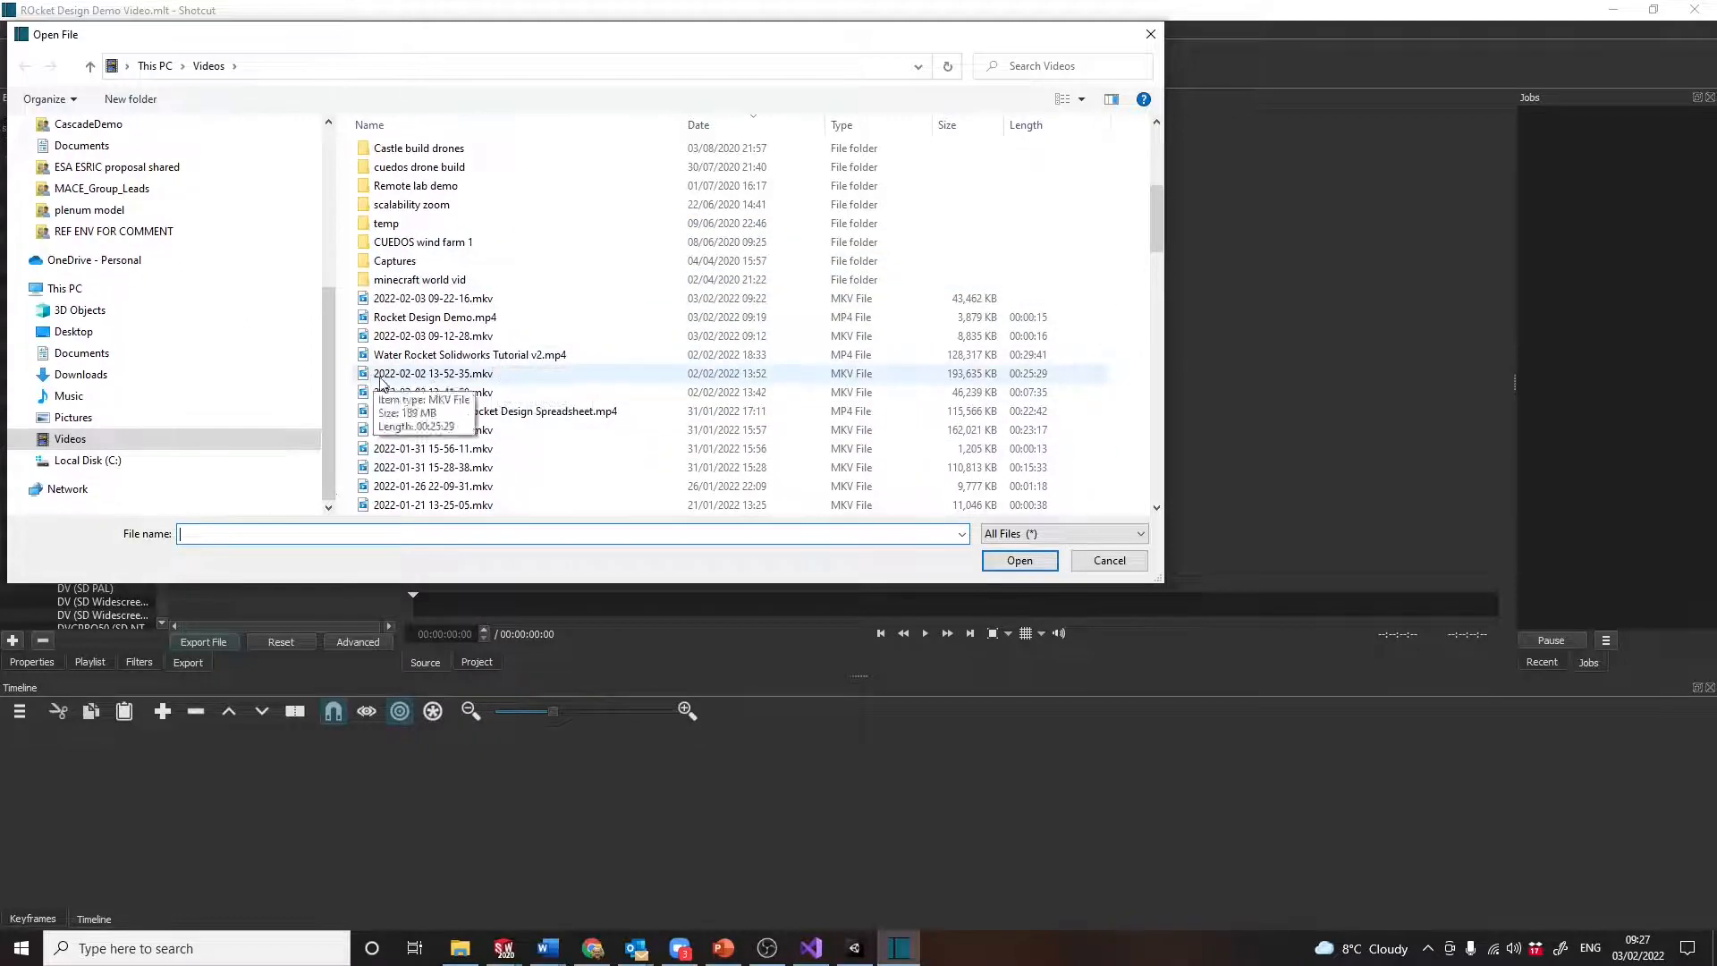
mouse_move(722, 377)
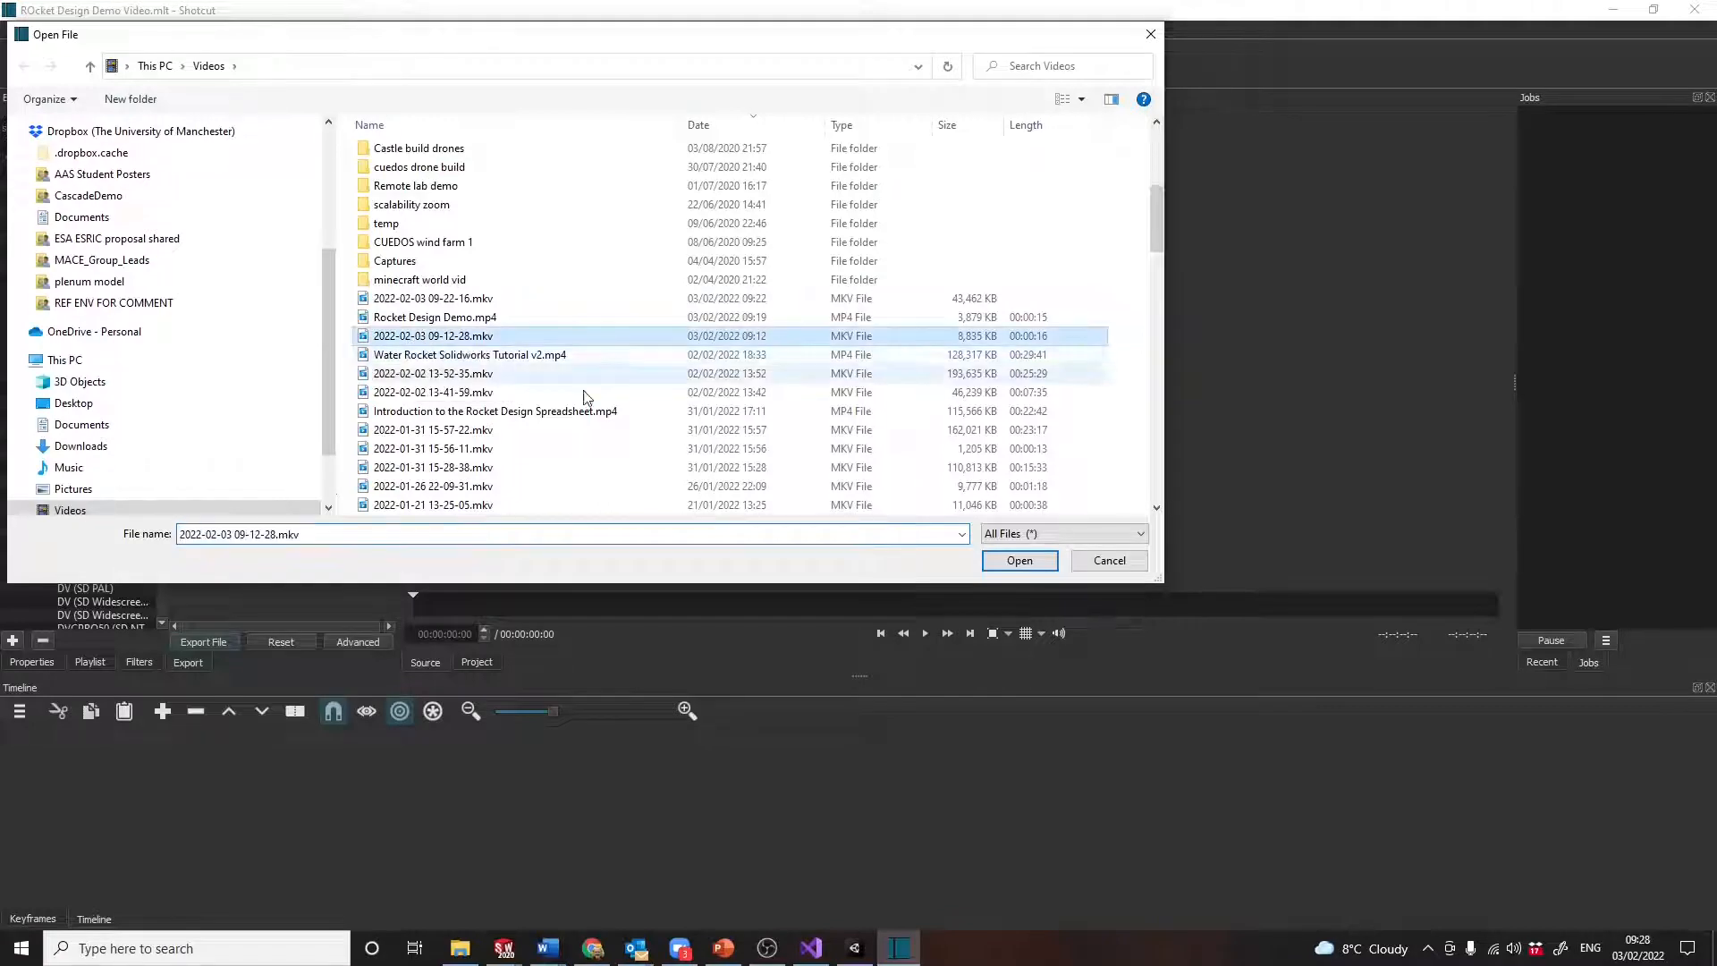
left_click(1018, 560)
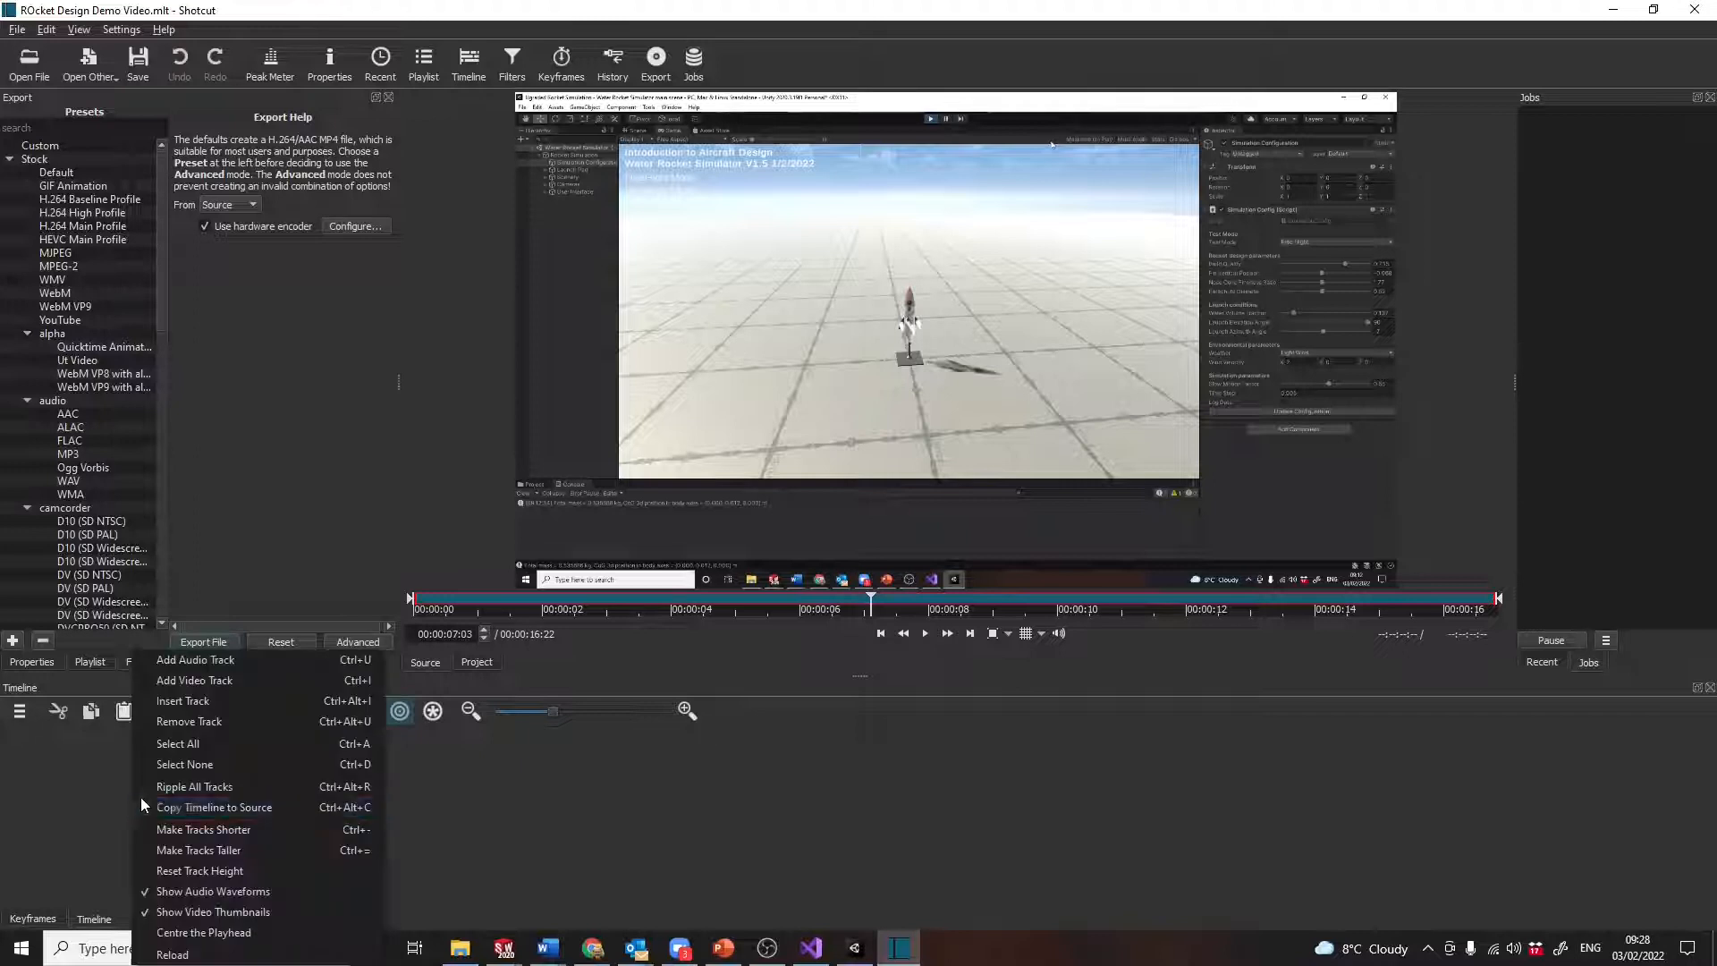
mouse_move(185, 763)
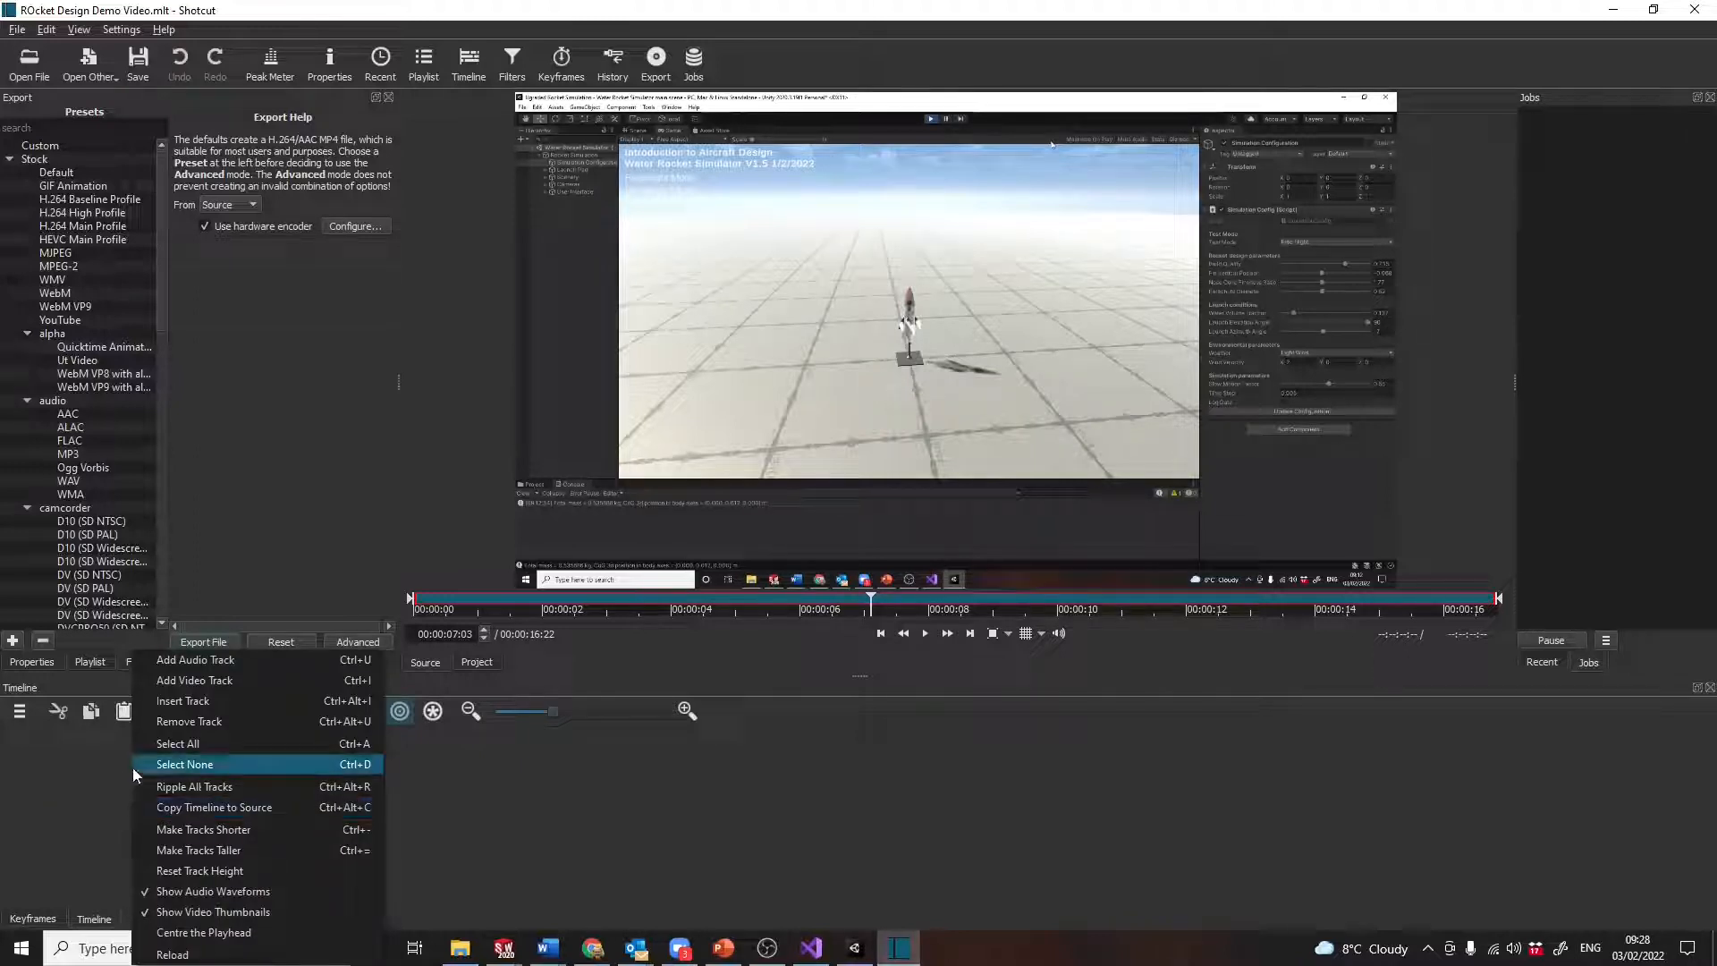
left_click(183, 701)
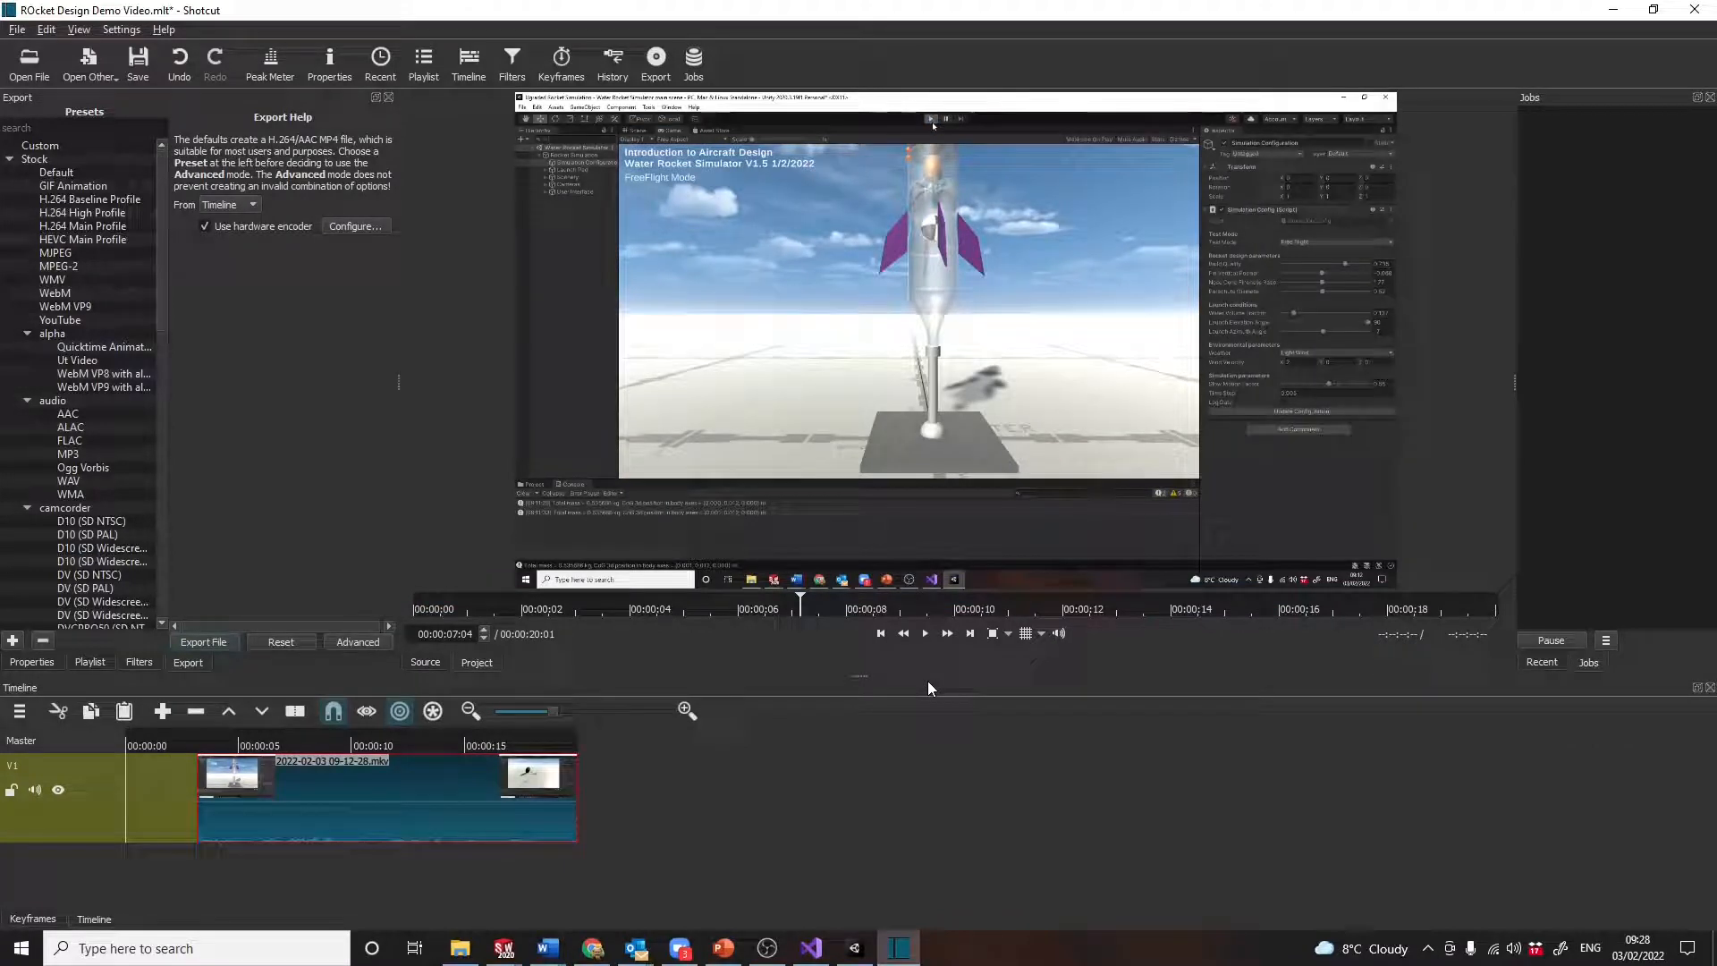
mouse_move(591, 770)
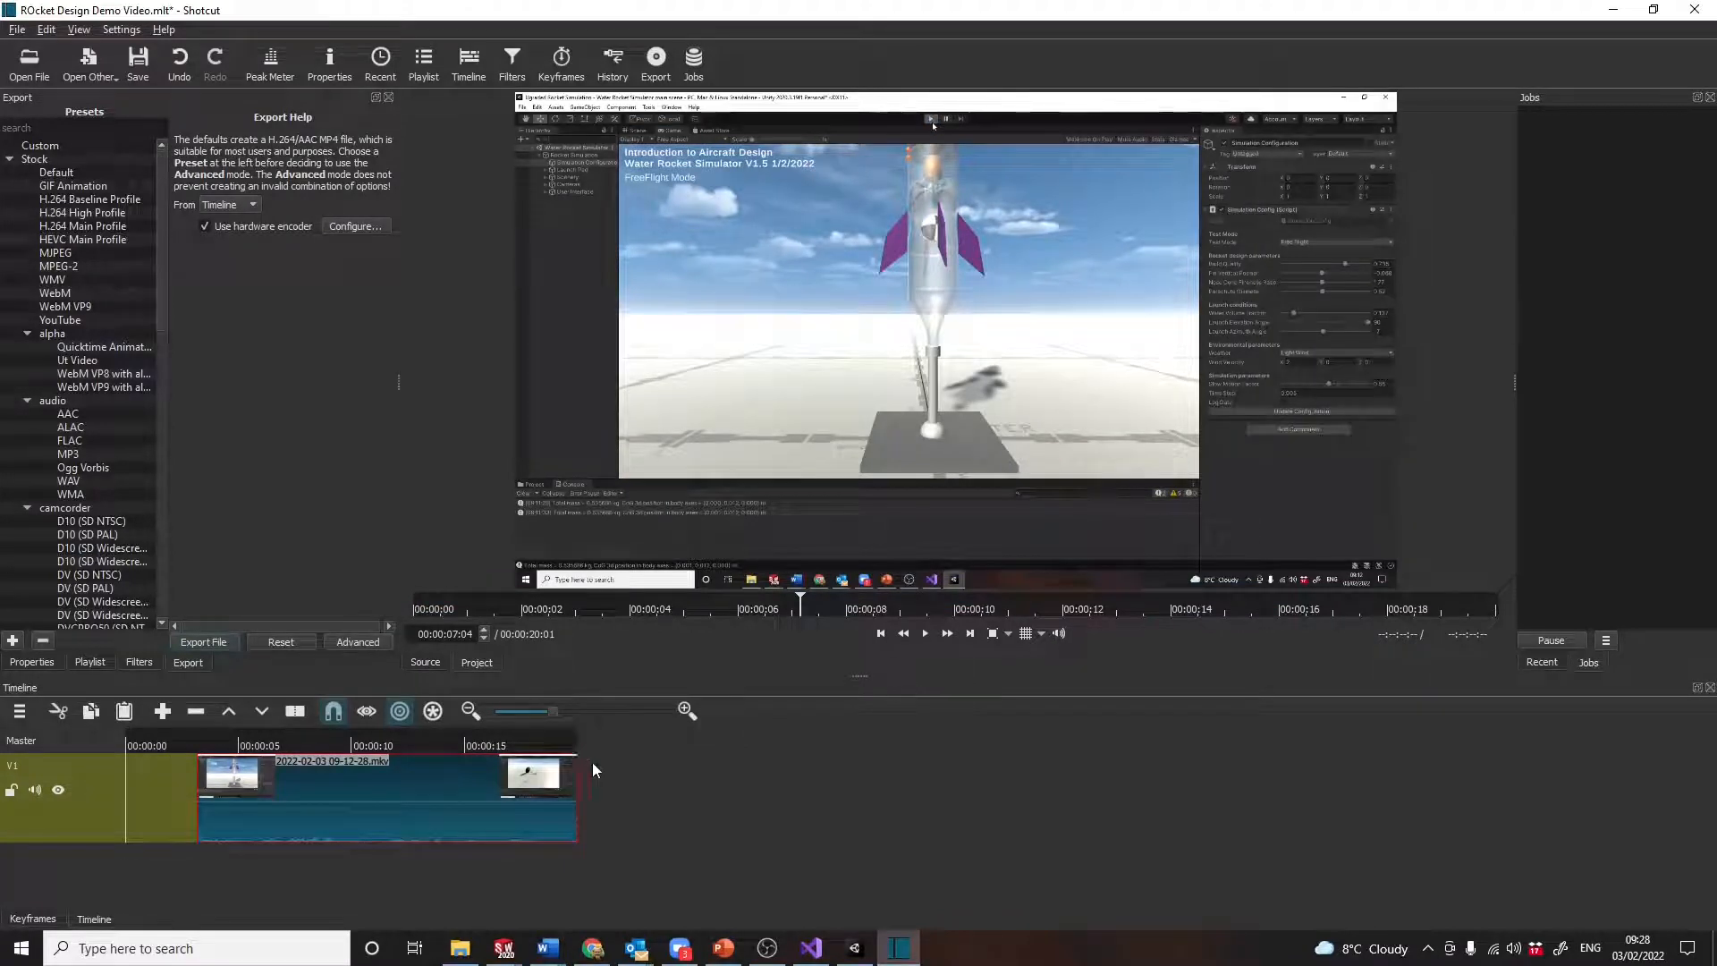
mouse_move(306, 823)
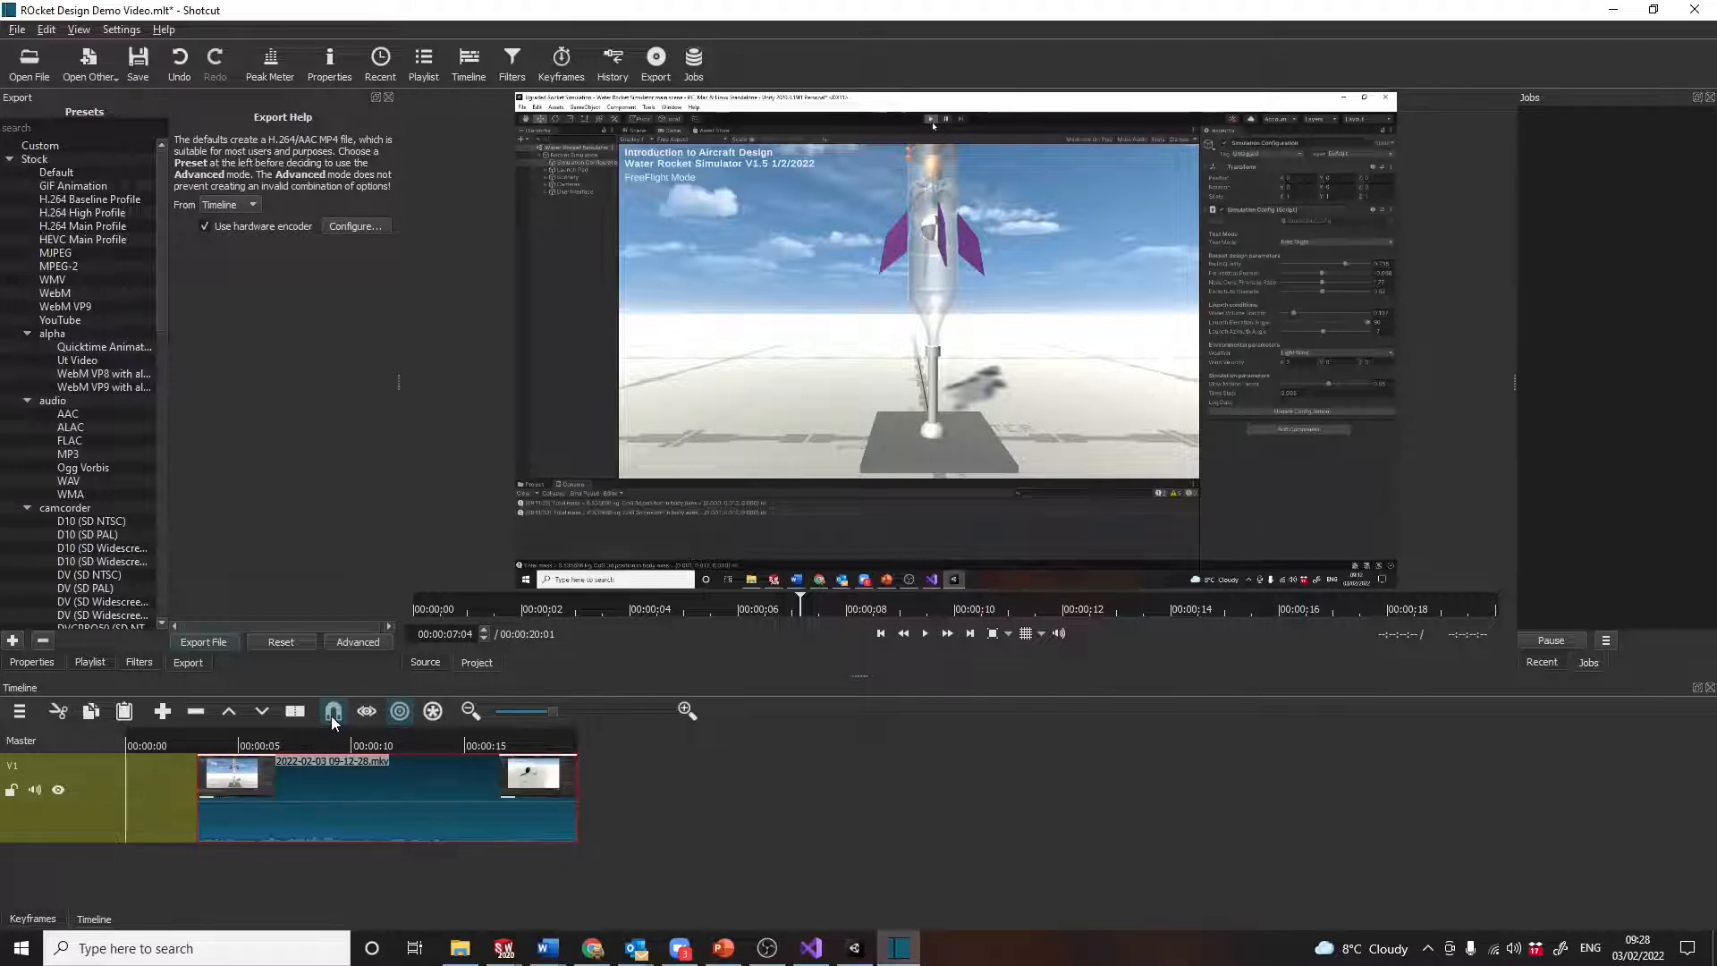
mouse_move(333, 711)
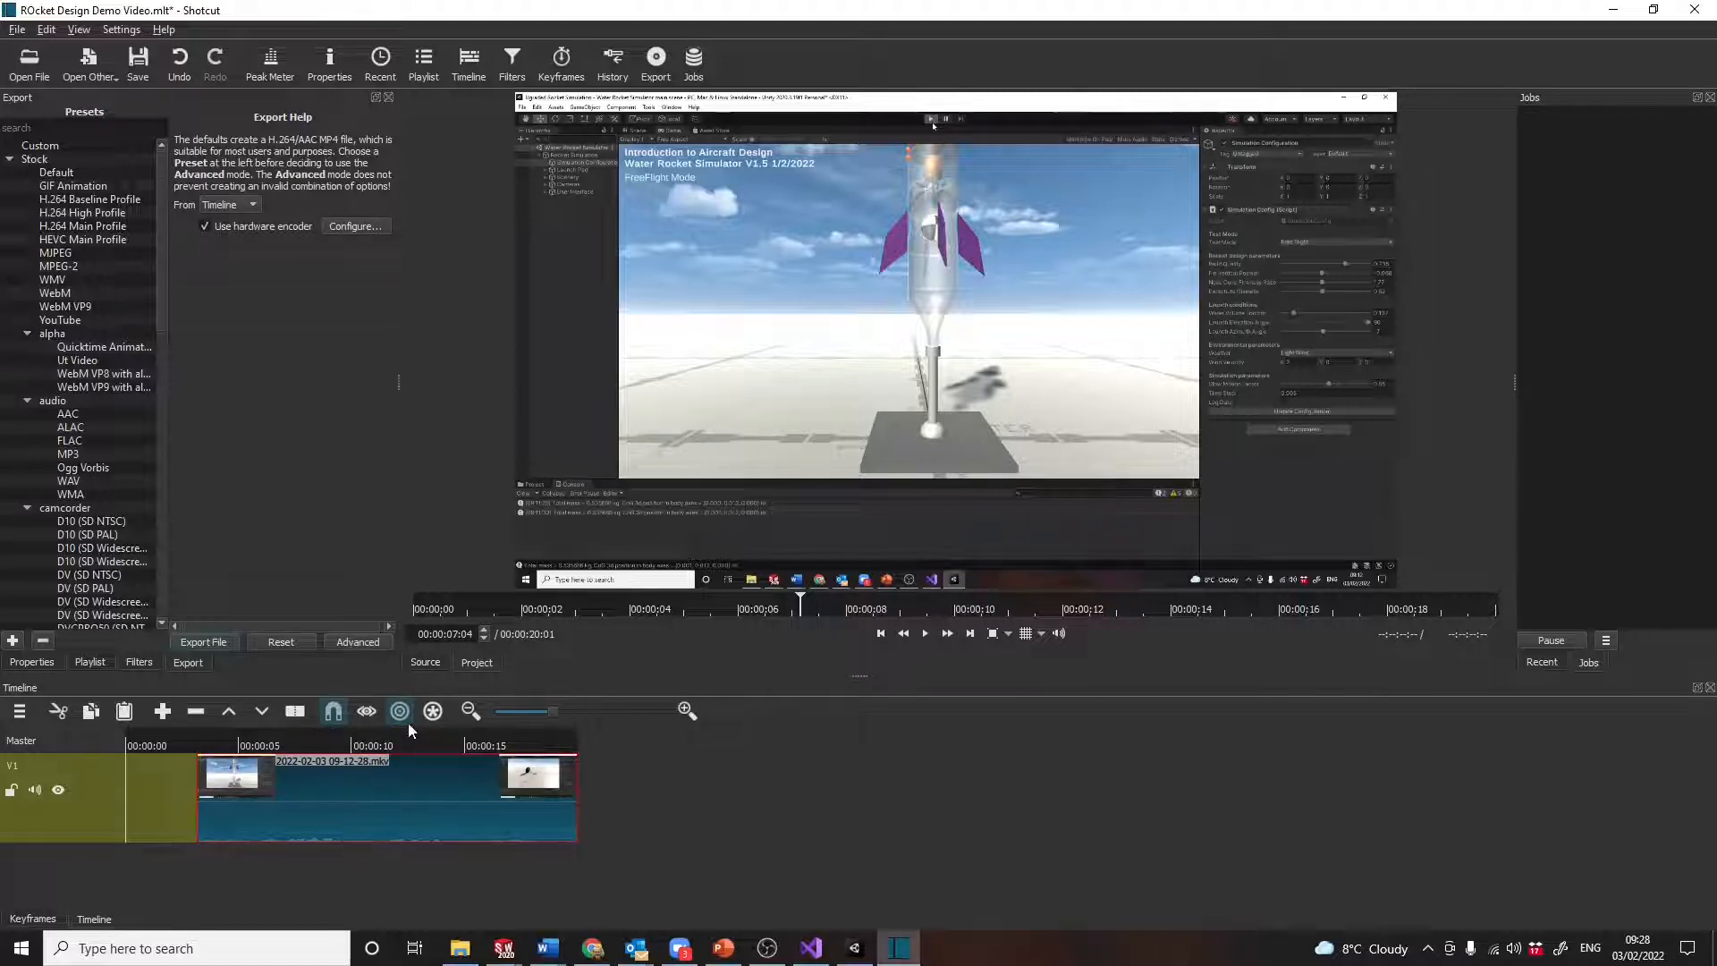
mouse_move(399, 709)
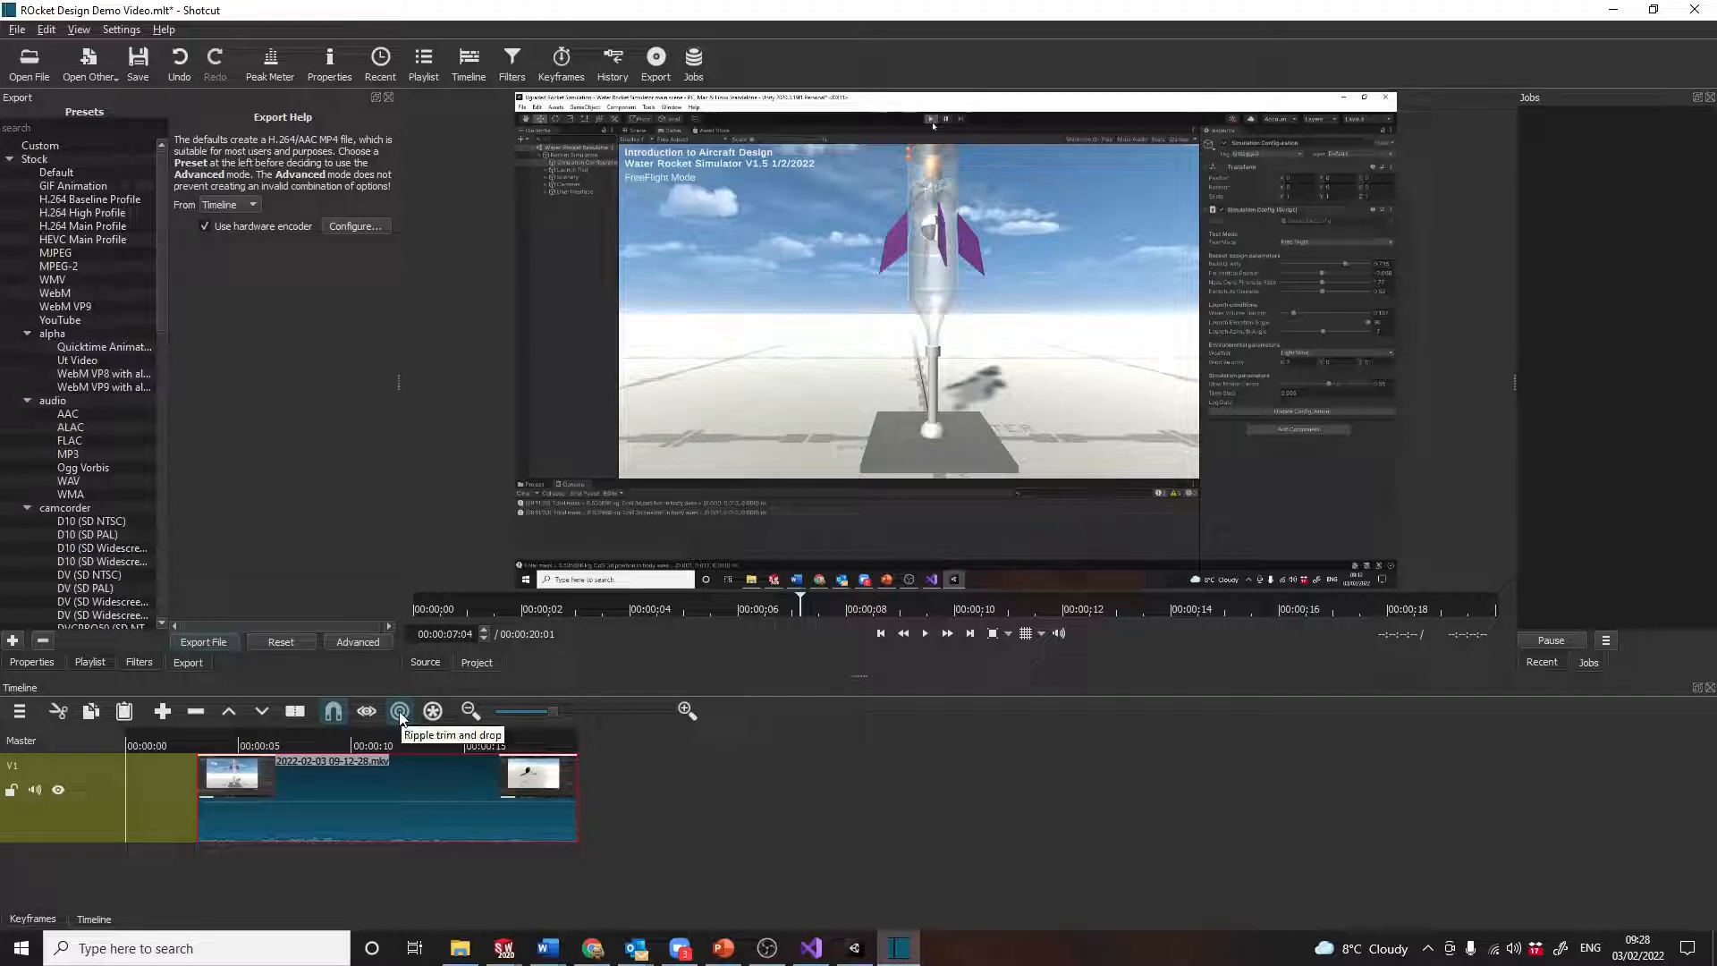
mouse_move(157, 811)
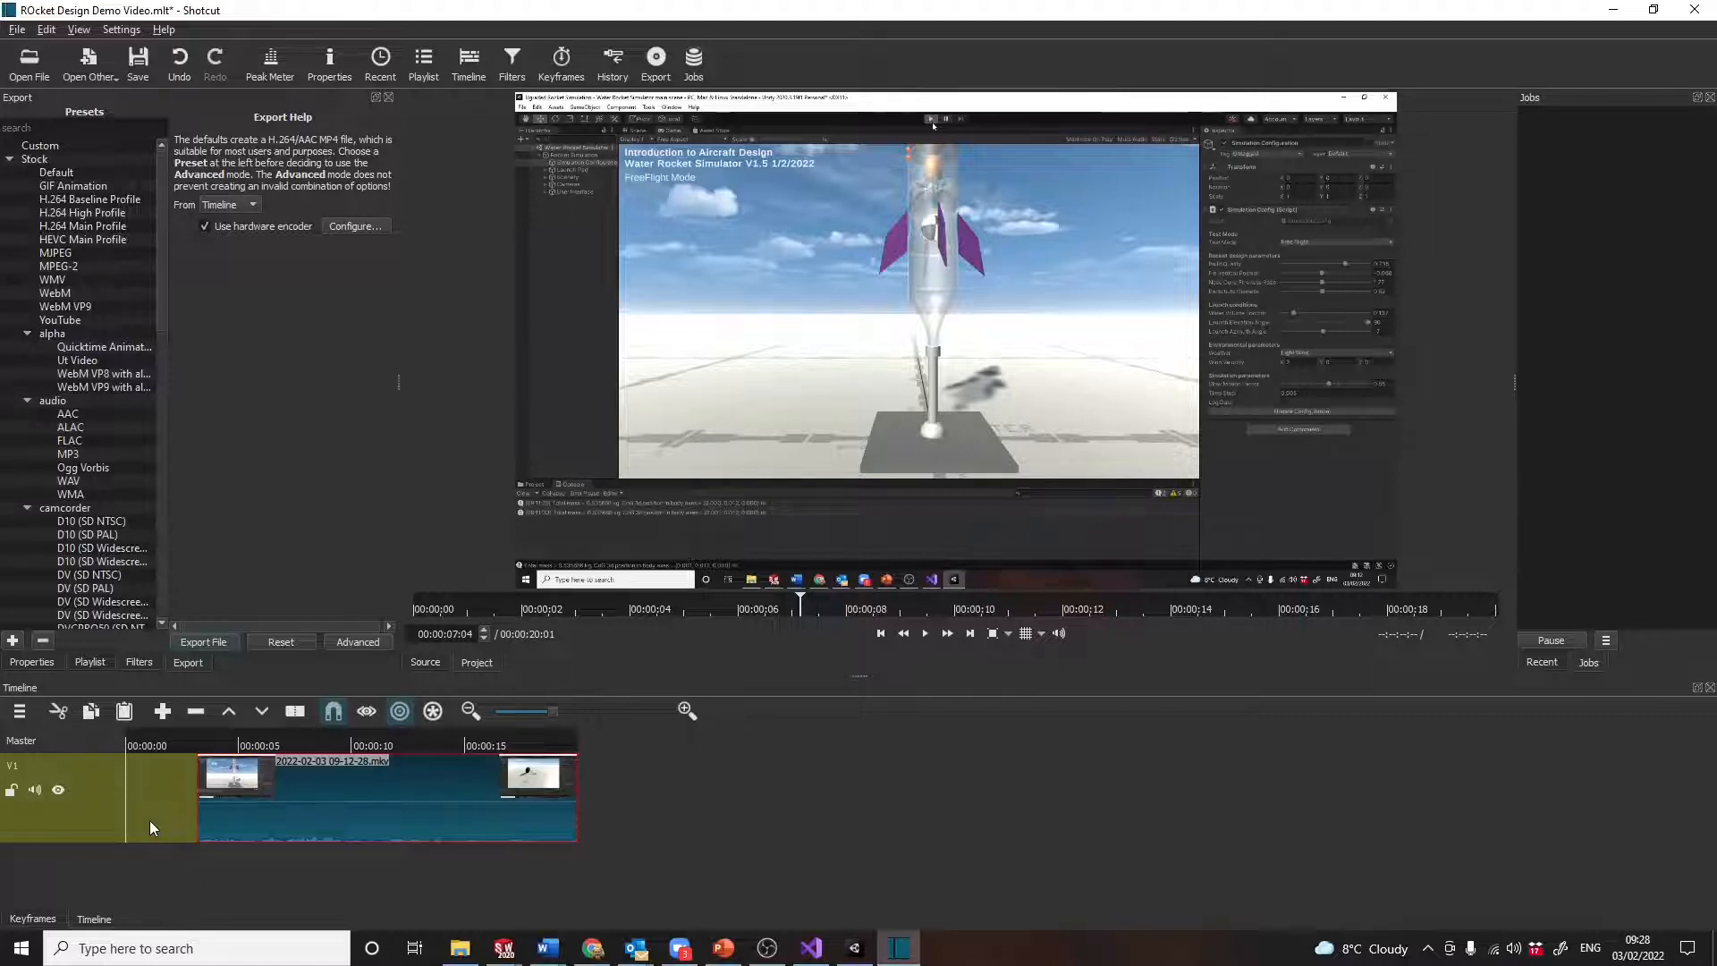
mouse_move(236, 880)
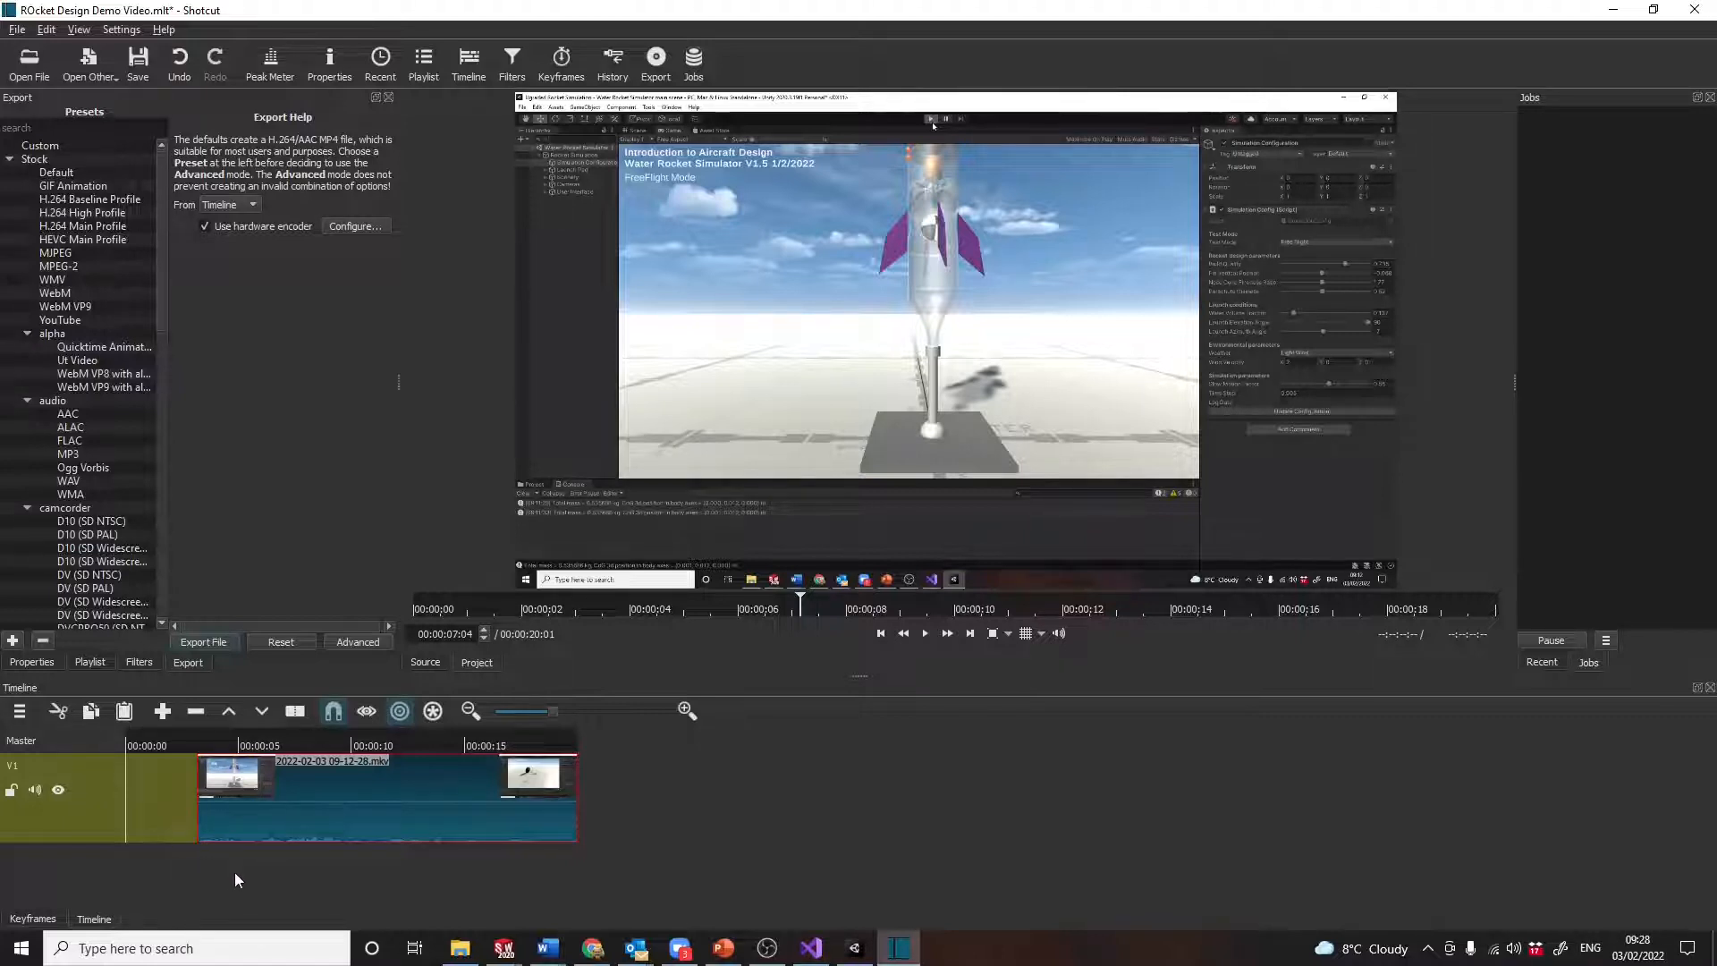
mouse_move(363, 818)
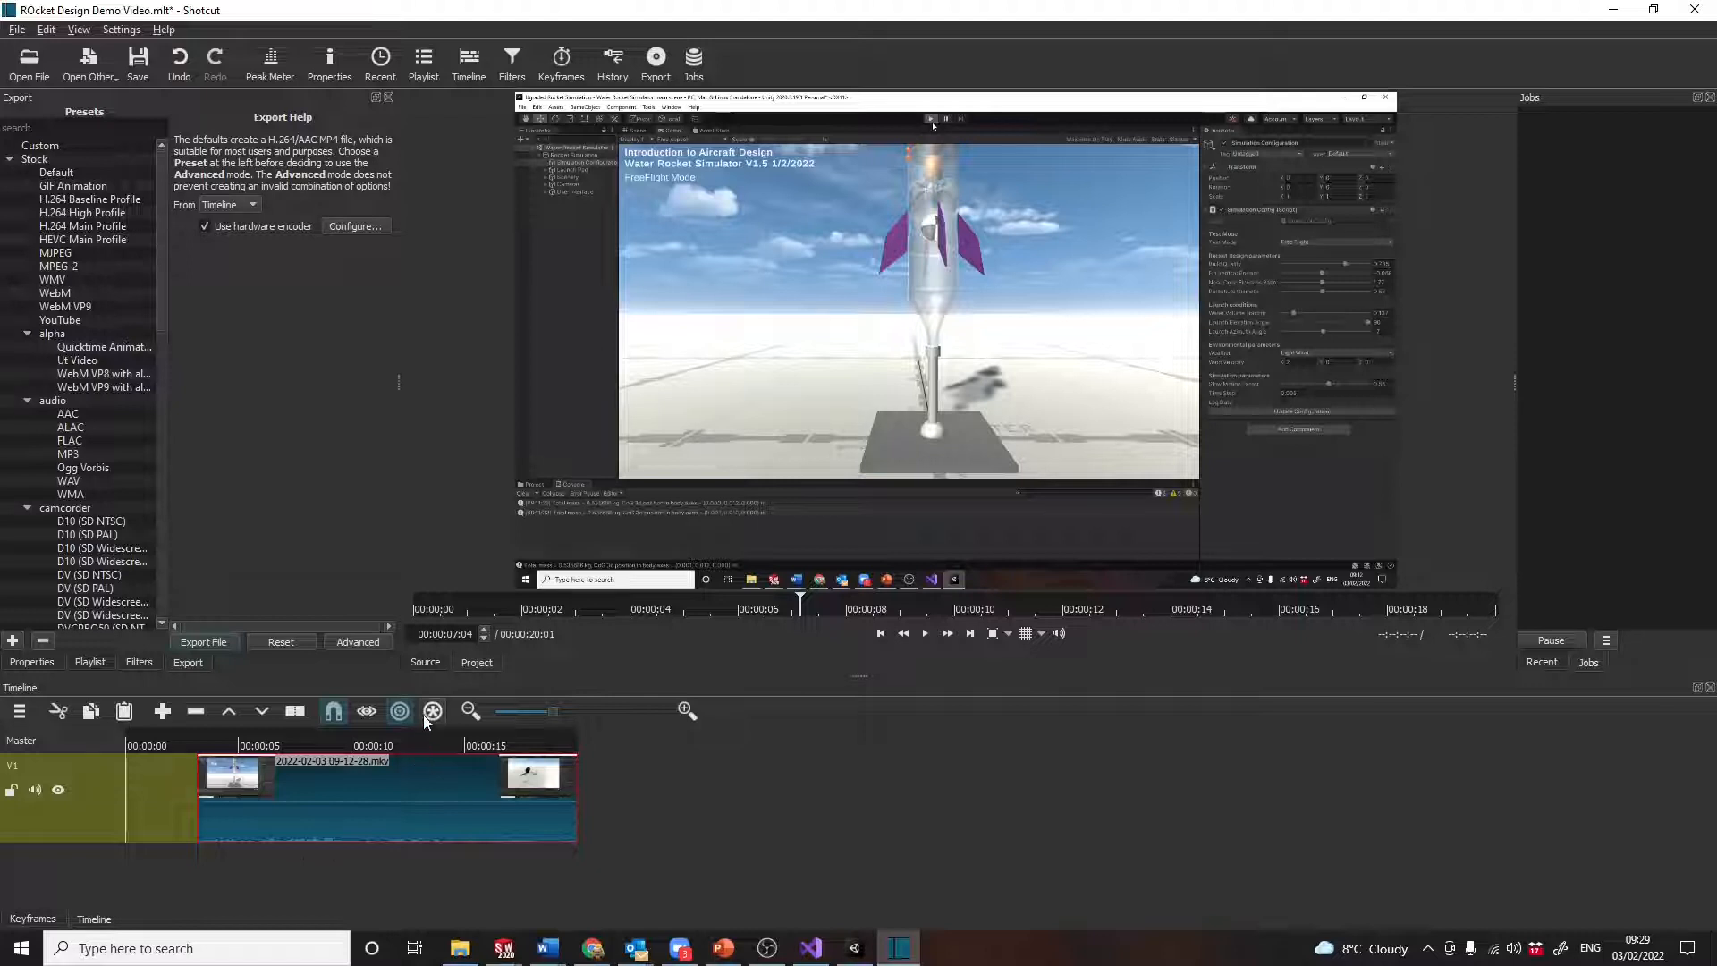
mouse_move(432, 711)
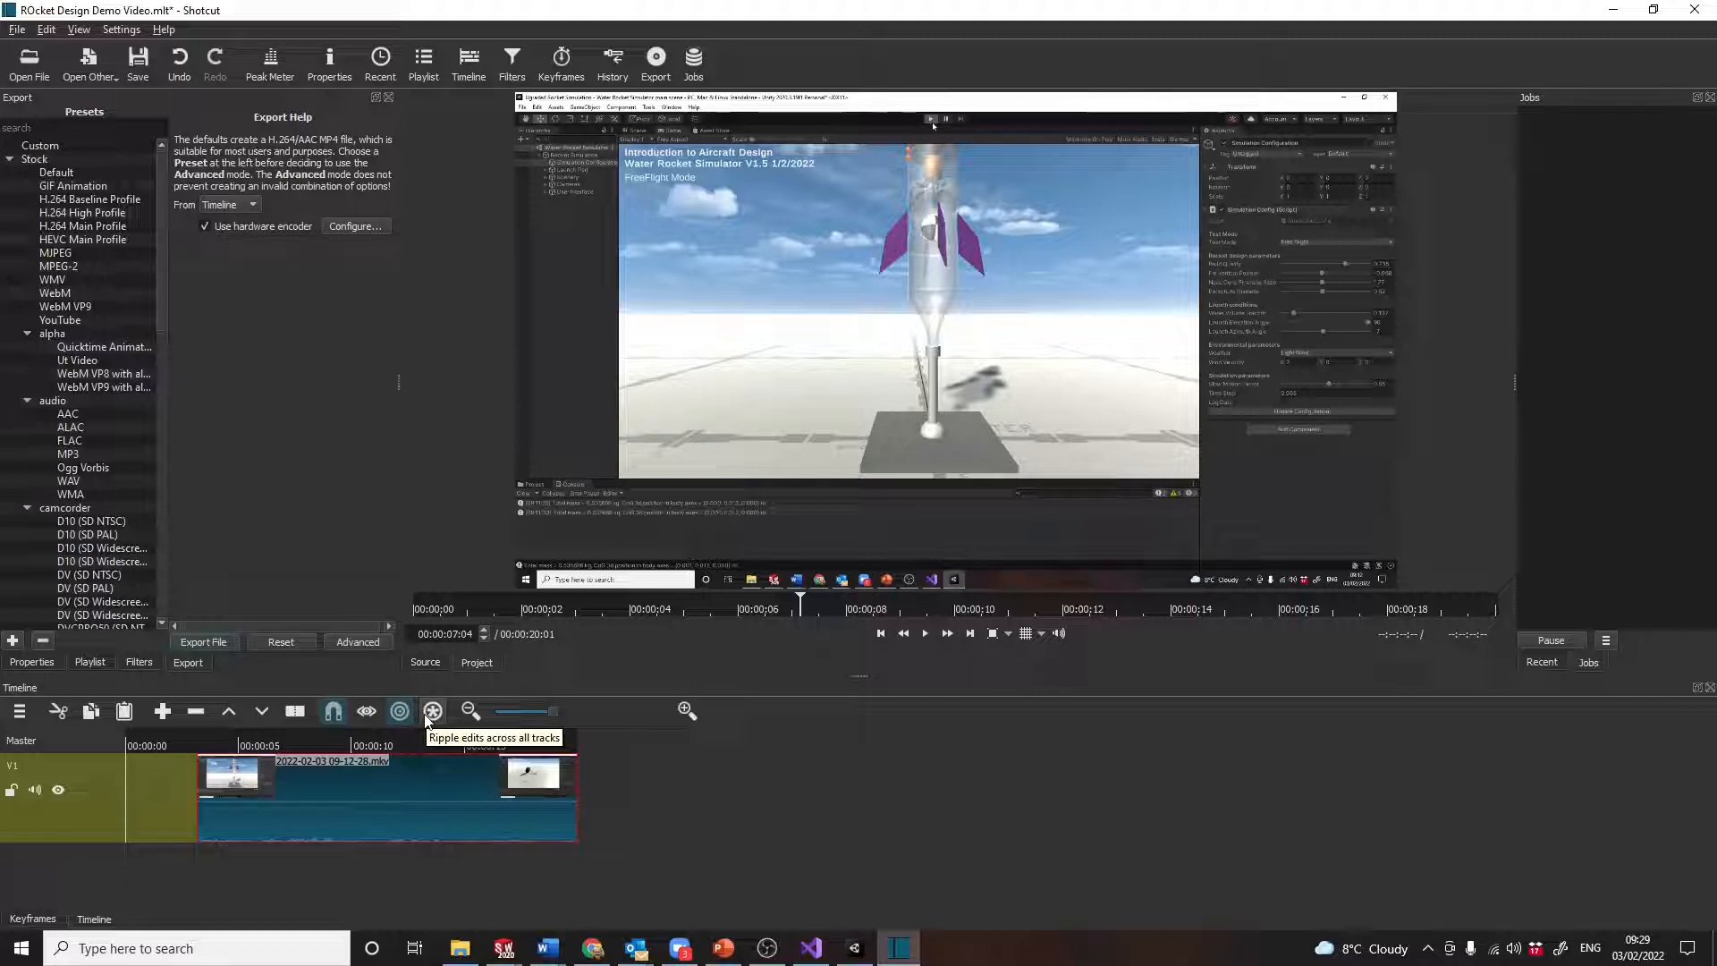
left_click(468, 711)
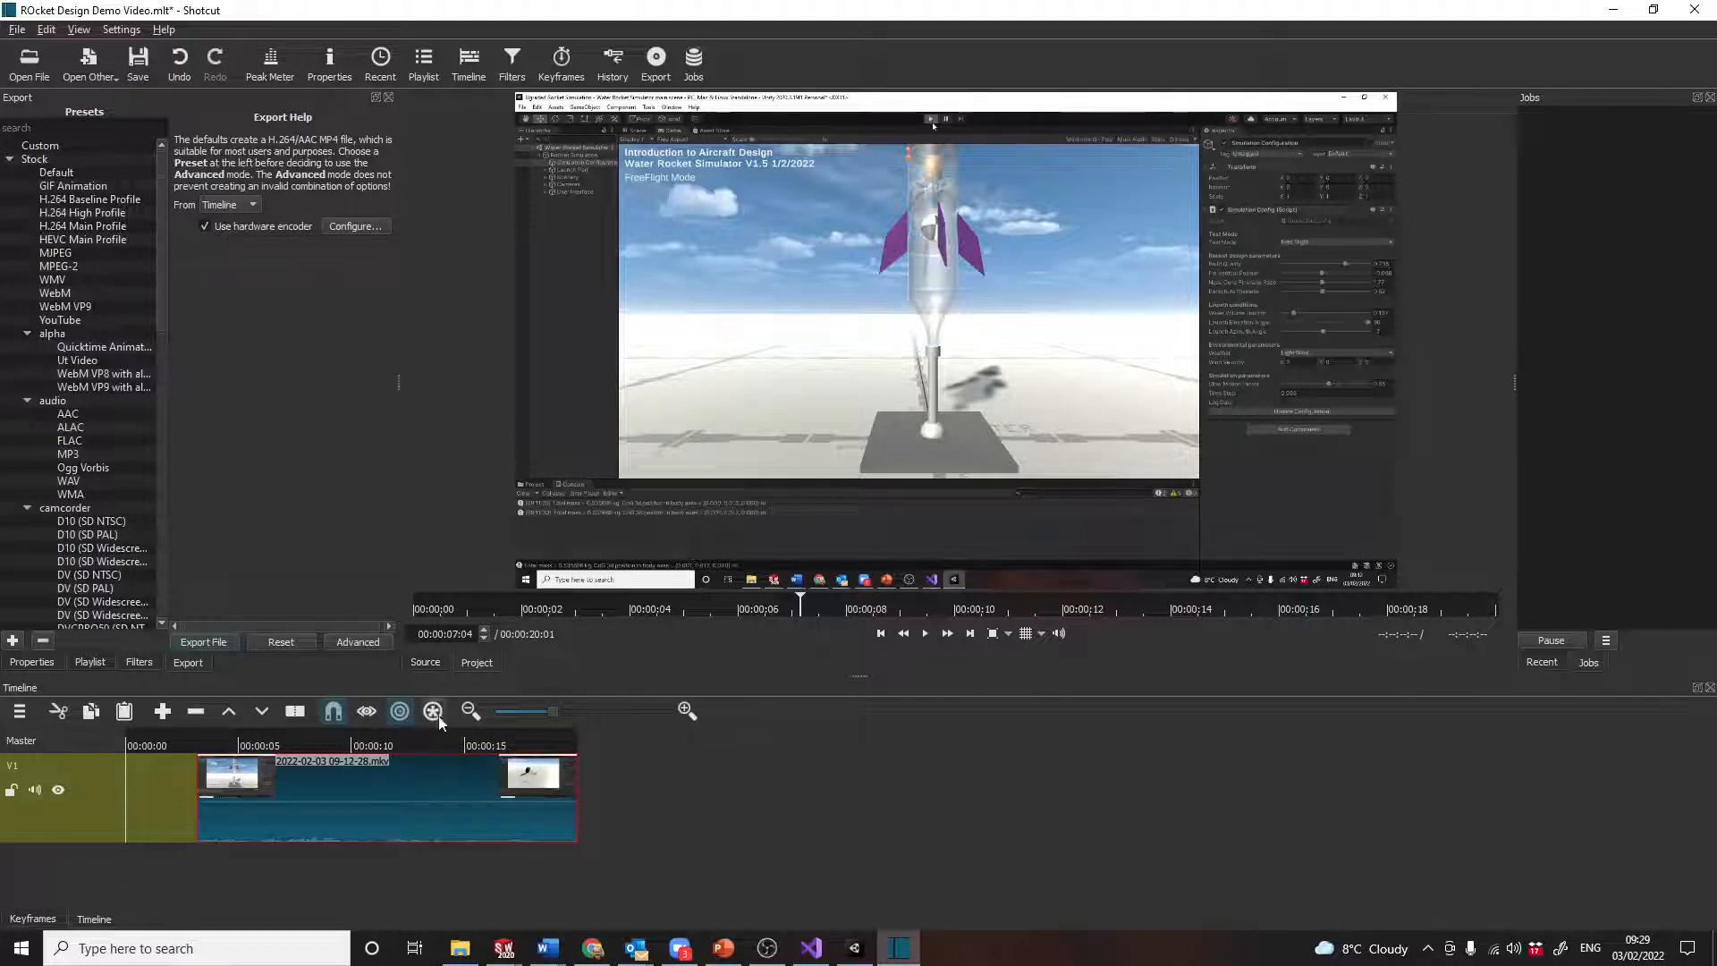
mouse_move(455, 721)
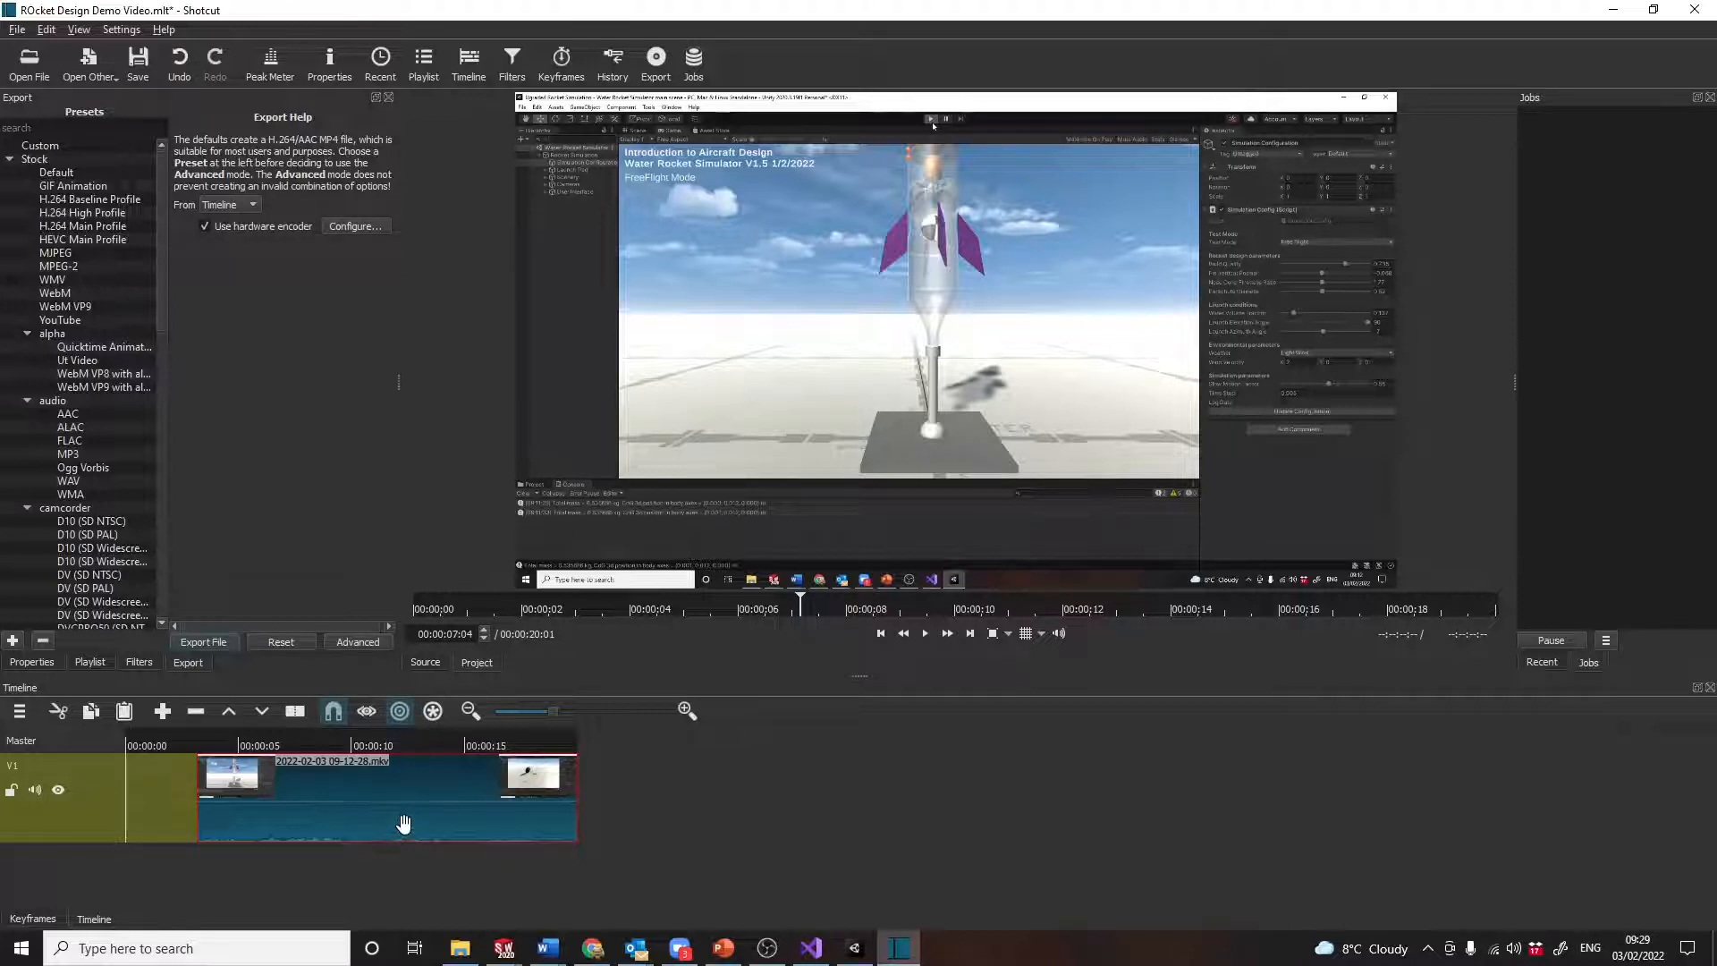
mouse_move(352, 791)
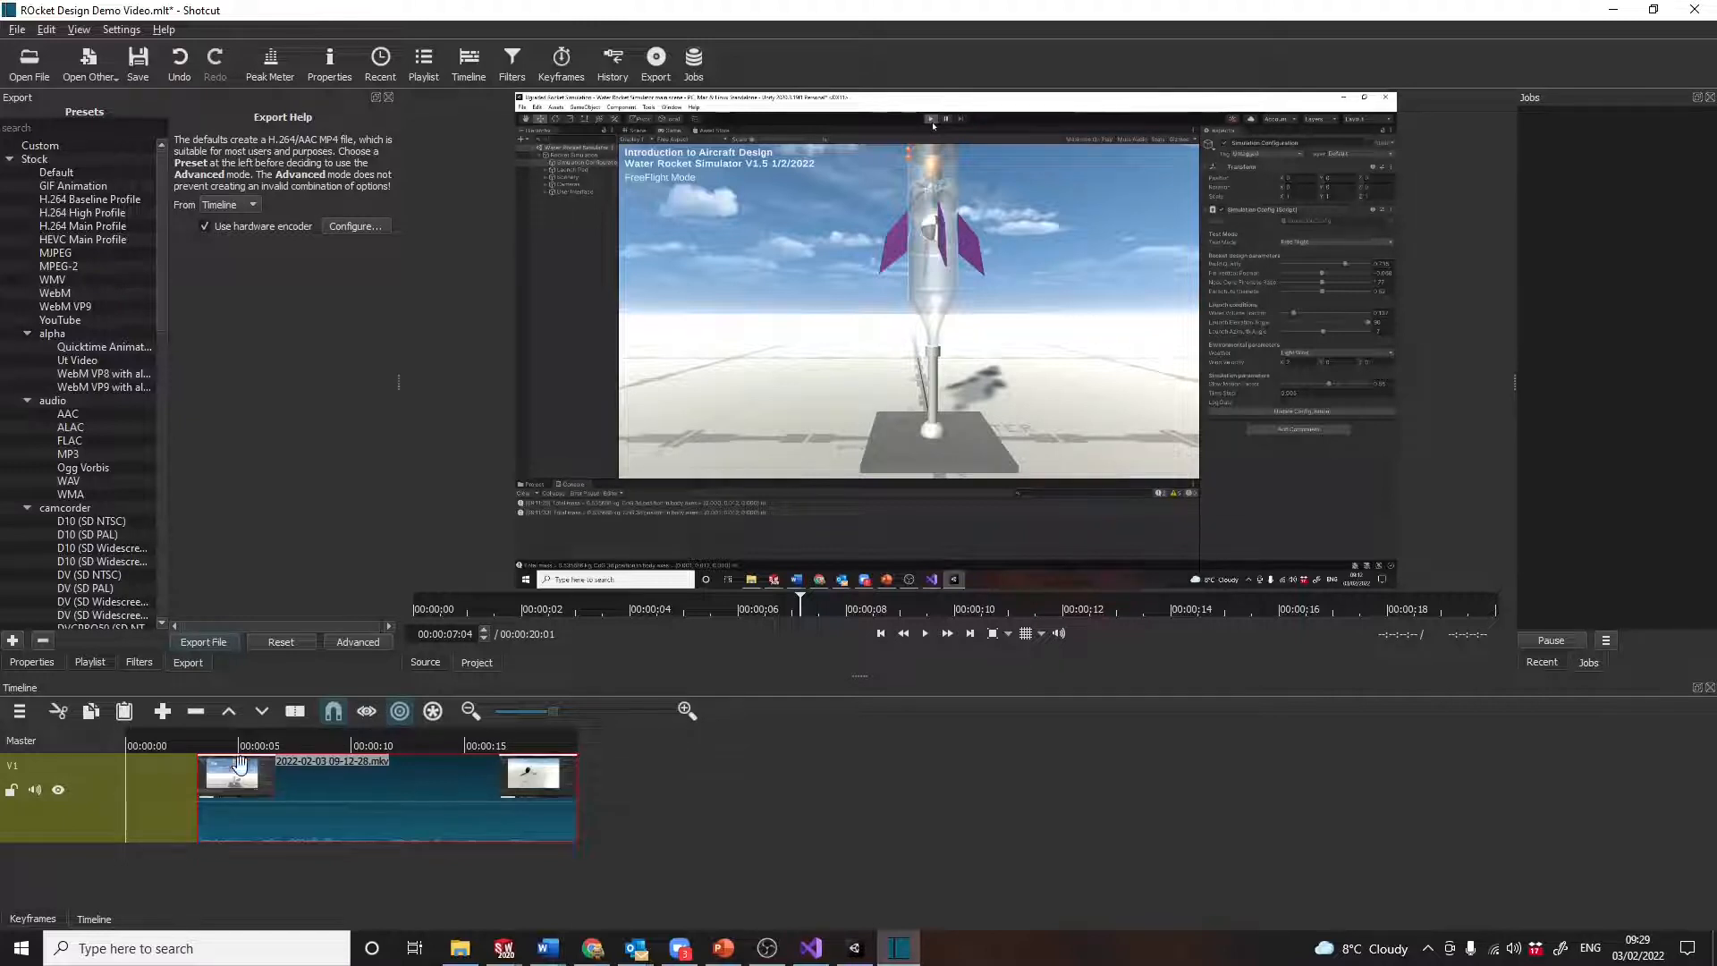
mouse_move(296, 838)
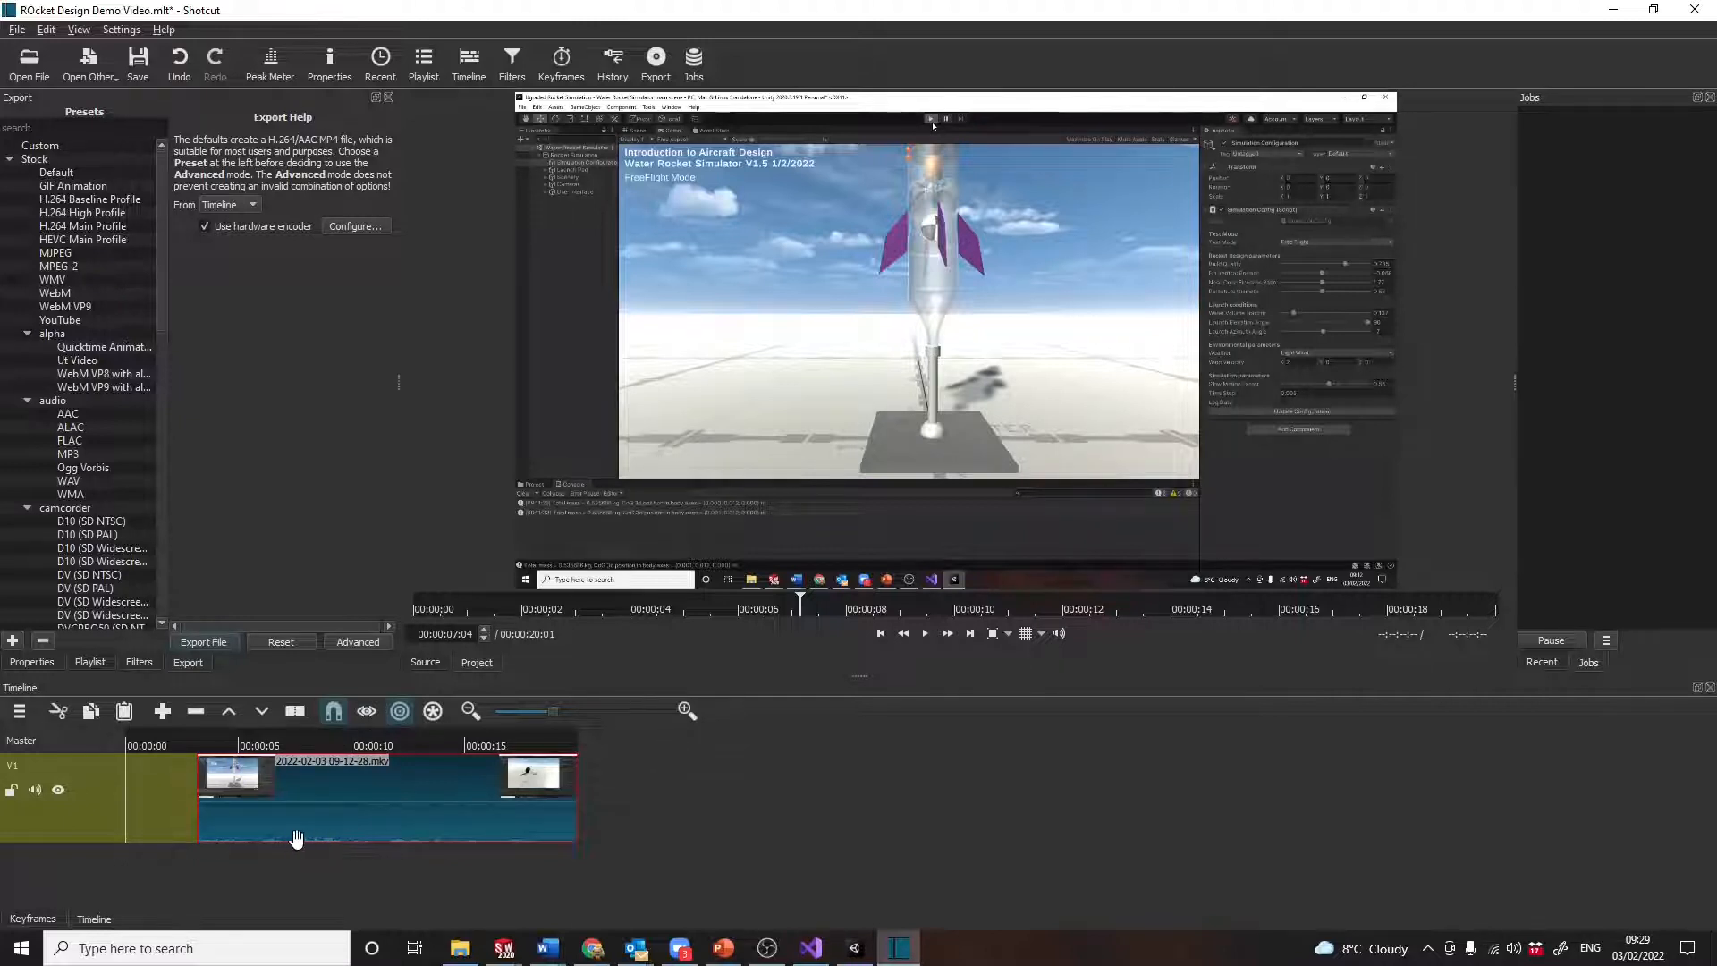
mouse_move(431, 821)
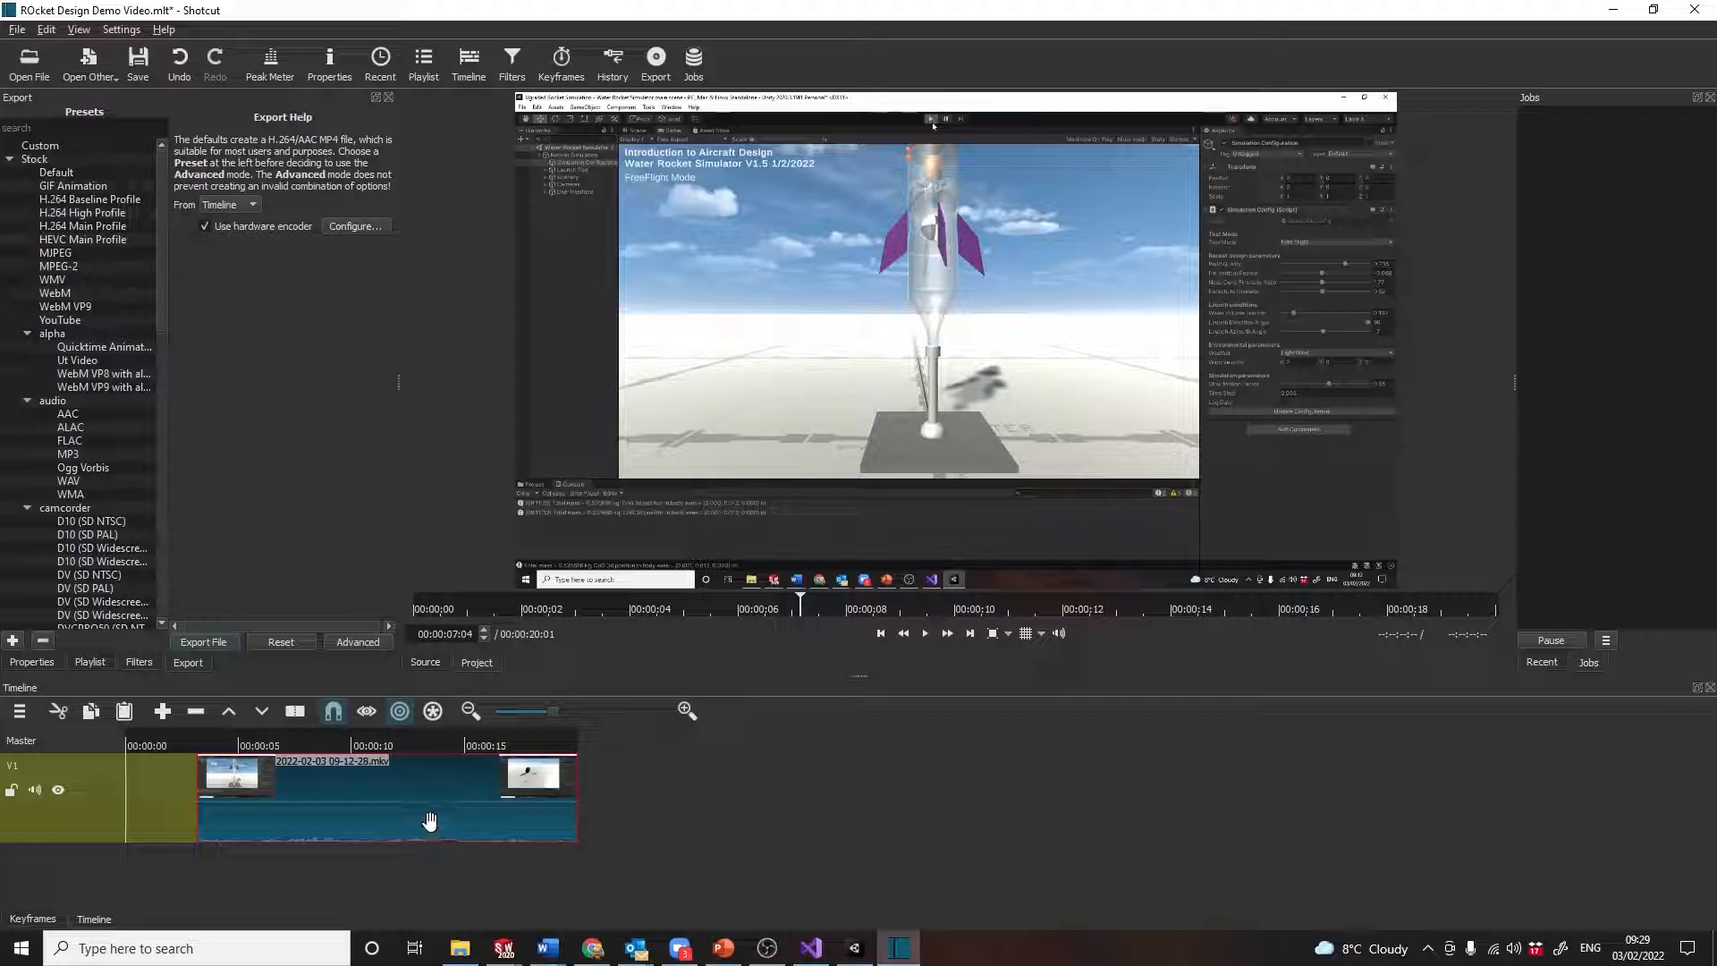
mouse_move(334, 819)
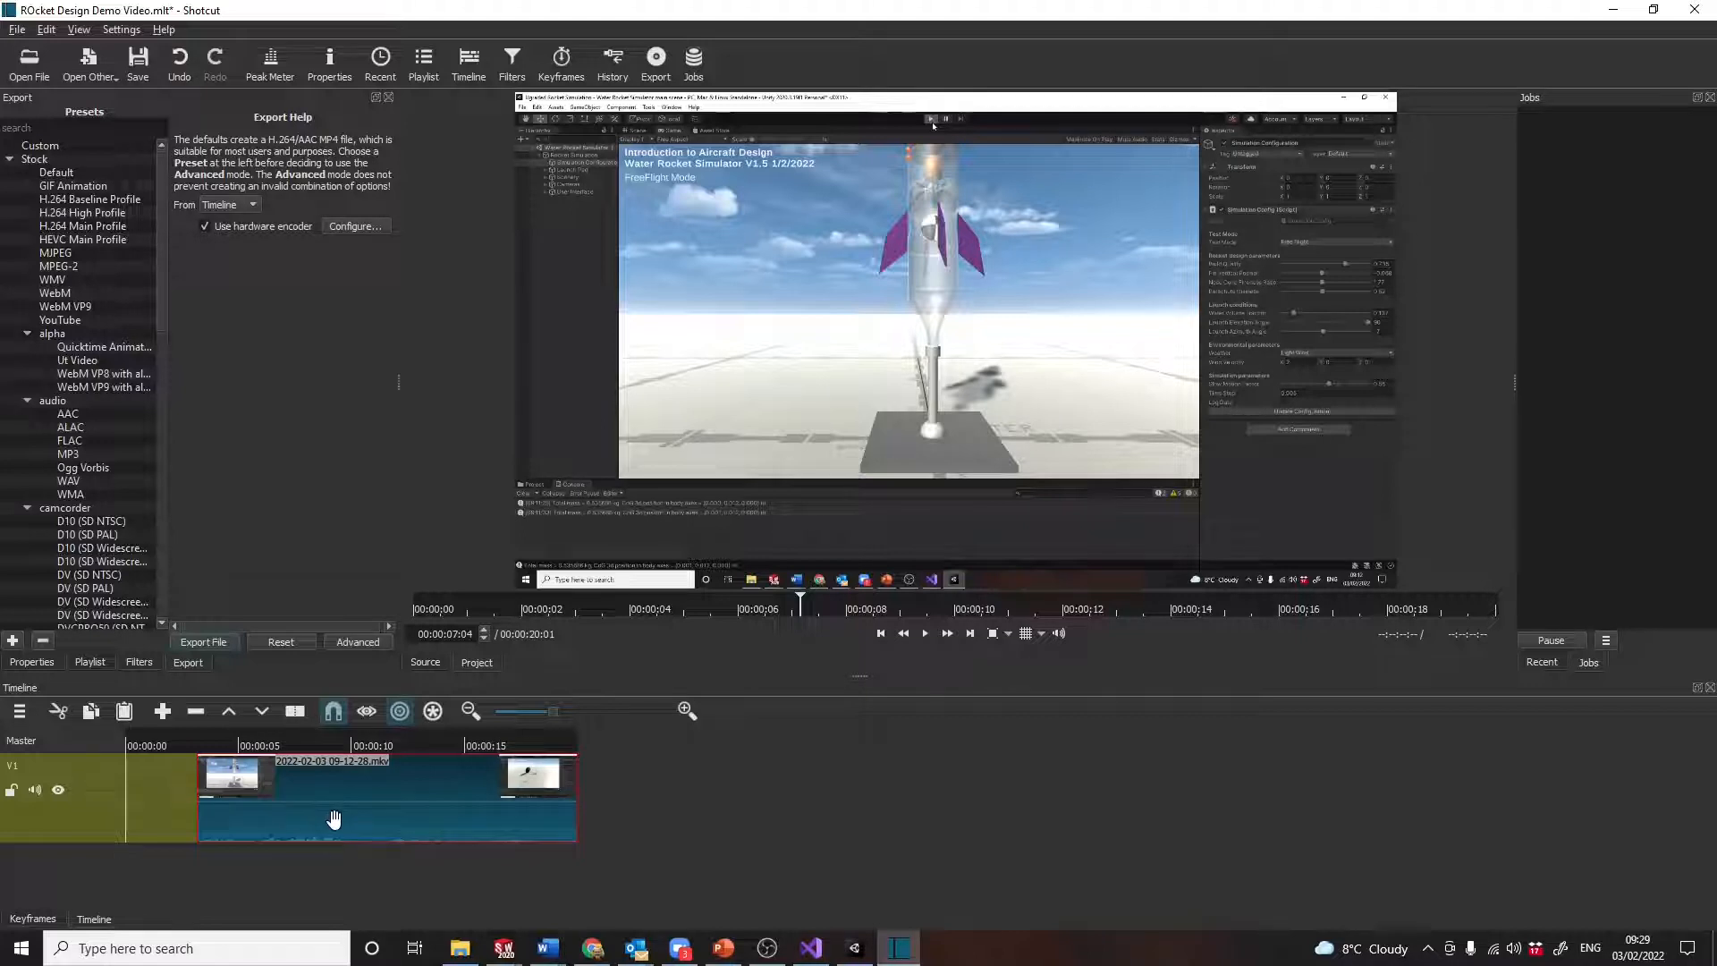
Use Detach Audio on the rocket recording clip to give its sound a separate track.
right_click(334, 819)
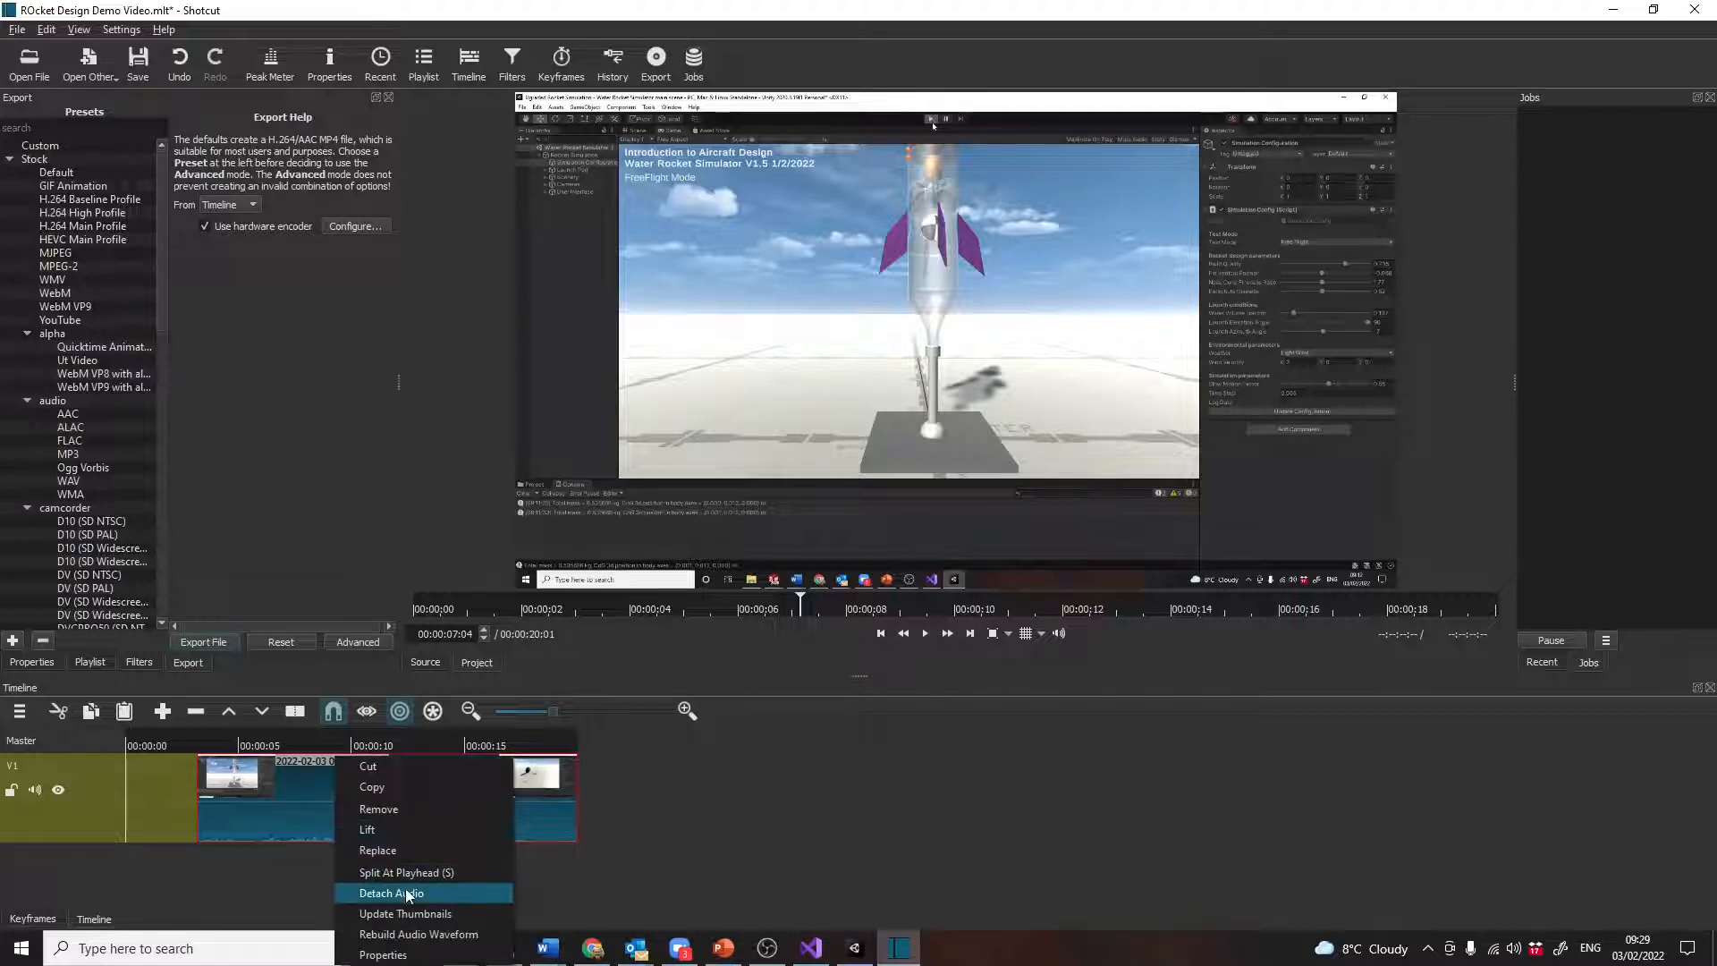
left_click(390, 893)
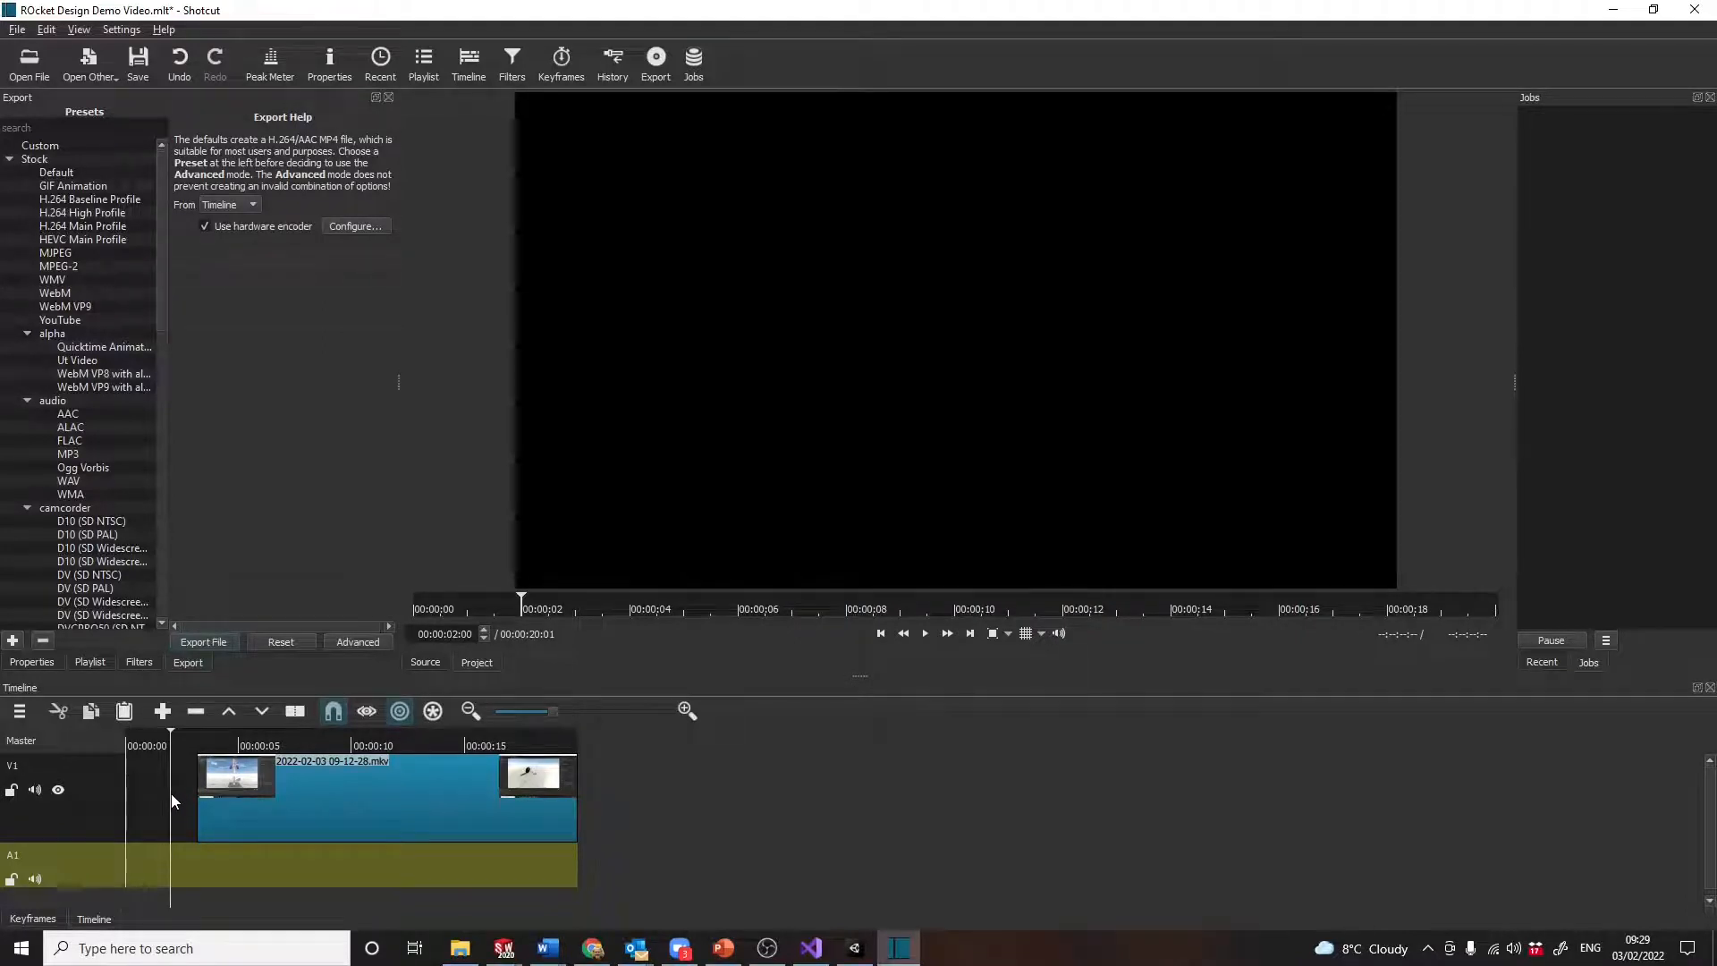
mouse_move(221, 494)
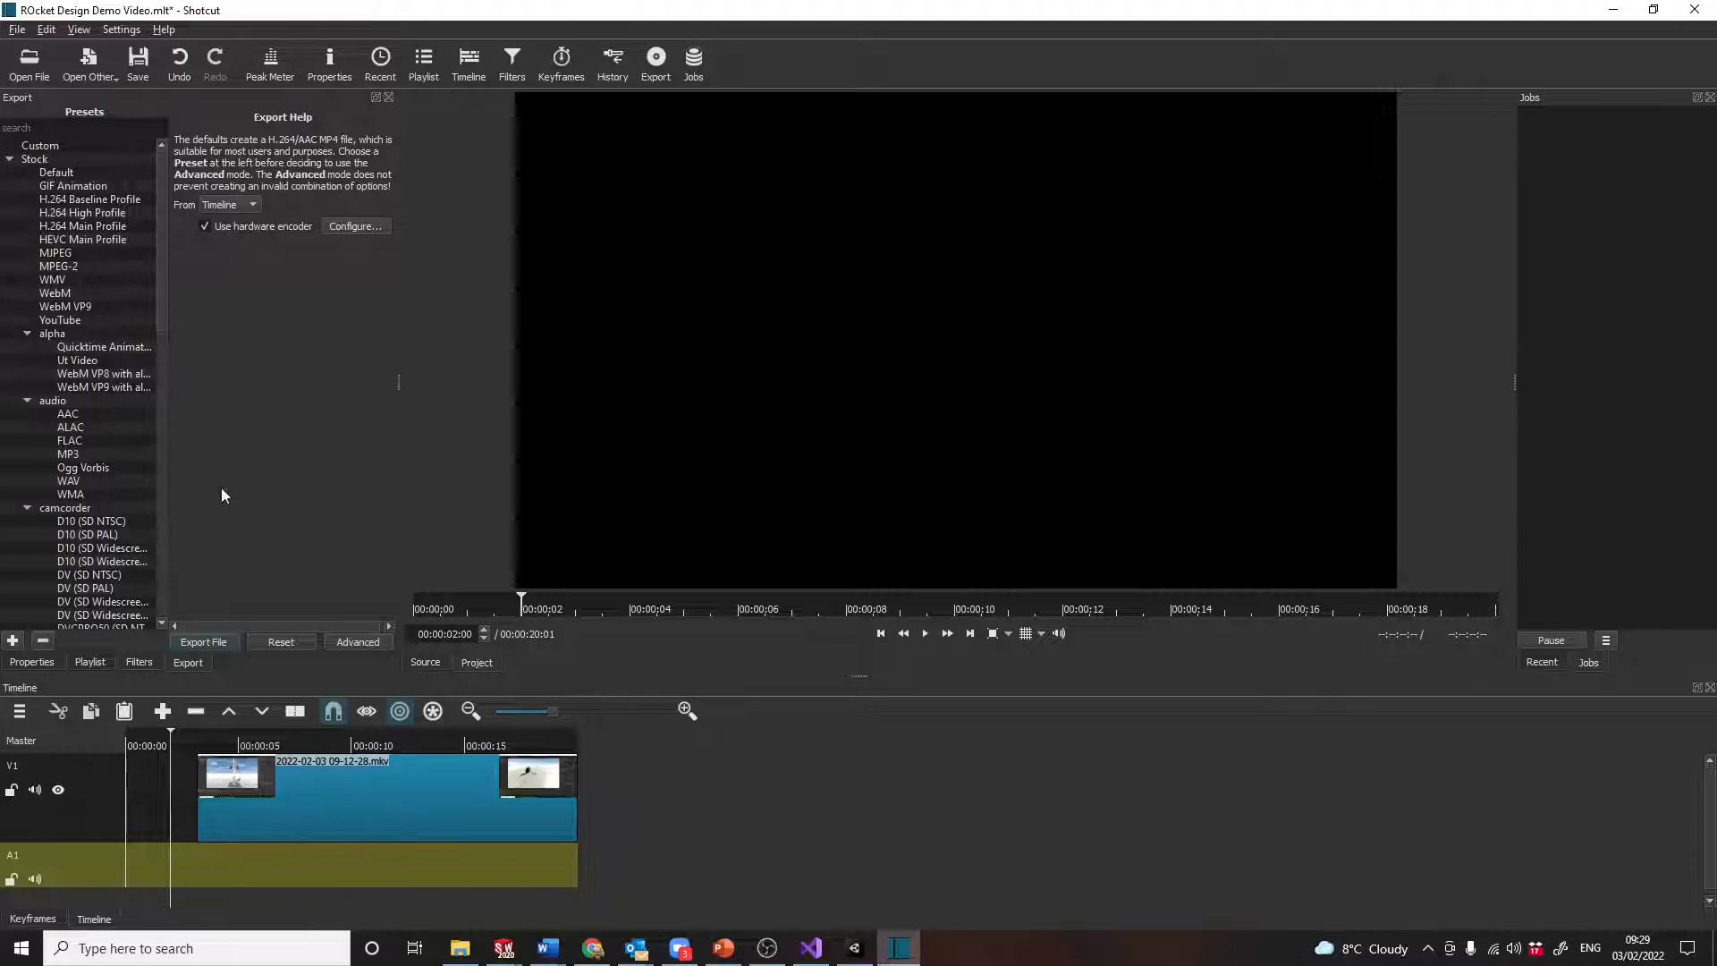
mouse_move(88, 58)
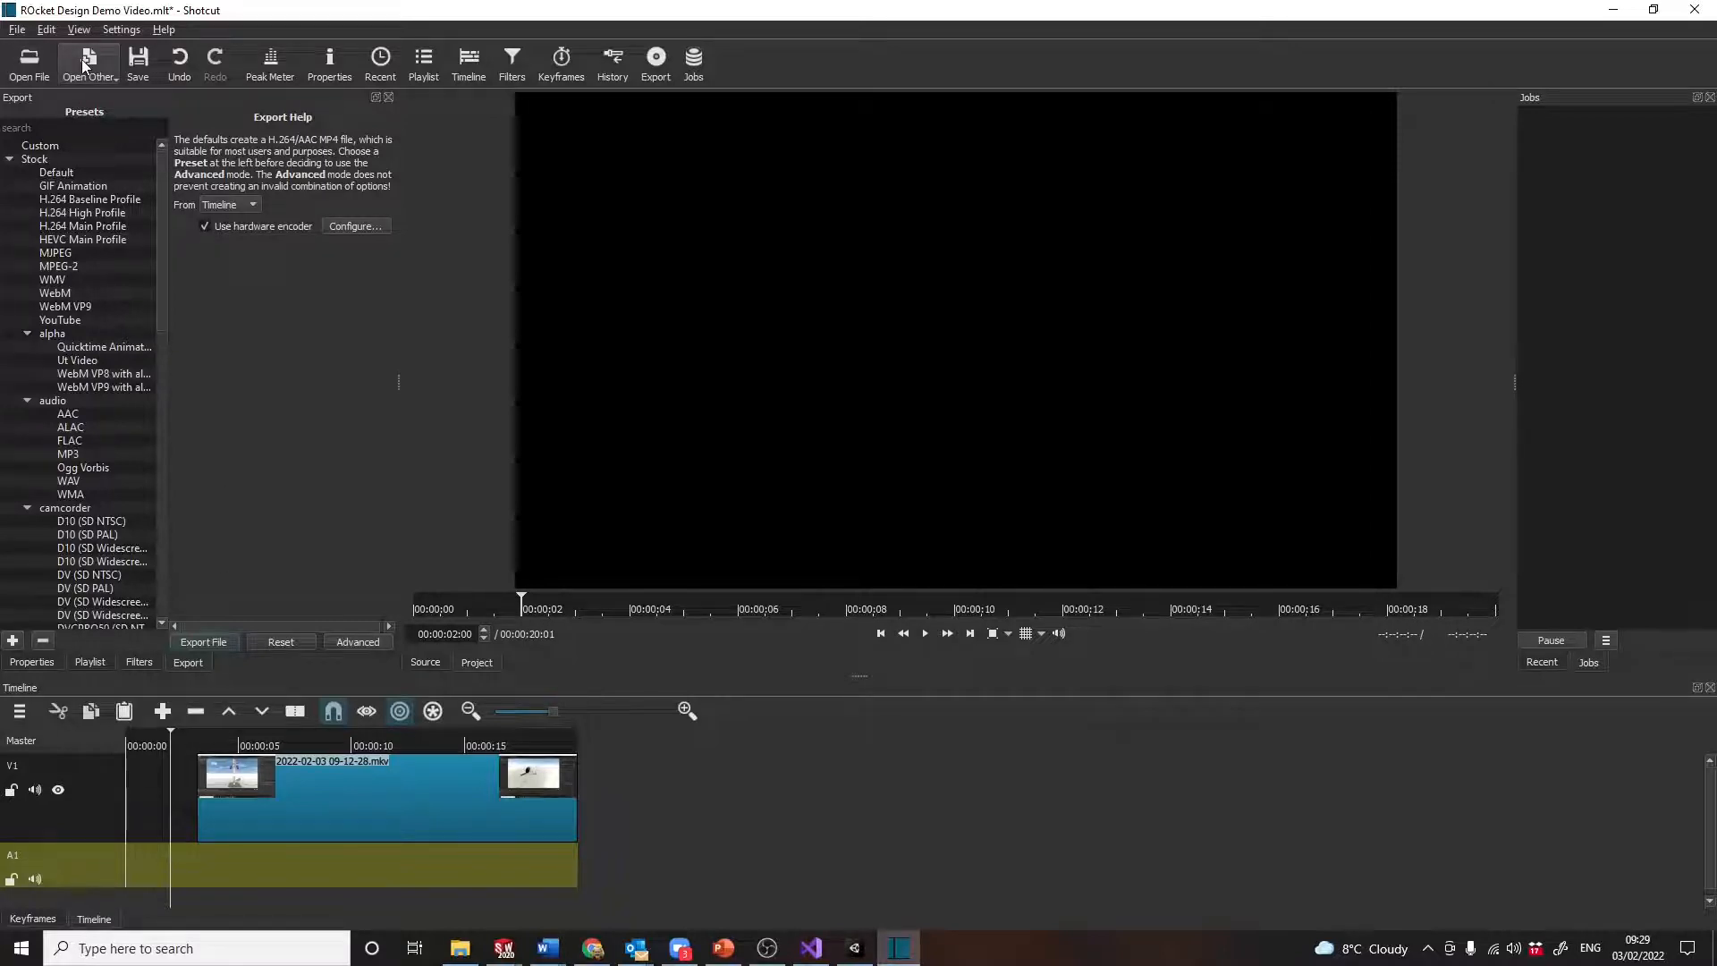
Create a black colour source clip and place it at the start of track V1.
left_click(88, 63)
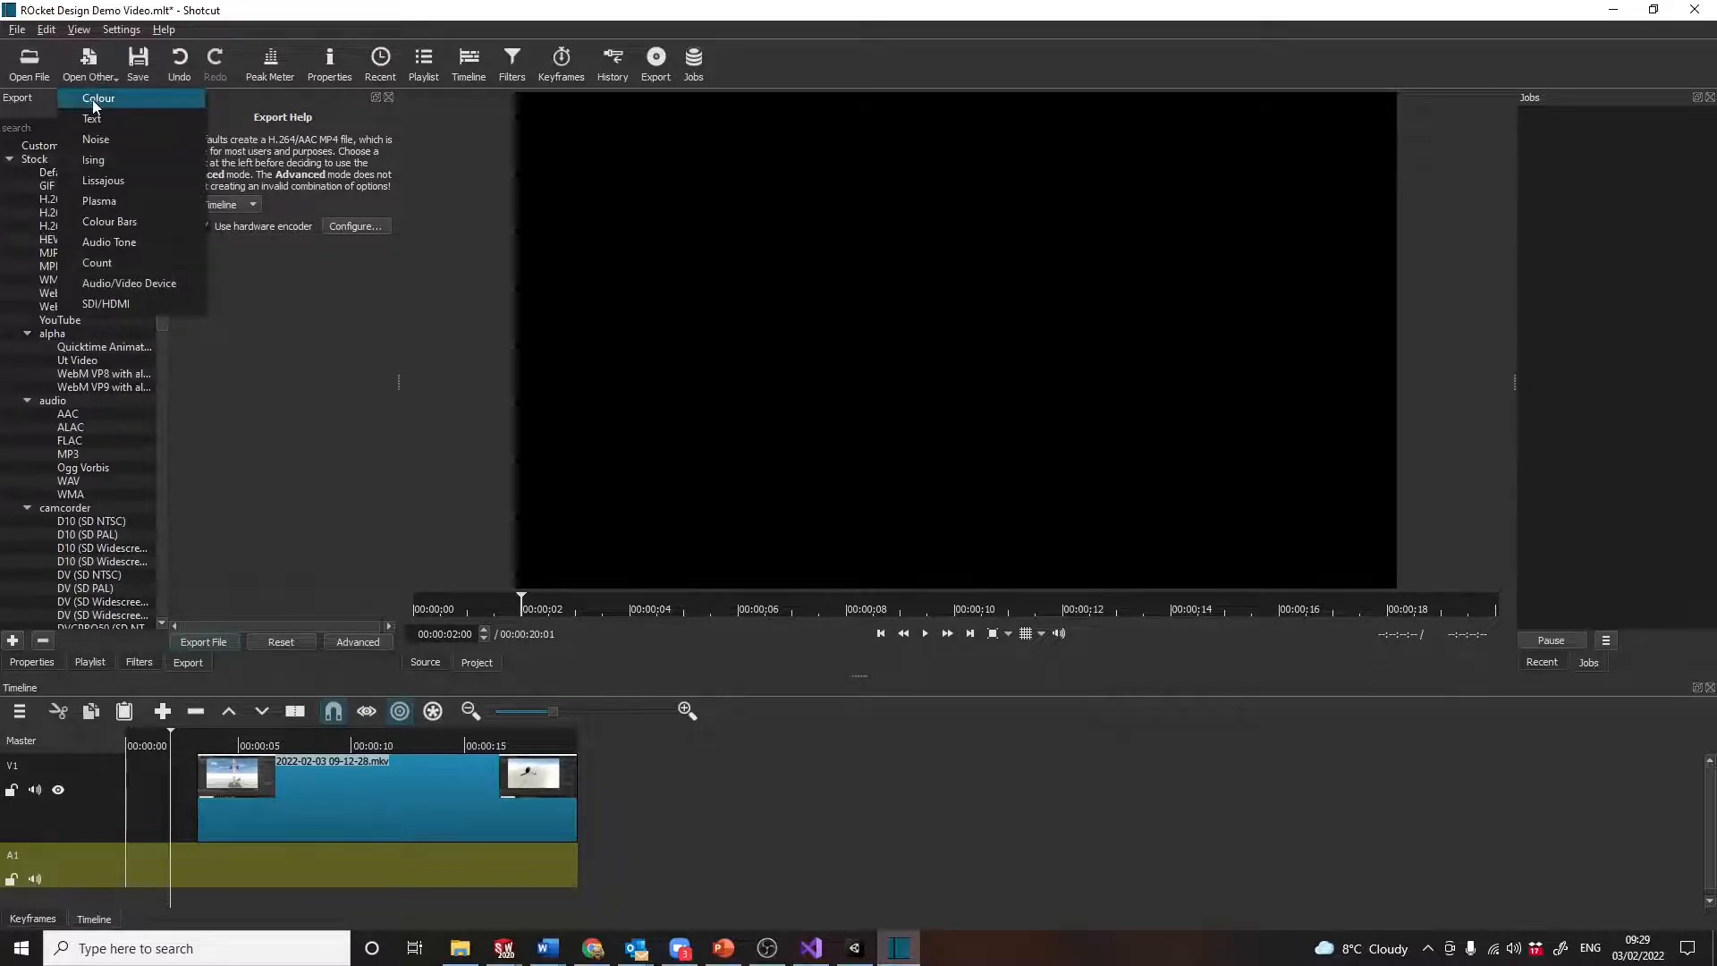
left_click(97, 98)
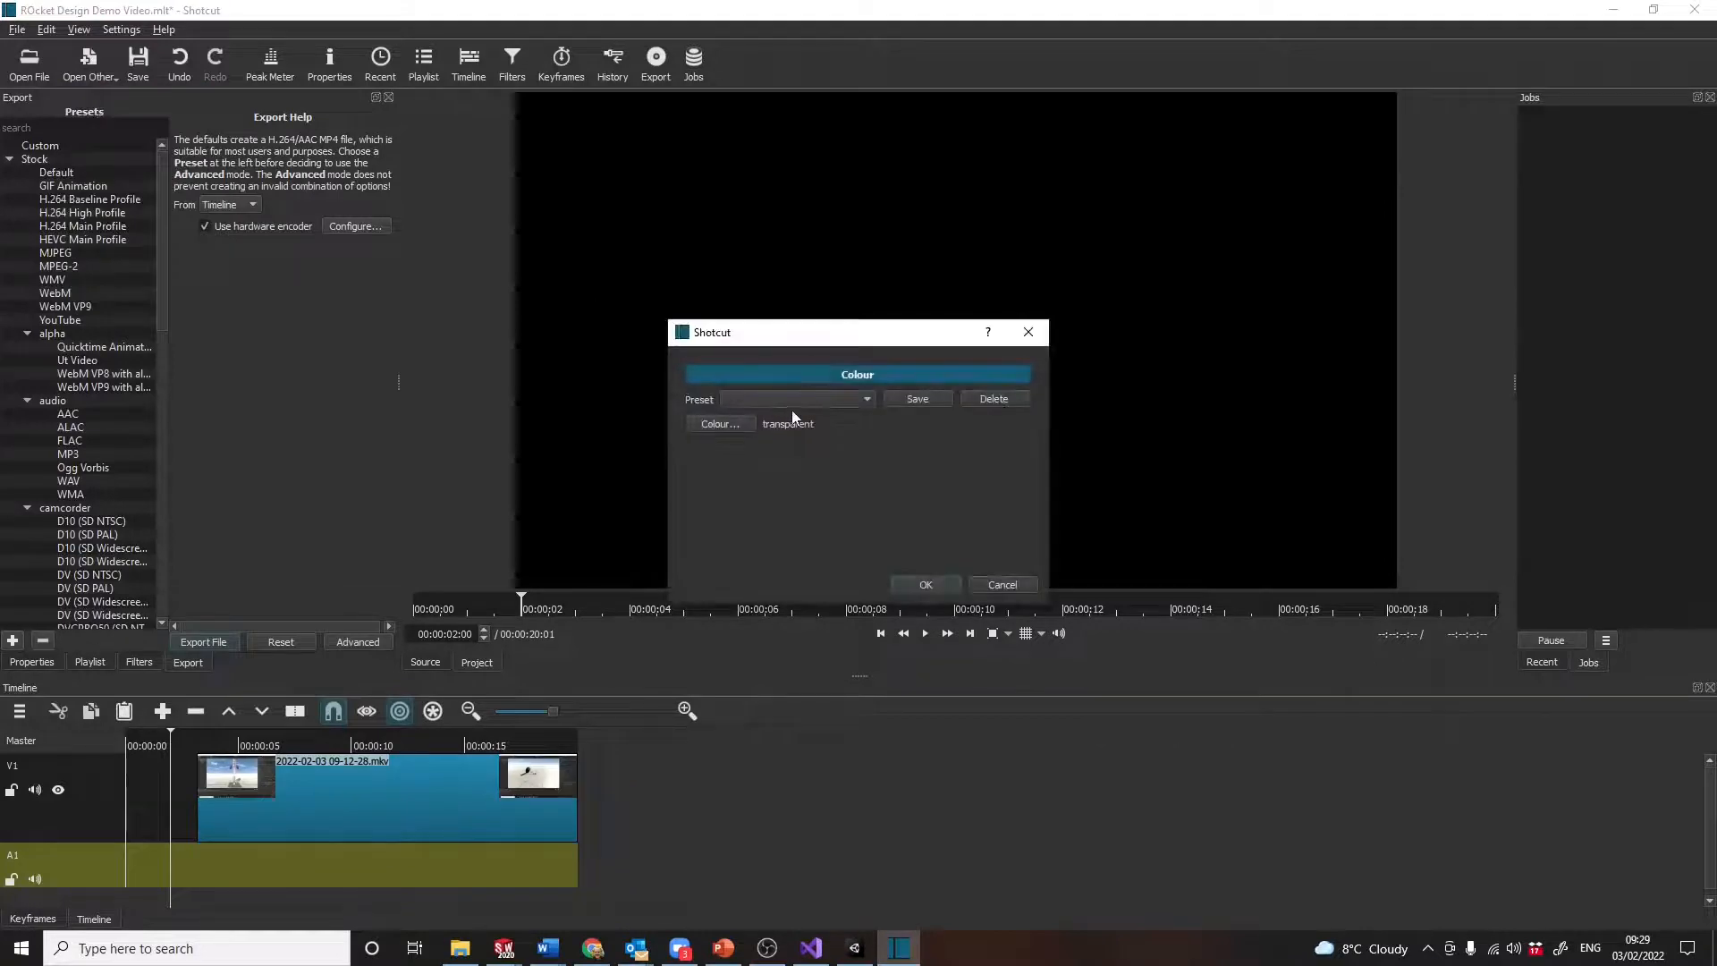
left_click(719, 430)
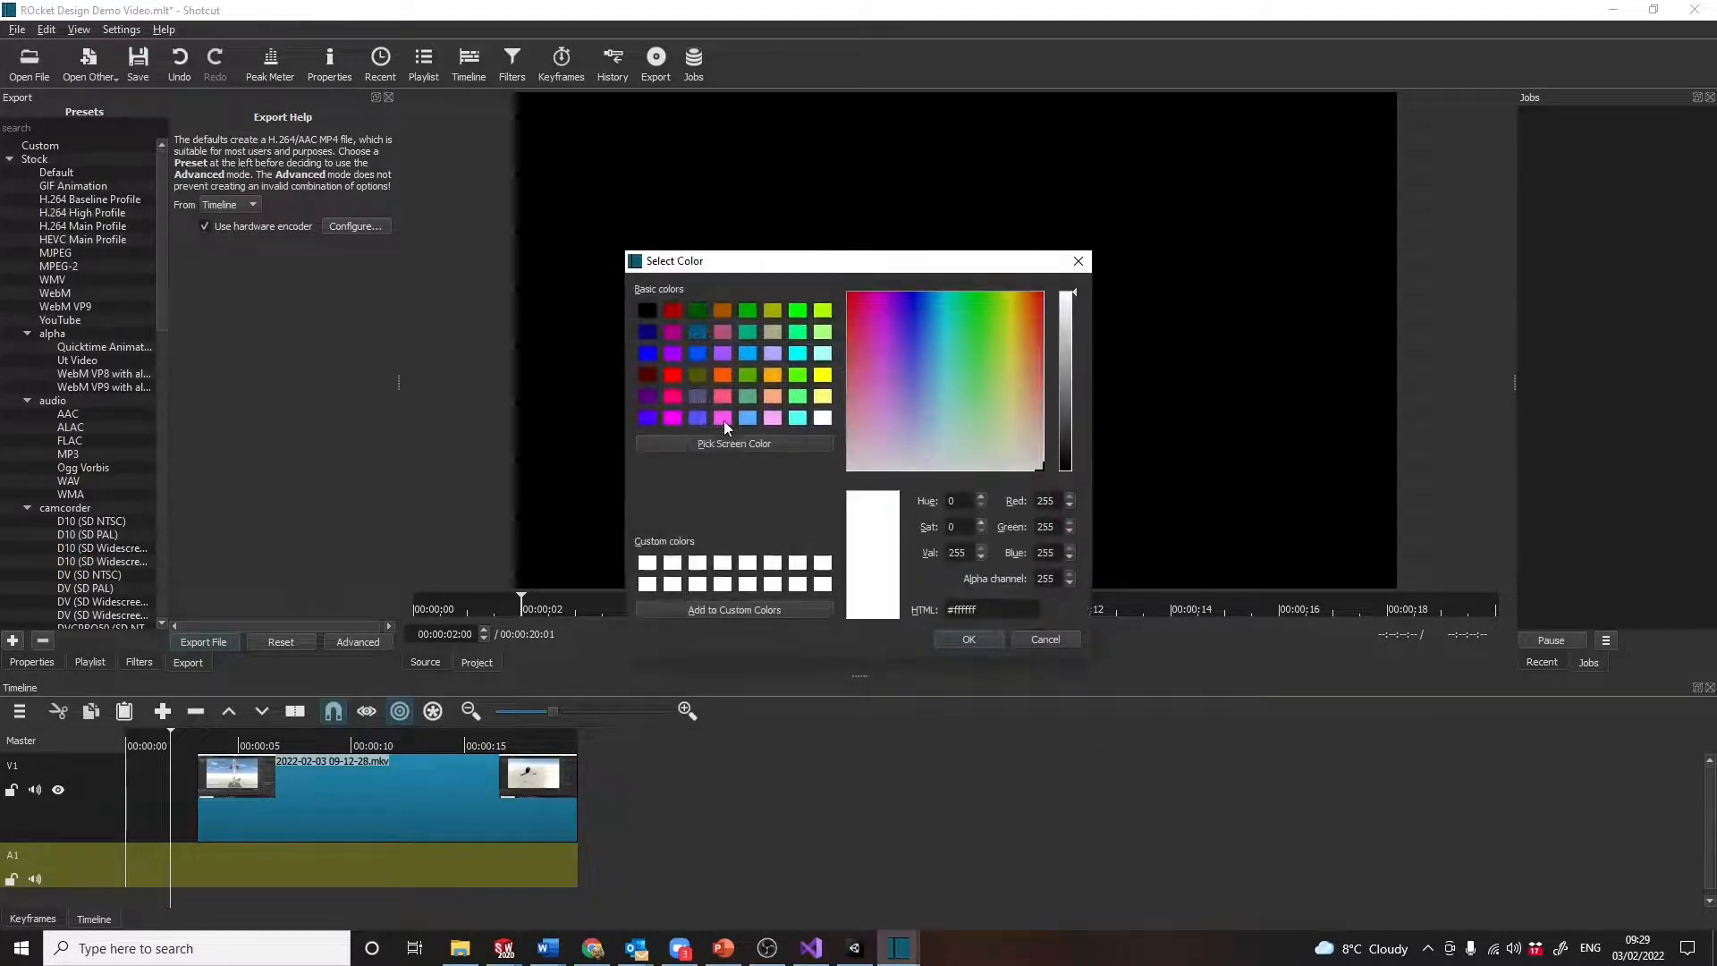
left_click(647, 310)
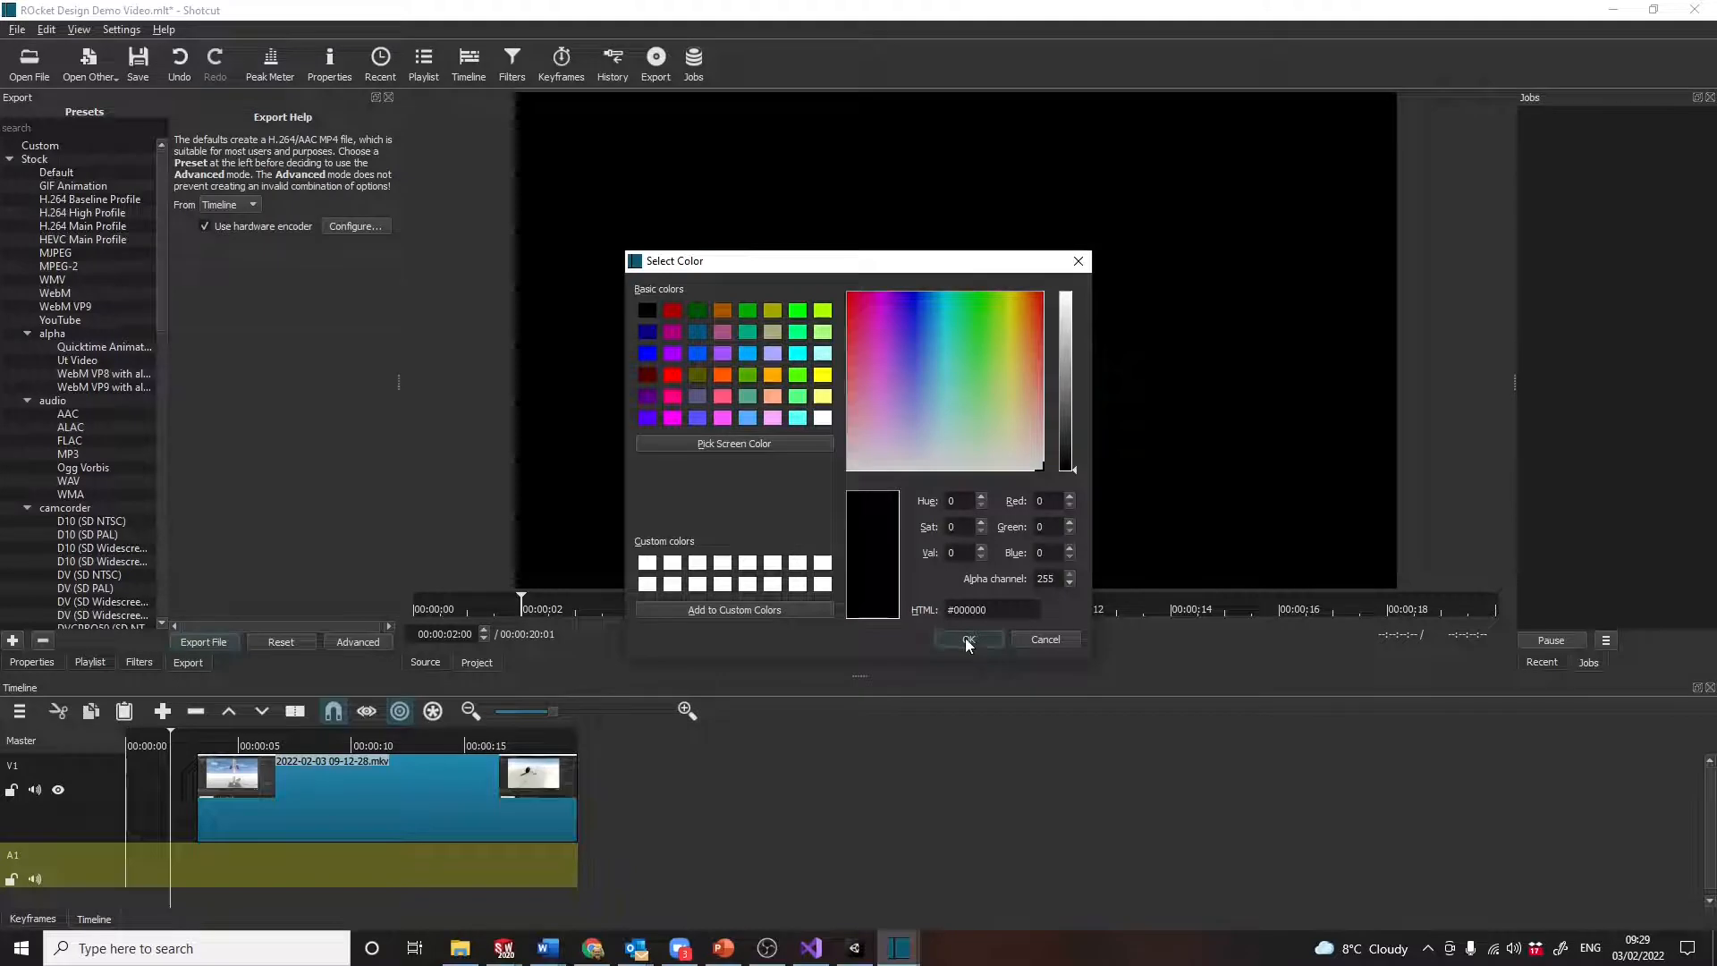
left_click(965, 639)
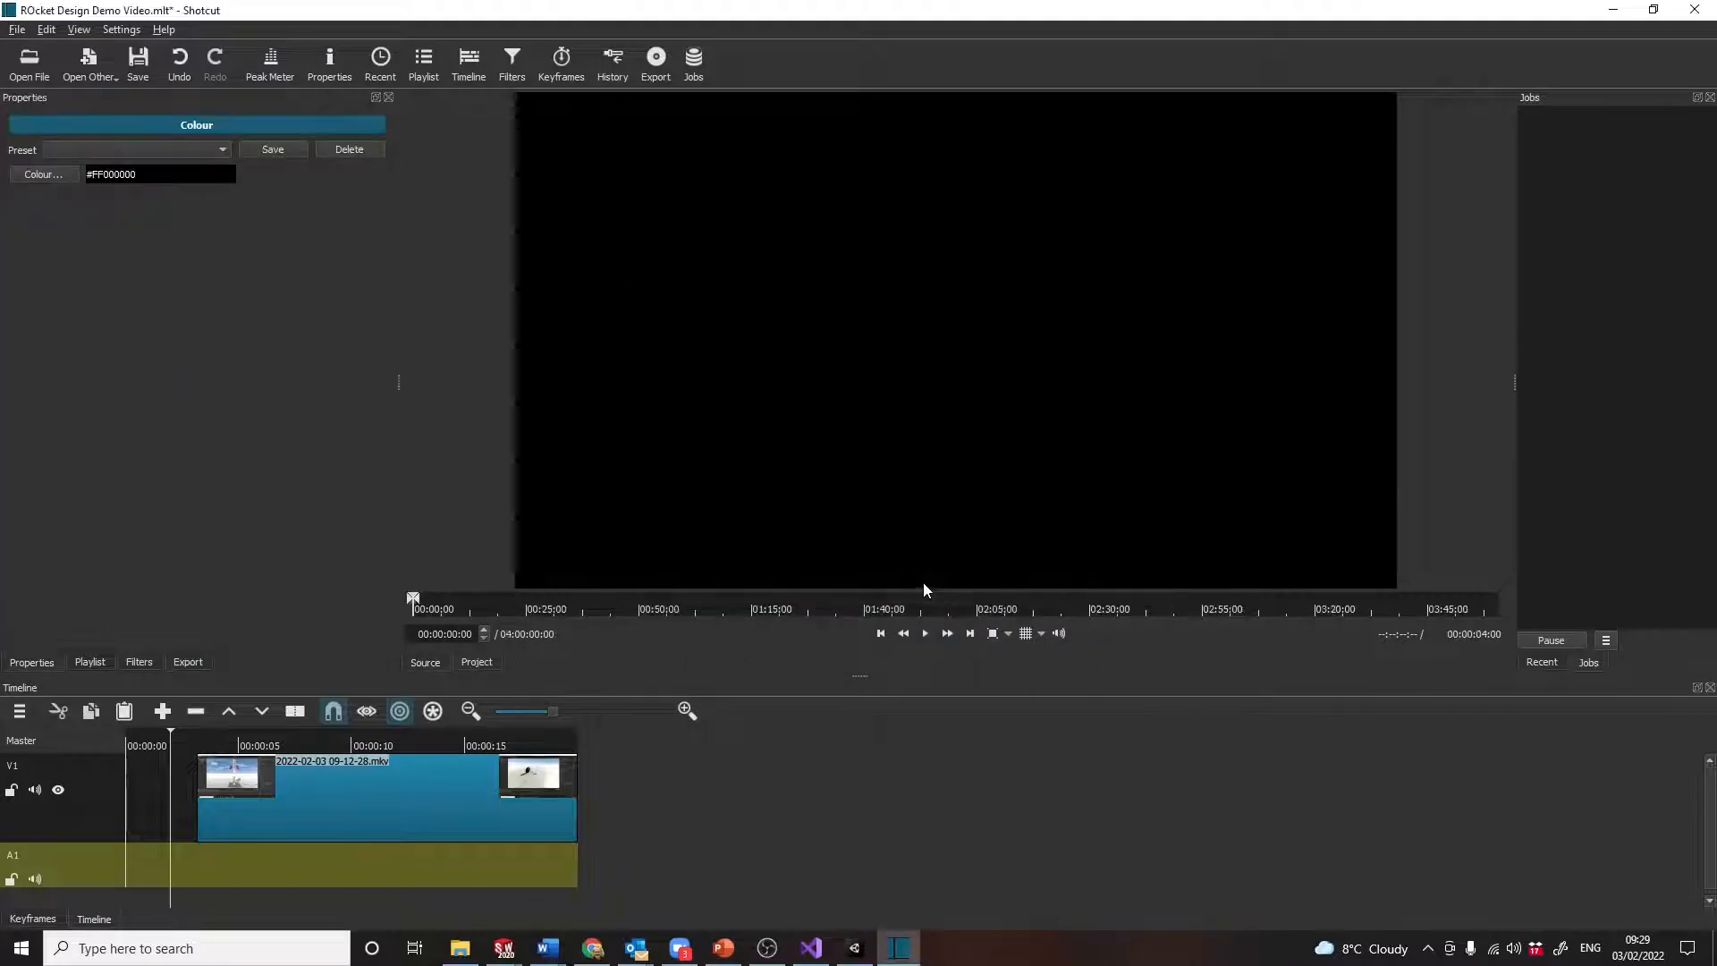
left_click(923, 633)
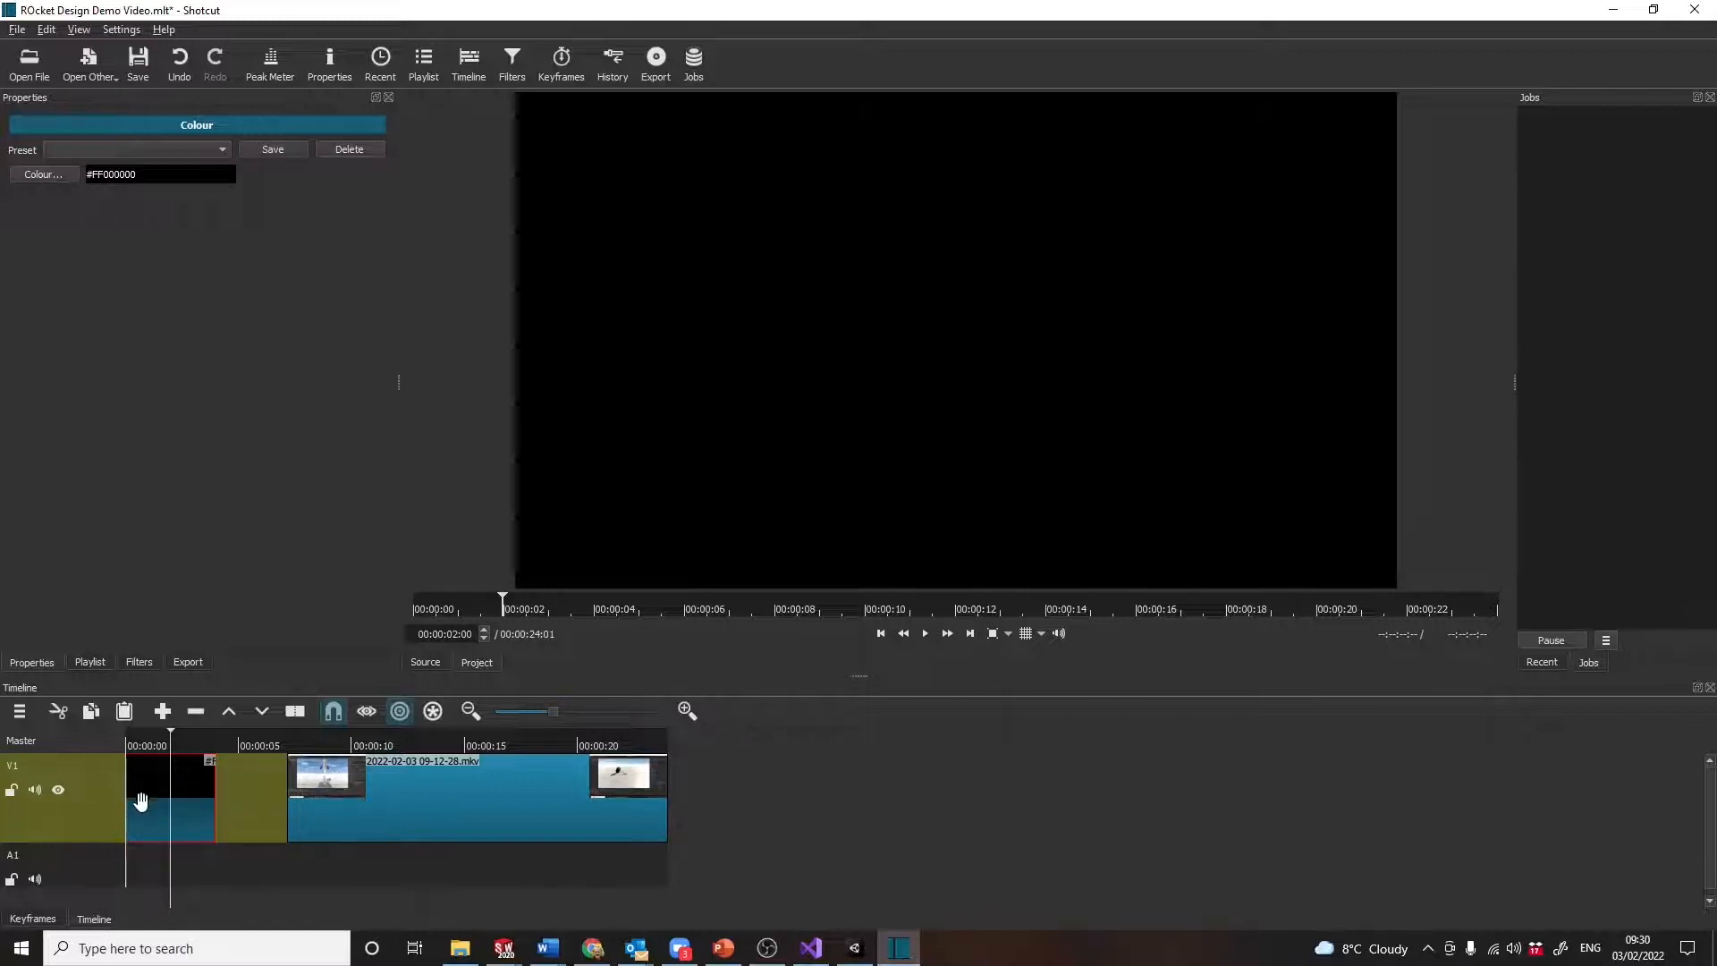
mouse_move(179, 791)
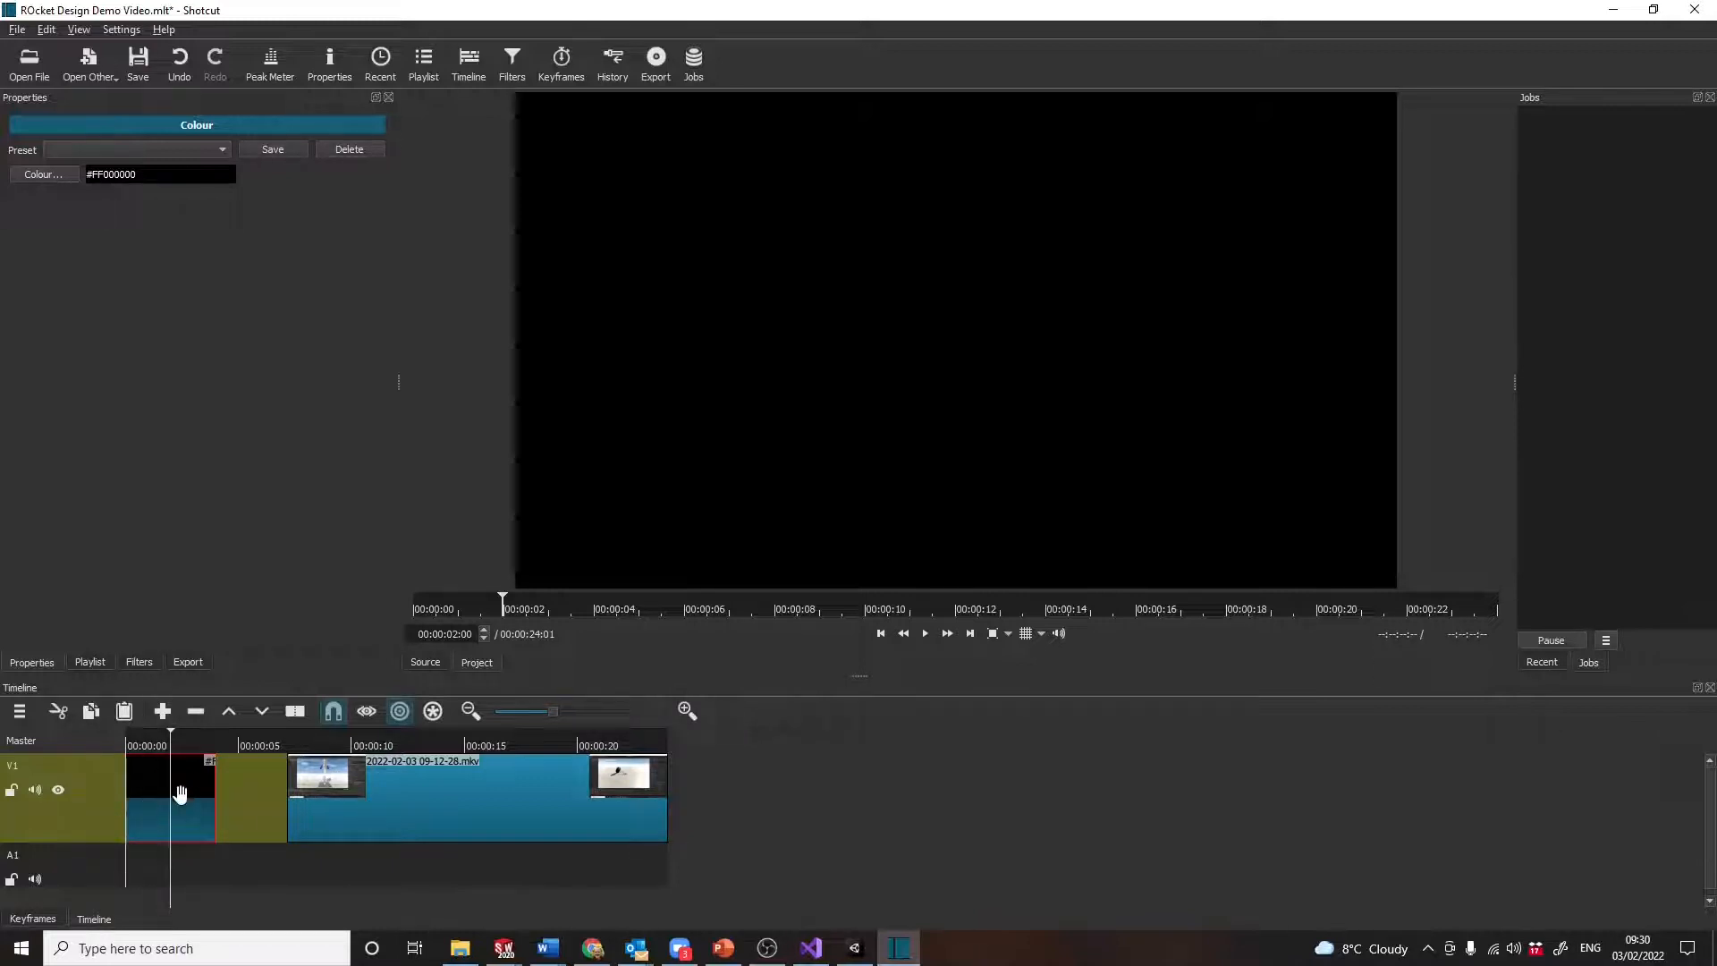
Add a Text: Simple filter to the black opening clip.
left_click(137, 662)
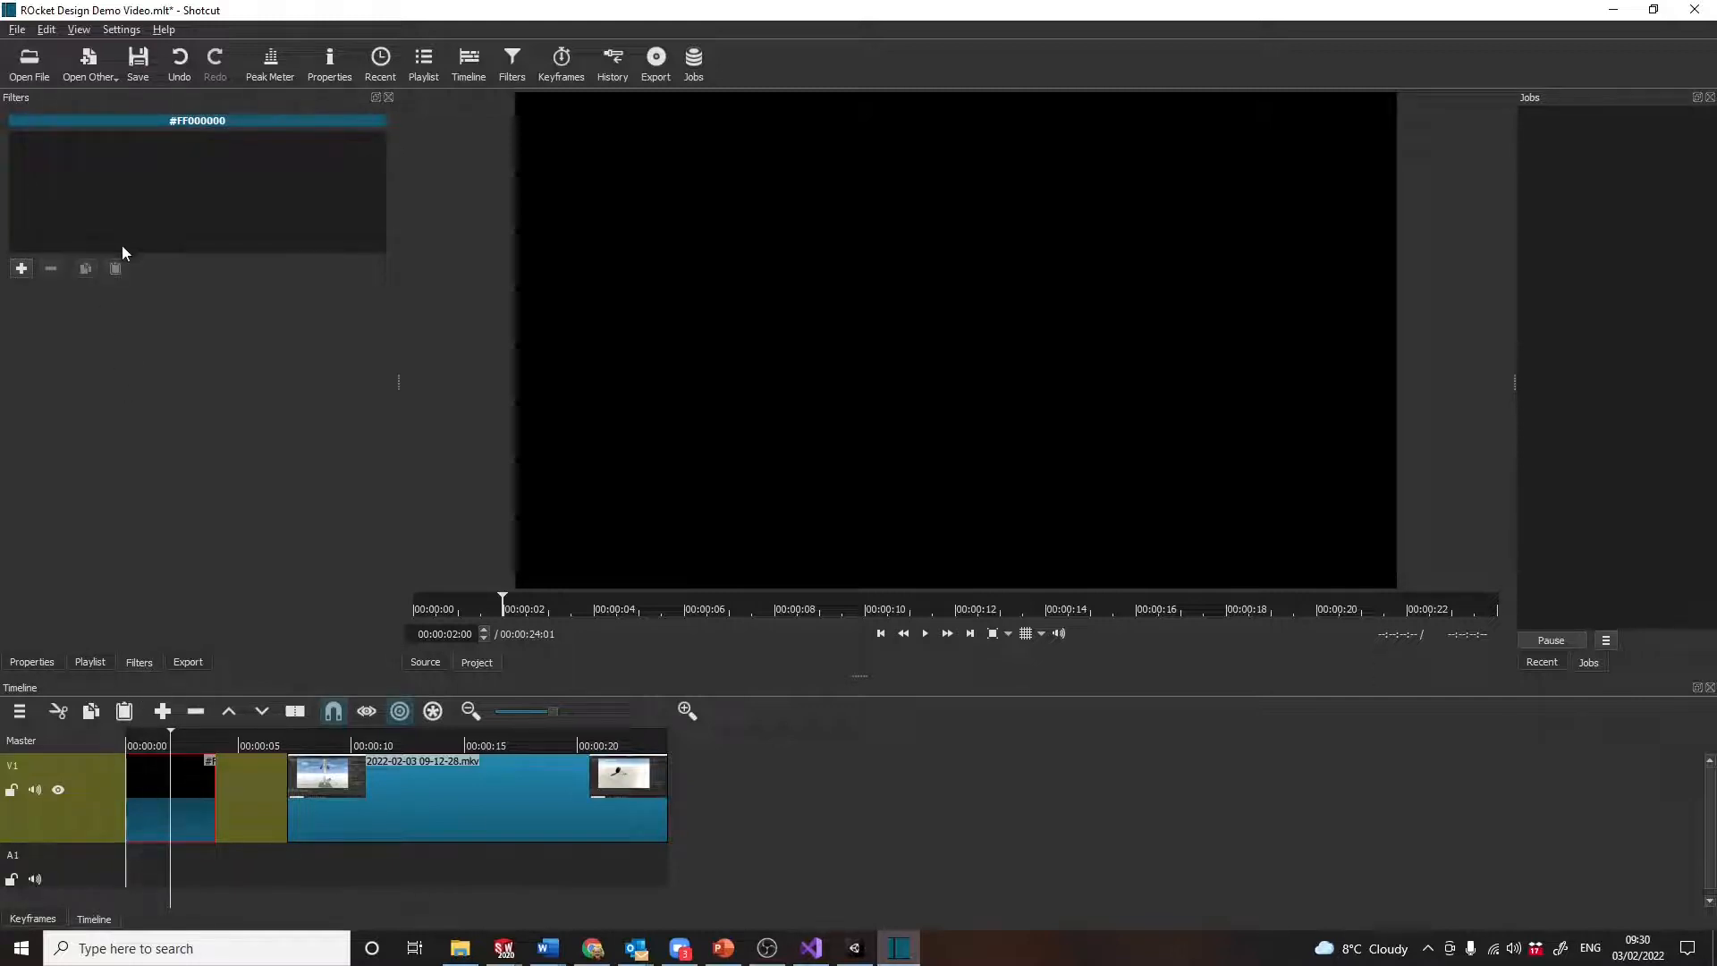
left_click(20, 268)
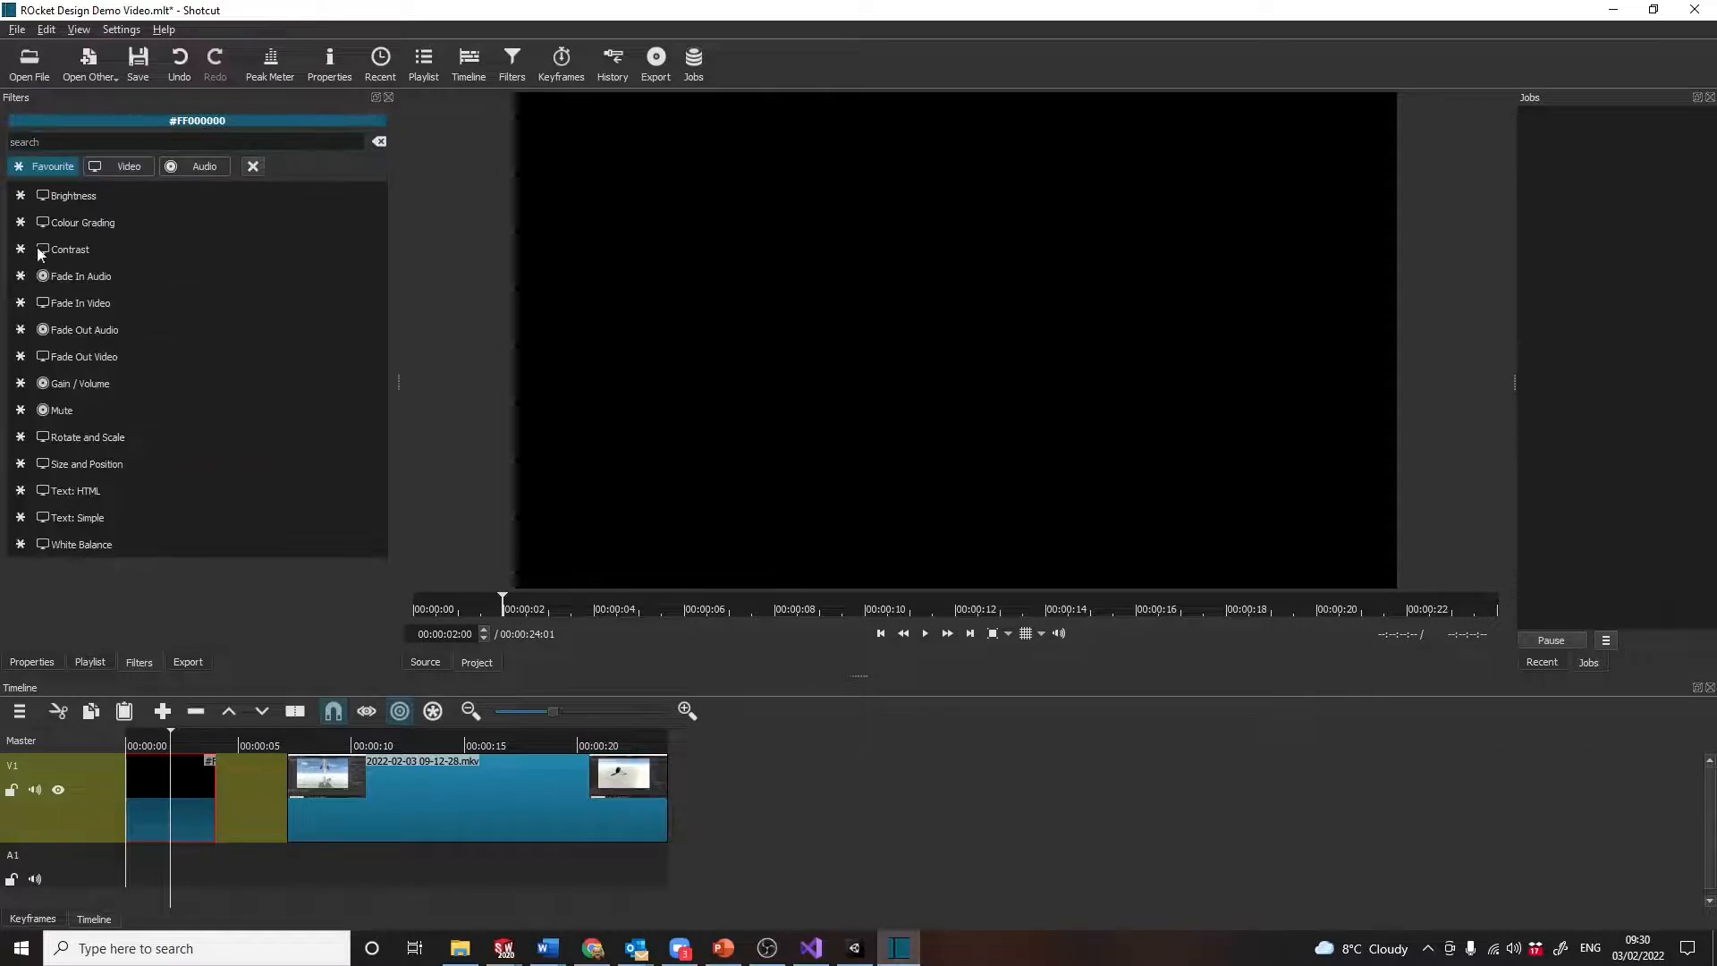
left_click(73, 195)
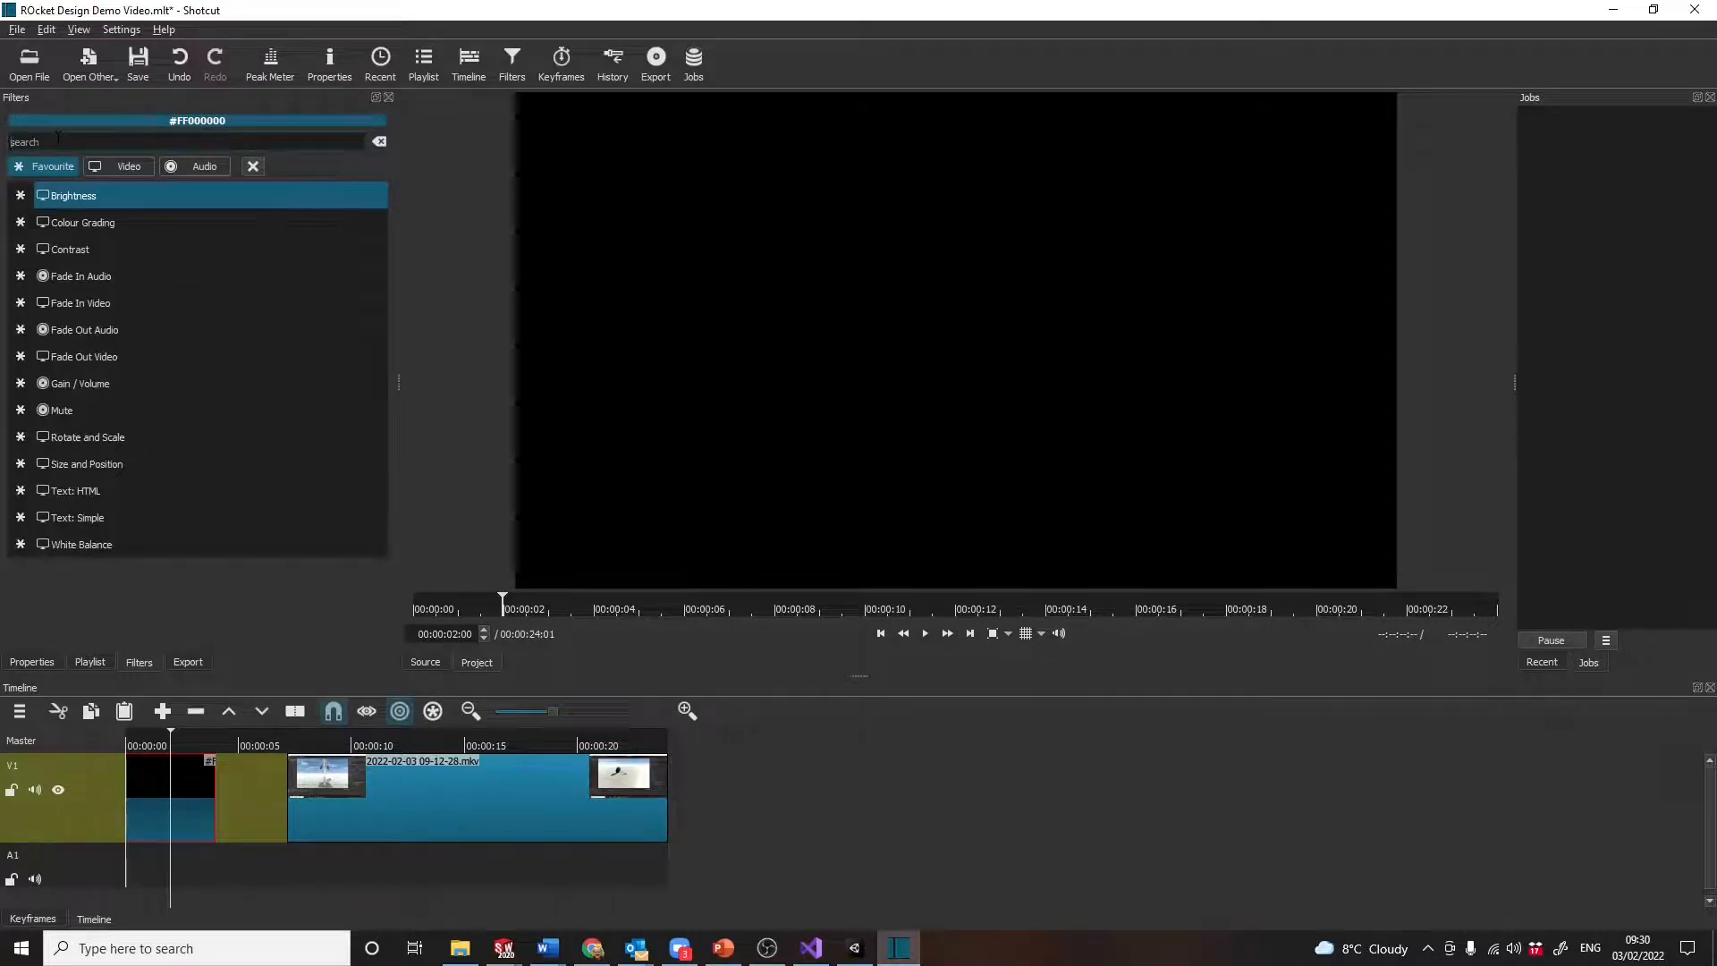
type("text")
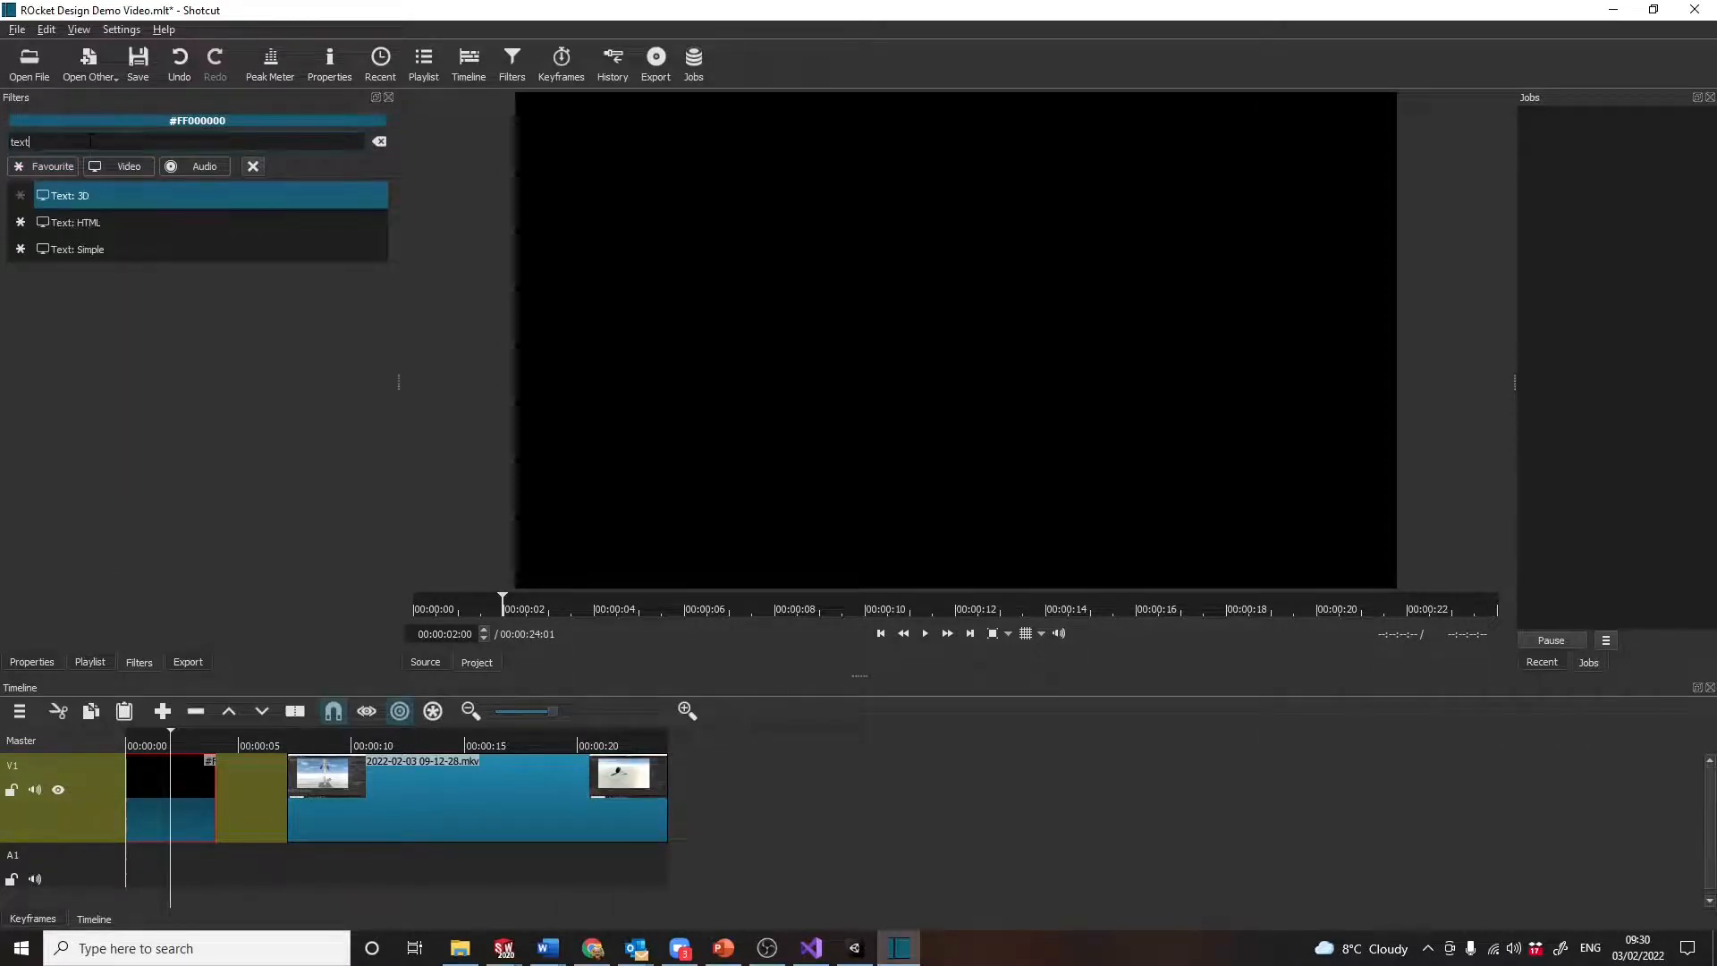
left_click(82, 249)
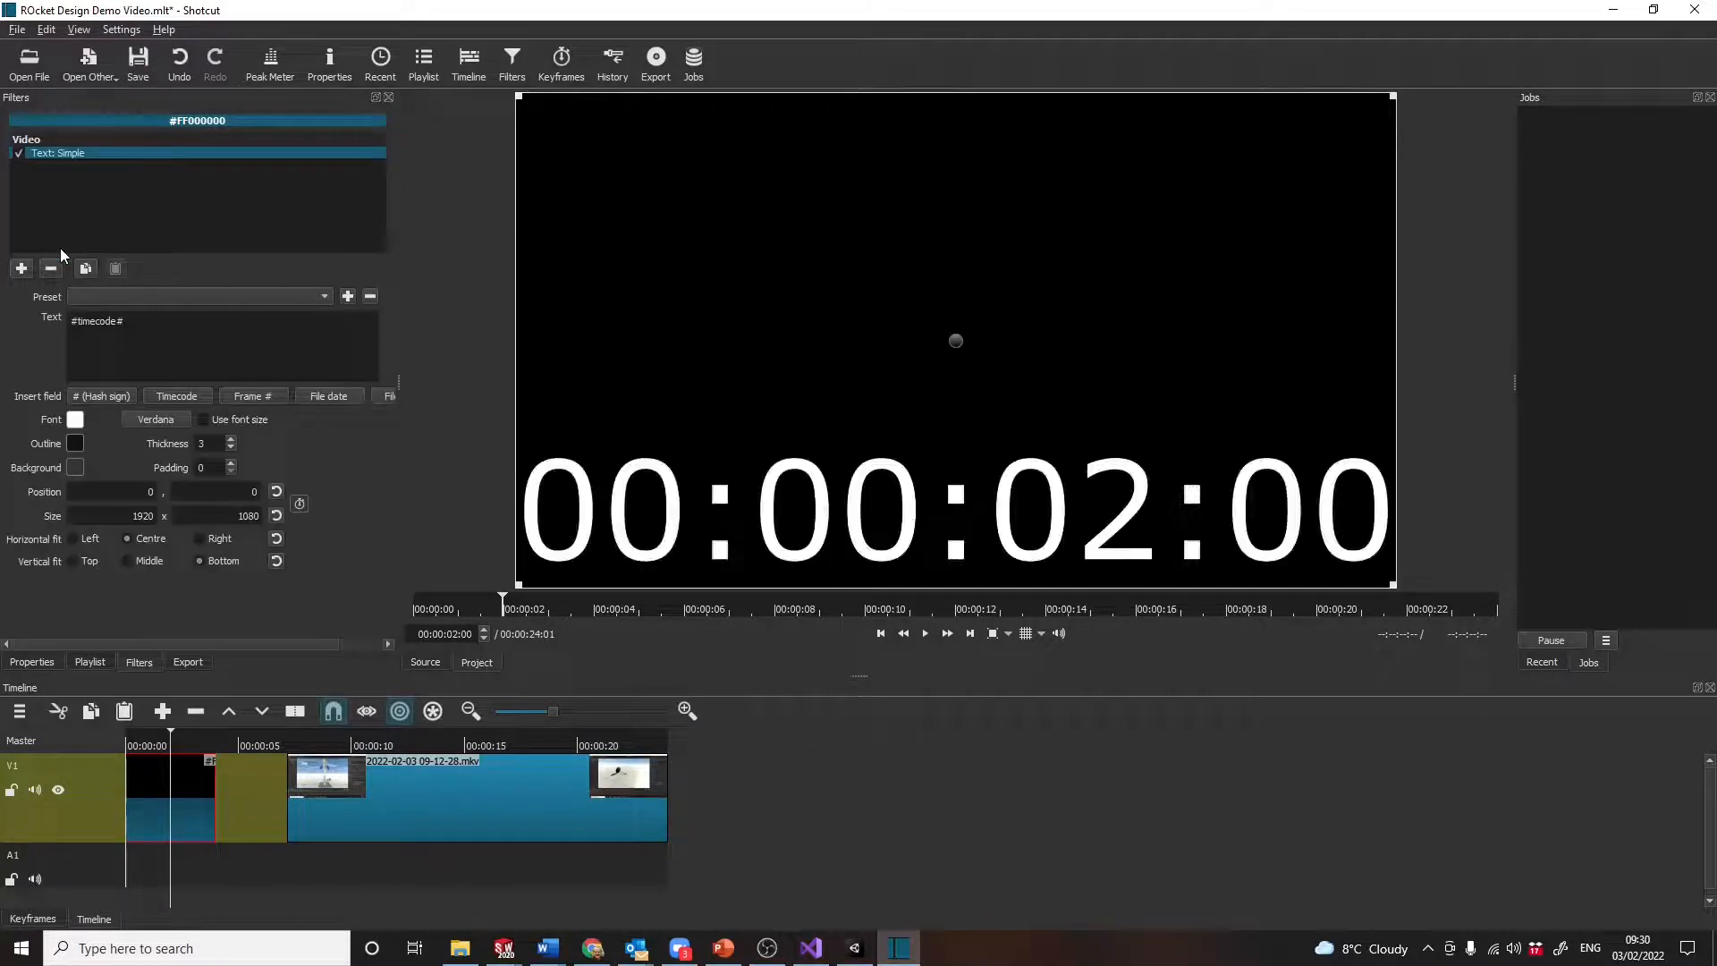
Replace the filter text with 'My rocket Video 3/2/22', vertically centred.
triple_click(97, 320)
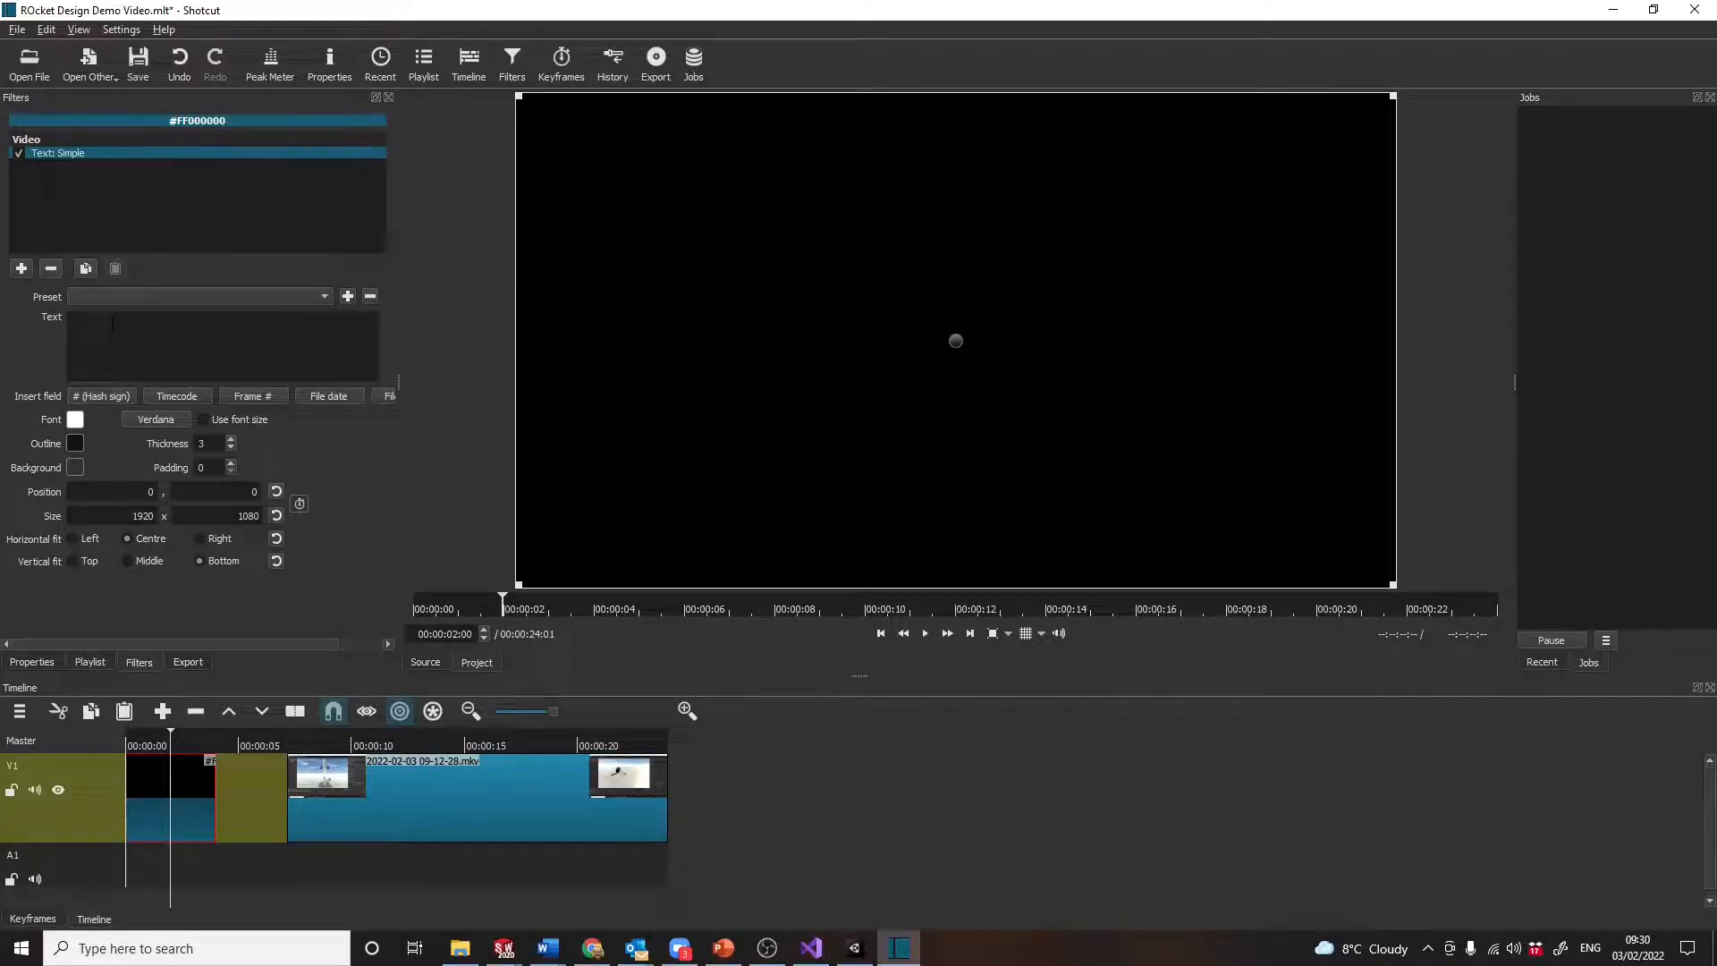
type("My rocket")
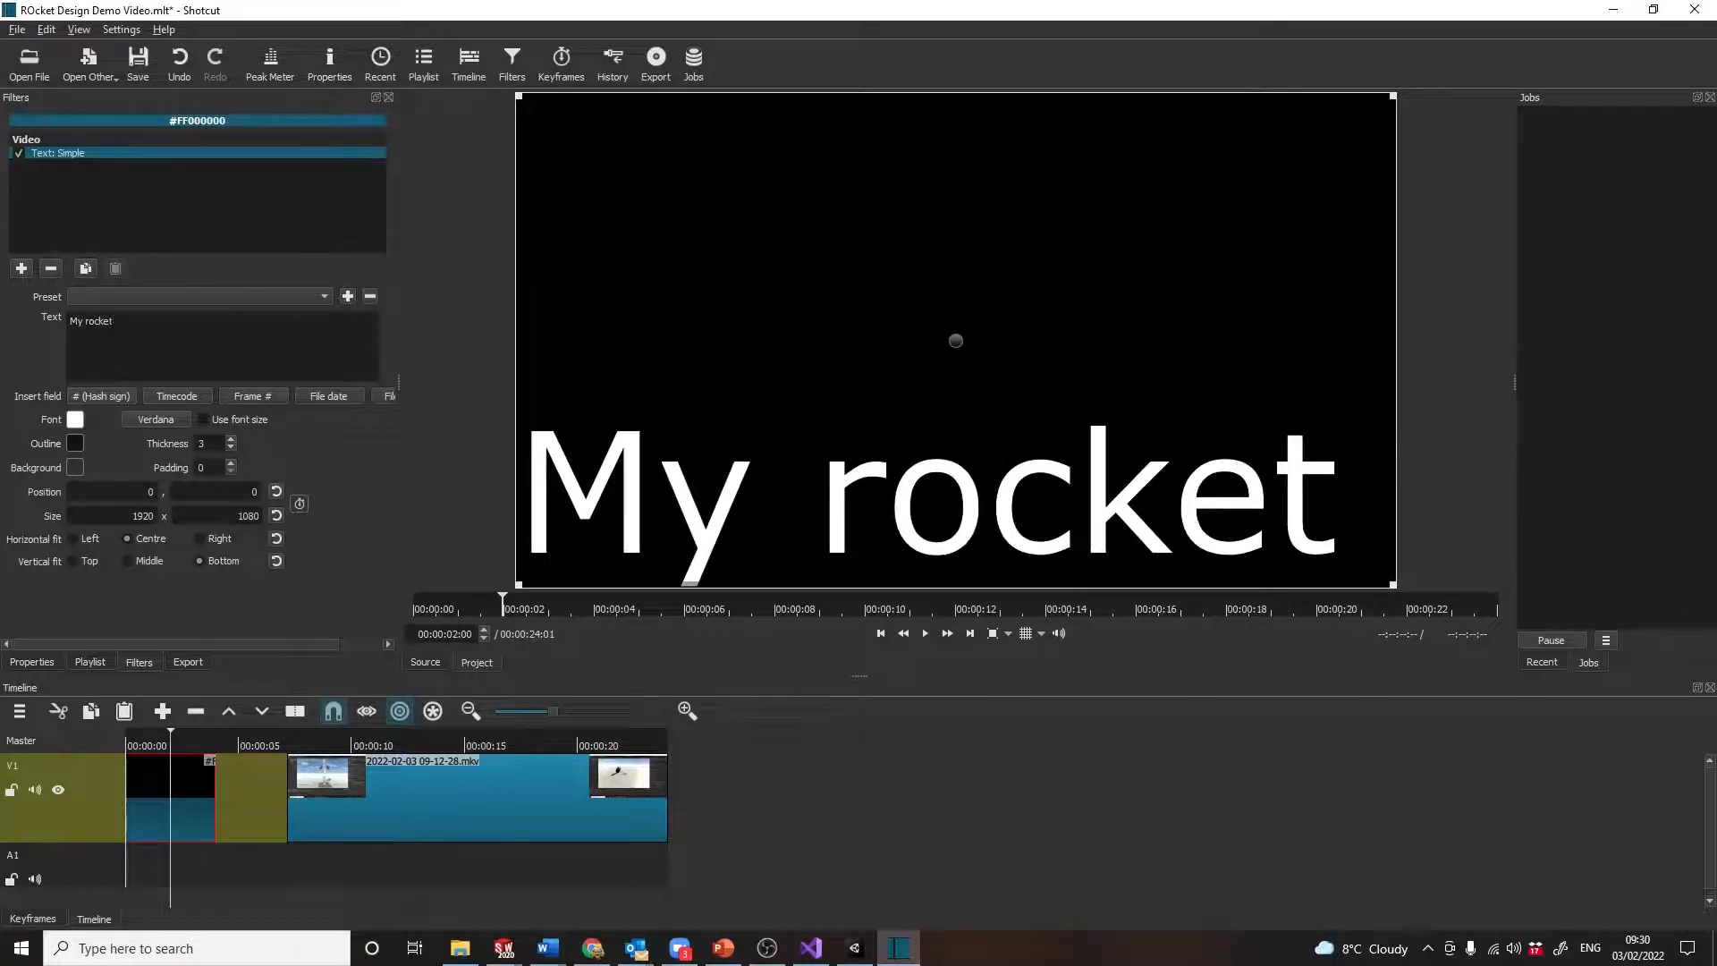
type("Video")
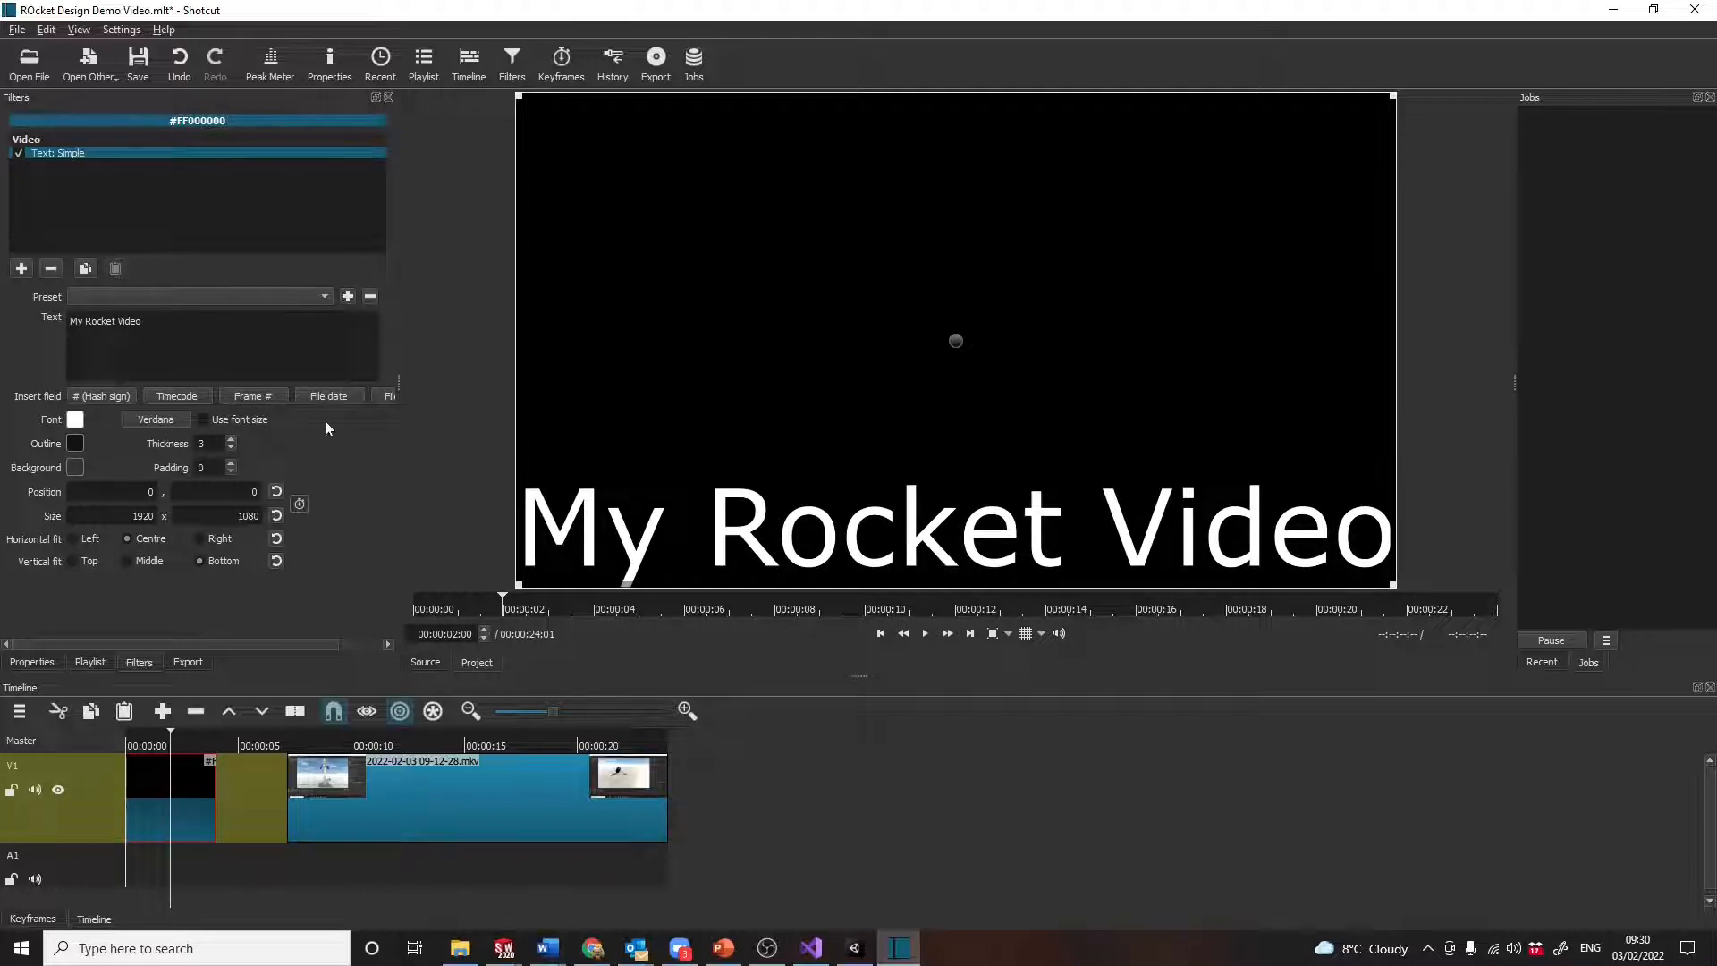
left_click(127, 560)
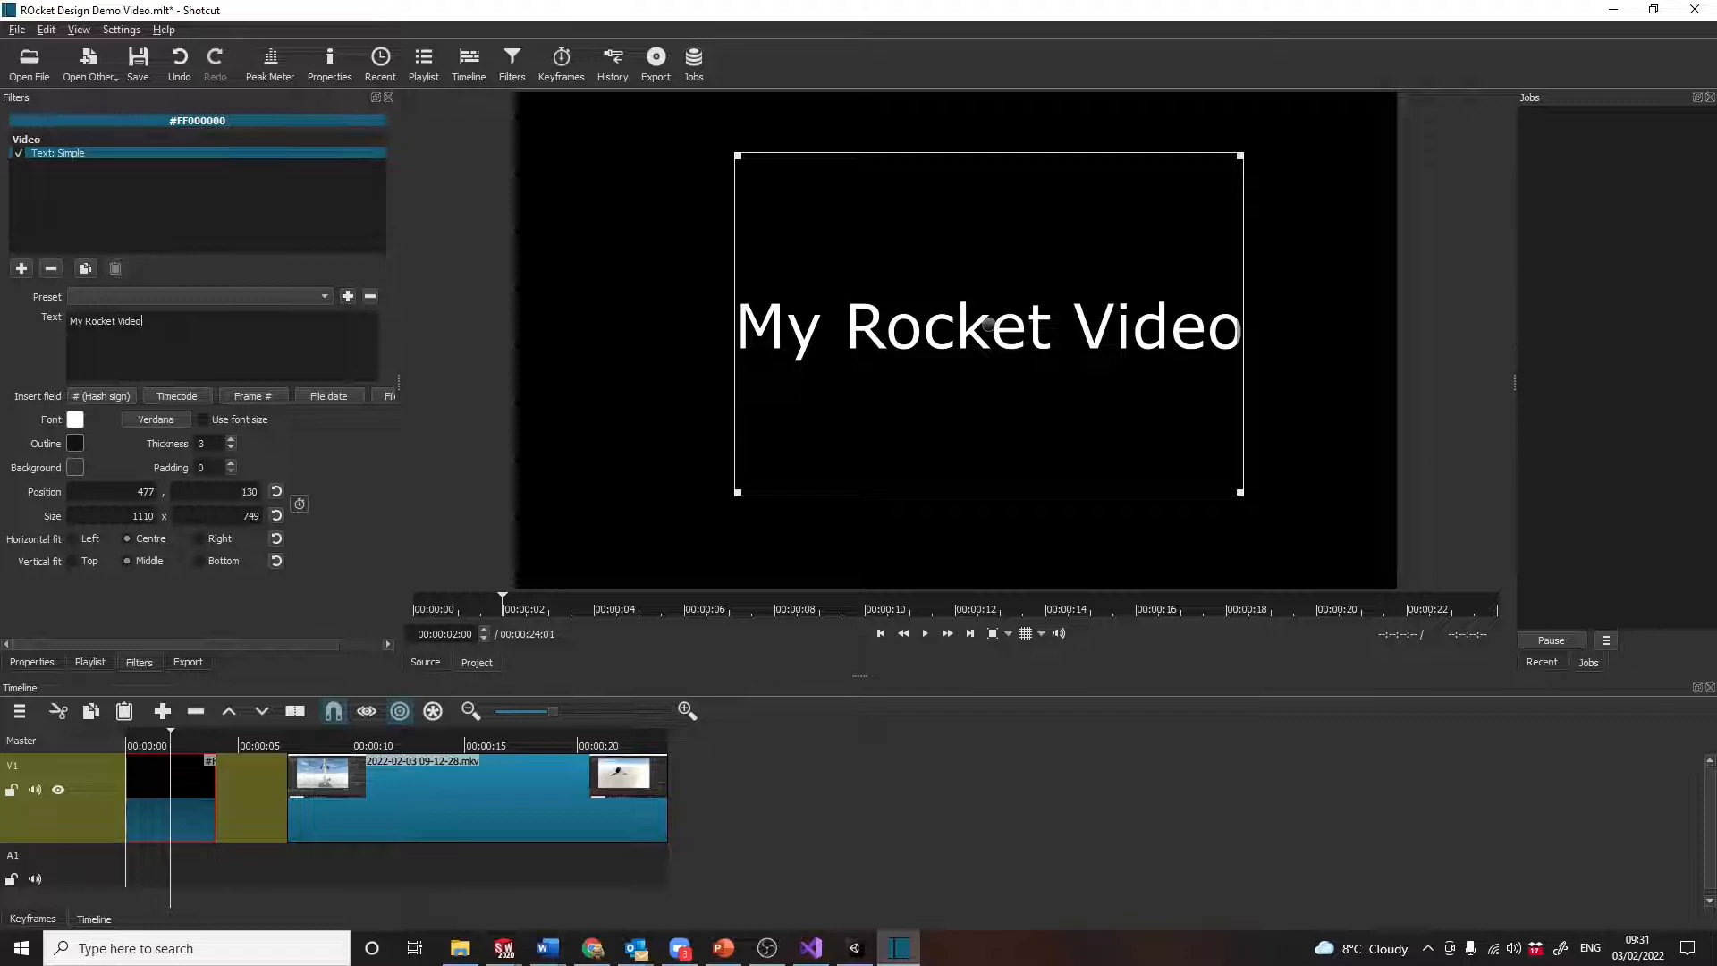
type("3")
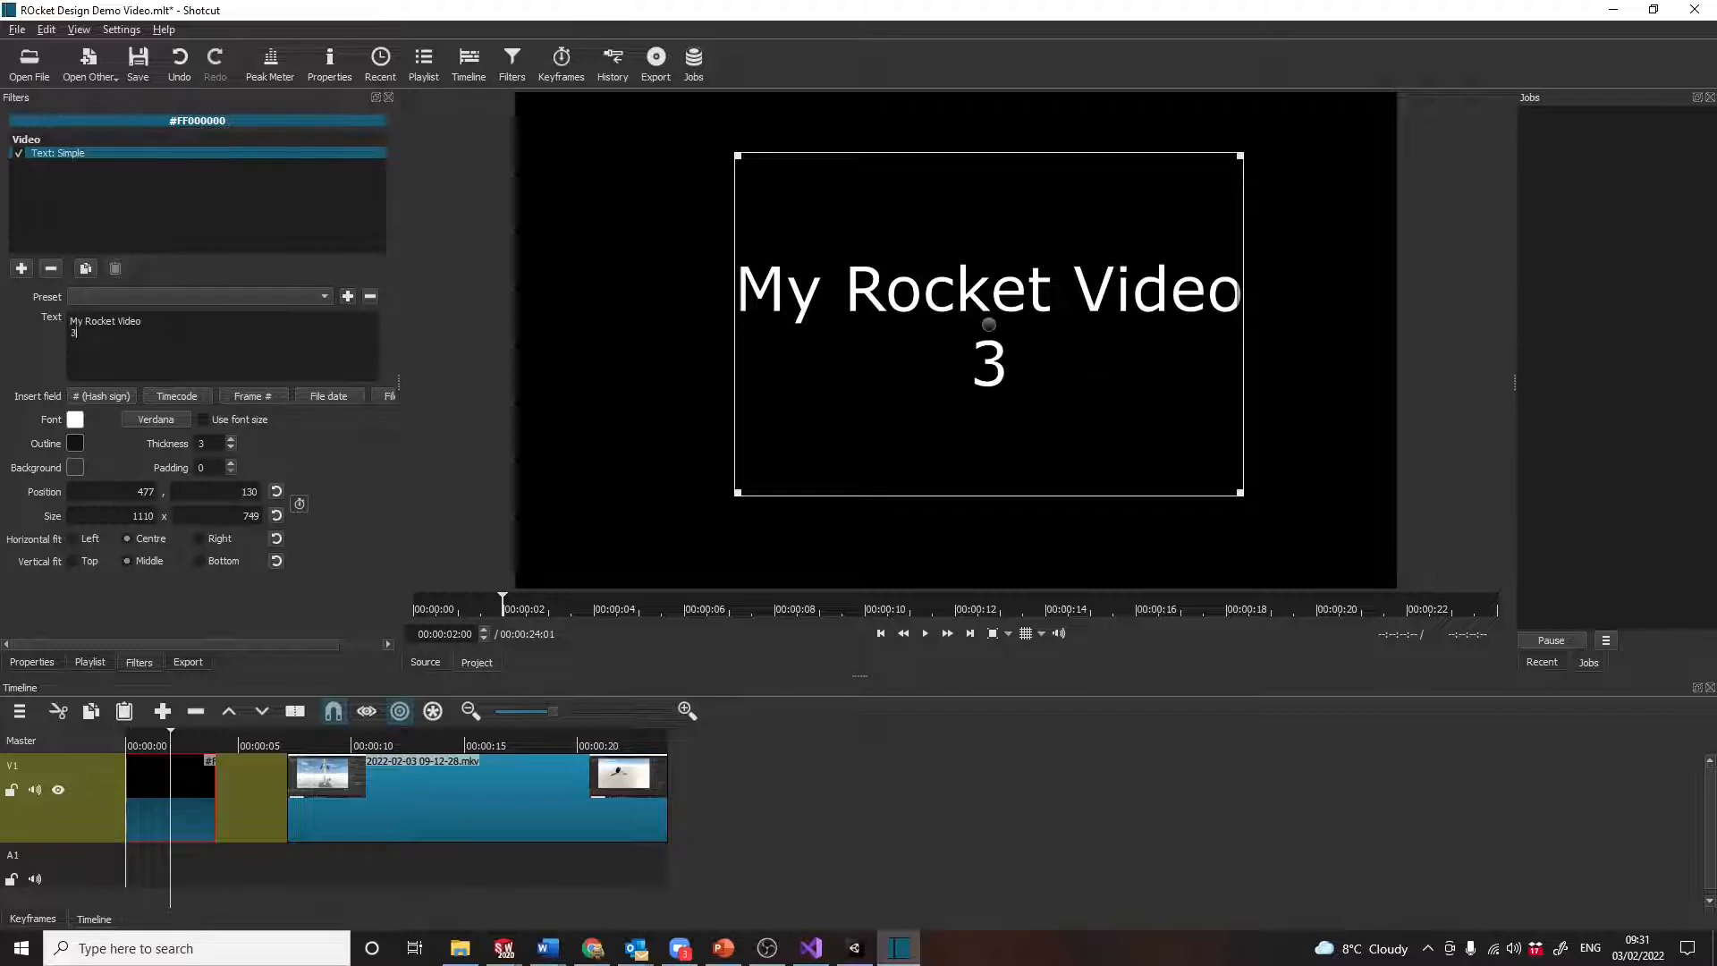
type("/2/22")
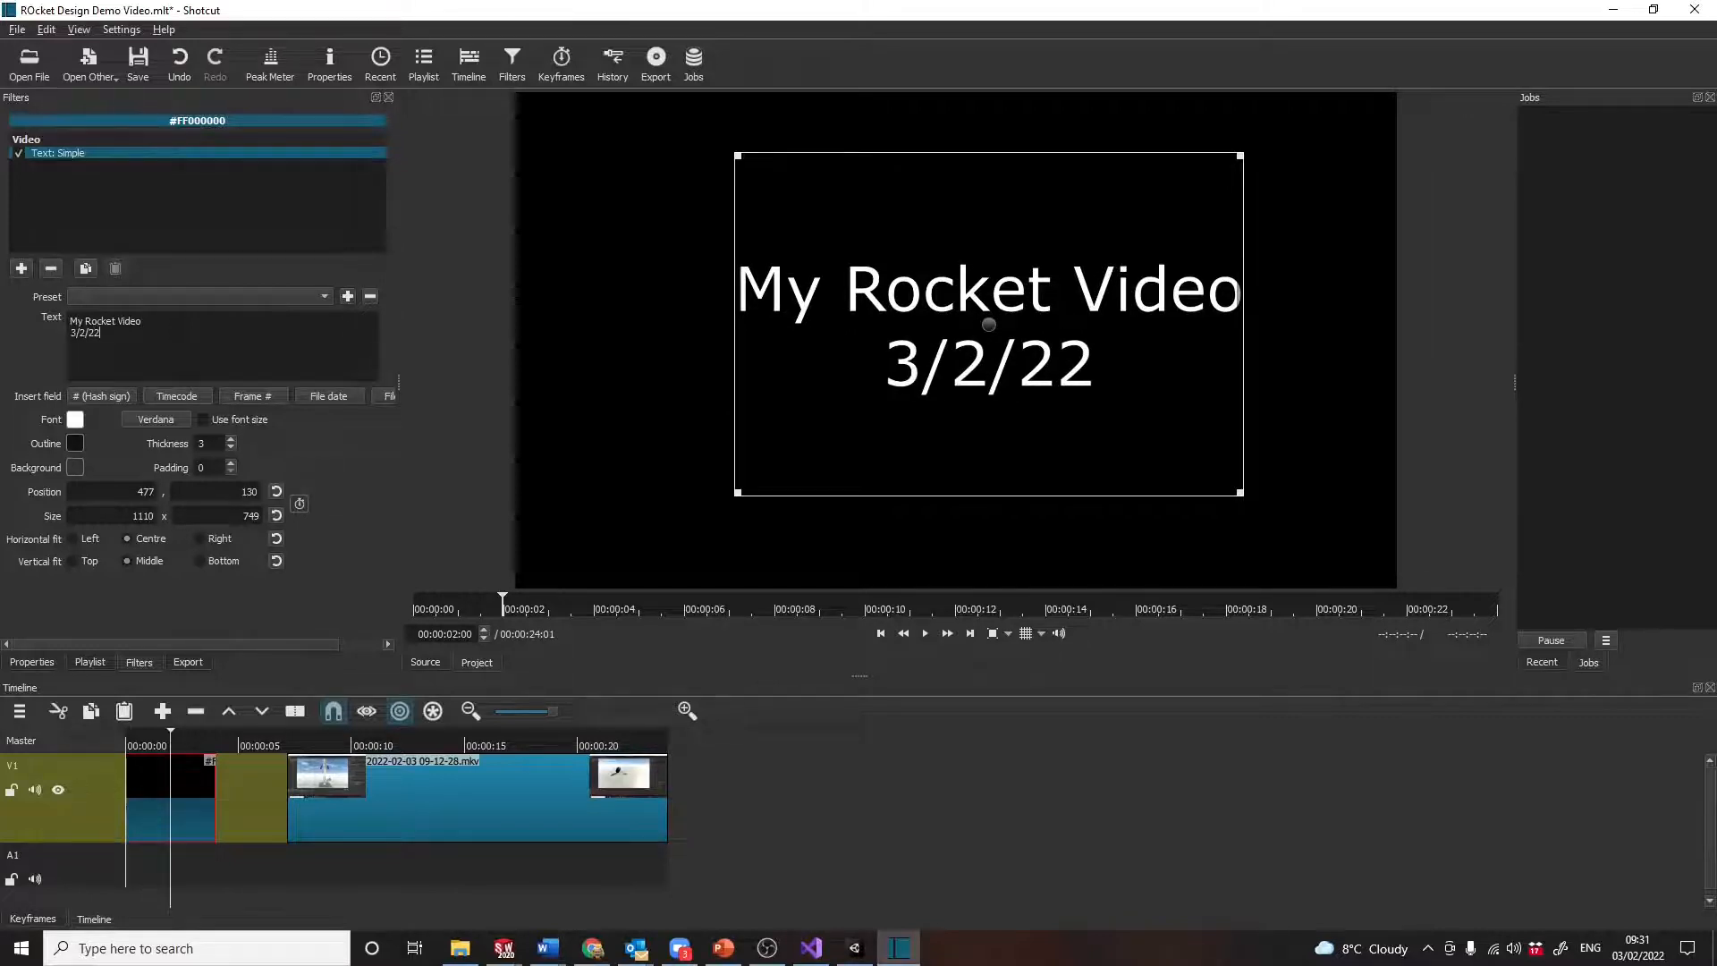
mouse_move(1308, 374)
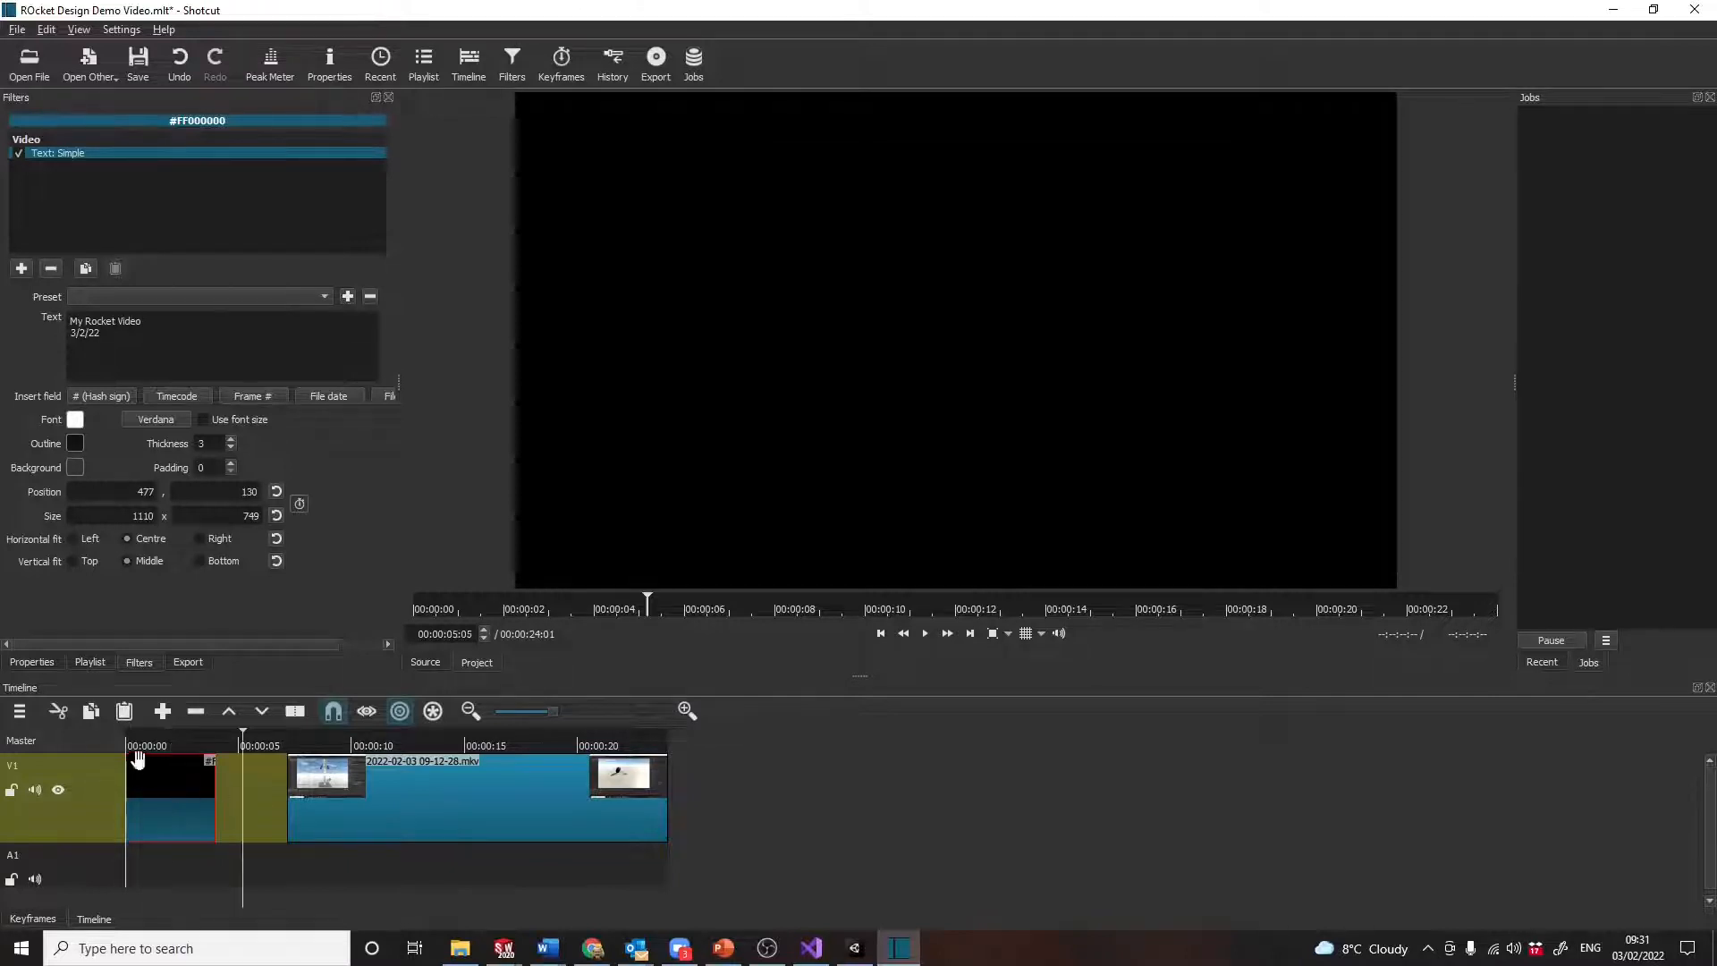
Preview the project from the start and select the rocket recording clip for trimming.
left_click(19, 741)
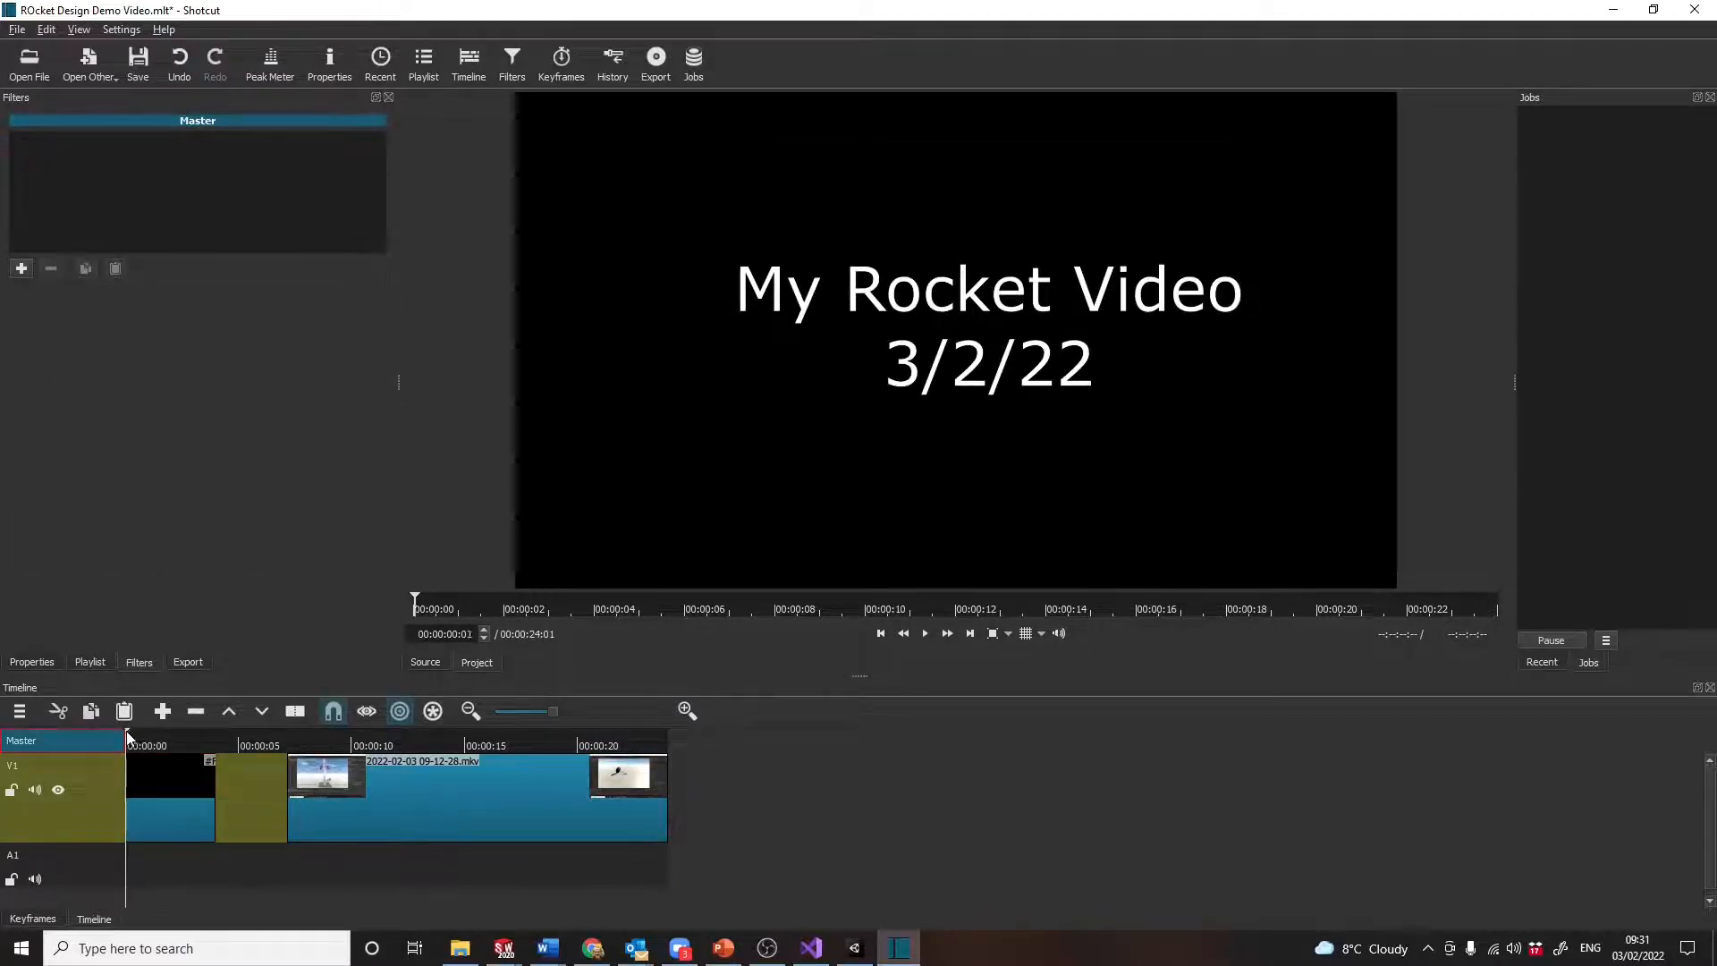
left_click(922, 633)
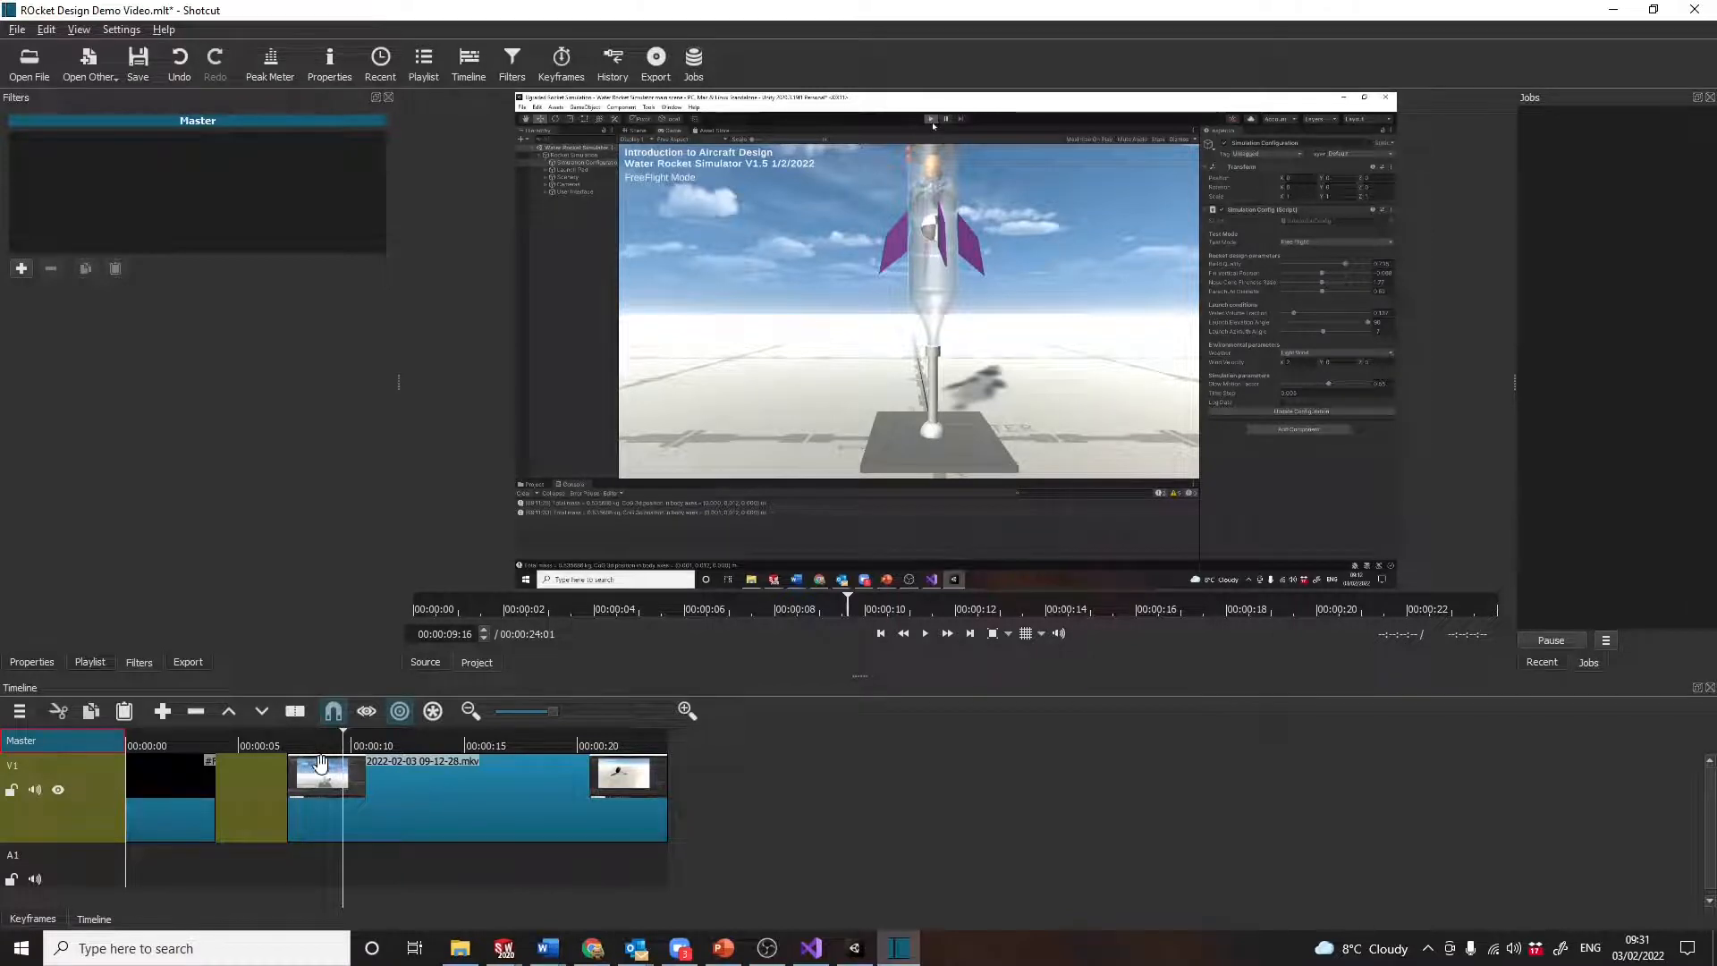
left_click(396, 745)
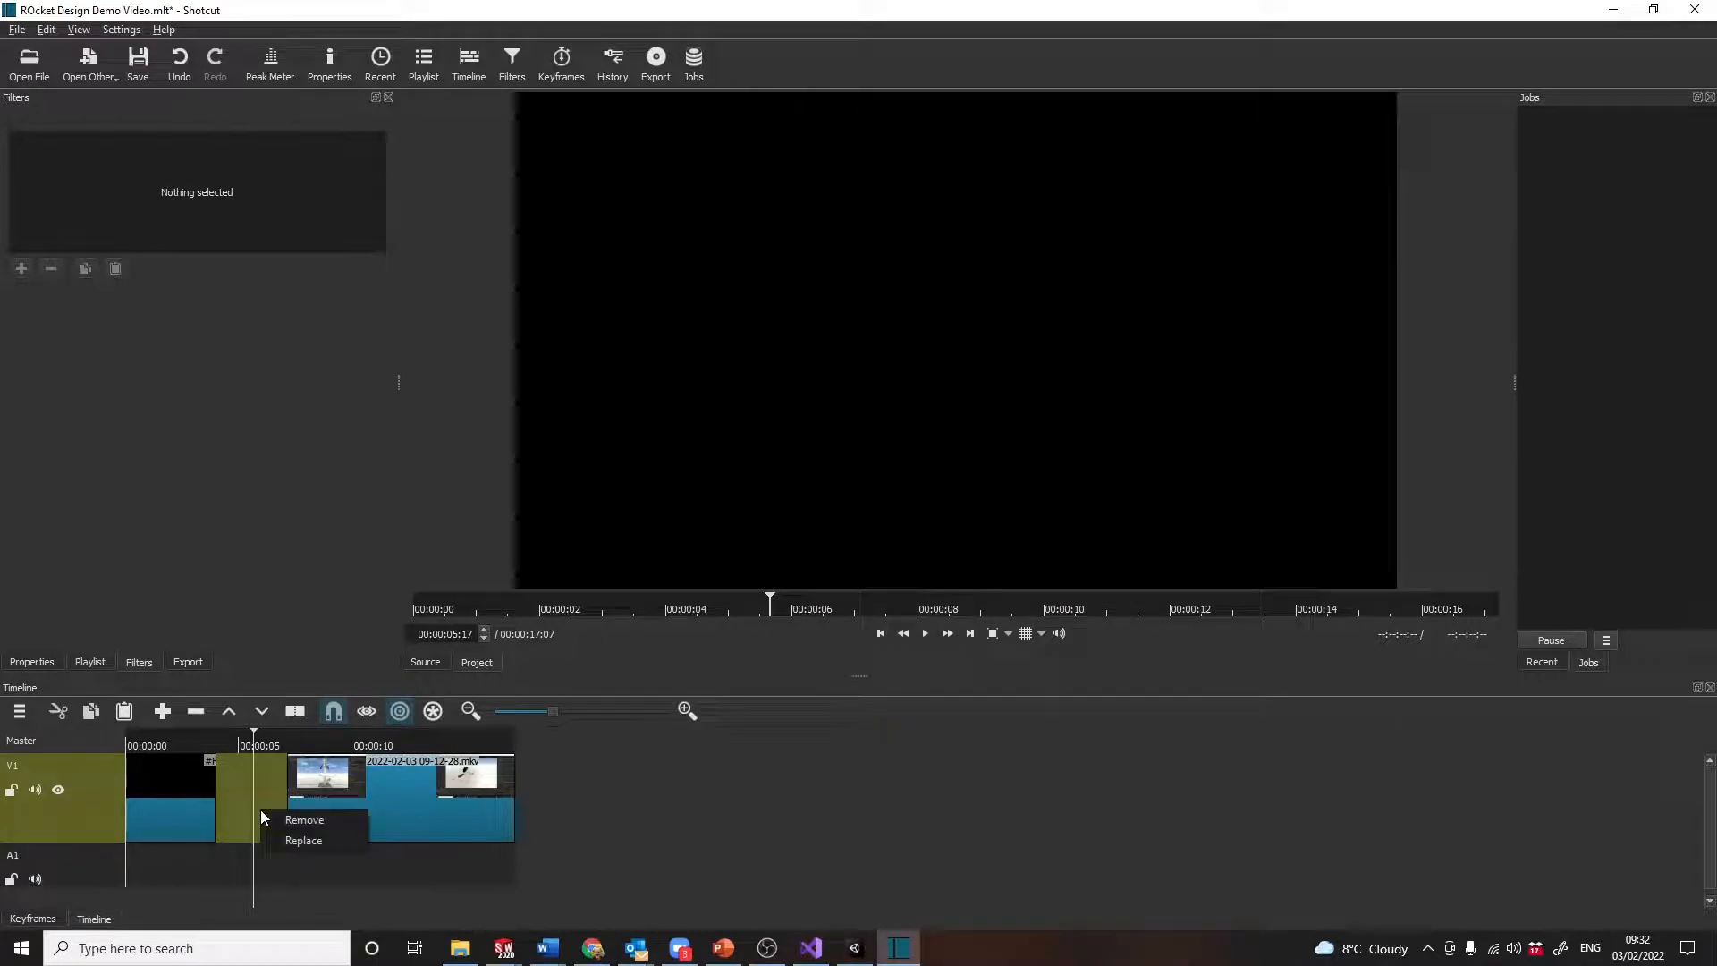
mouse_move(304, 820)
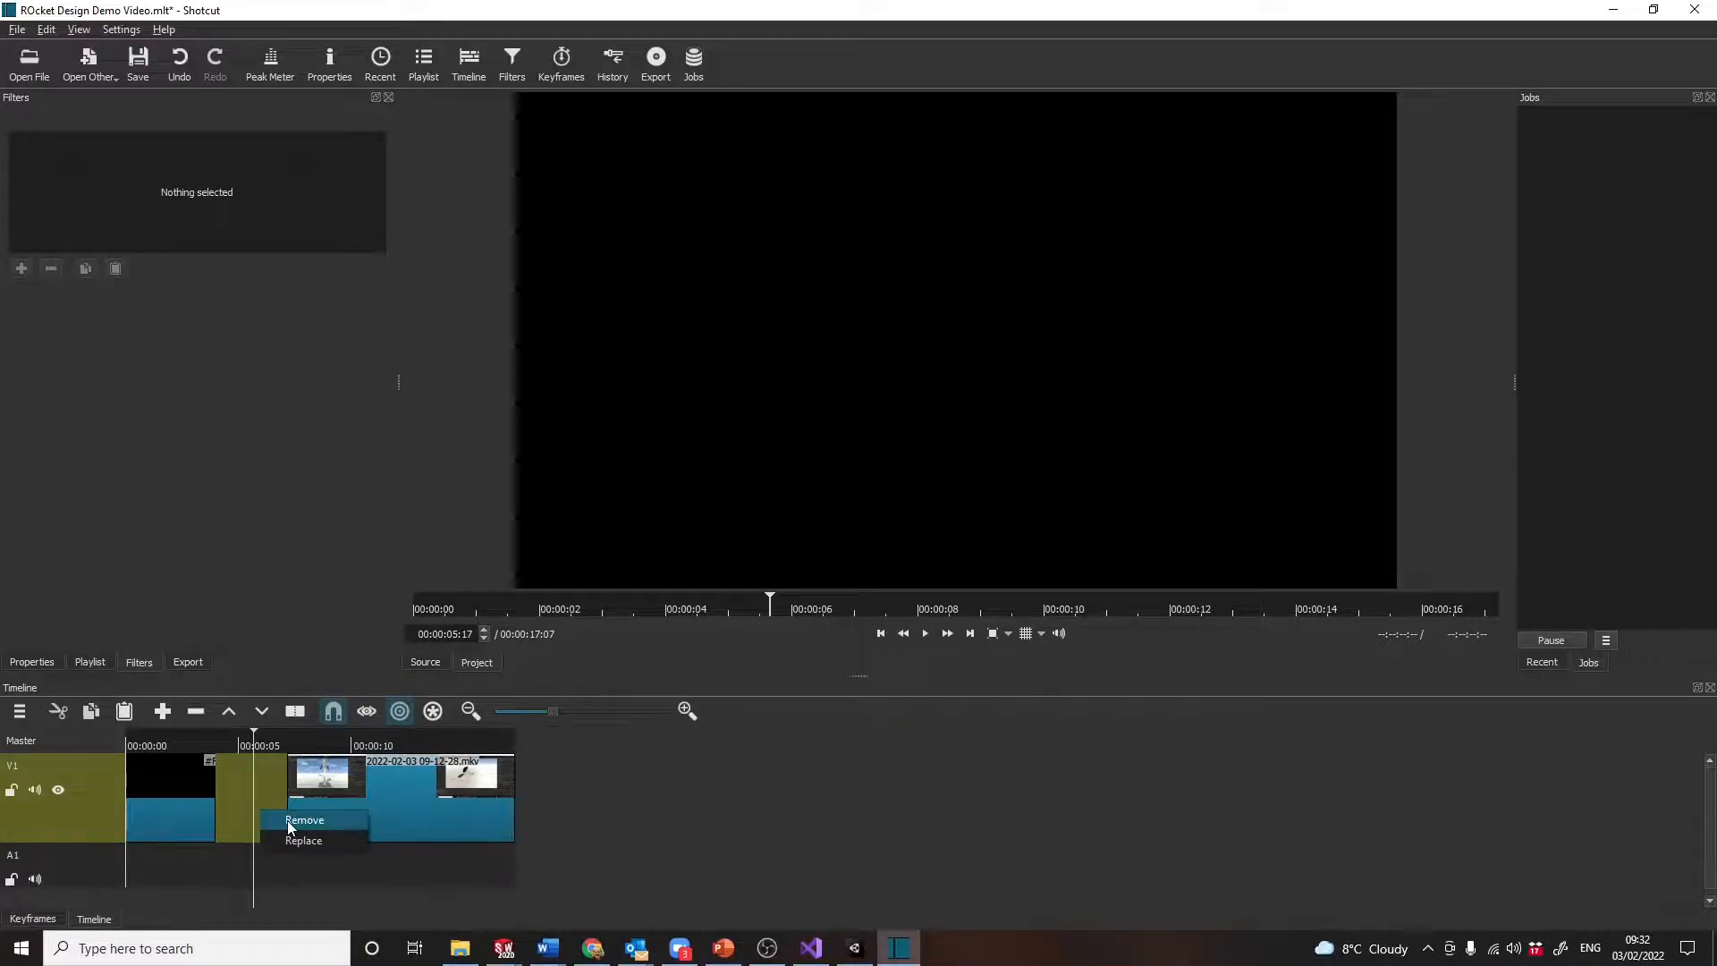
Remove the blank gap on V1, then check the rocket and title clips' filters.
left_click(304, 820)
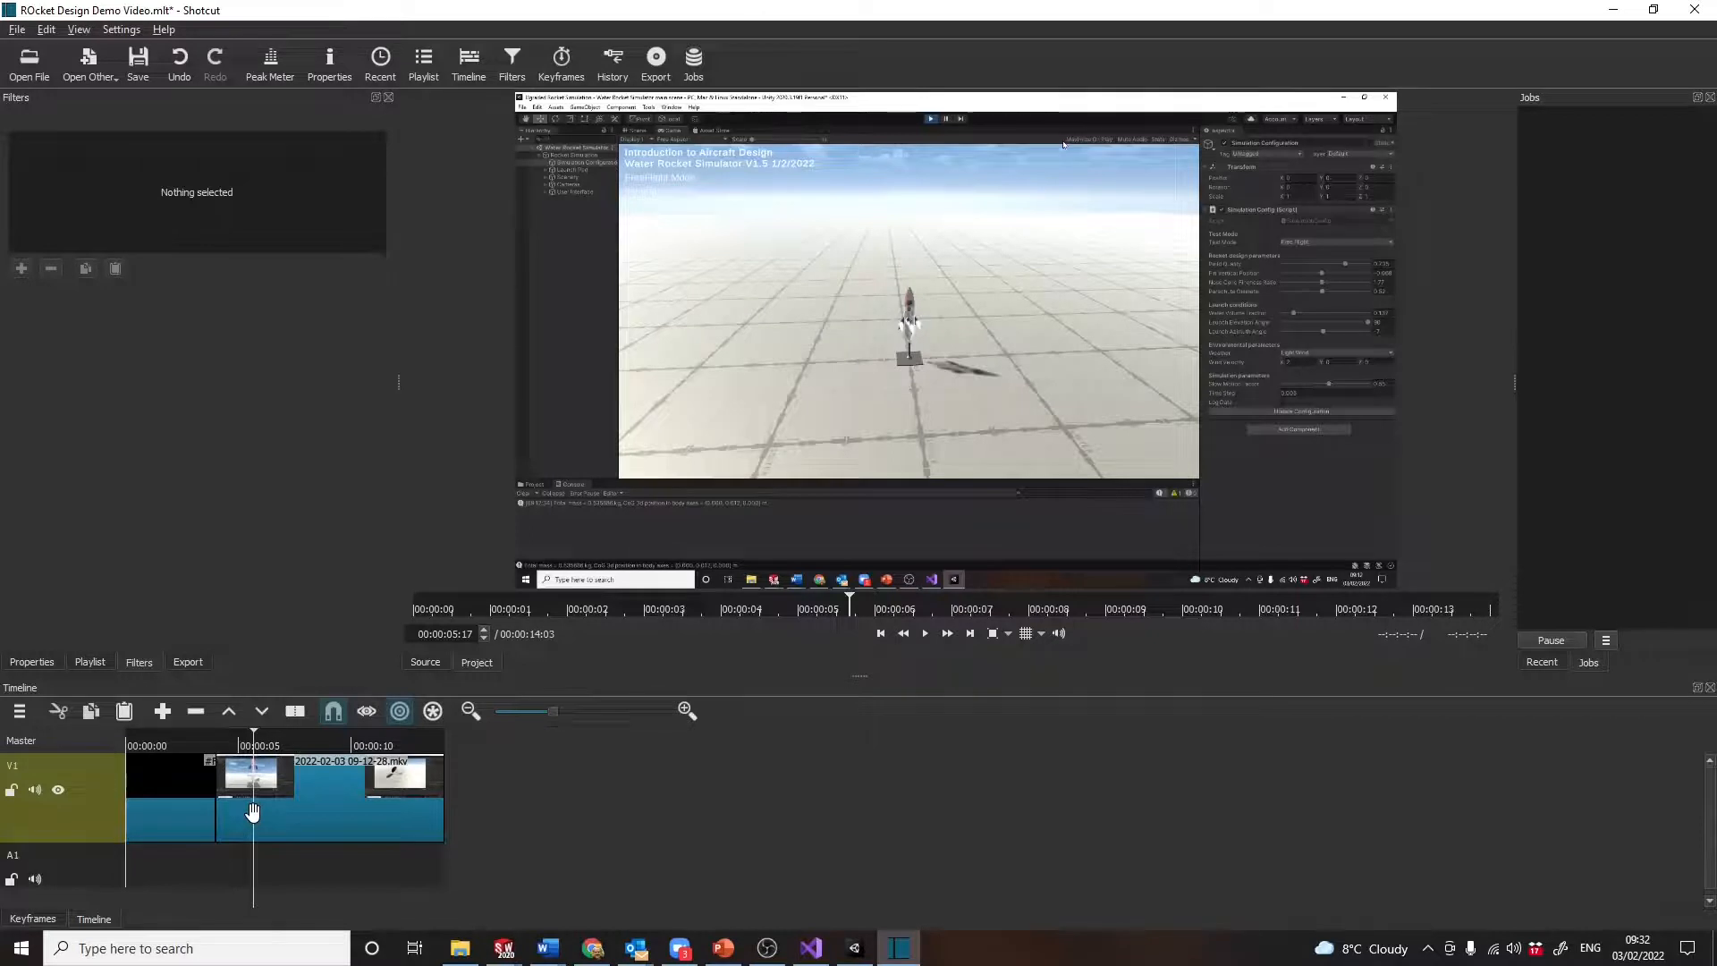
left_click(328, 788)
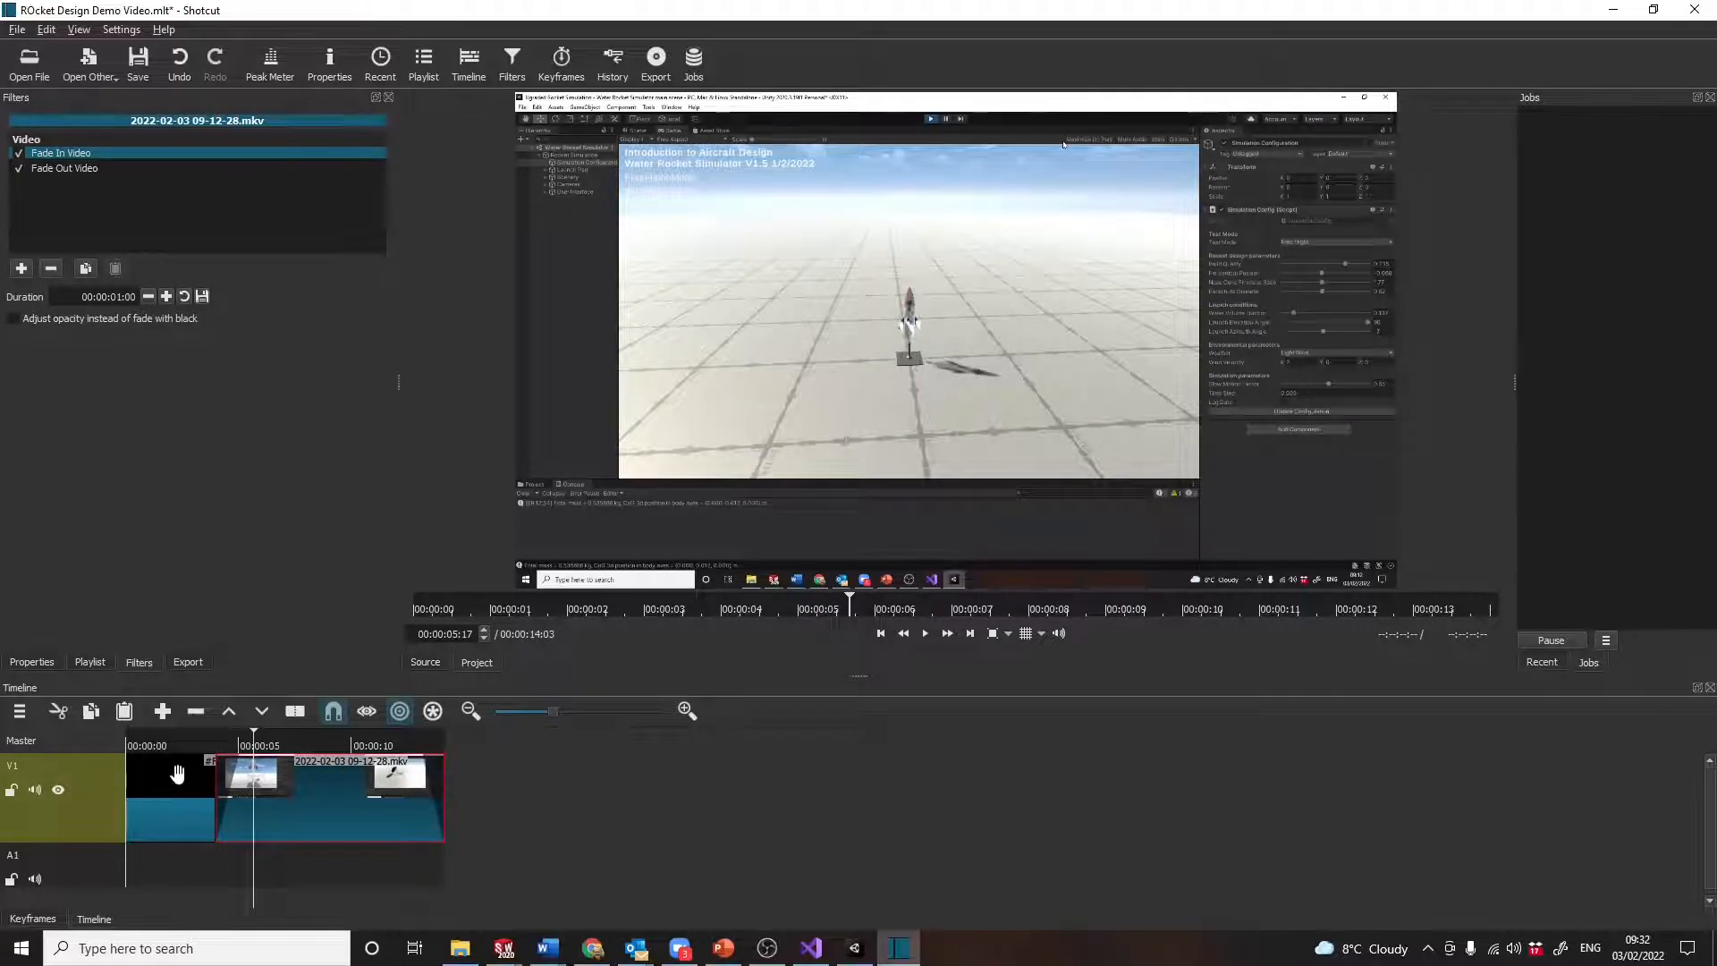
left_click(61, 152)
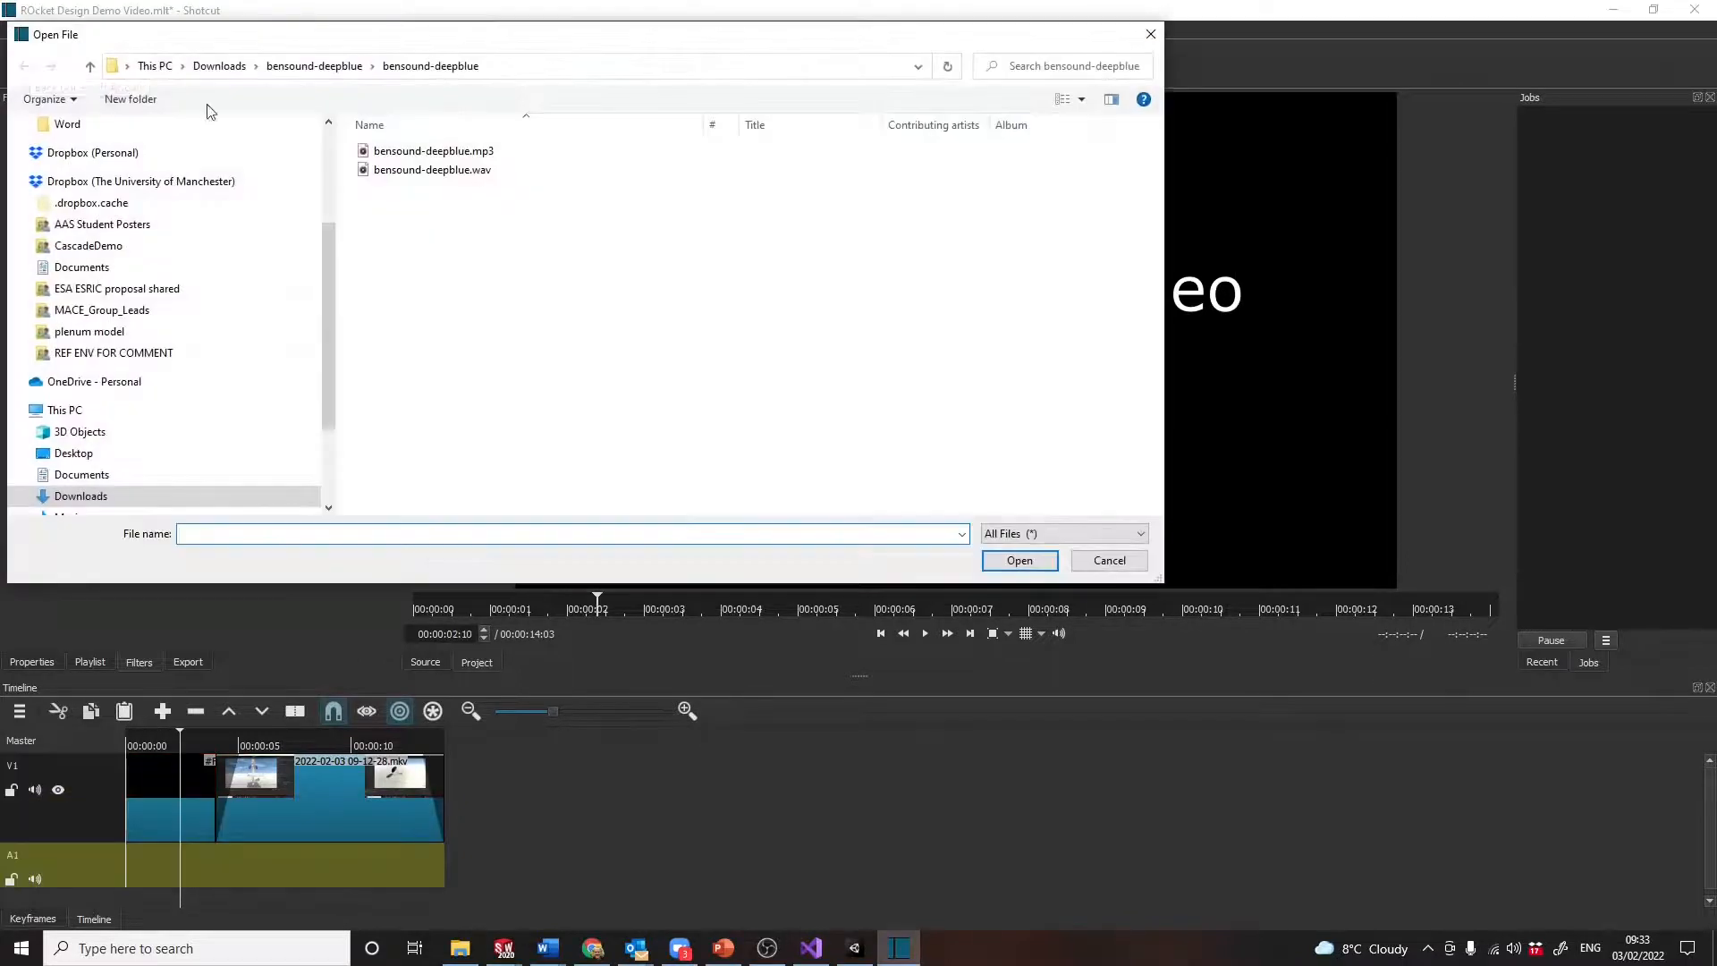
Open the andybird-magicaljourney WAV file from Downloads and preview the music.
left_click(218, 65)
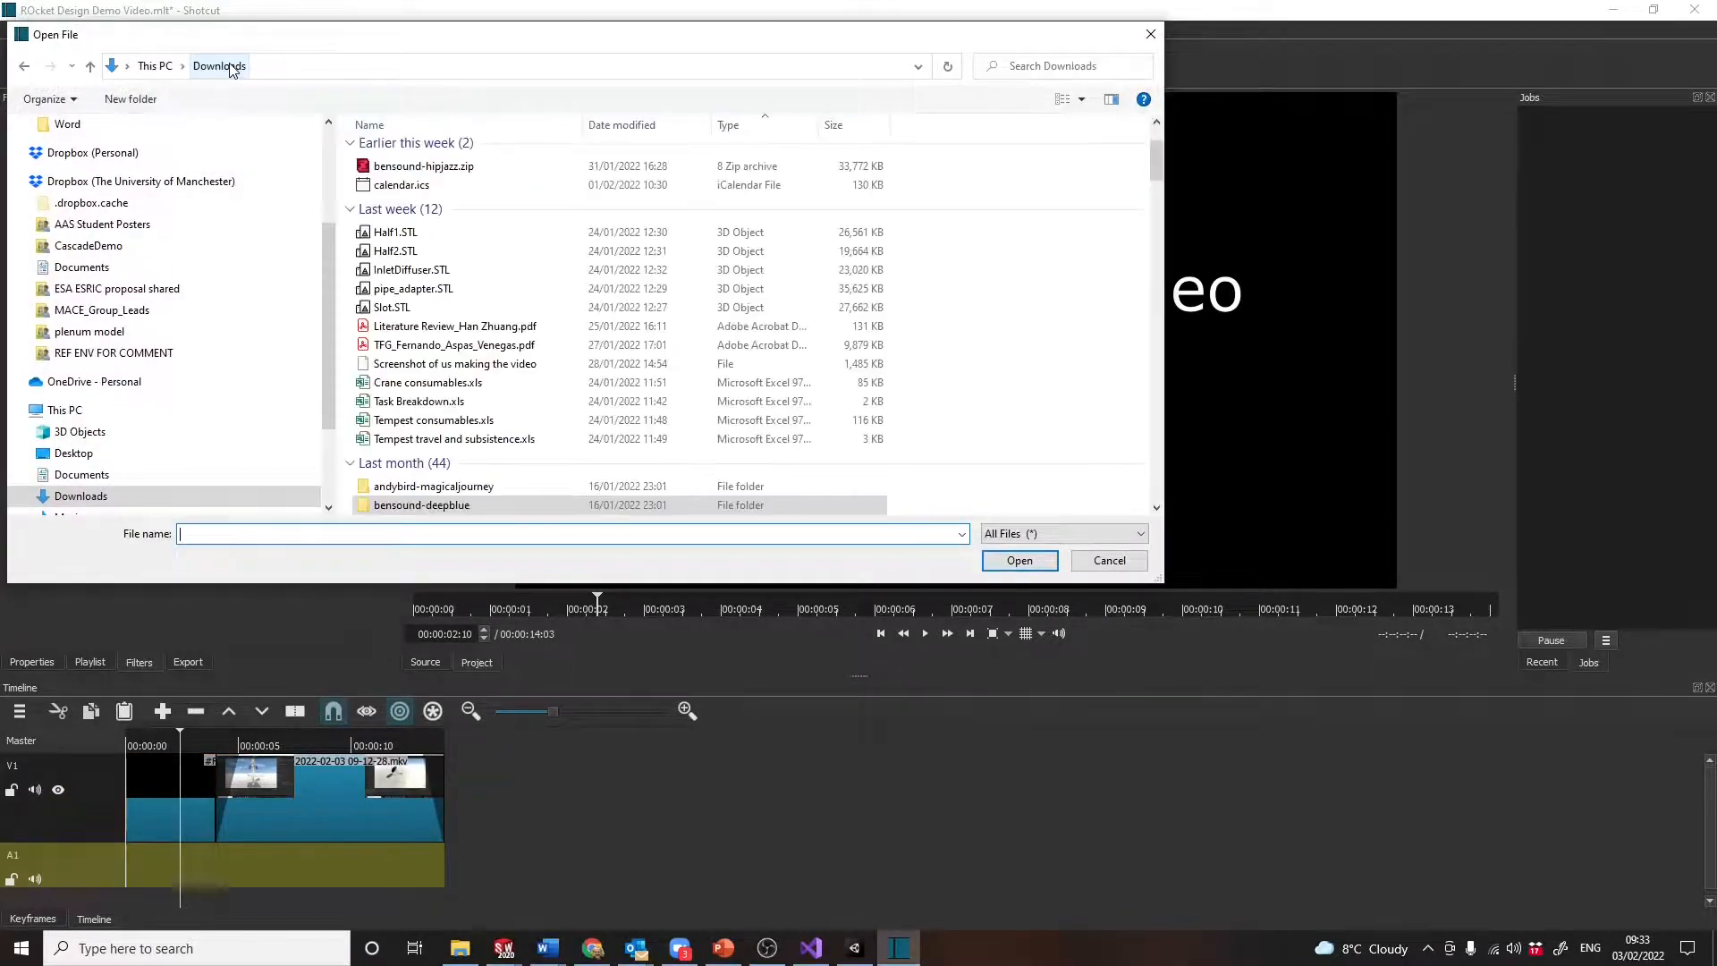
scroll("down", 3)
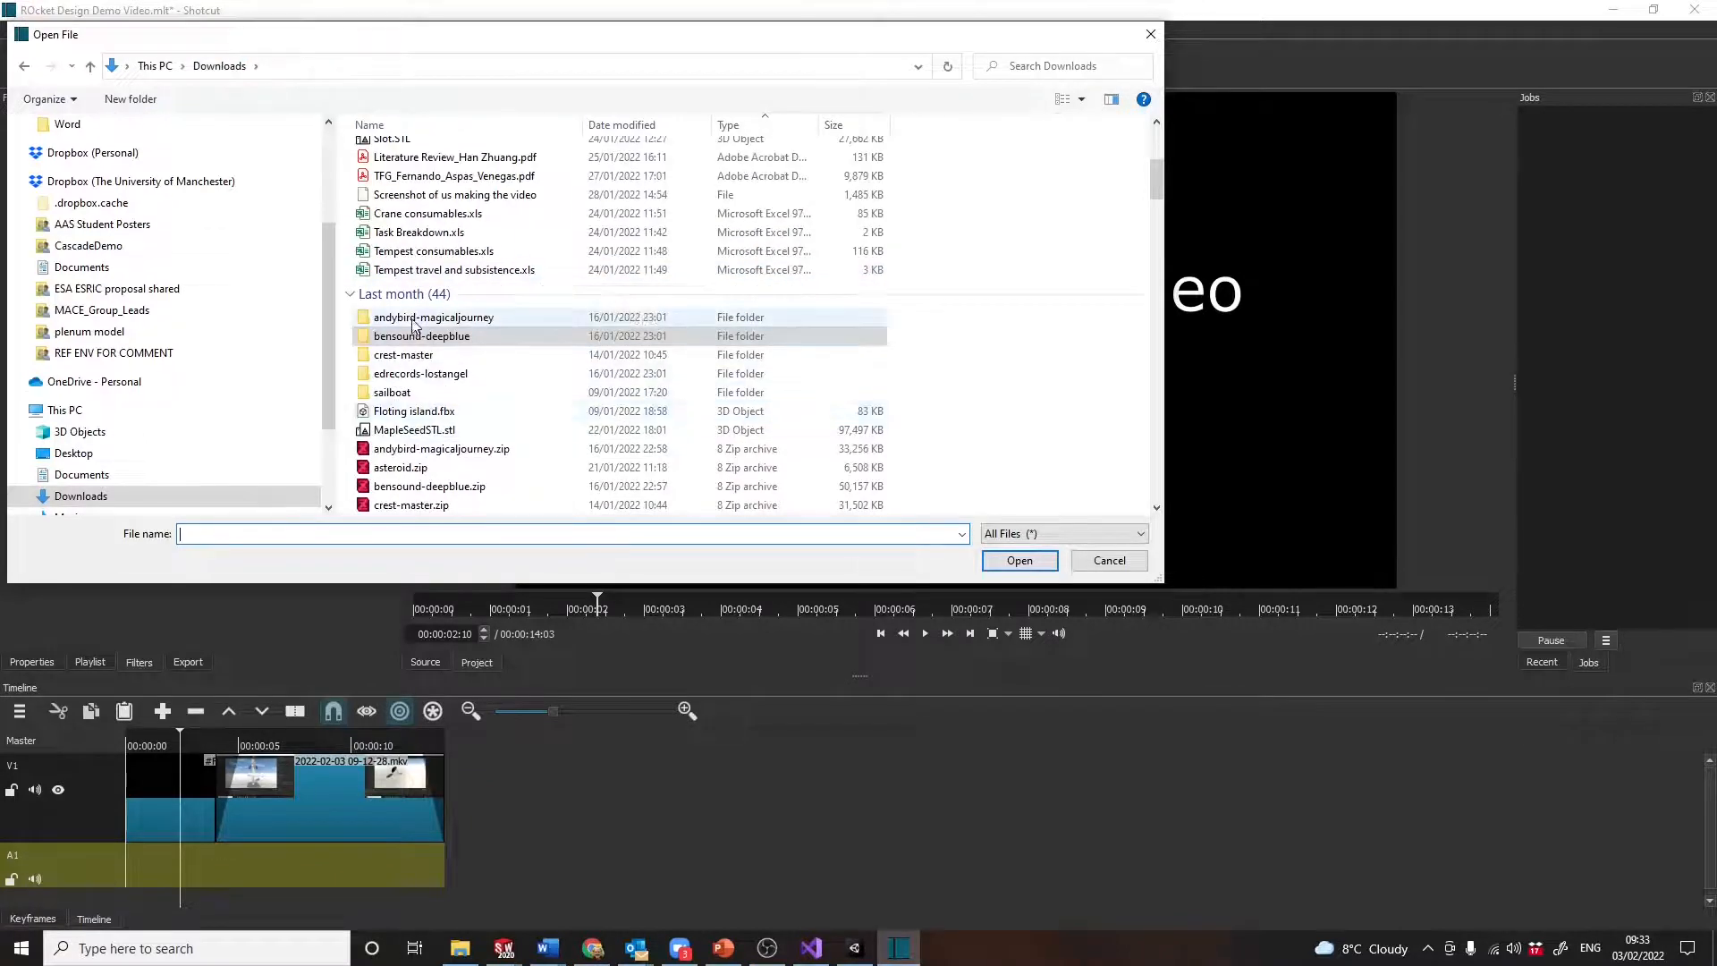
double_click(434, 318)
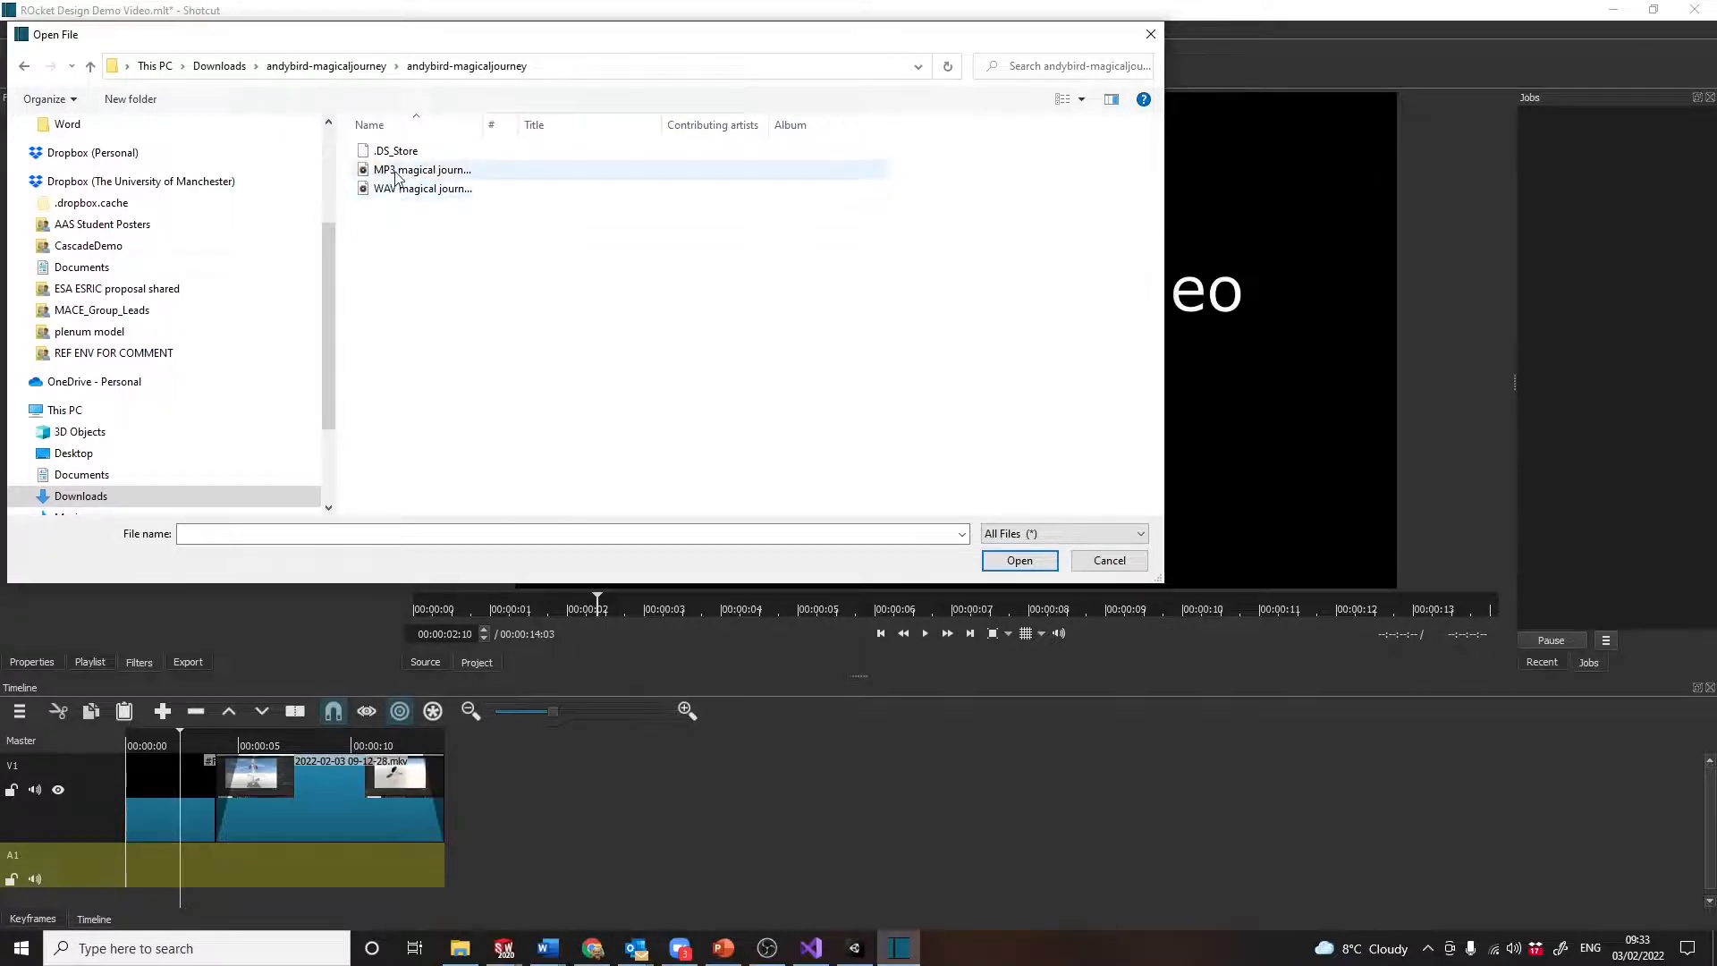
left_click(1017, 560)
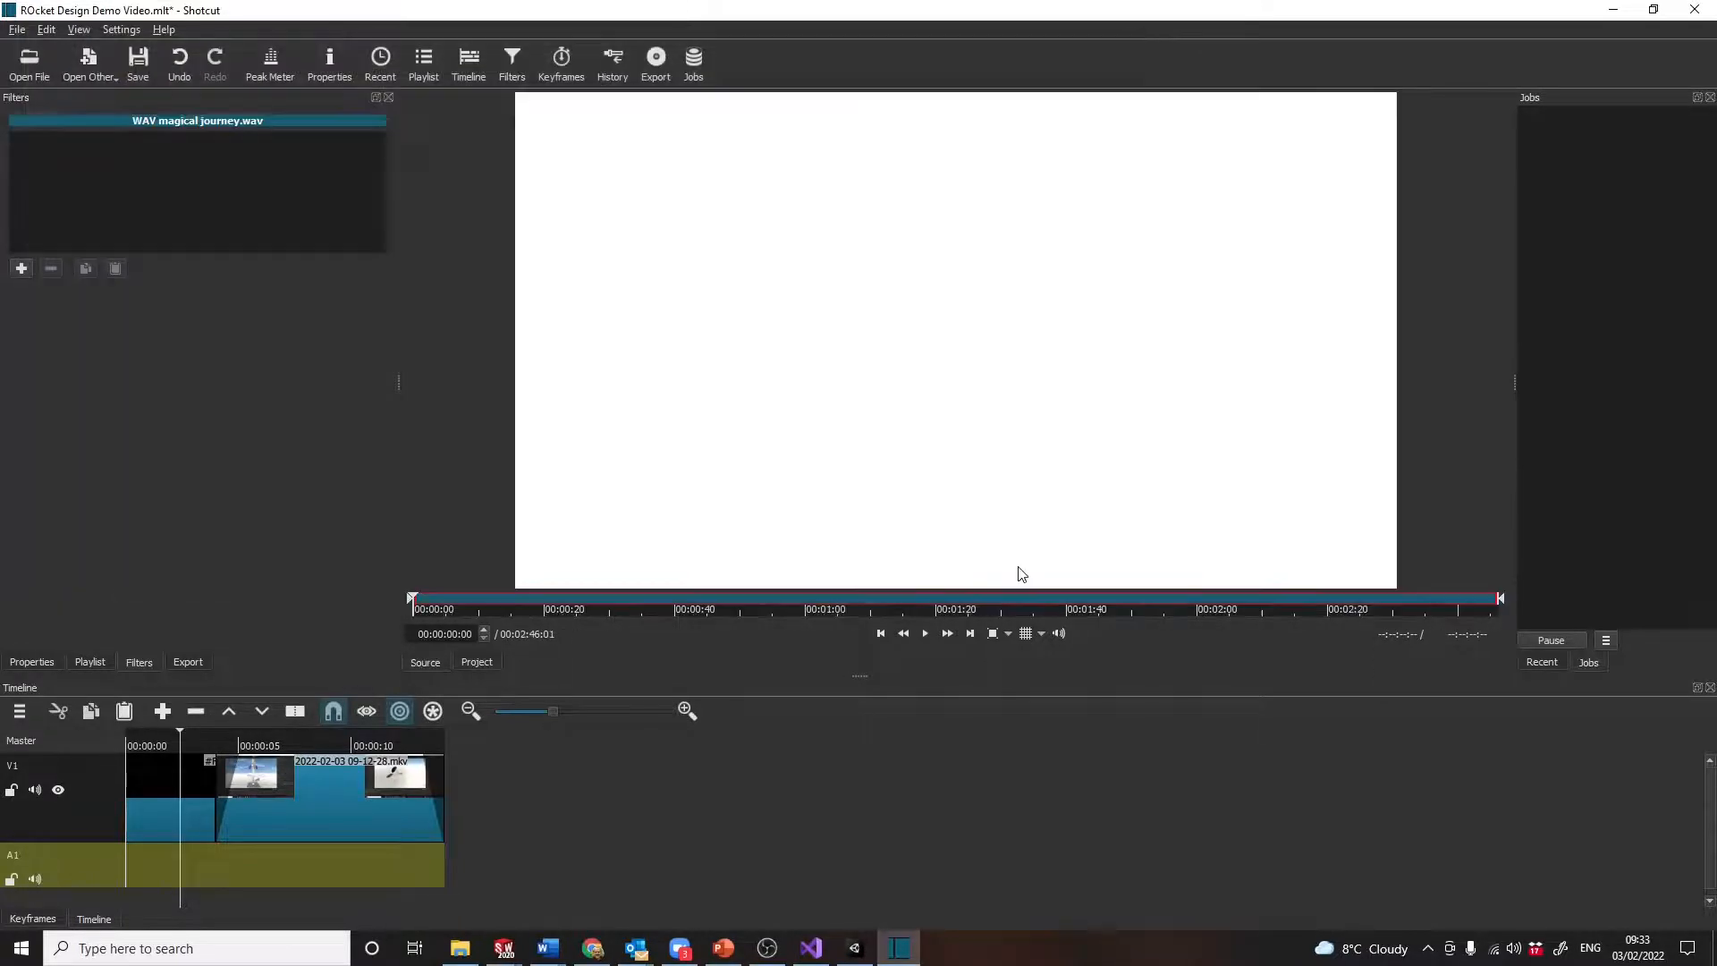
left_click(922, 633)
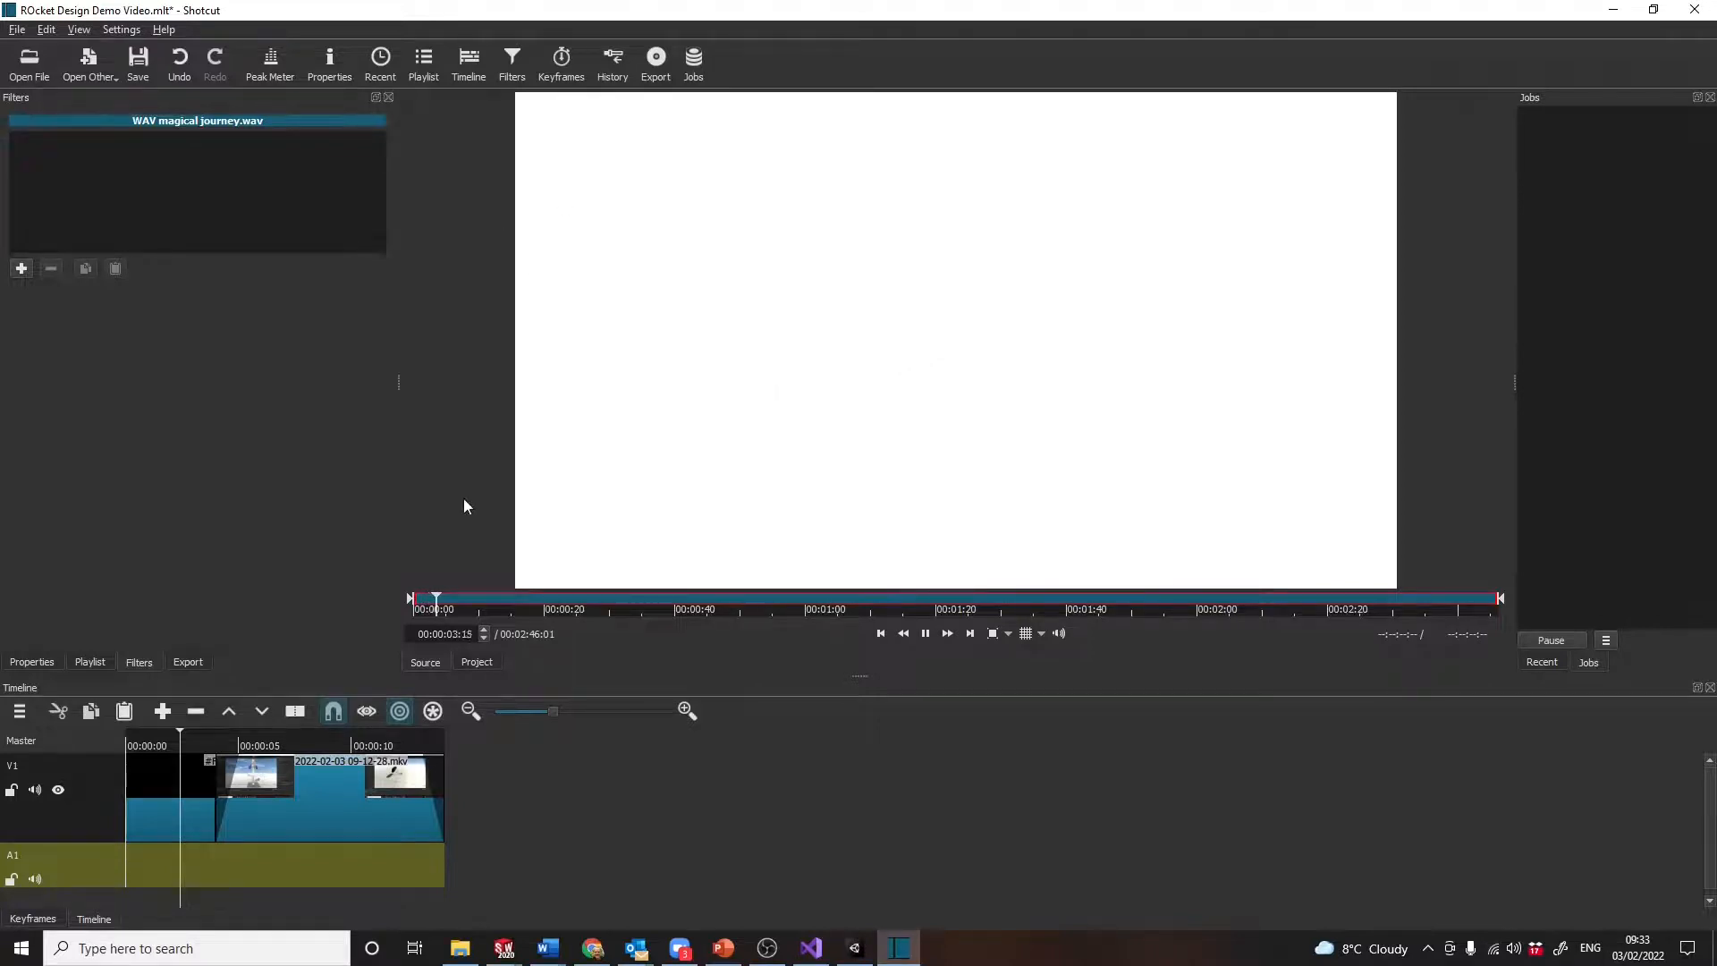
left_click(923, 633)
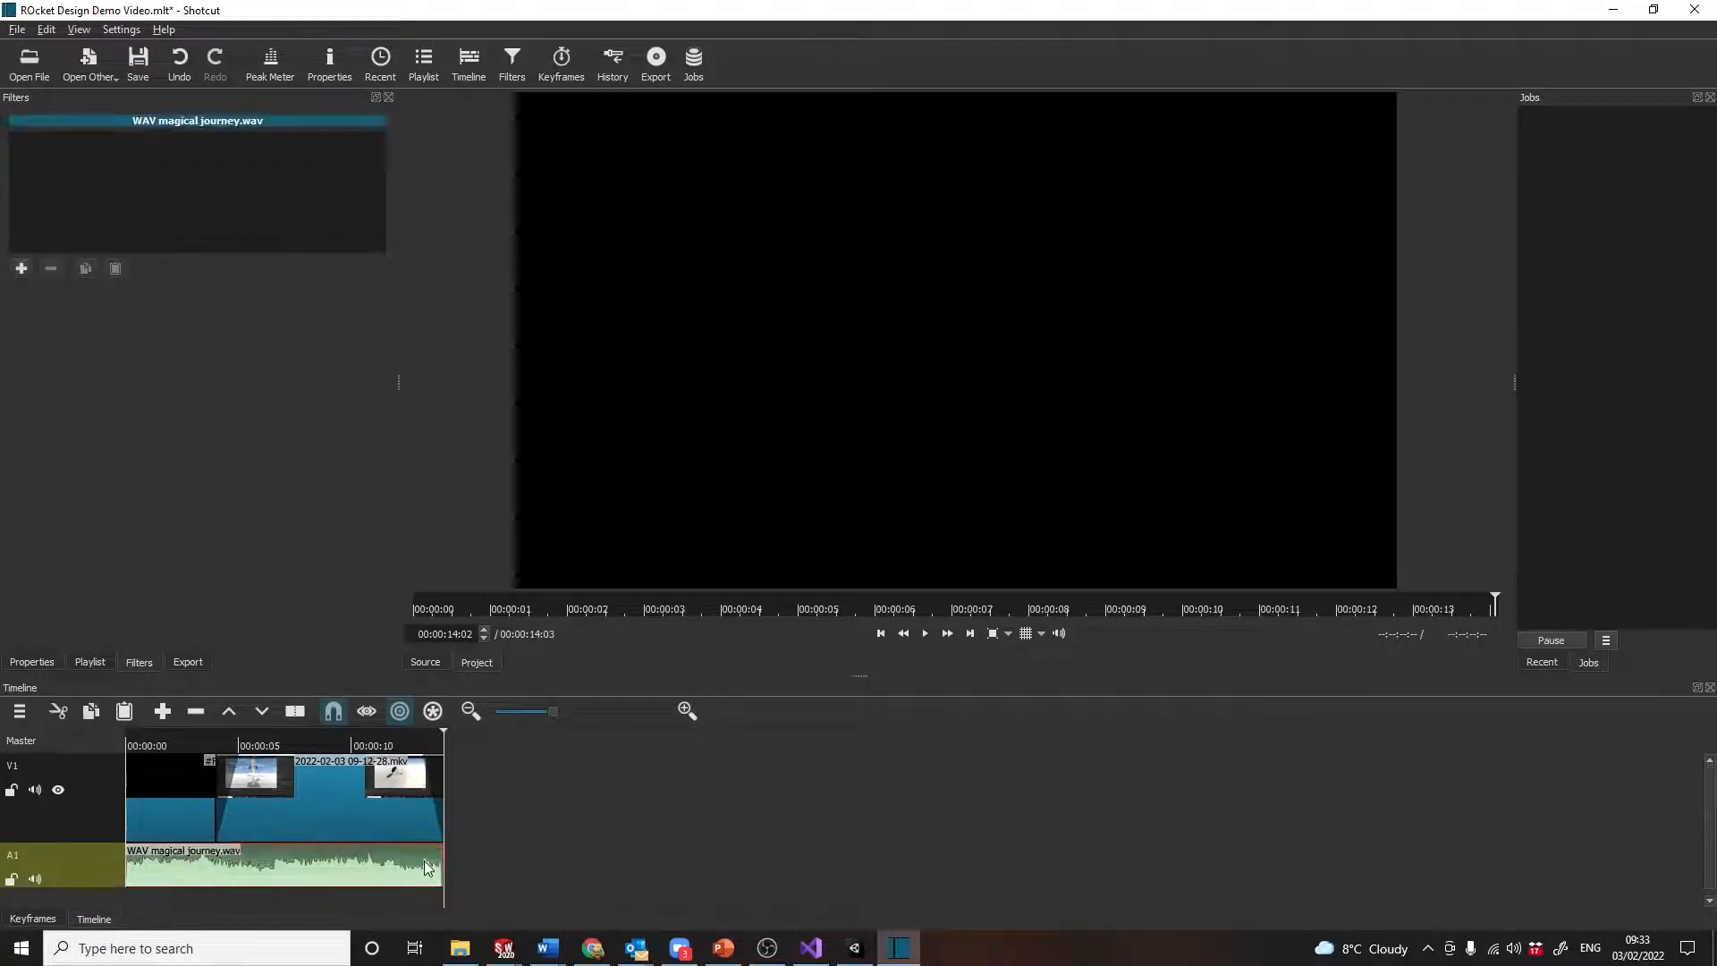
Give the magical journey music a one-second audio fade-out, save, and preview the timeline.
left_click(21, 268)
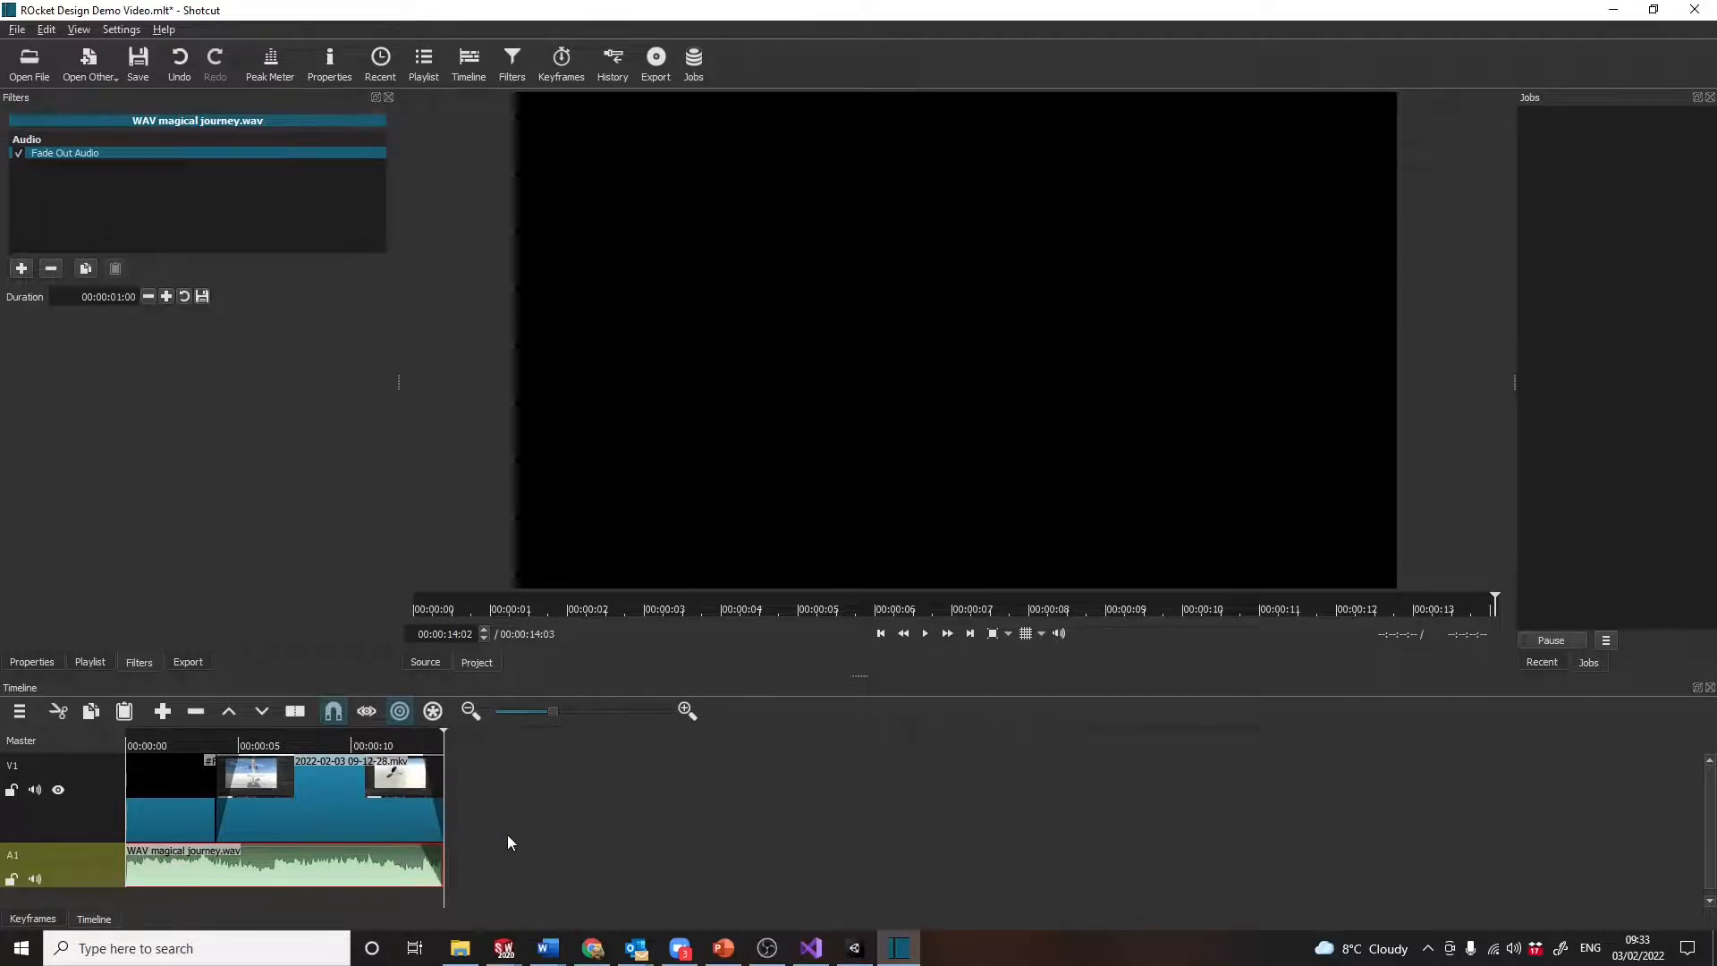
left_click(137, 57)
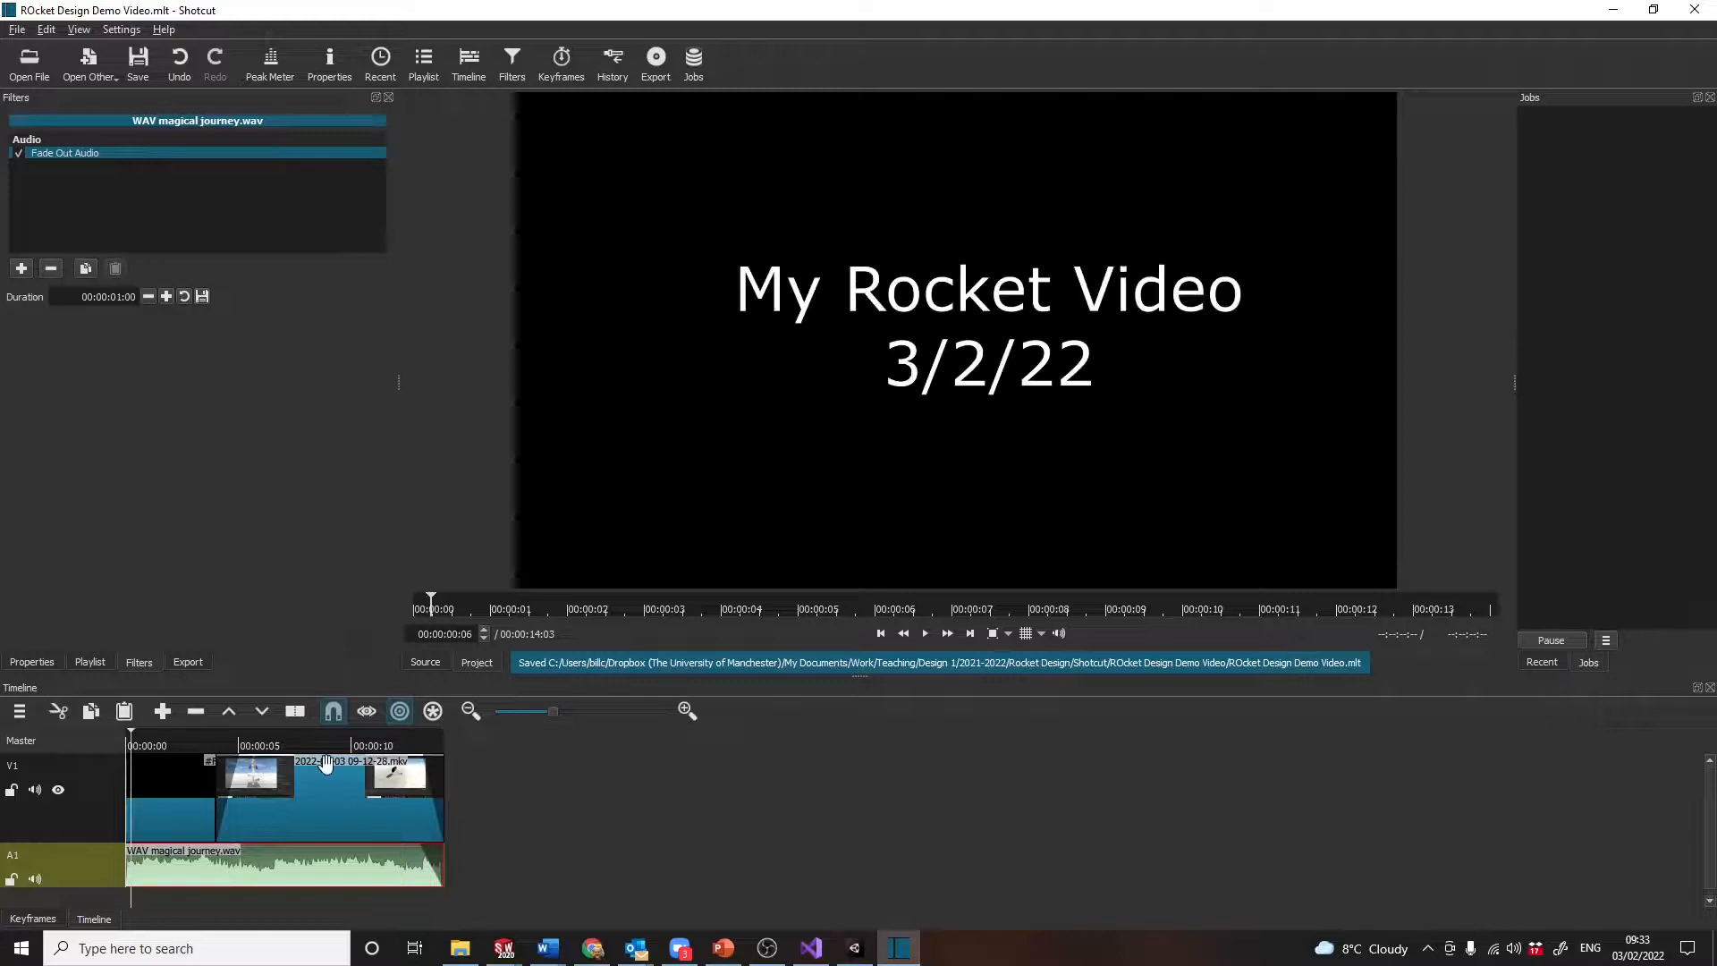
left_click(923, 633)
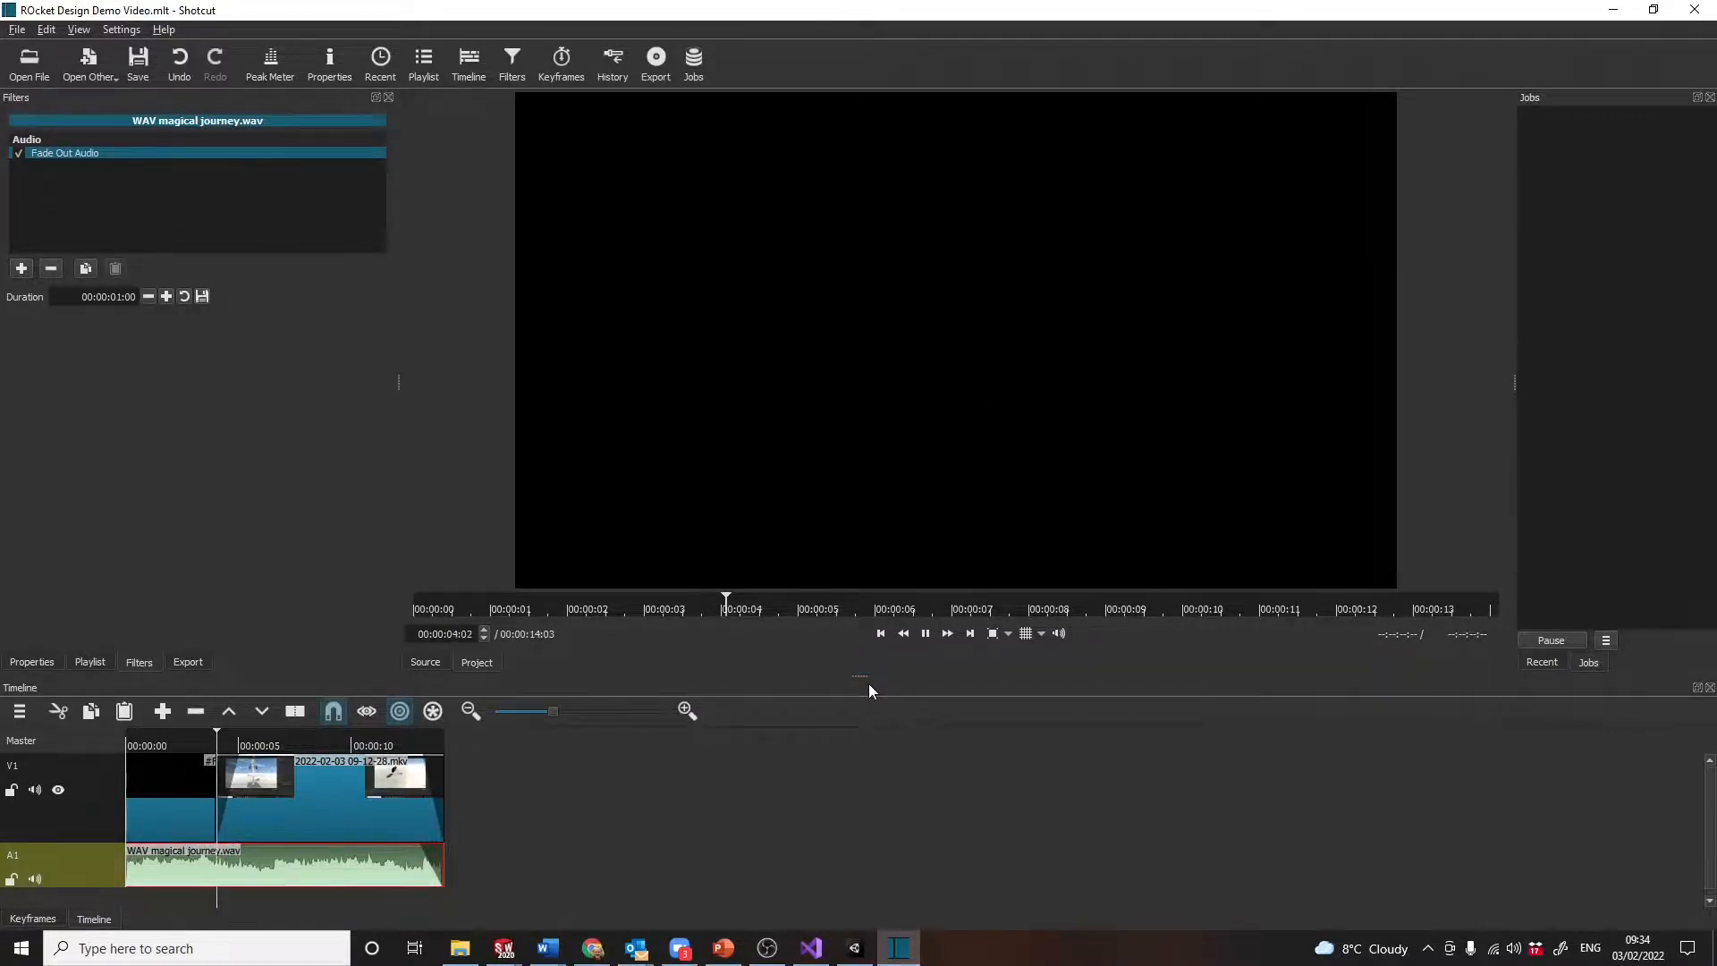
left_click(923, 633)
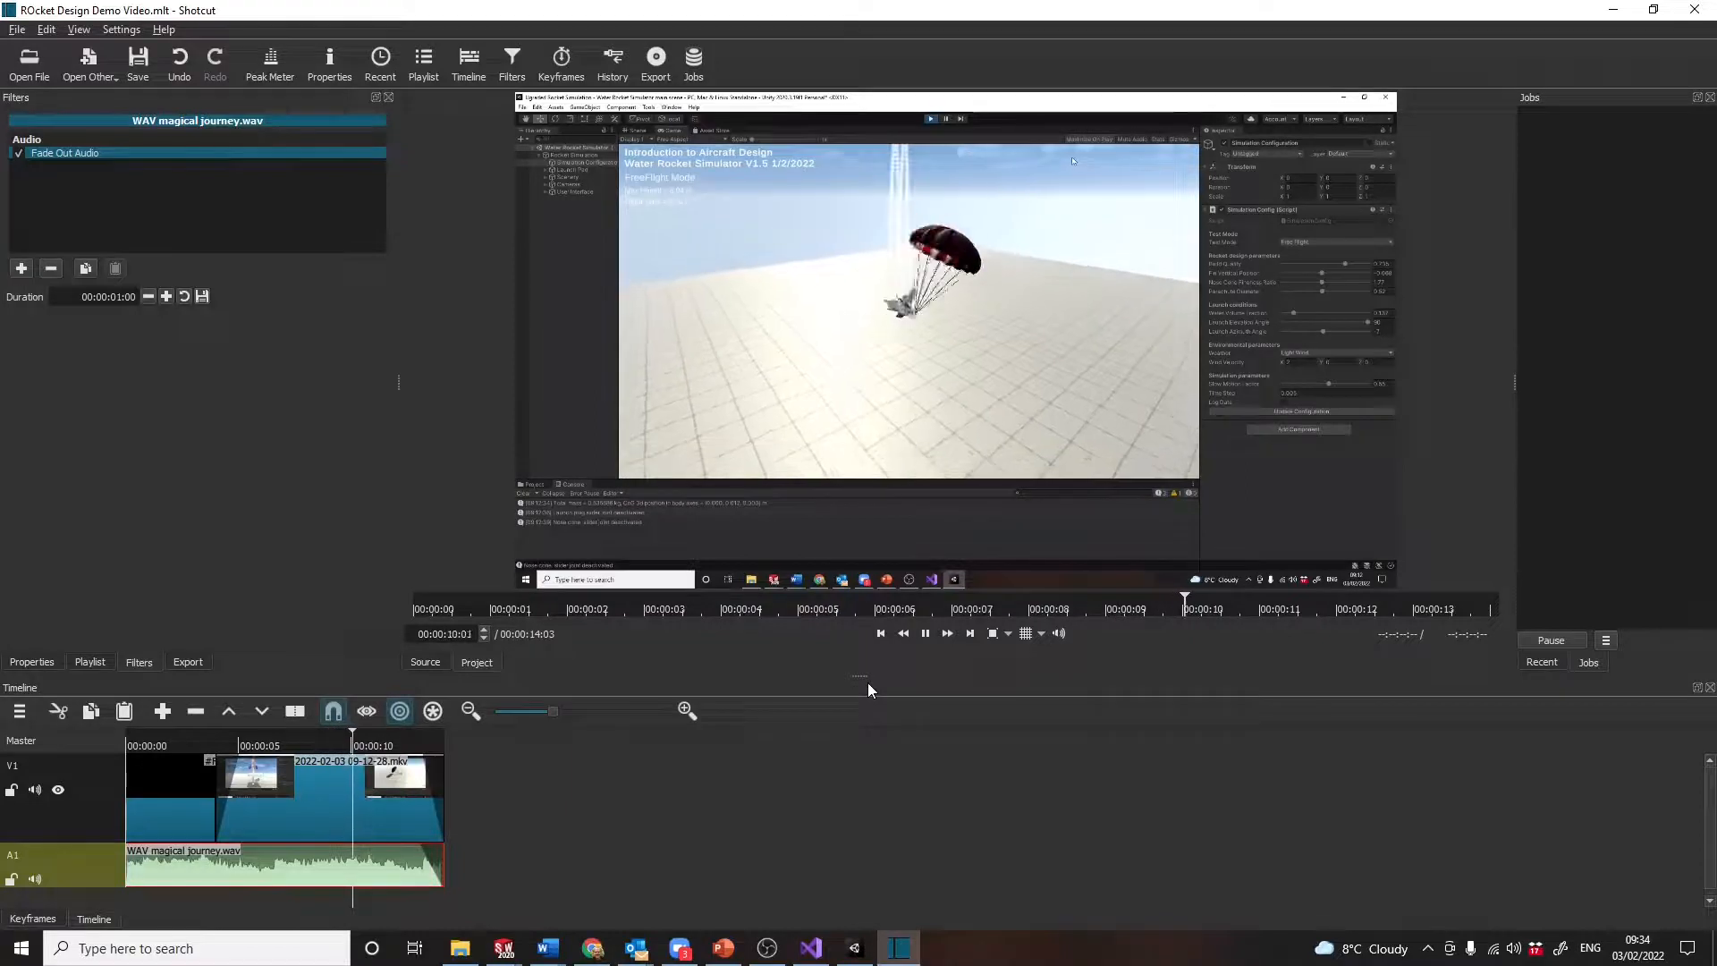
left_click(923, 633)
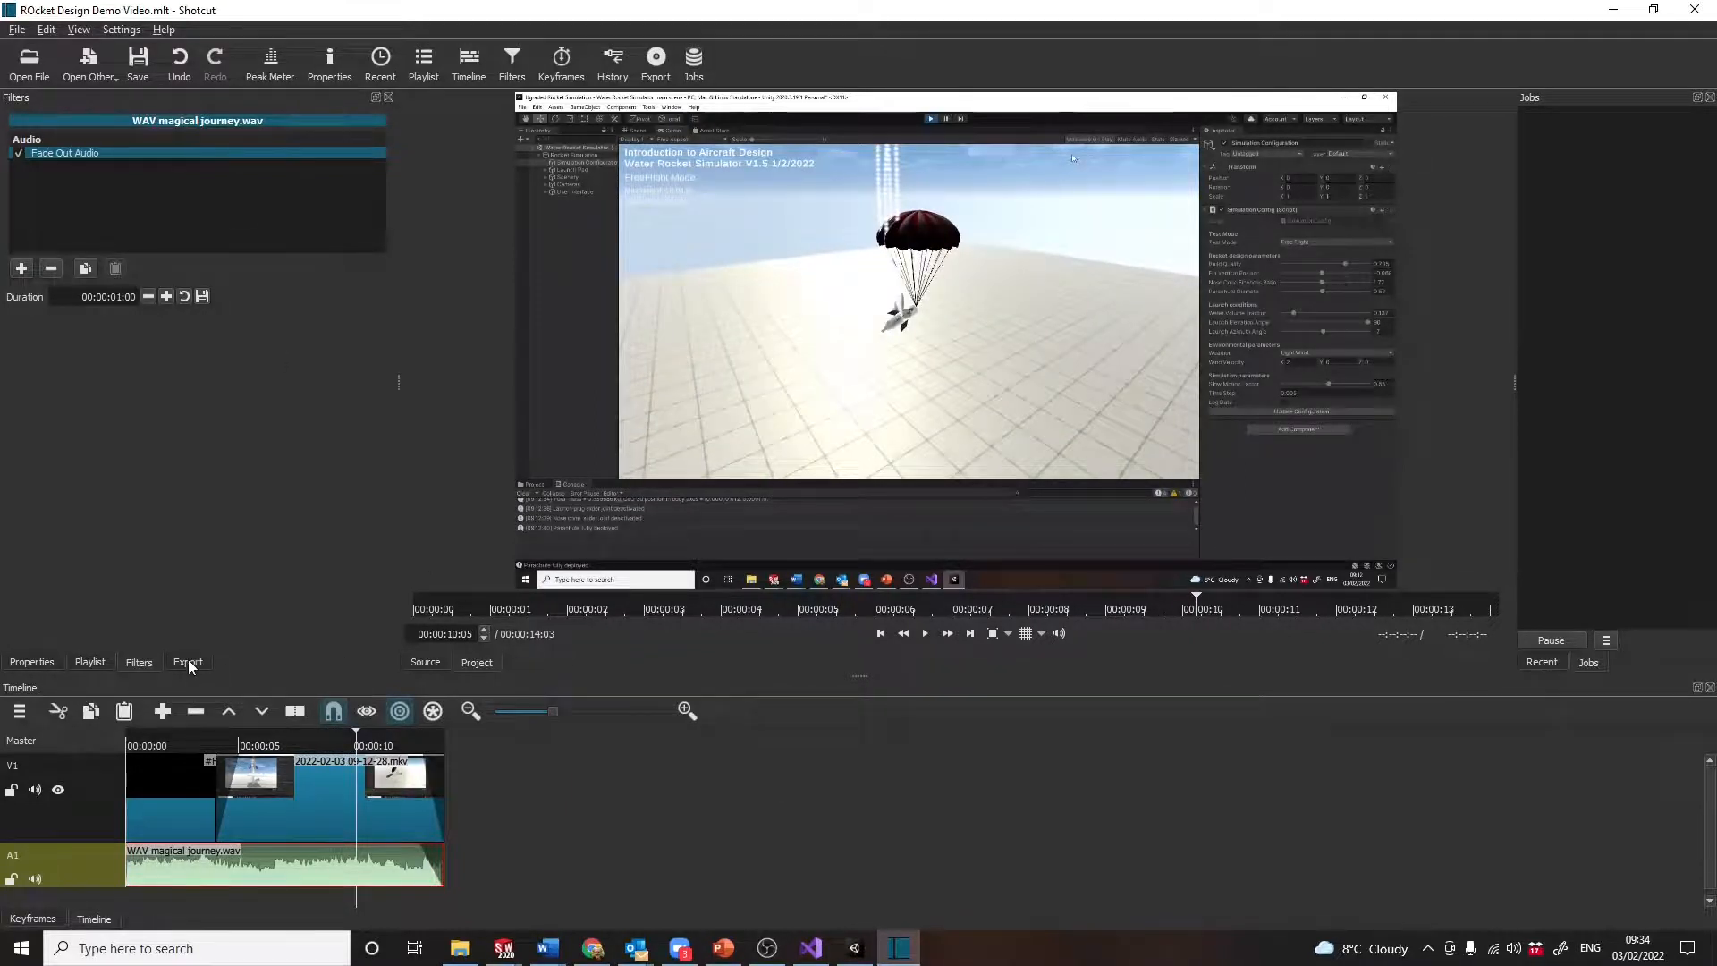
Start exporting the project as ROcket Design Demo Video.mp4 in the Videos folder.
left_click(187, 661)
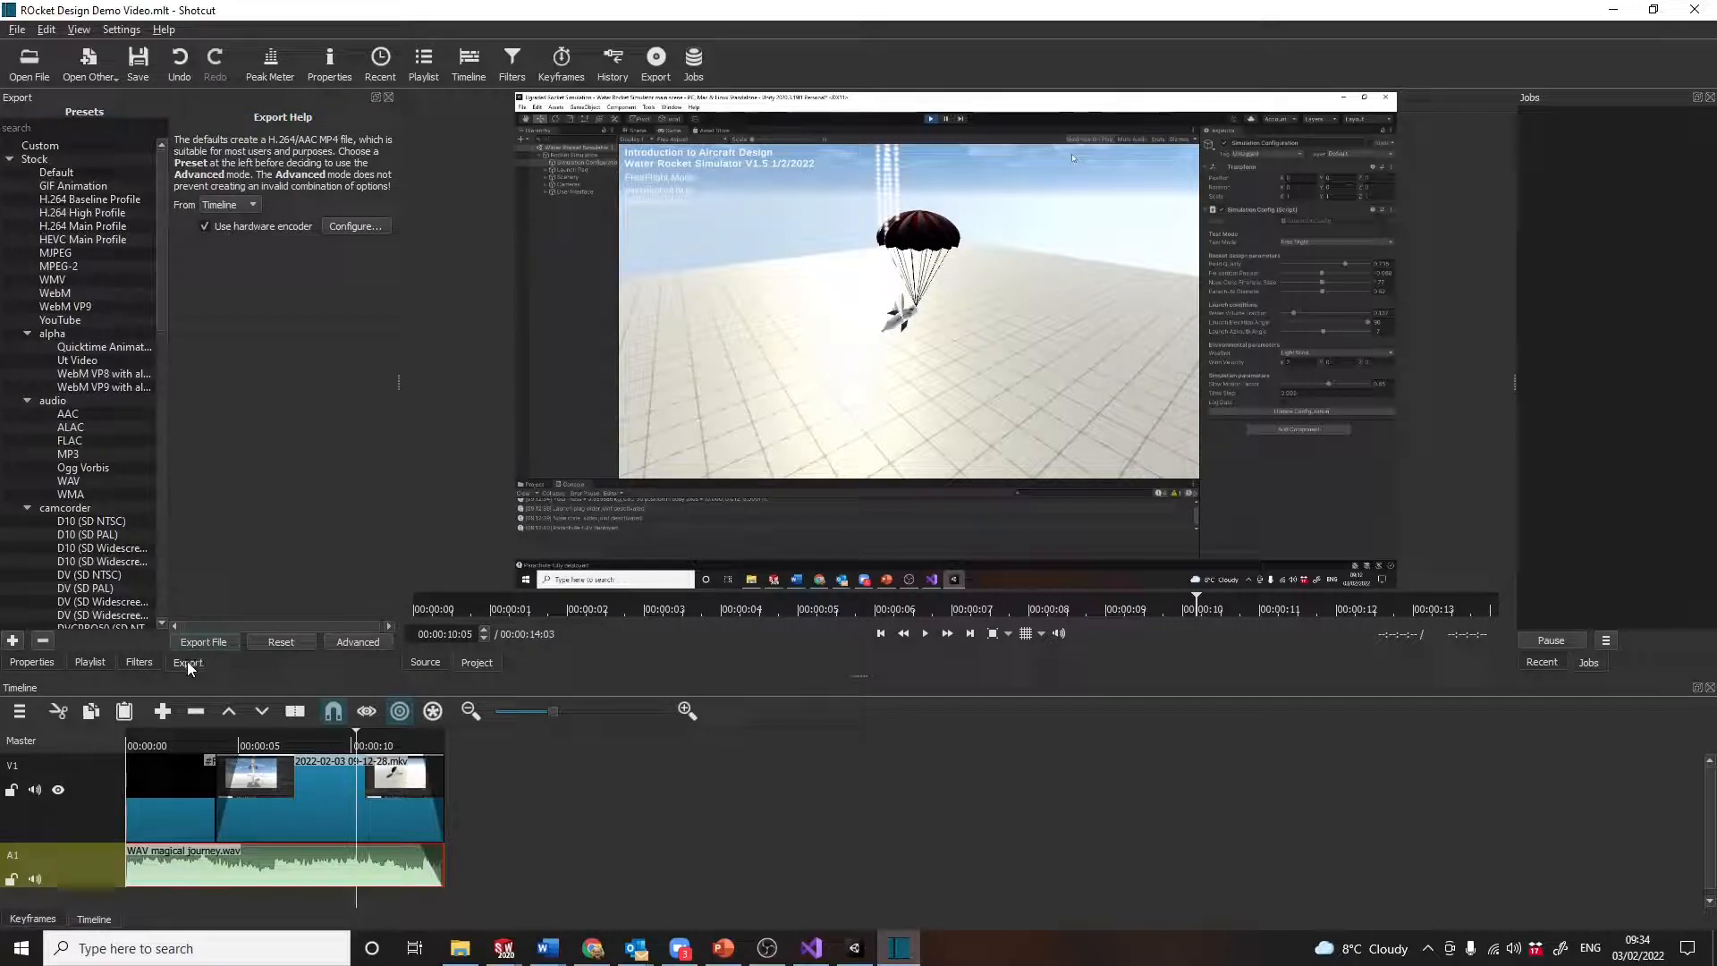
left_click(204, 642)
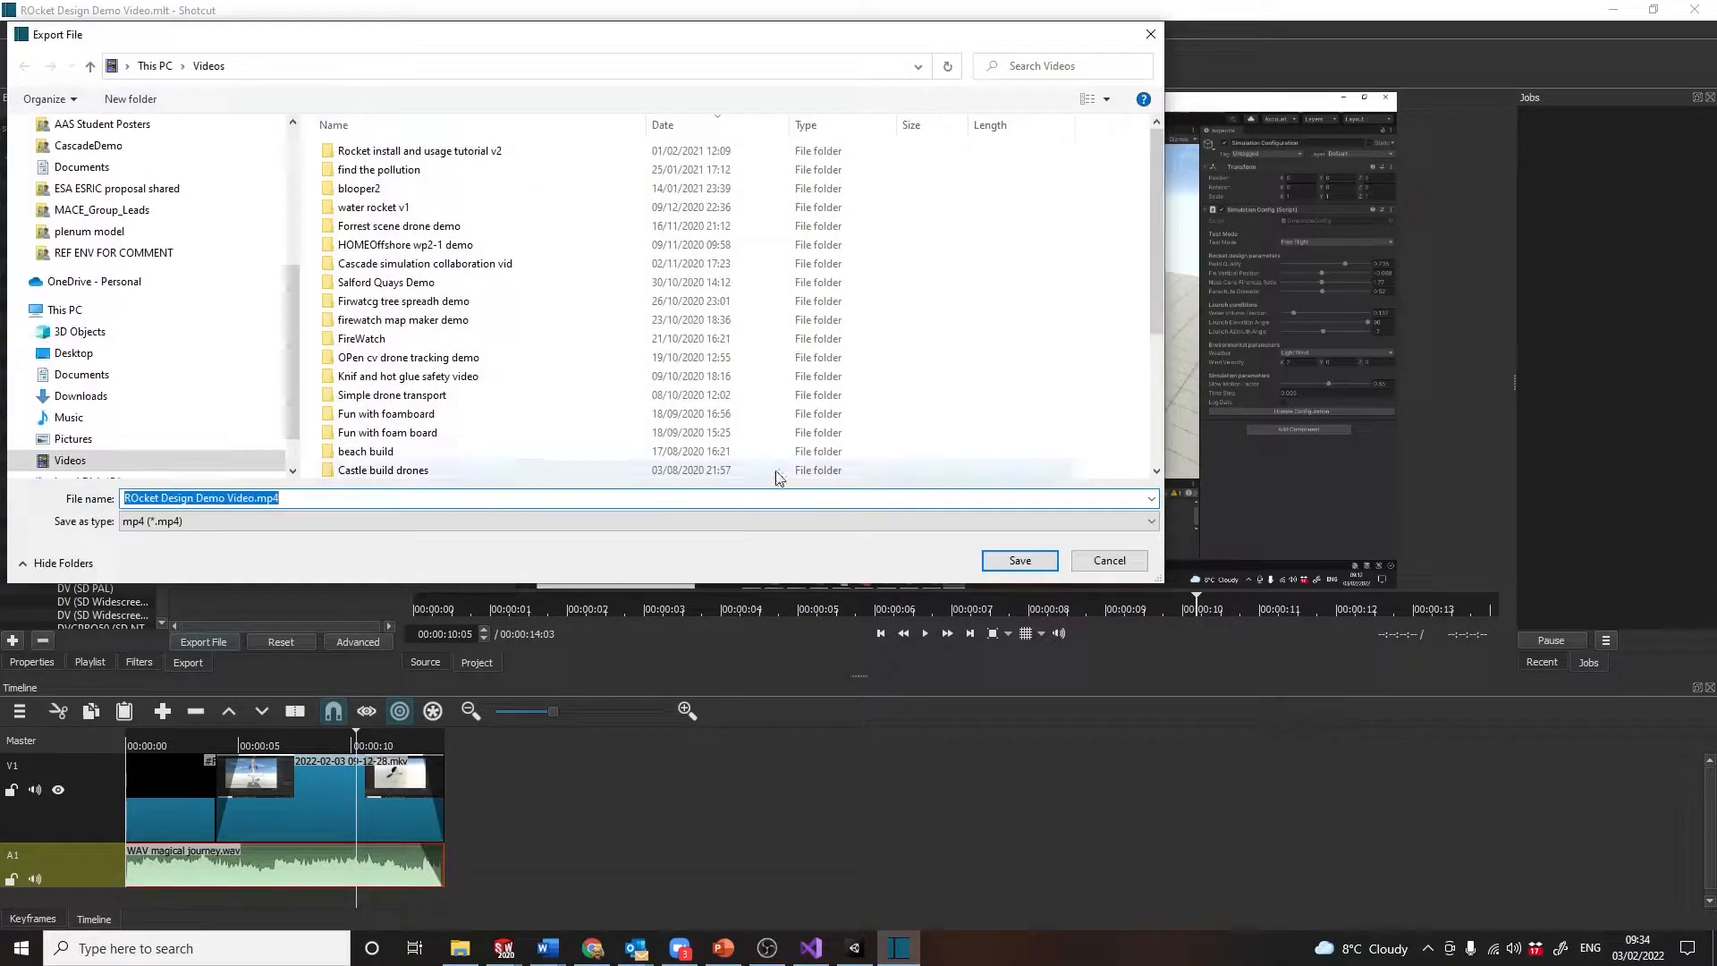
mouse_move(364, 75)
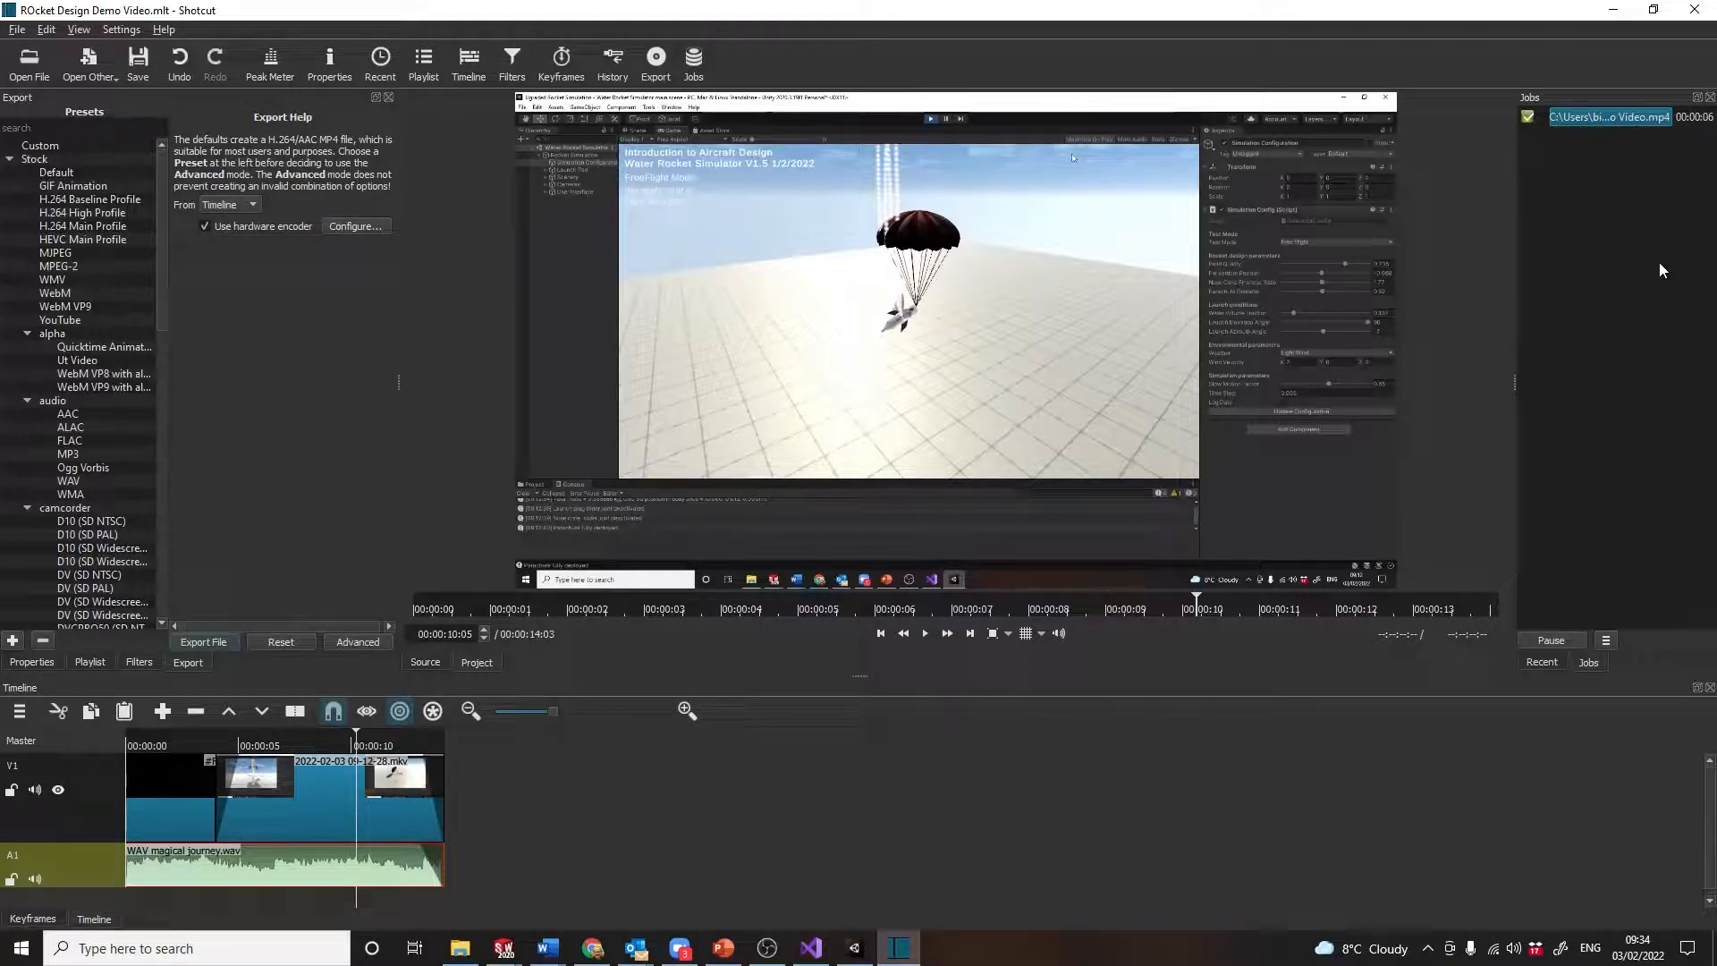
mouse_move(1544, 234)
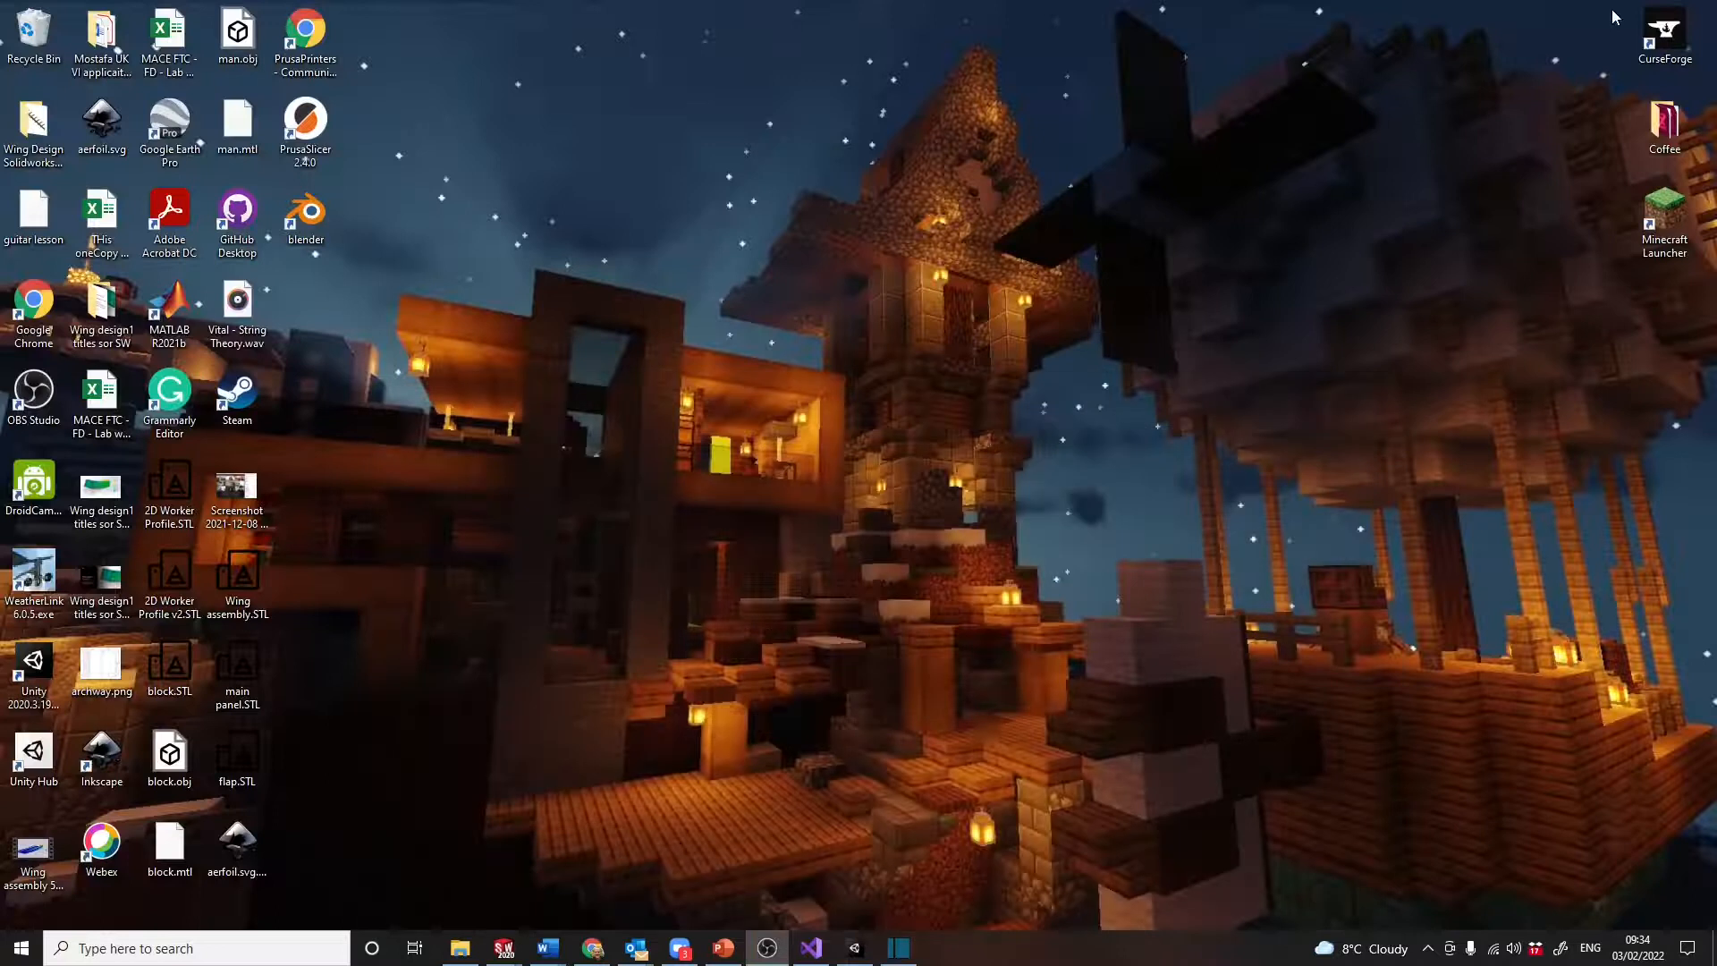
Start a YouTube Studio upload and pick ROcket Design Demo Video.mp4 from Videos.
left_click(591, 948)
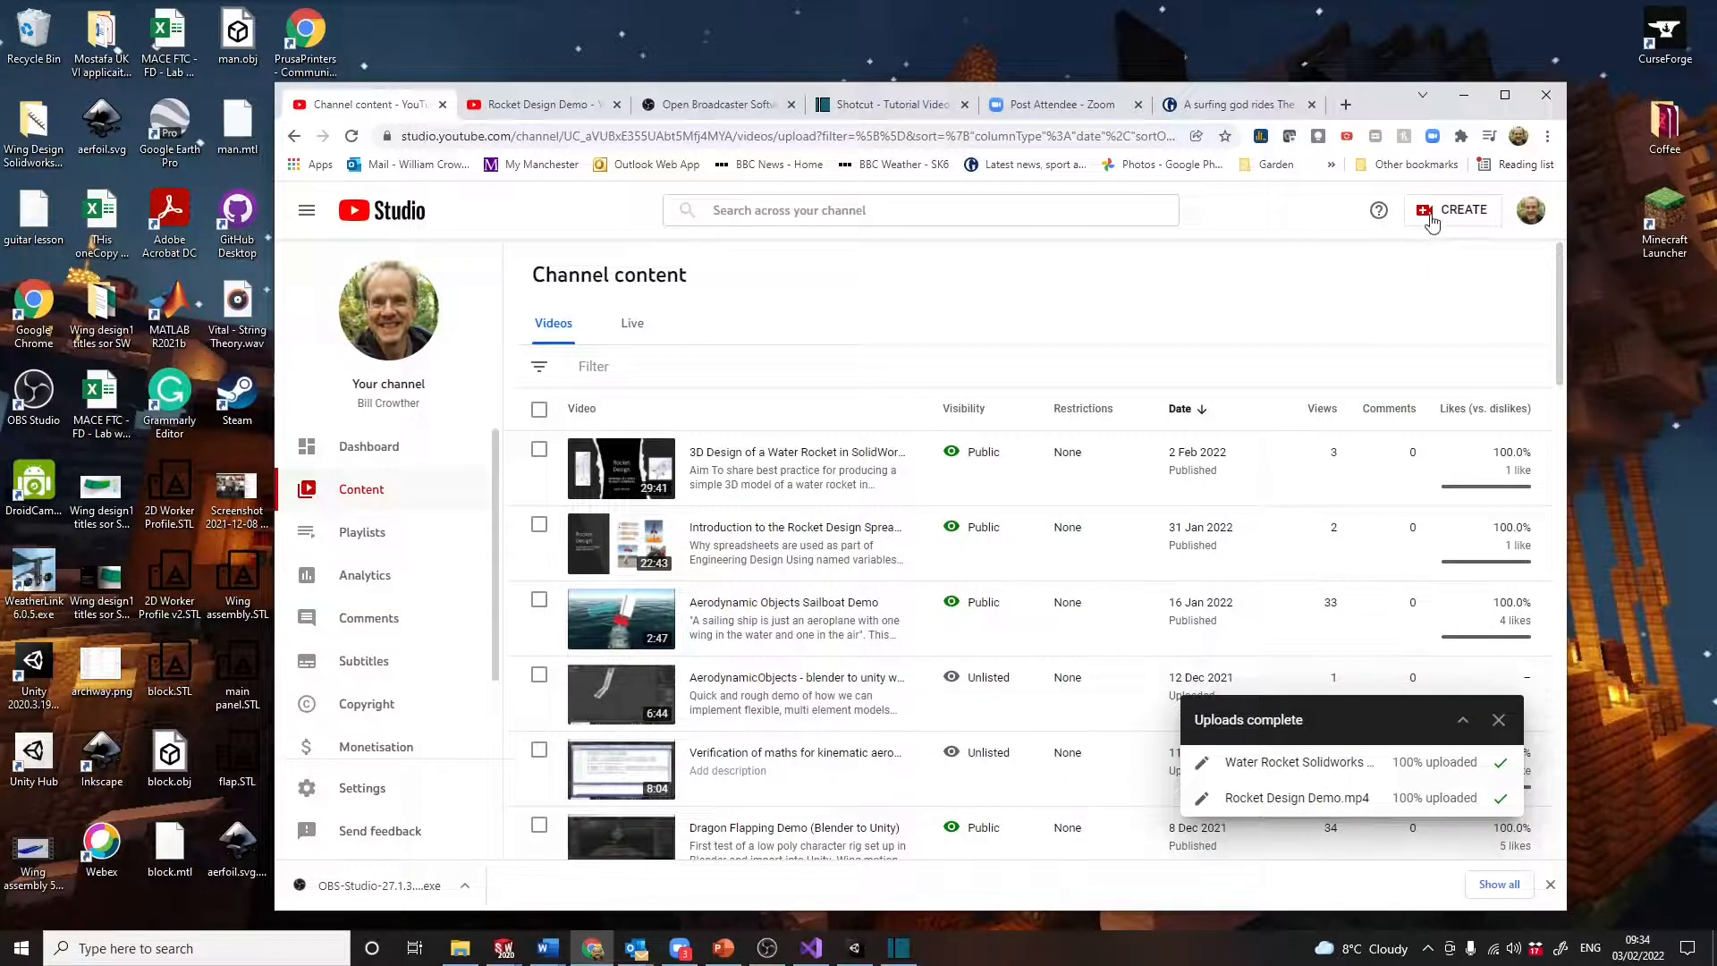
left_click(1463, 209)
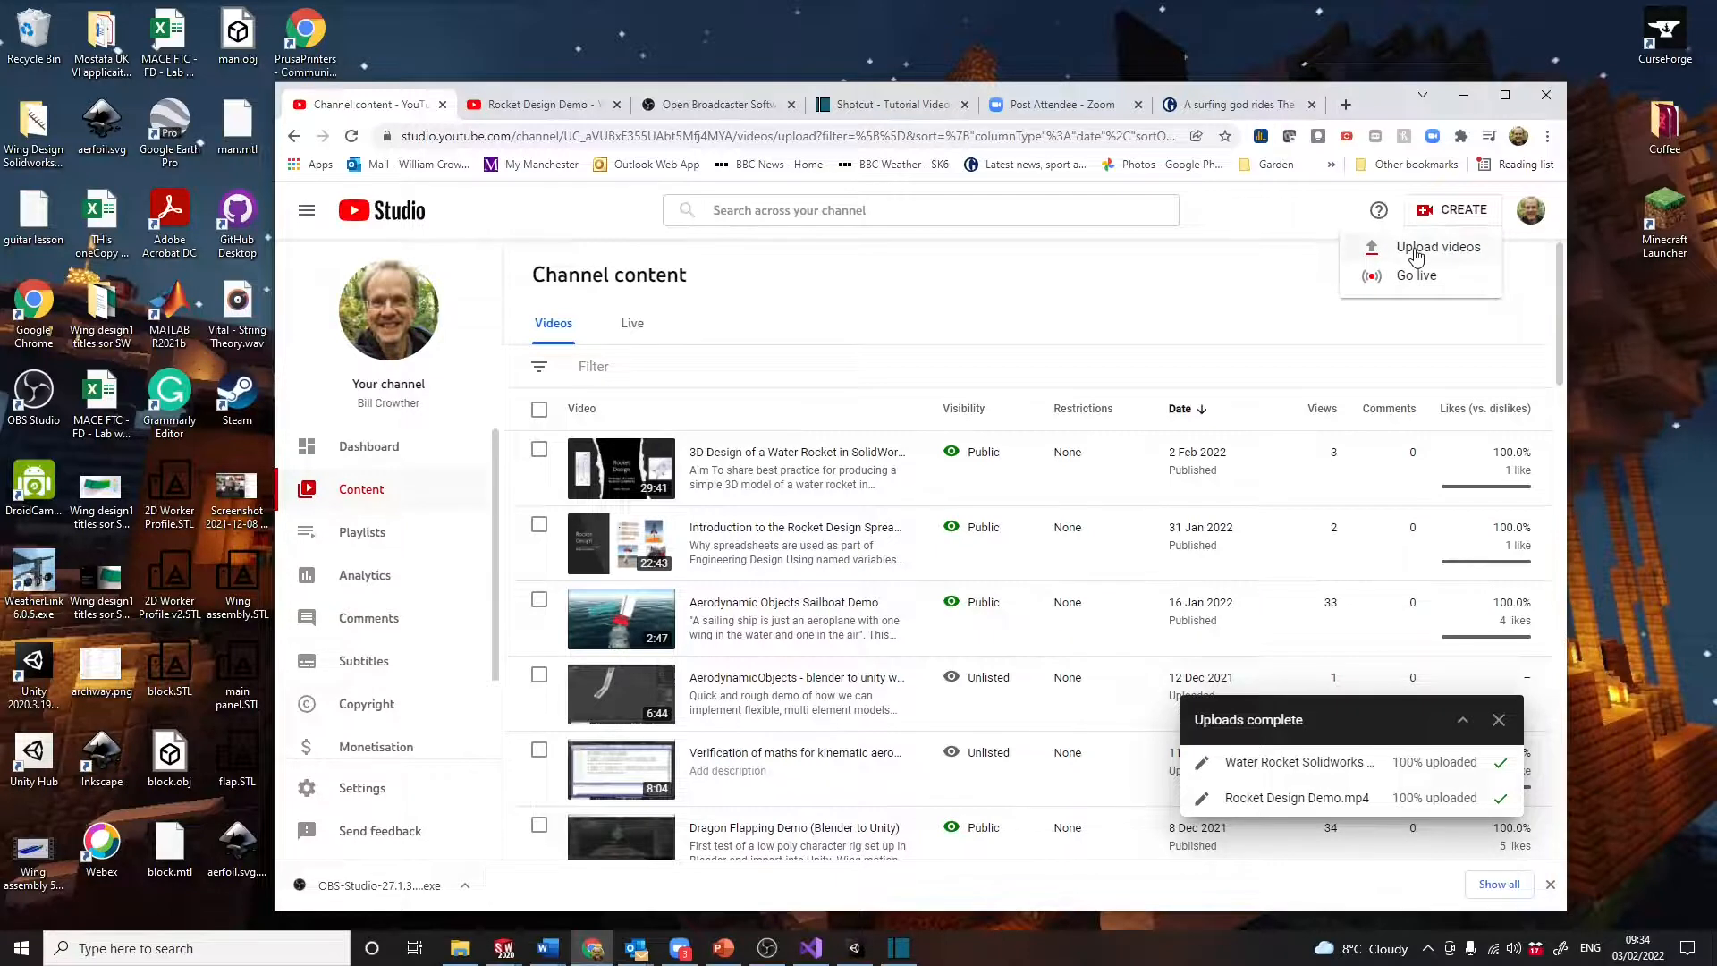
left_click(1437, 247)
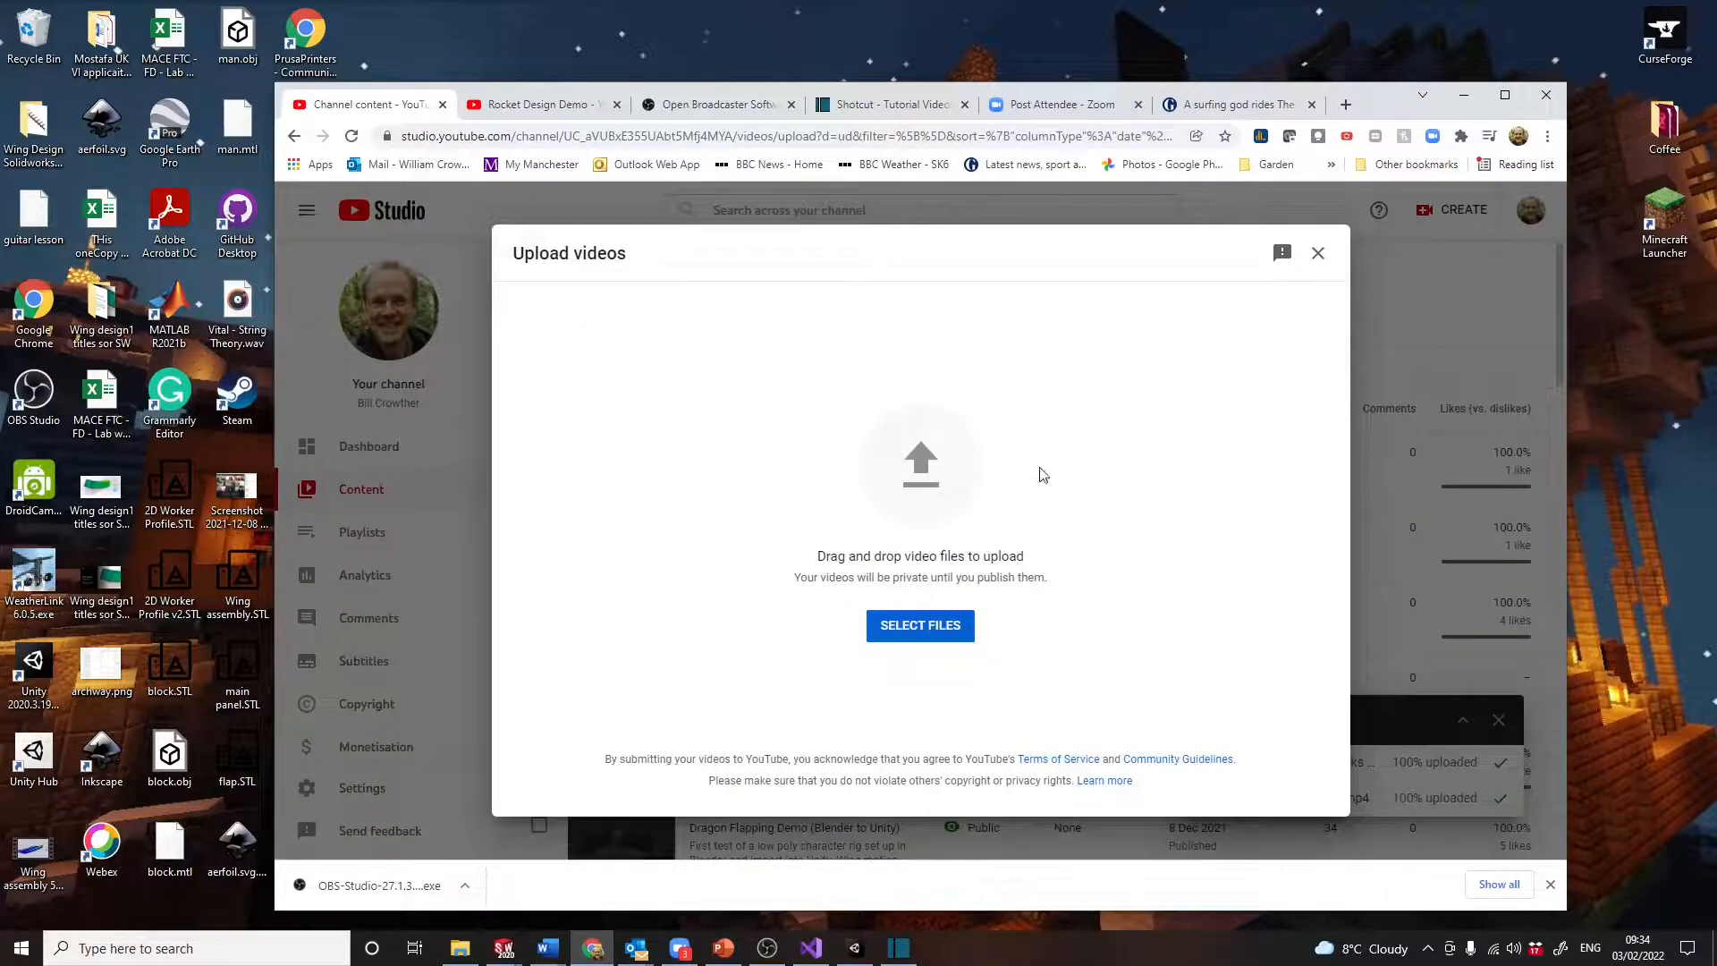
mouse_move(848, 377)
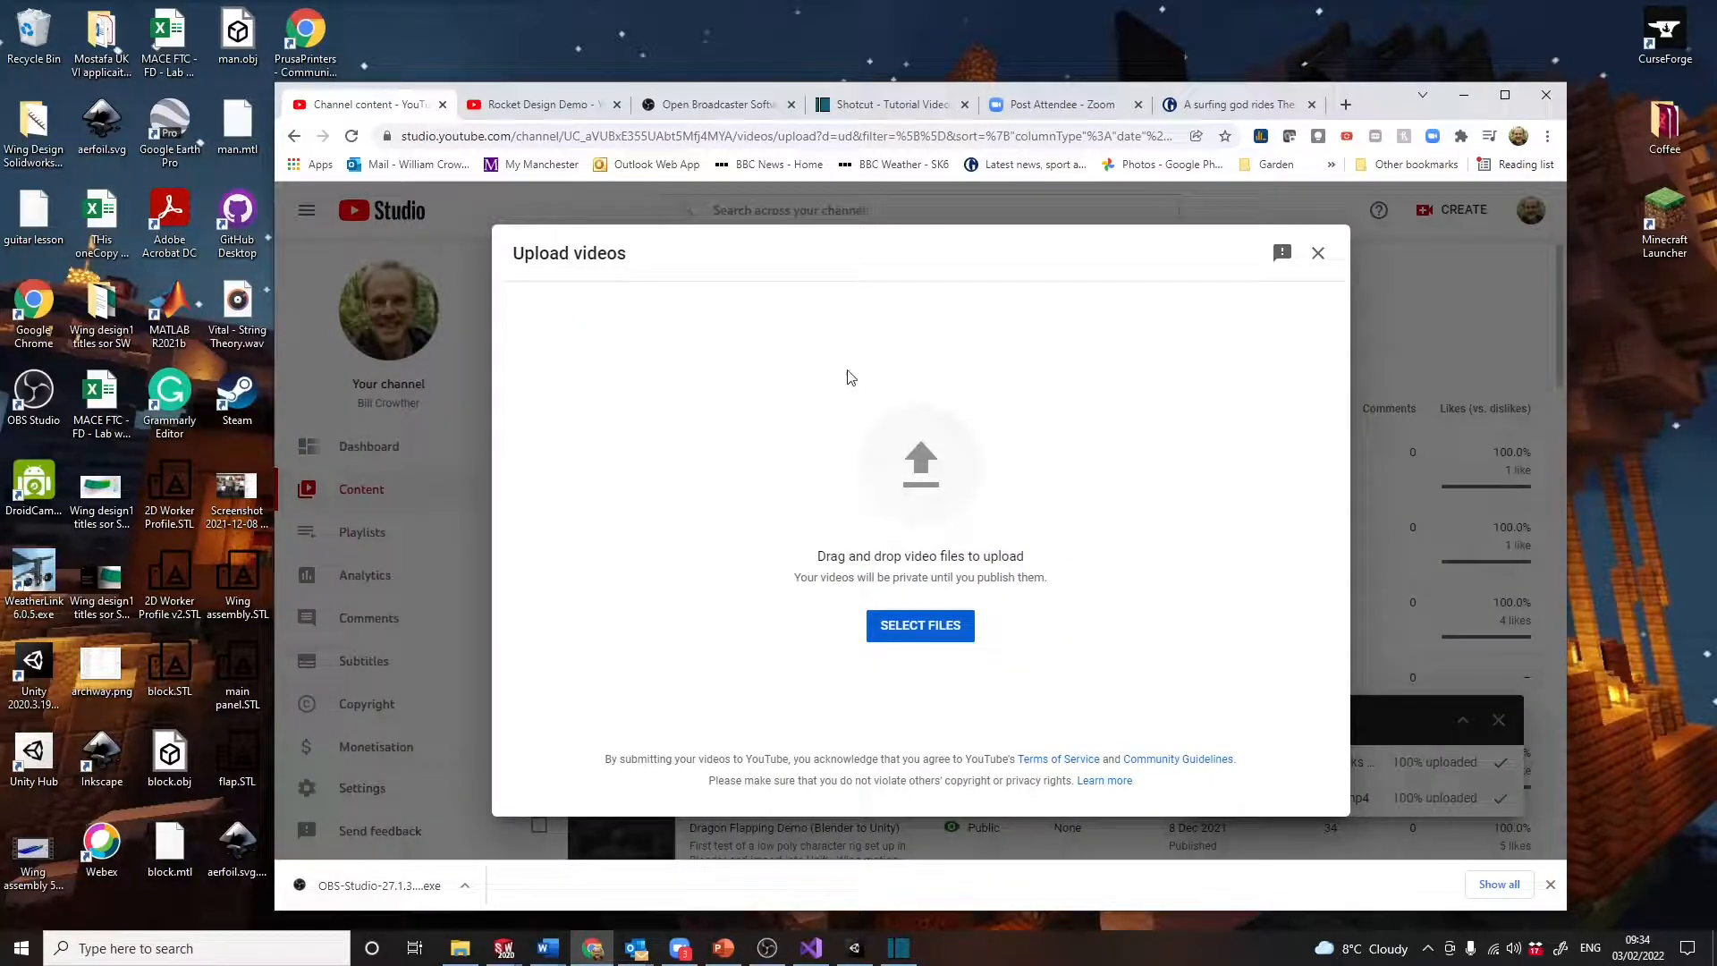
left_click(920, 625)
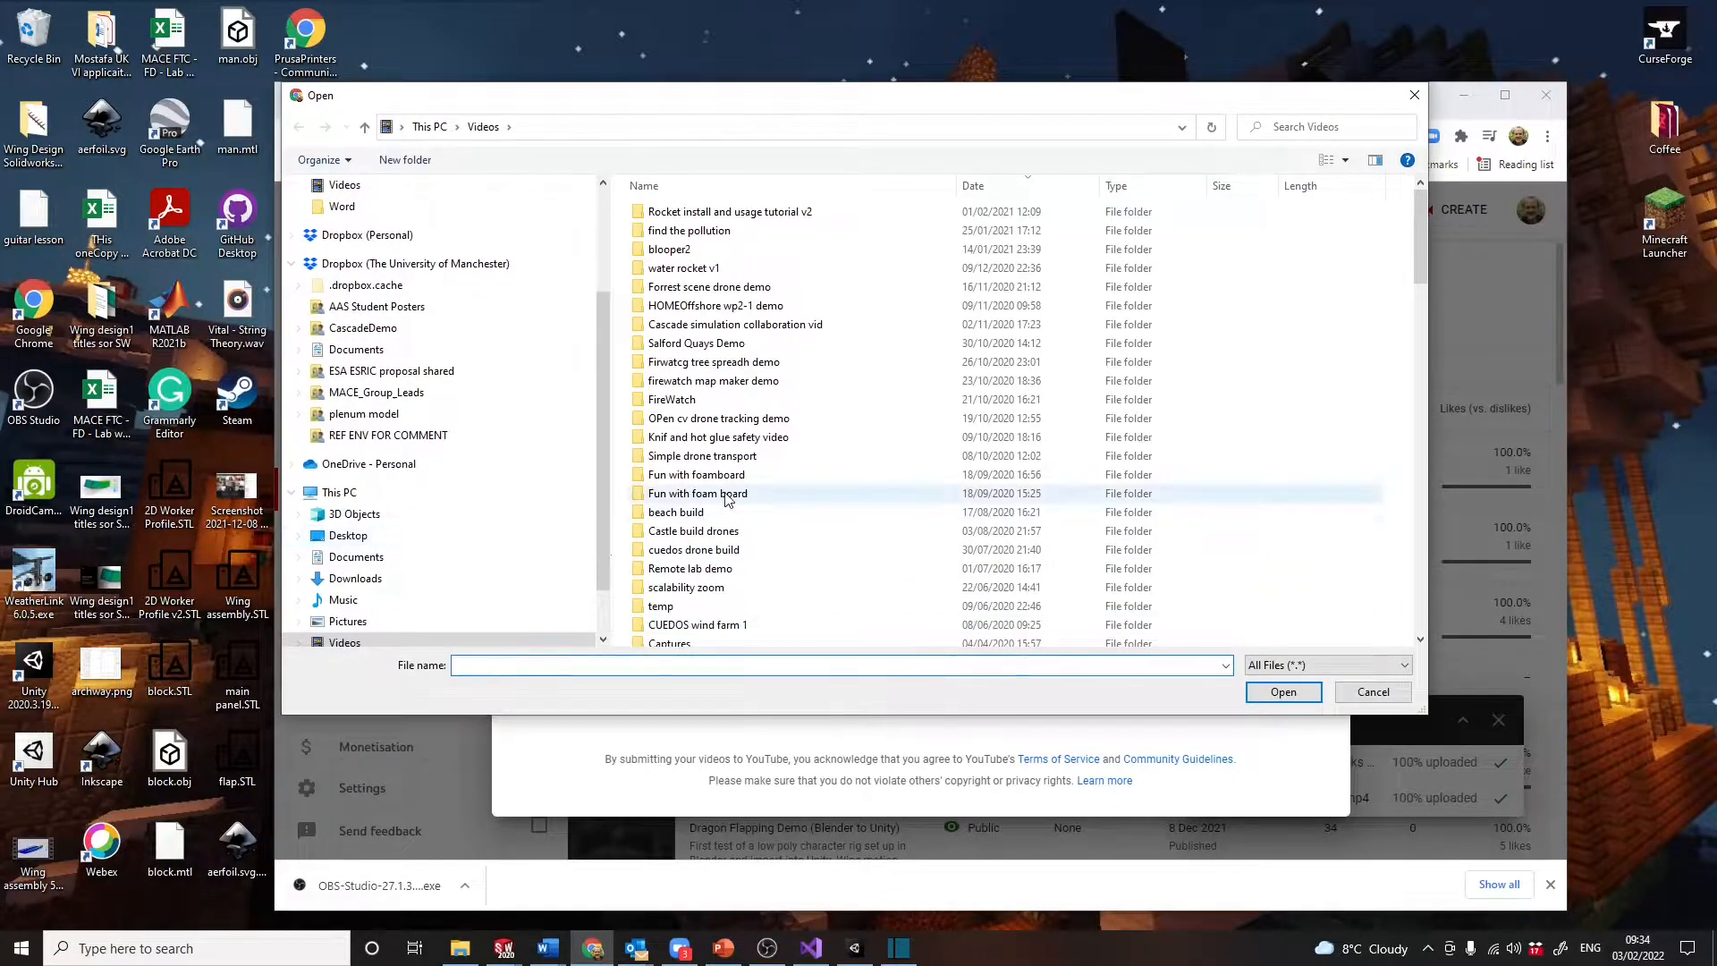
scroll("down", 3)
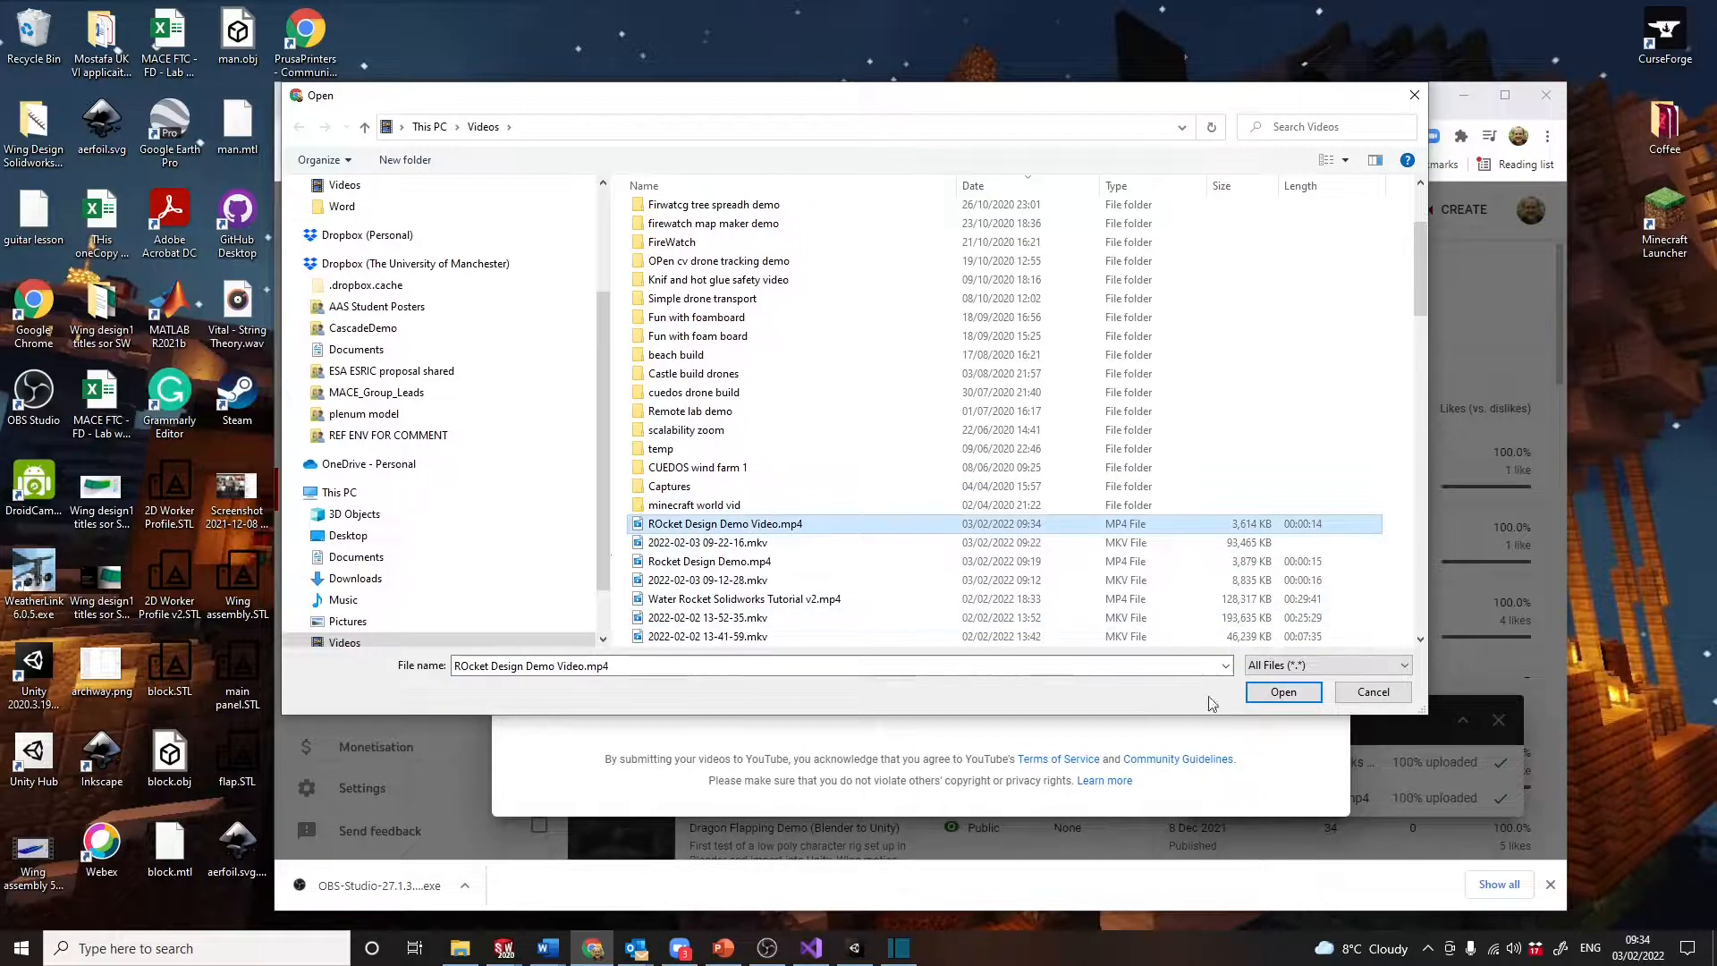
left_click(1282, 691)
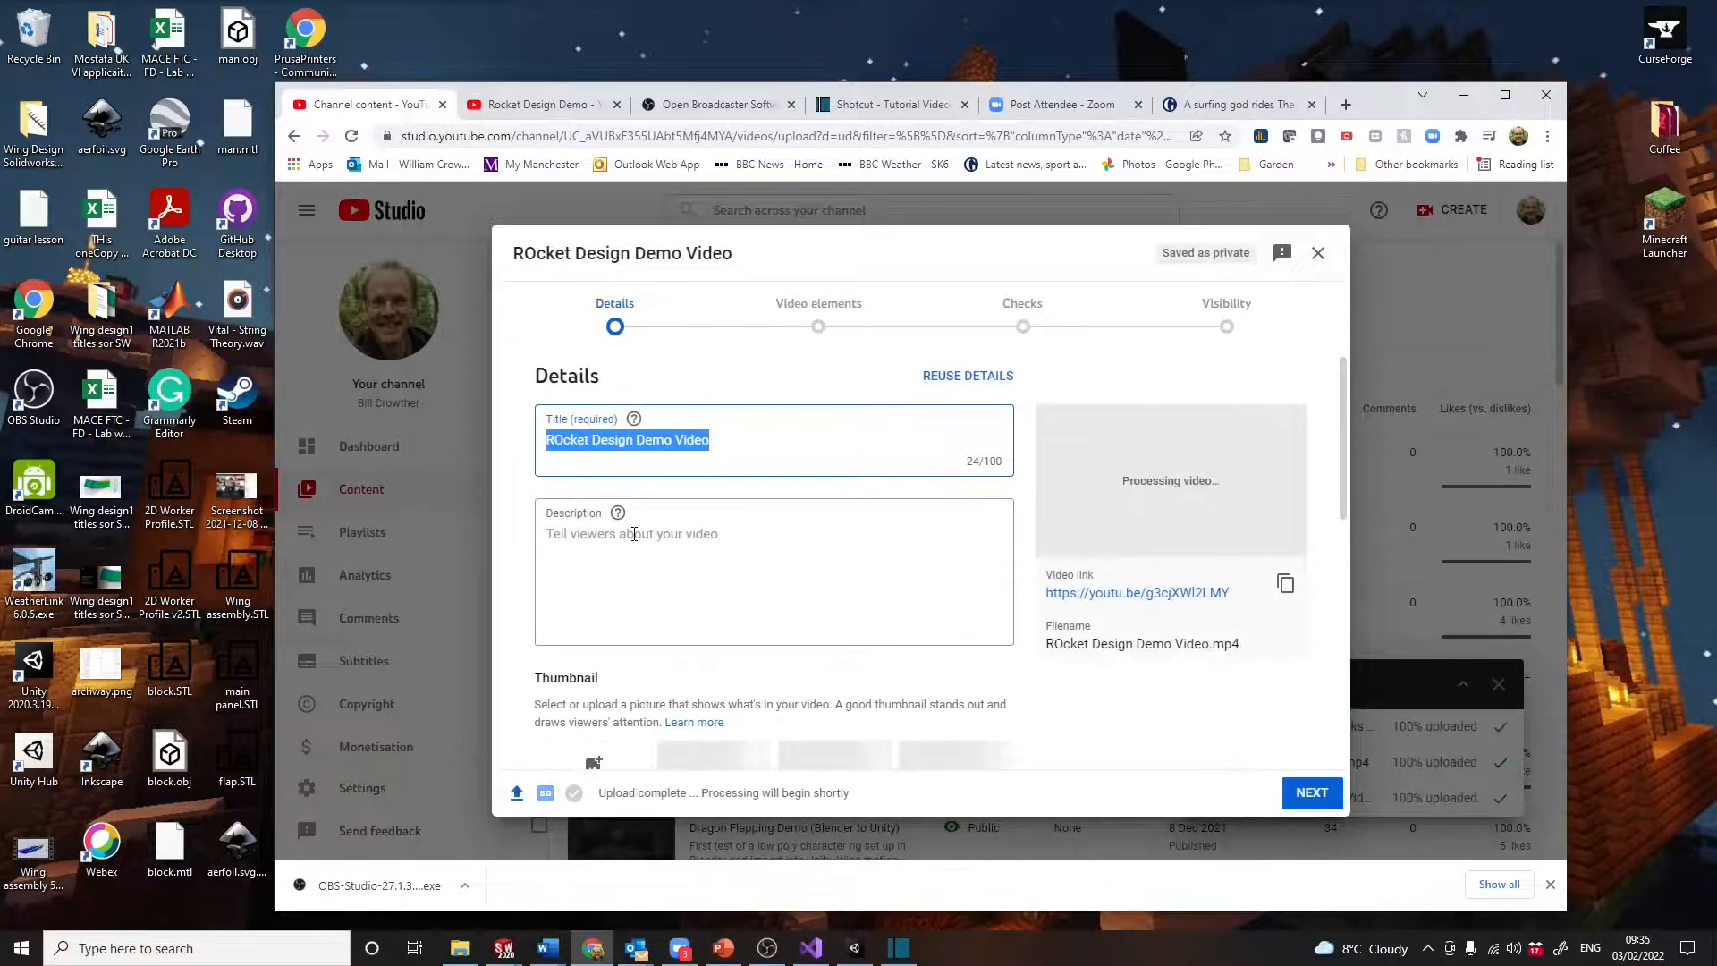
Skip playlists, mark the video not made for kids, and set visibility to Private.
scroll("down", 3)
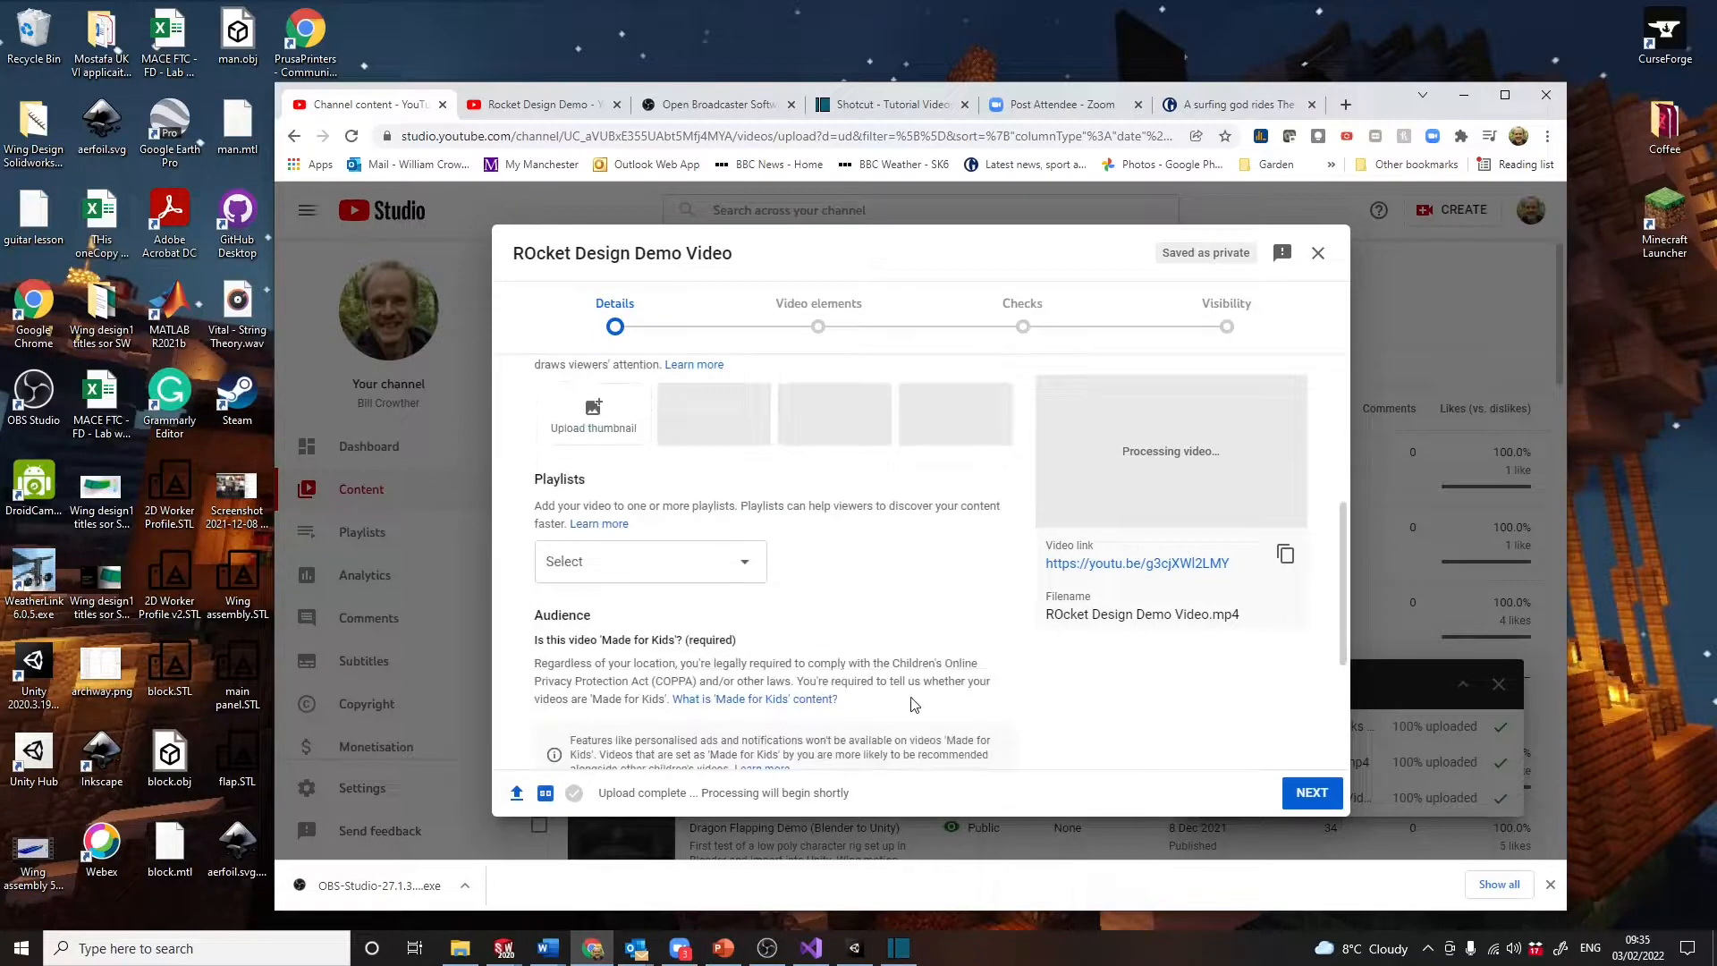
left_click(649, 561)
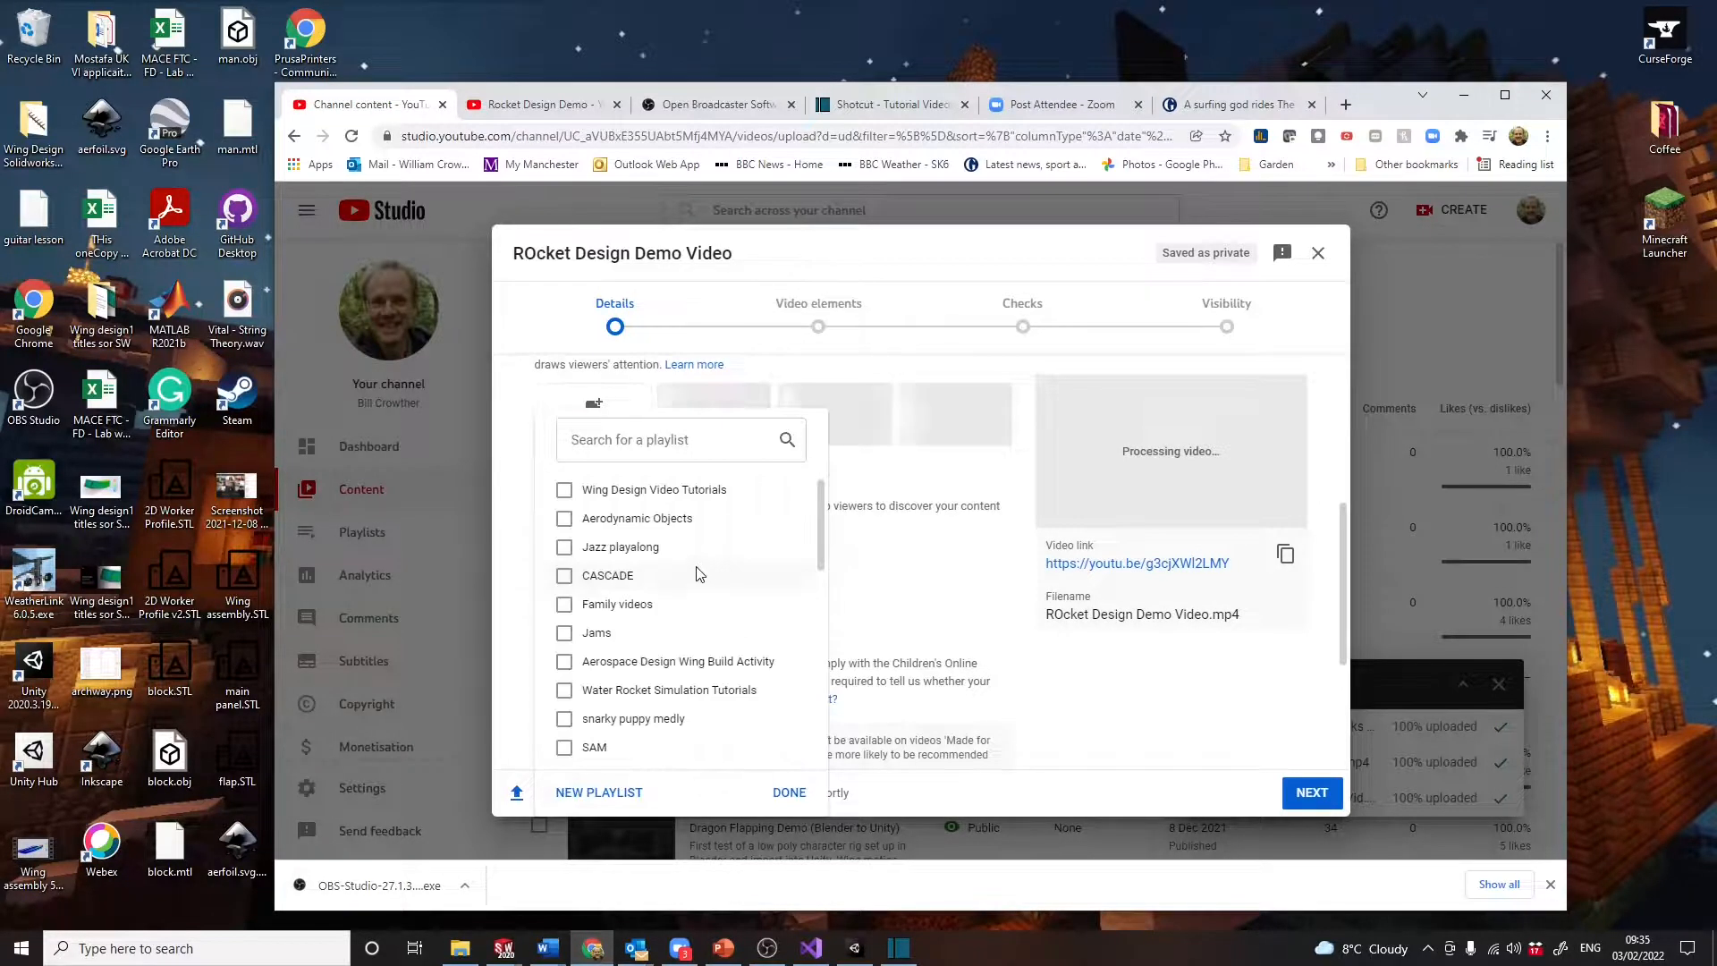
left_click(789, 791)
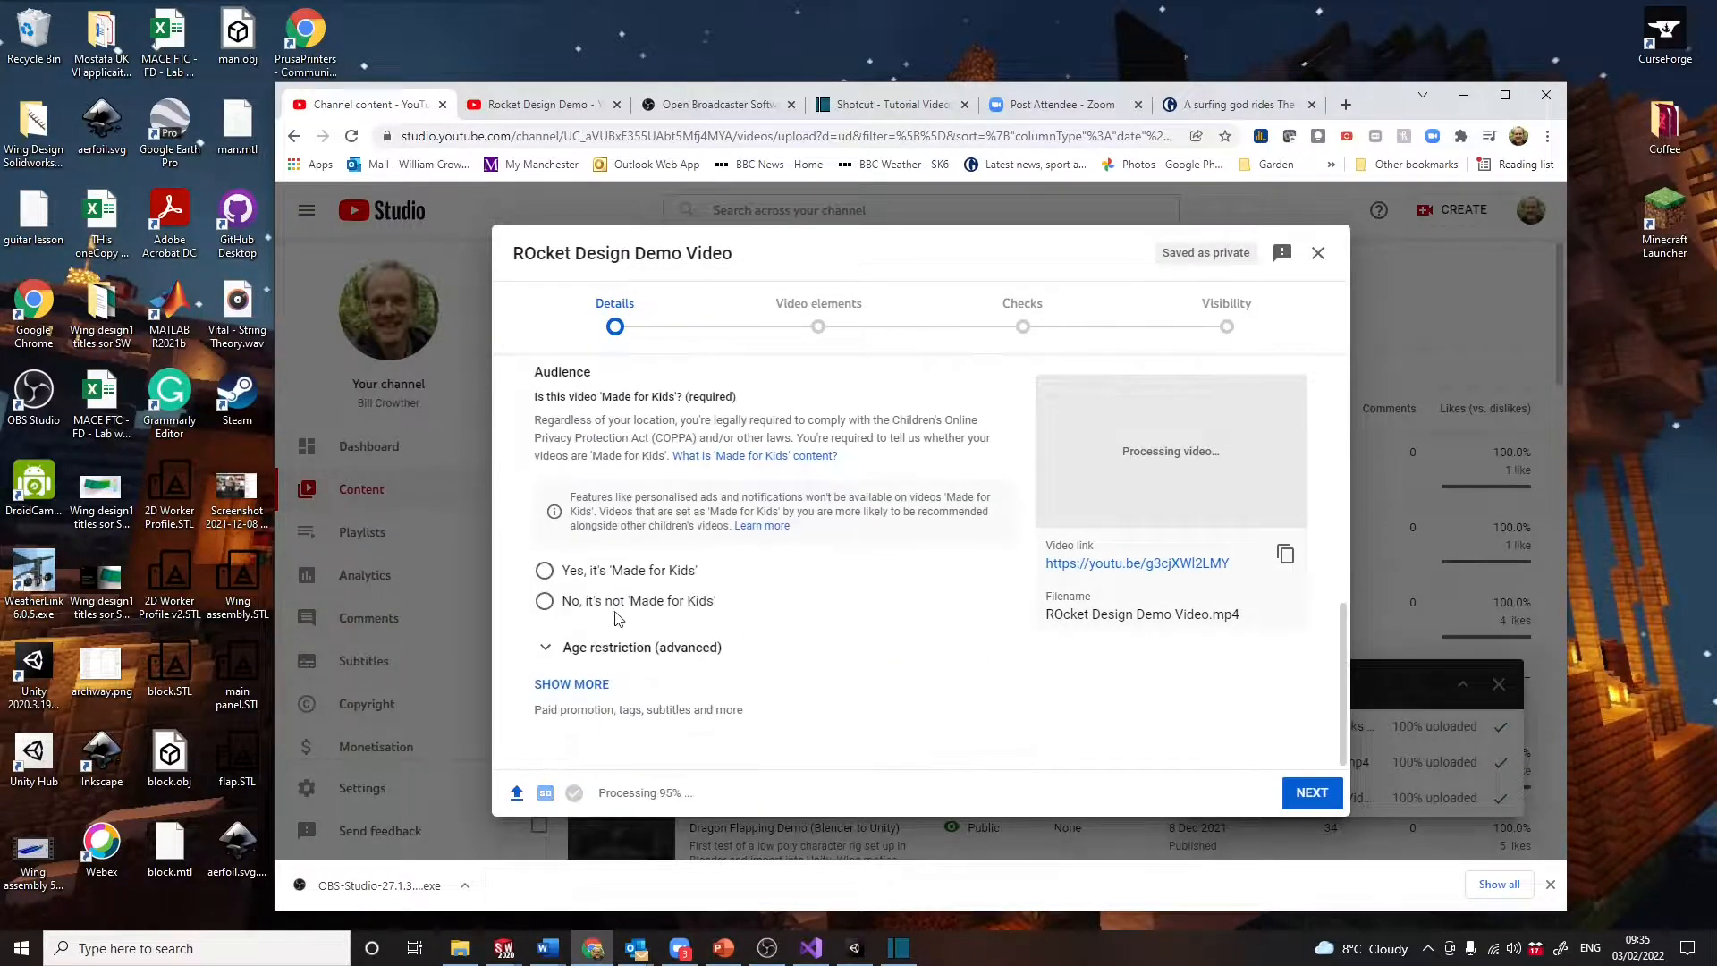
left_click(543, 600)
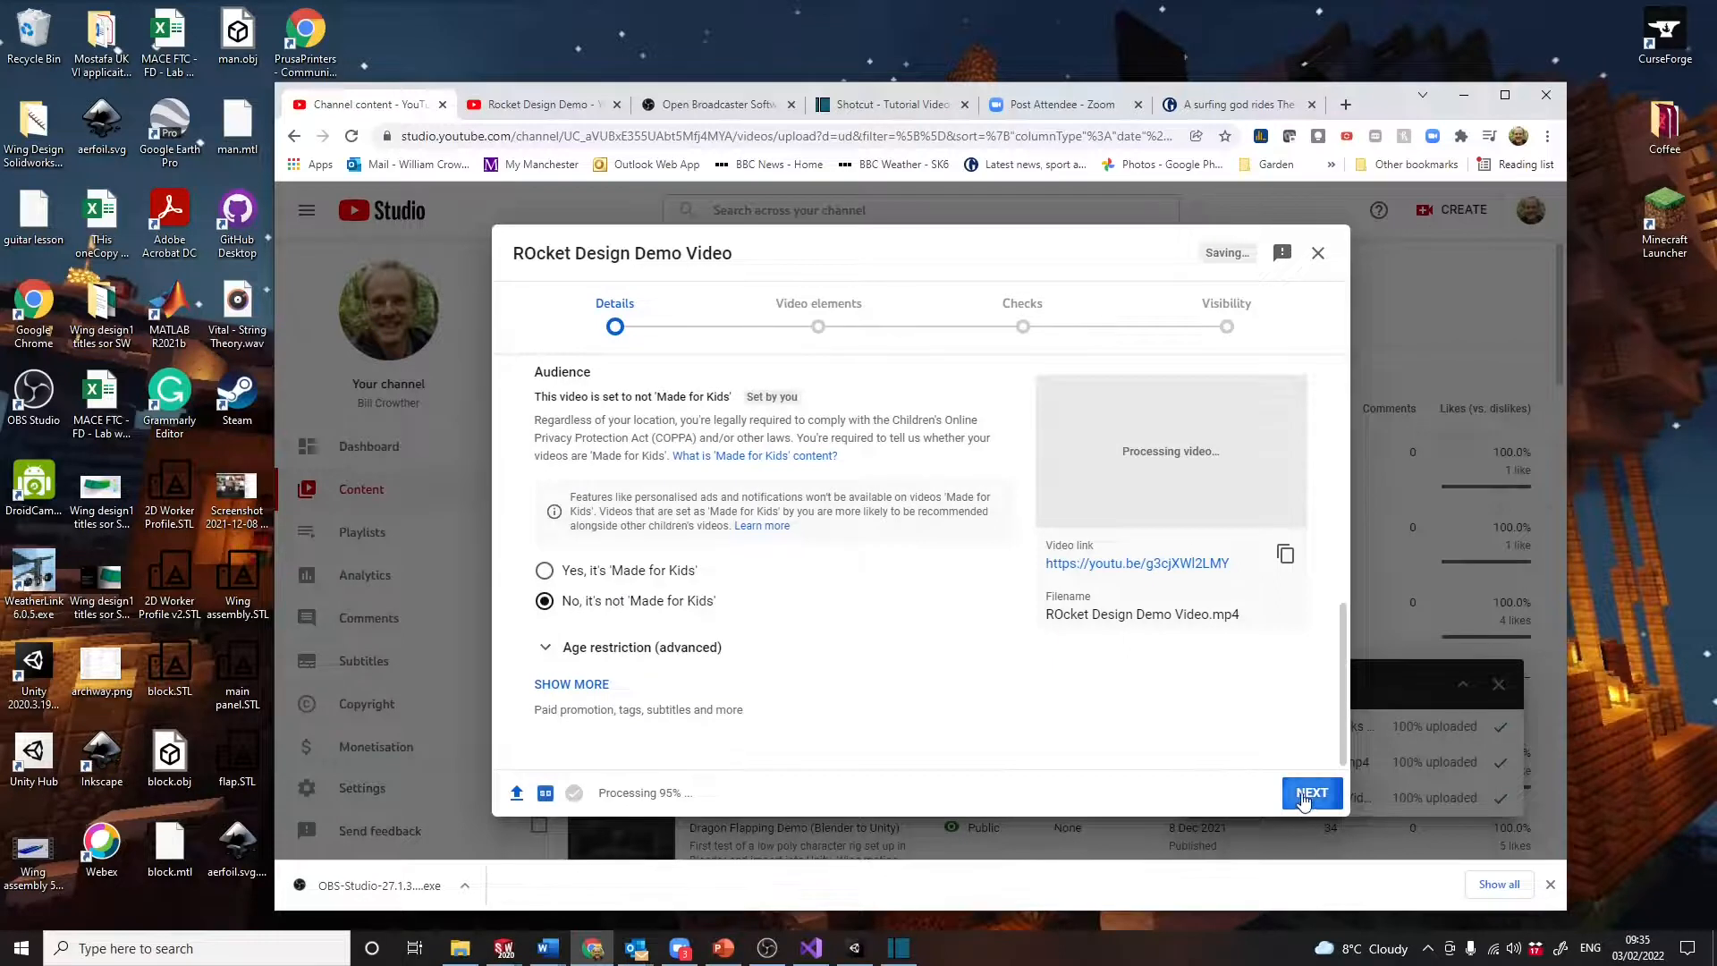
left_click(1311, 791)
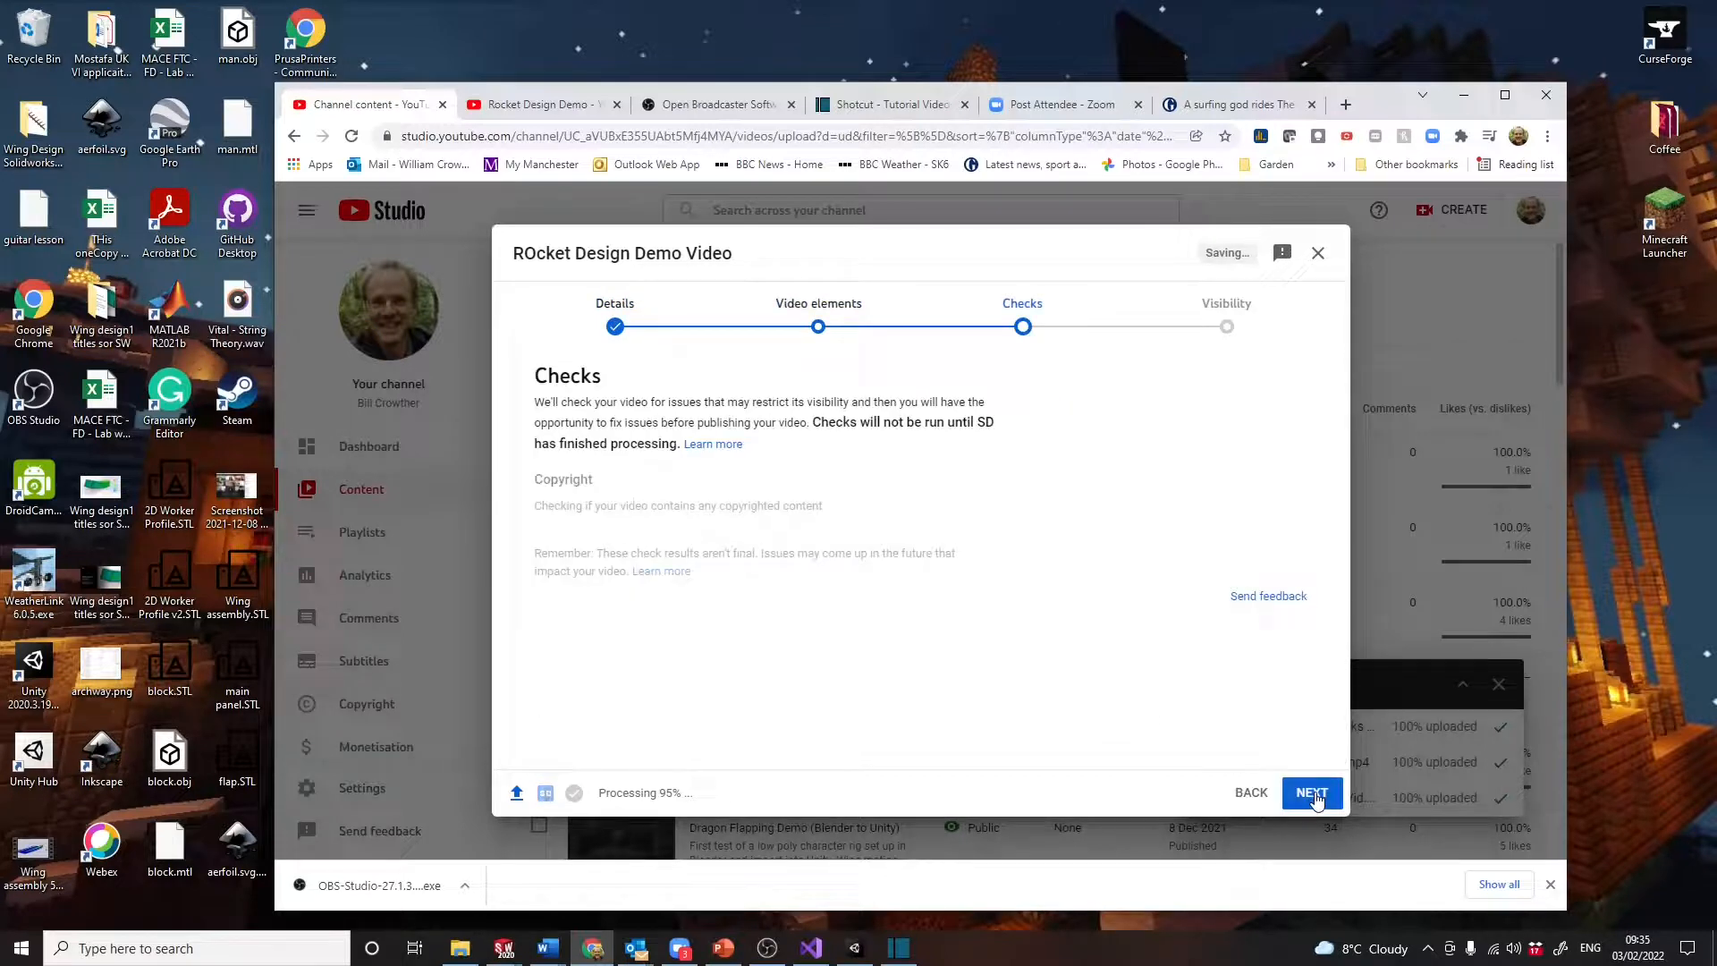
left_click(1311, 791)
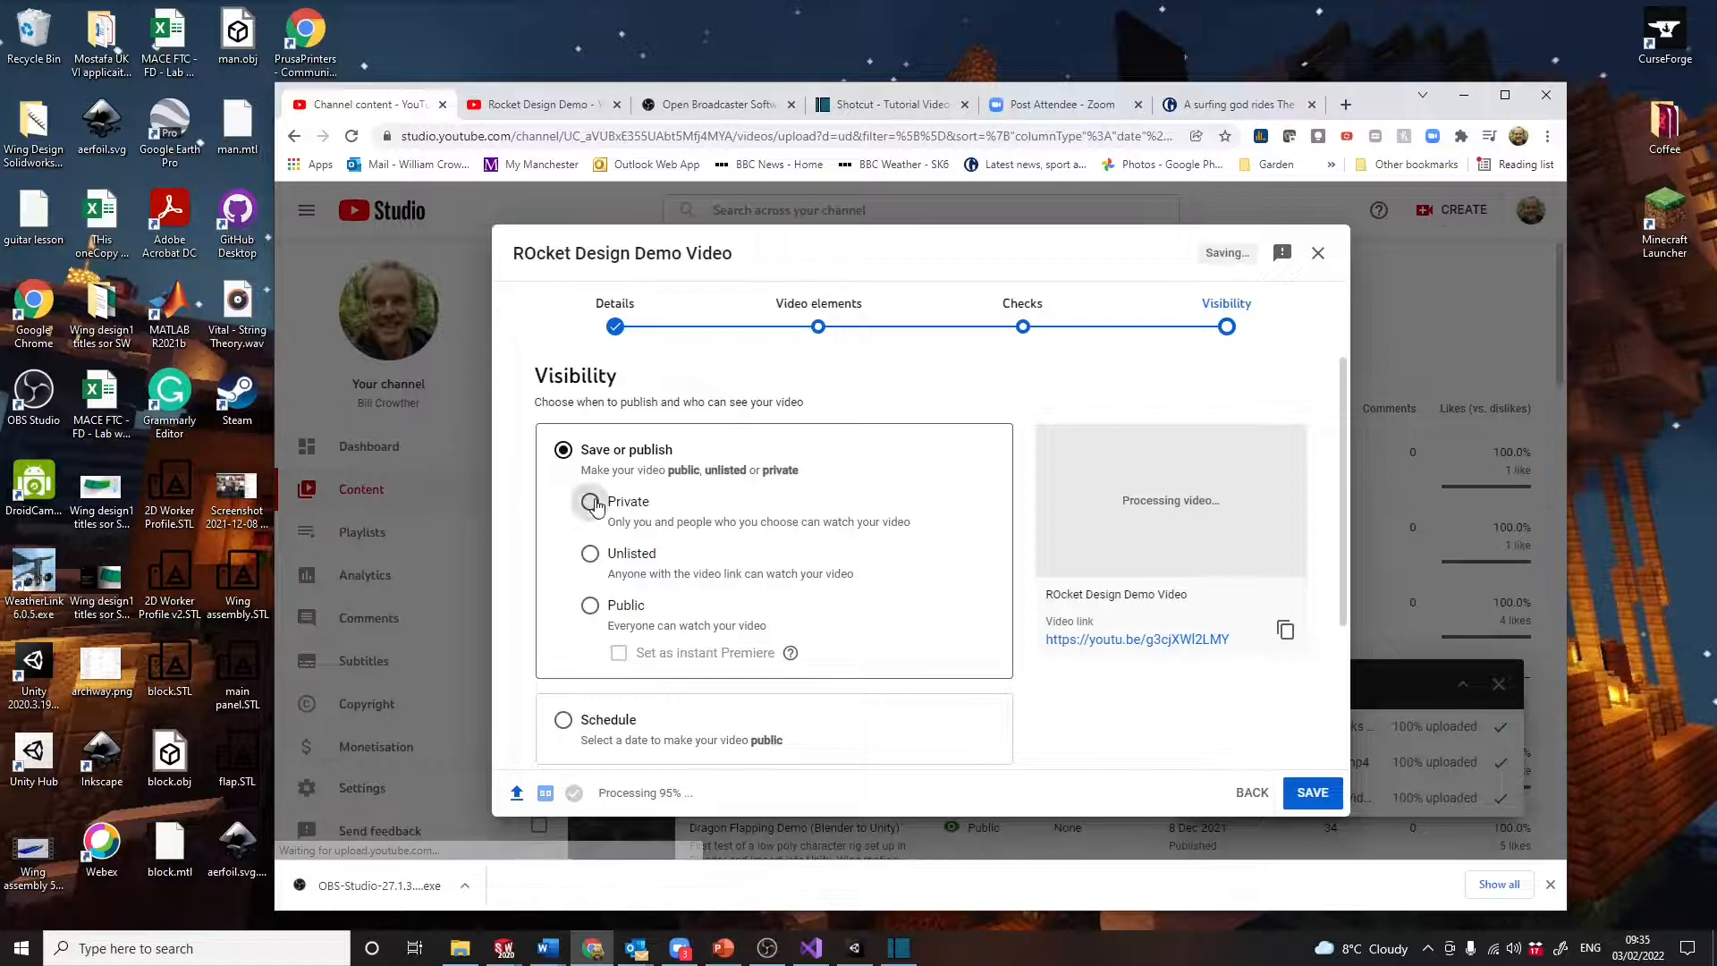
left_click(590, 502)
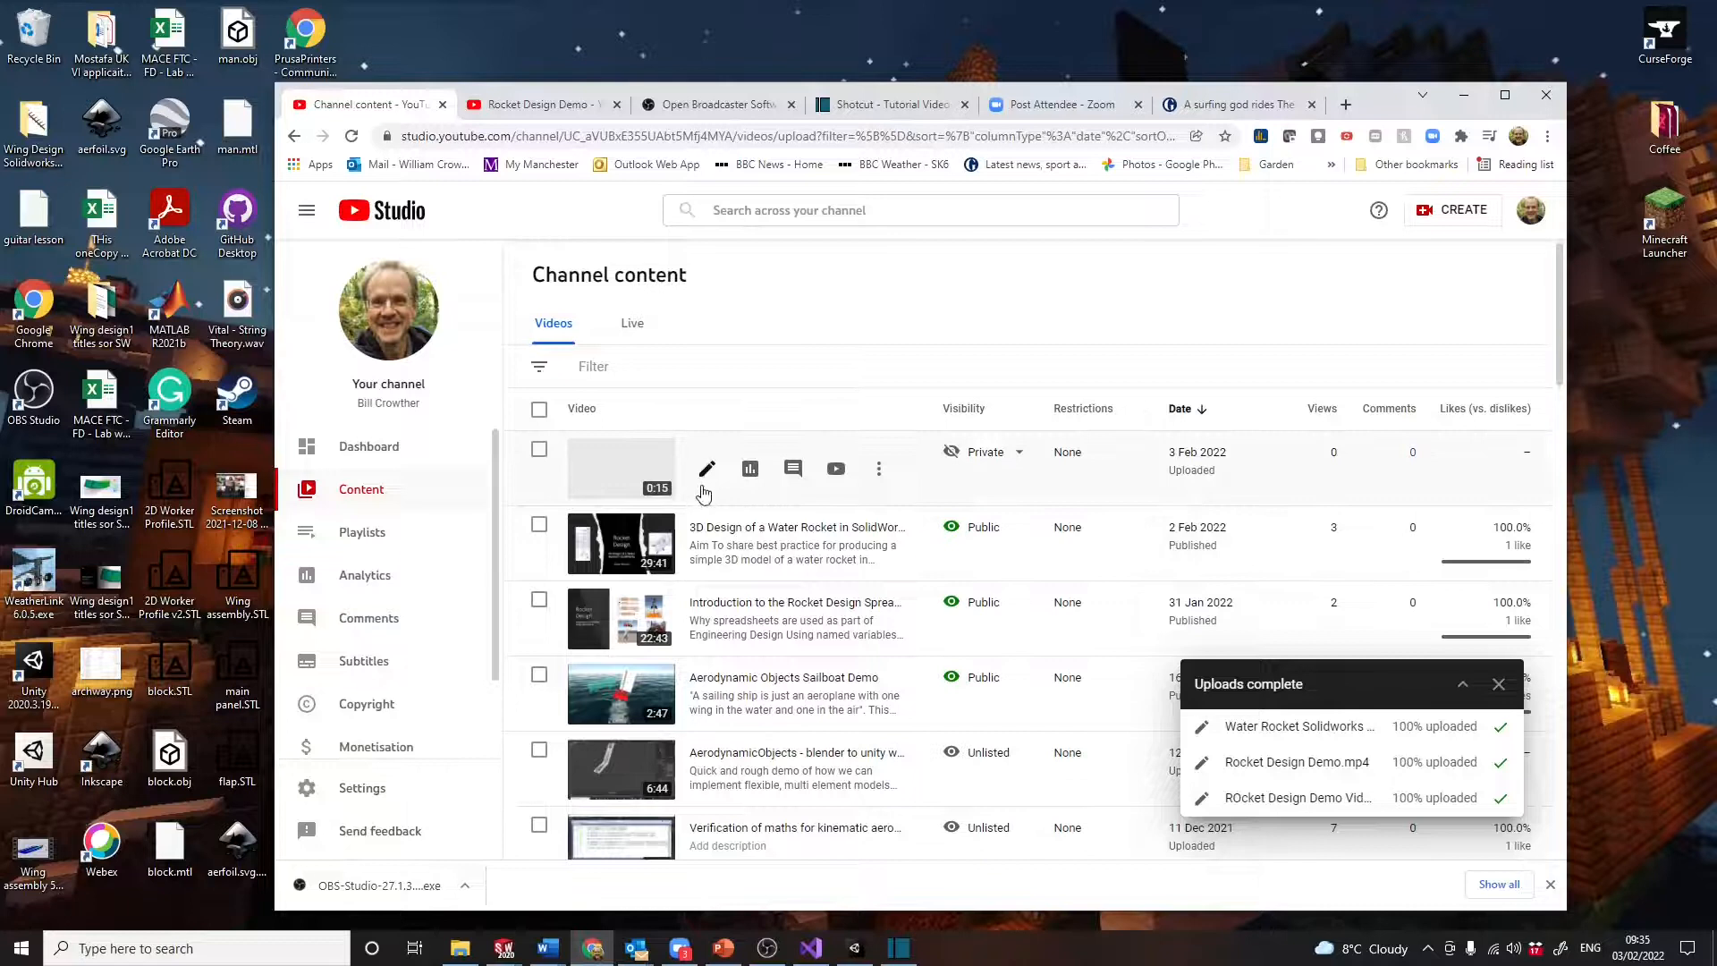
mouse_move(835, 469)
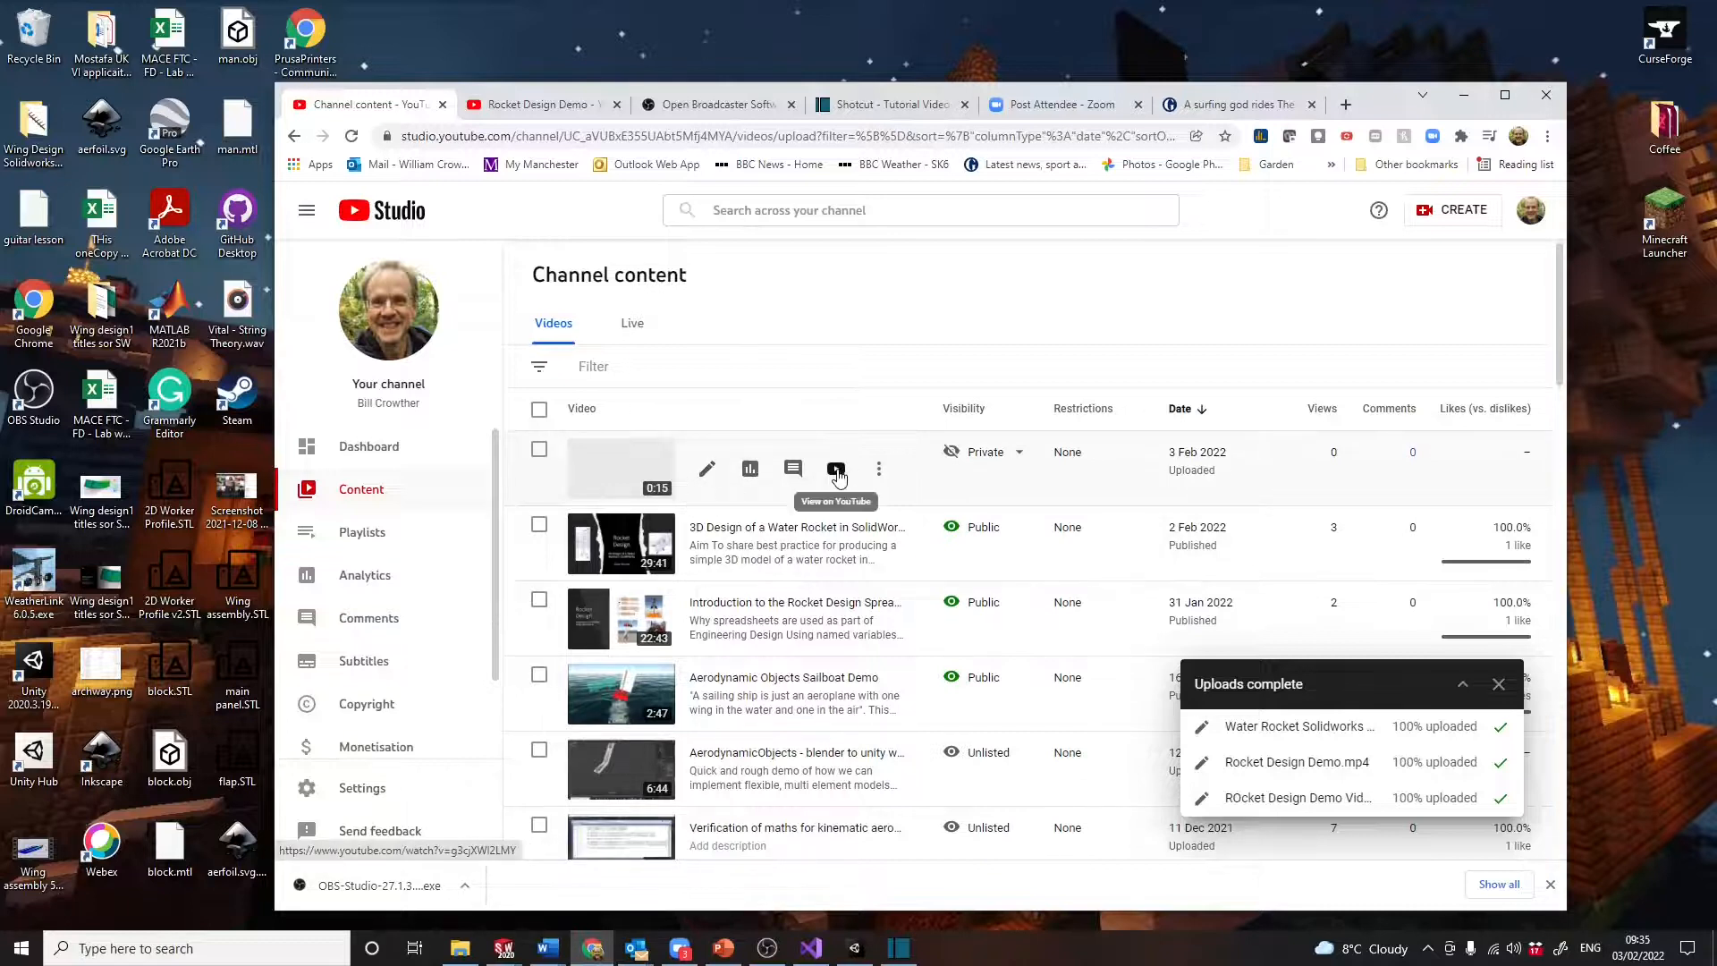
View the new private video on YouTube, then switch back to the Shotcut project.
left_click(835, 468)
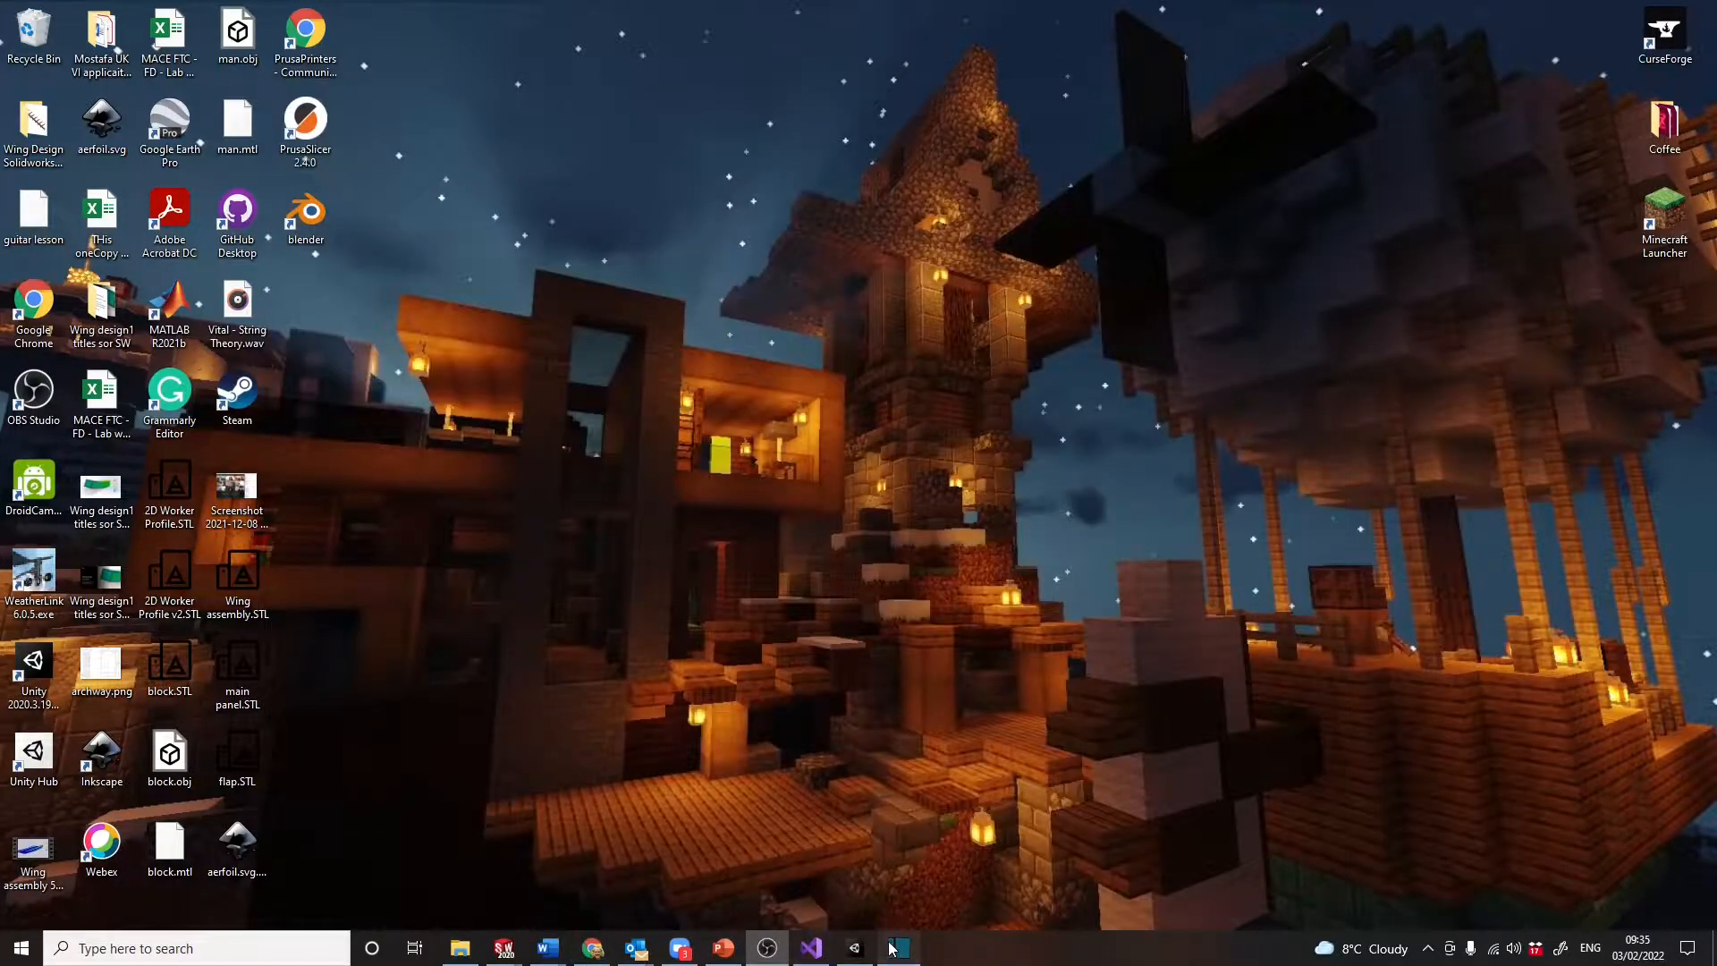
left_click(898, 948)
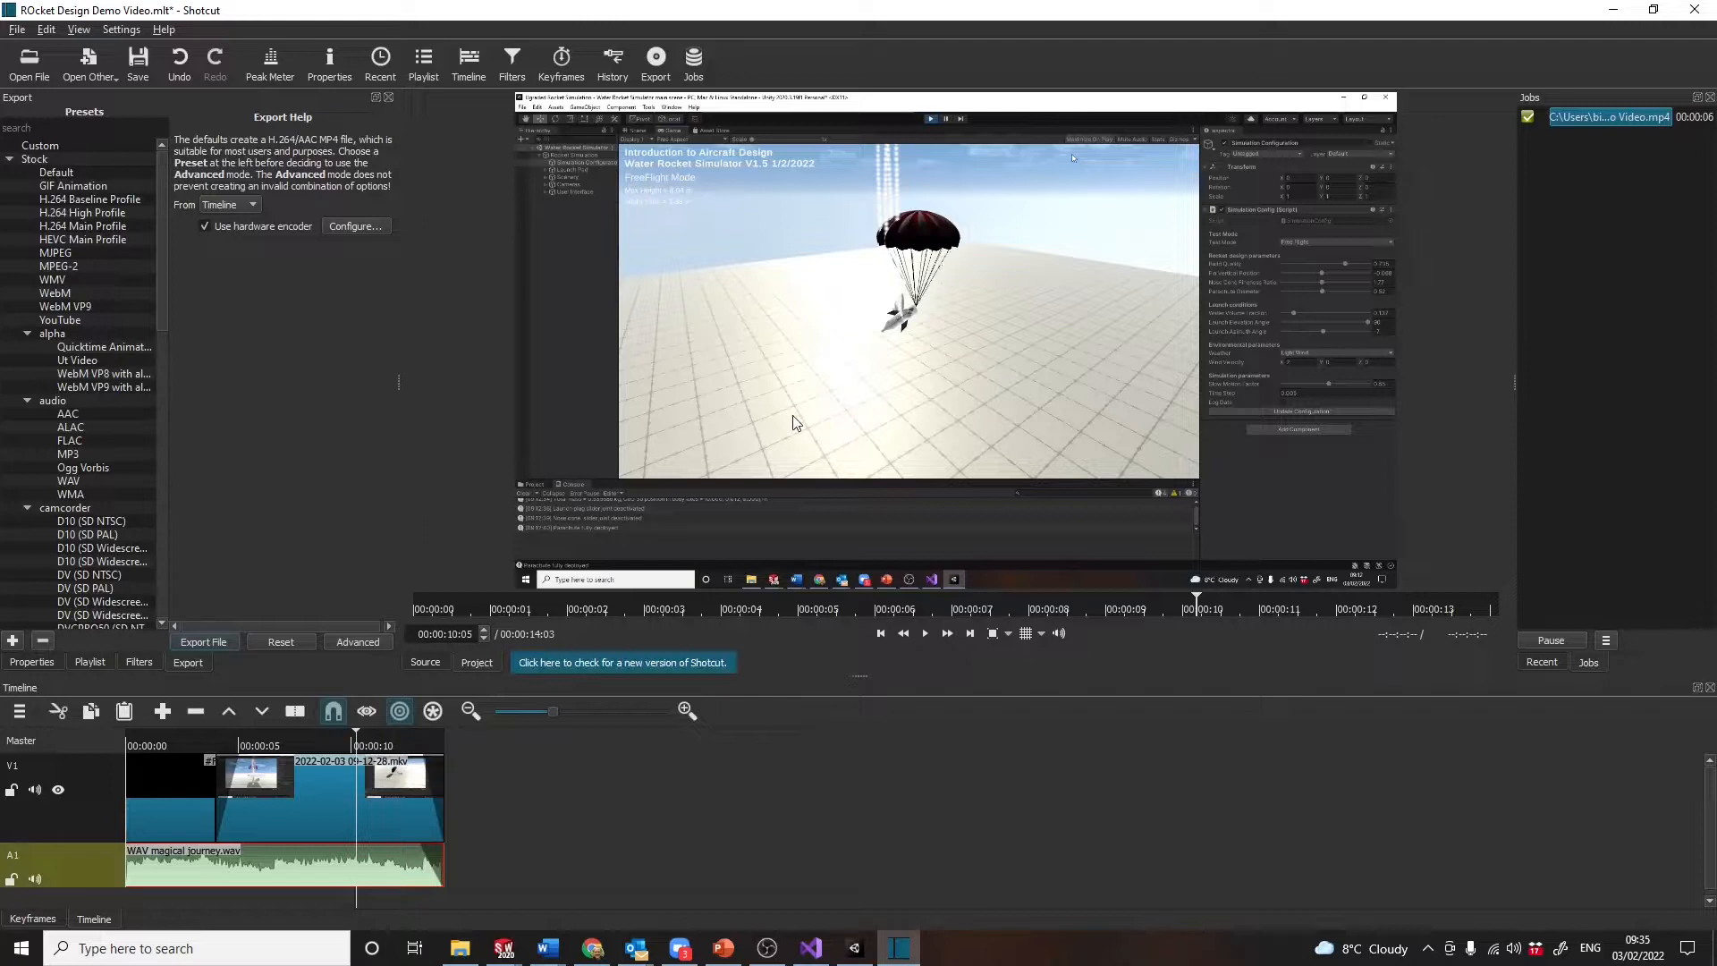